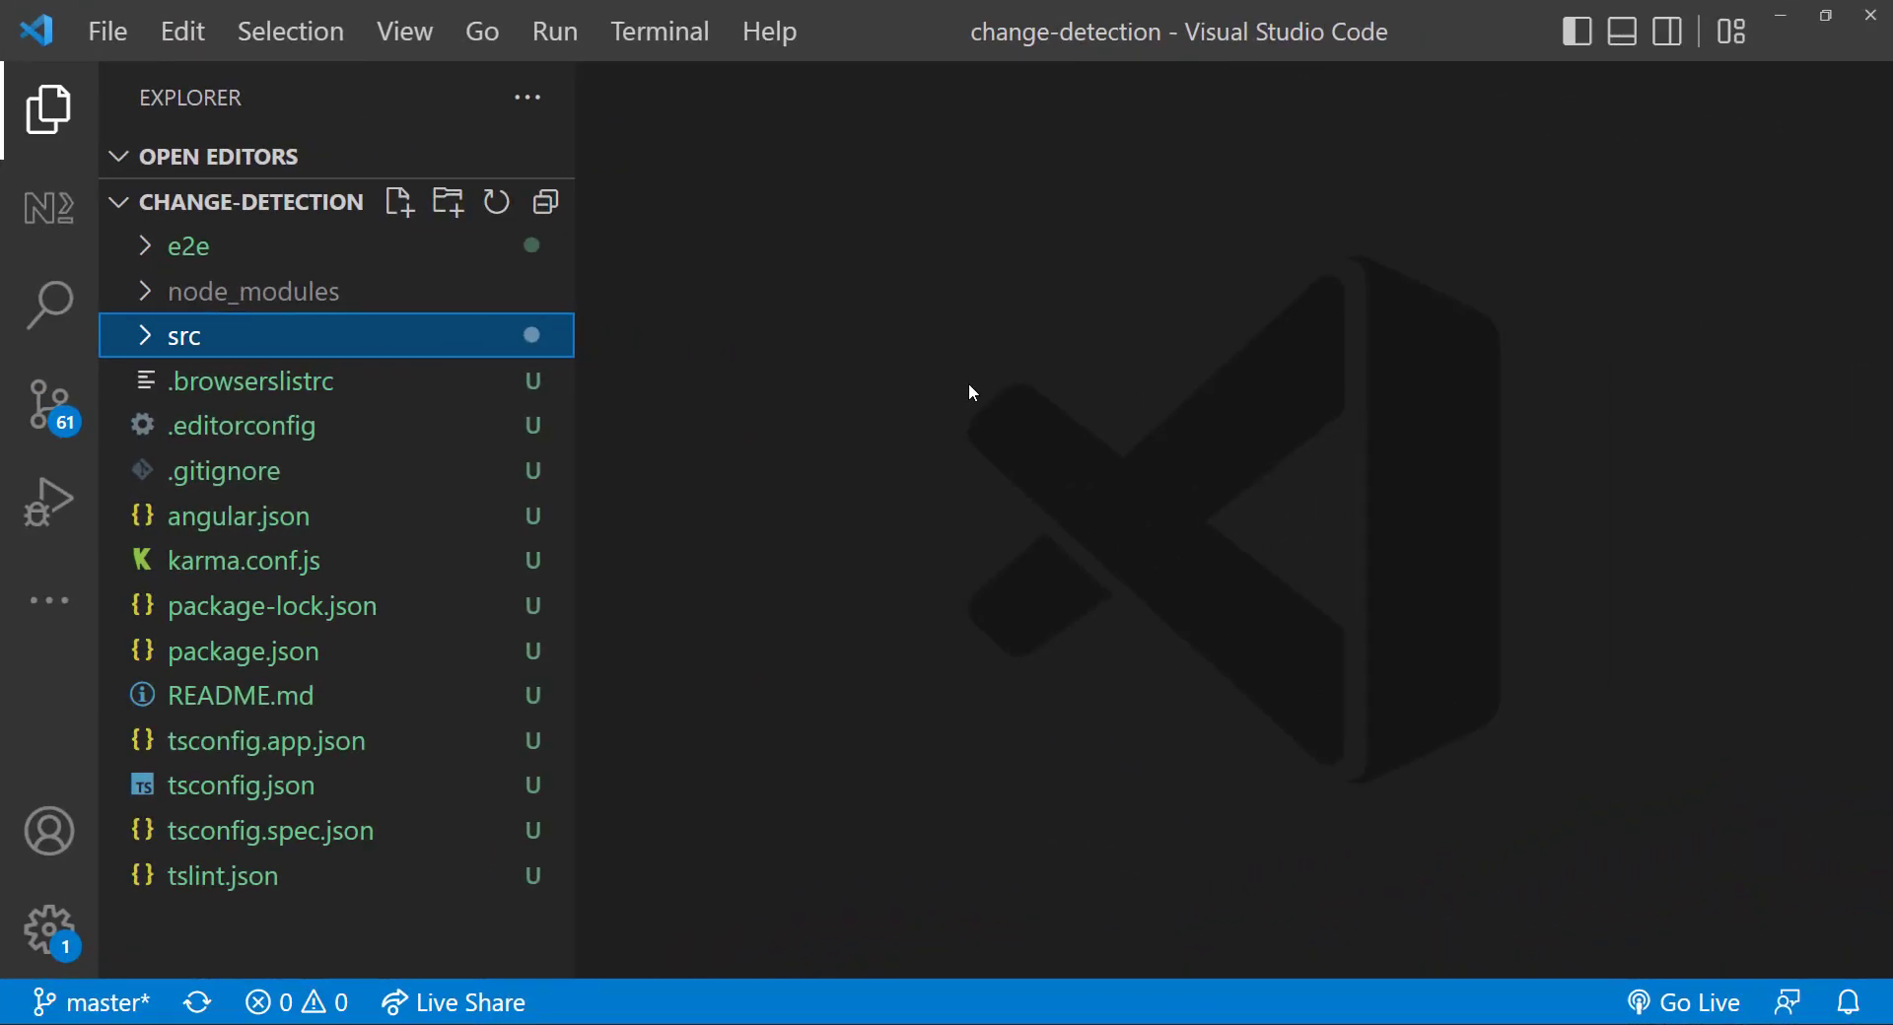
# - Replace the root component's title with a counter property initialised to 2
pyautogui.click(185, 336)
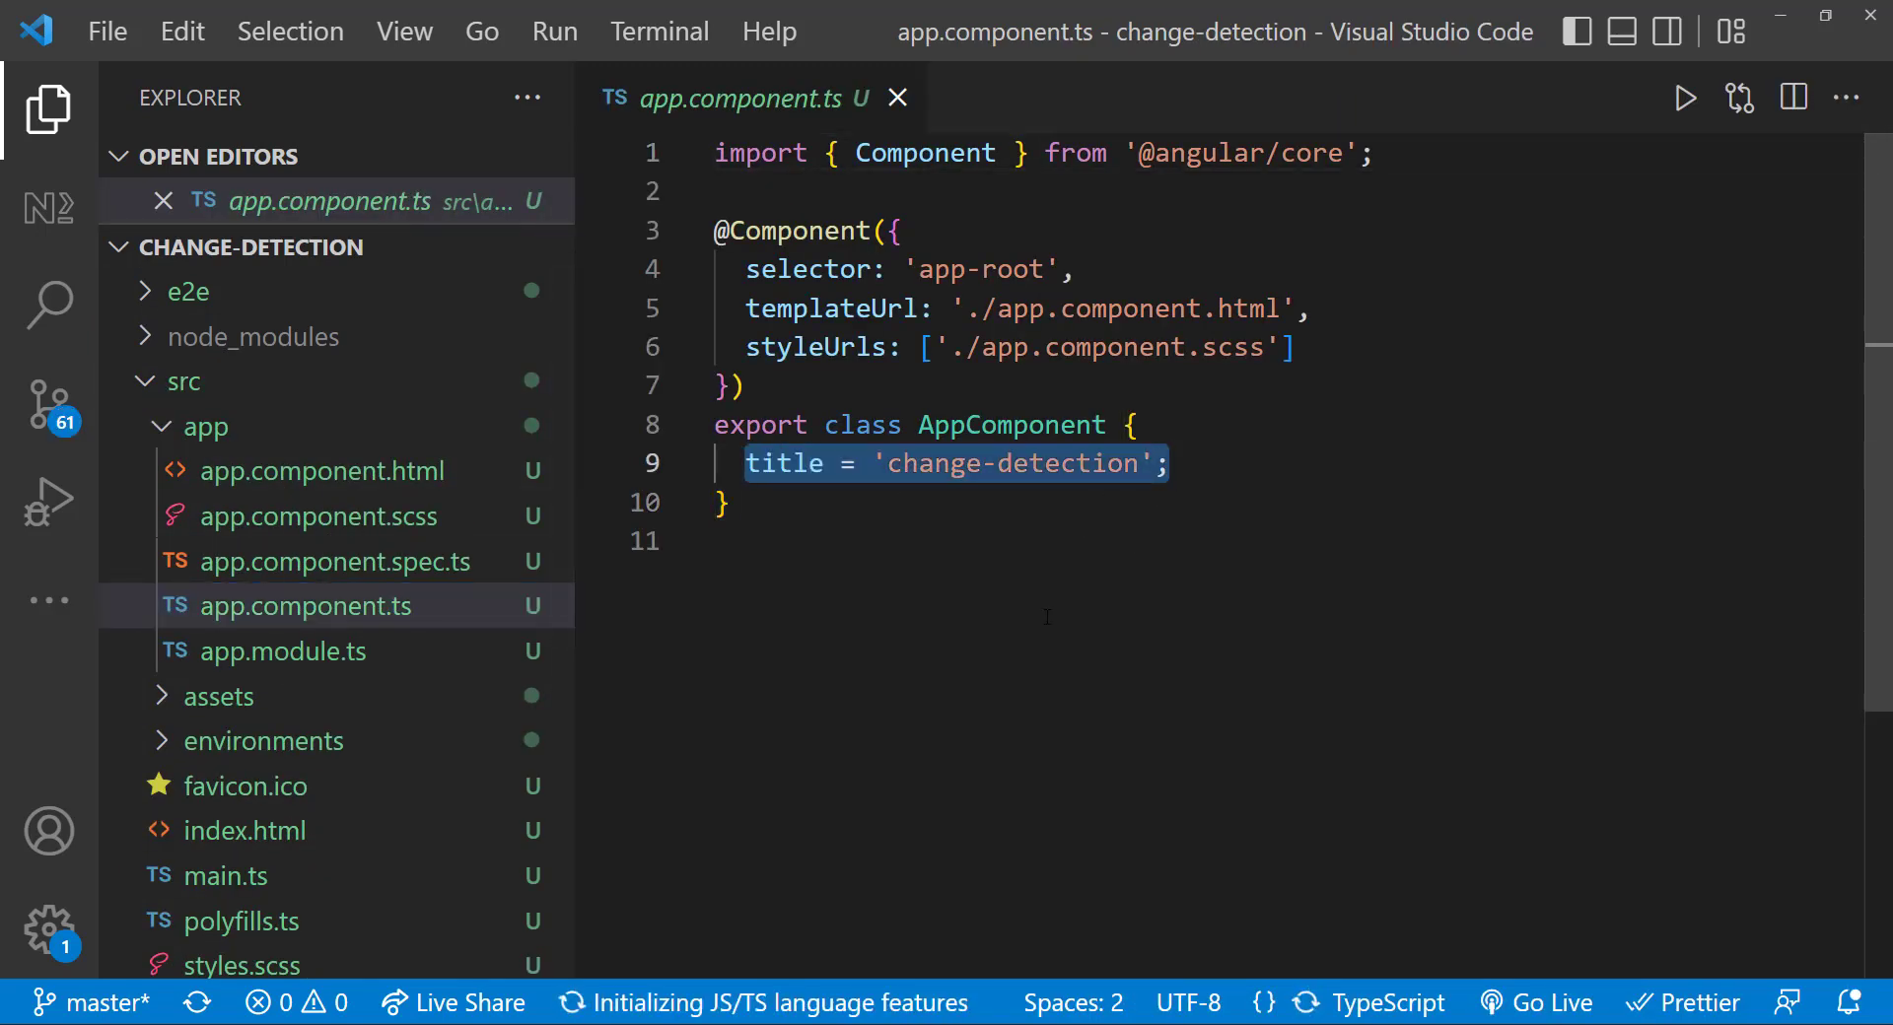
pyautogui.write('counter = 2;')
pyautogui.write('<h1>{{ </h1>')
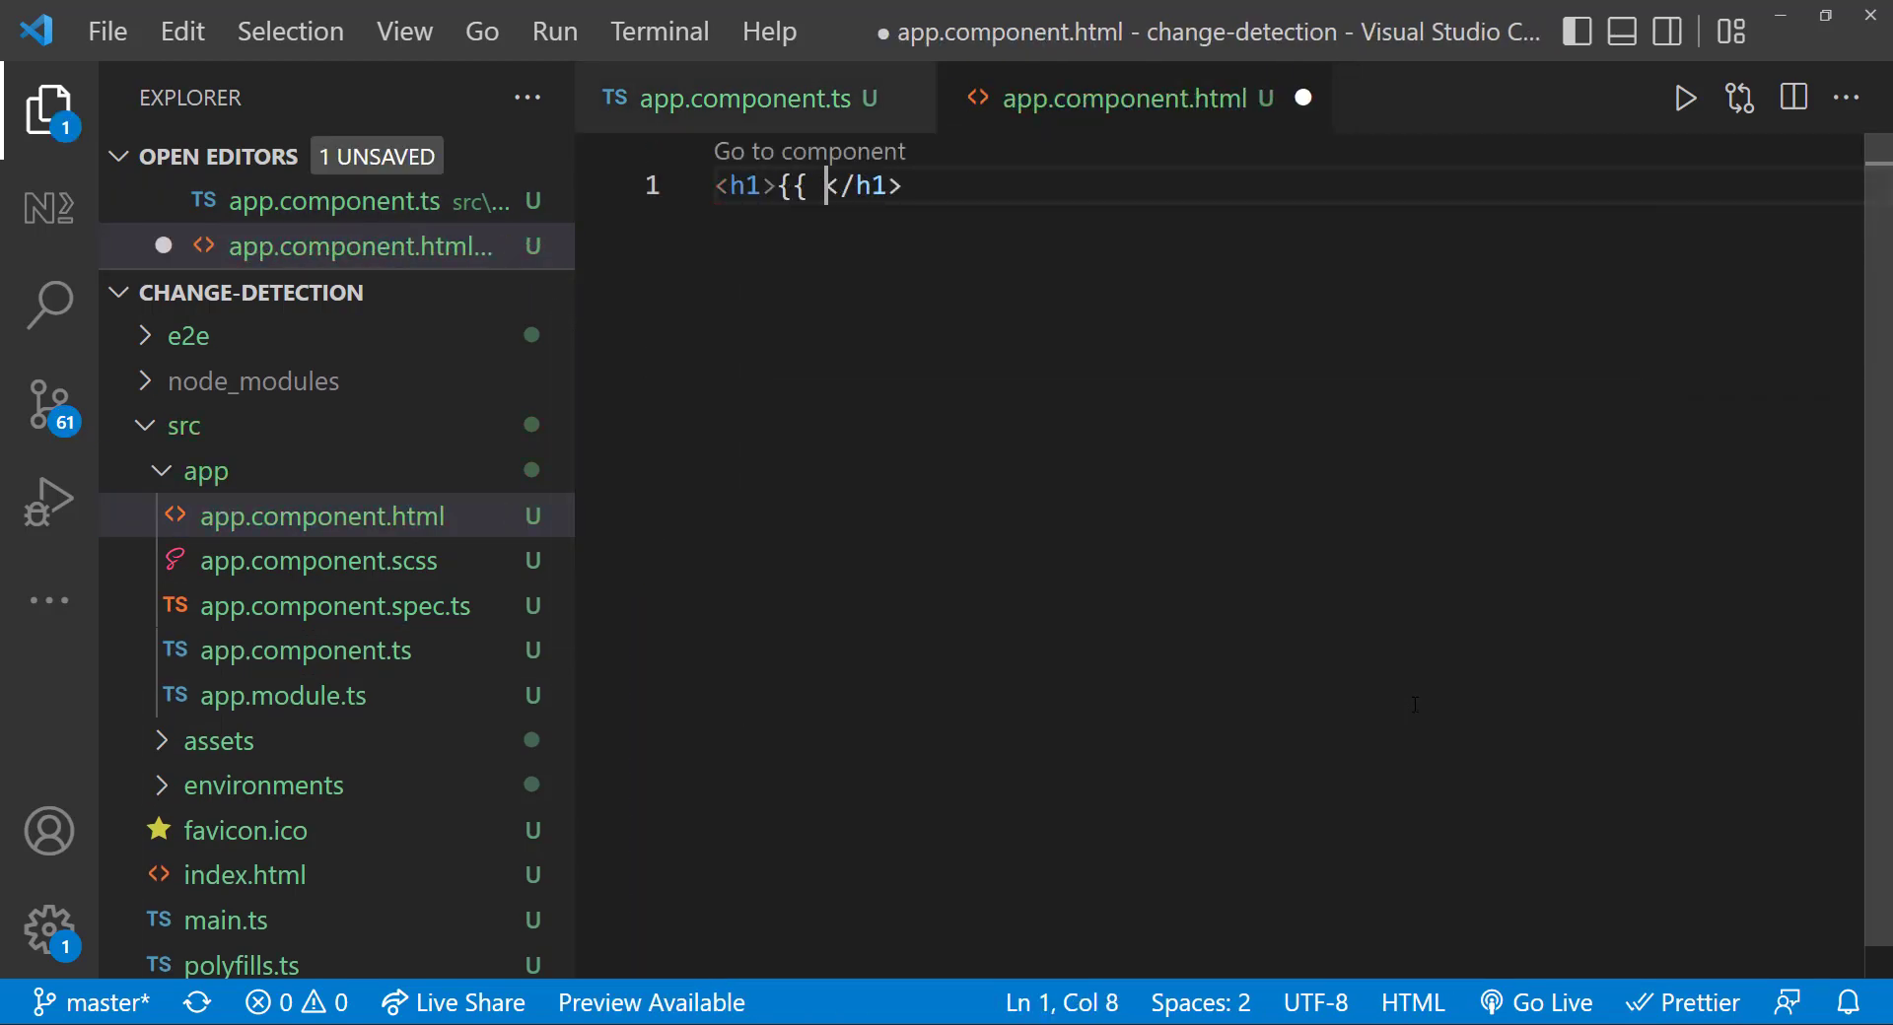
# - Show {{ counter }} in the template with an Increase button bound to increase() on click
pyautogui.write('counter }}')
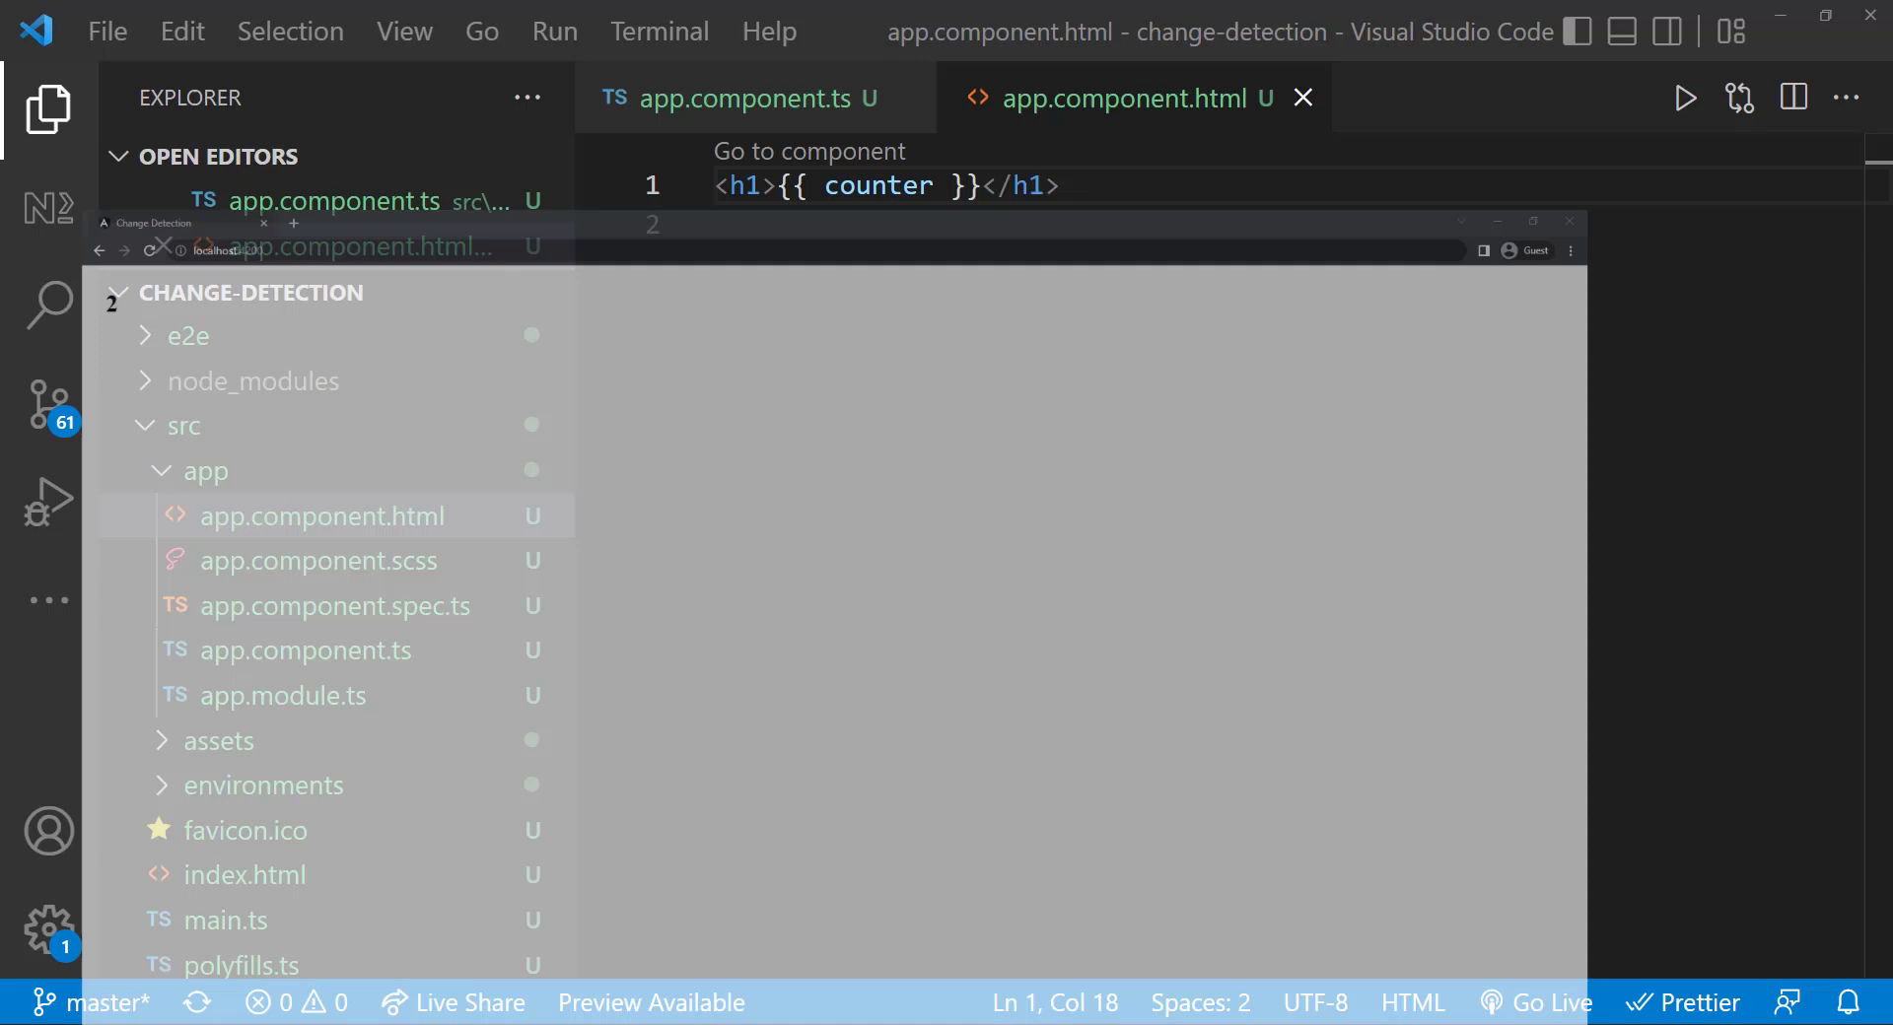
pyautogui.write('<button></button>')
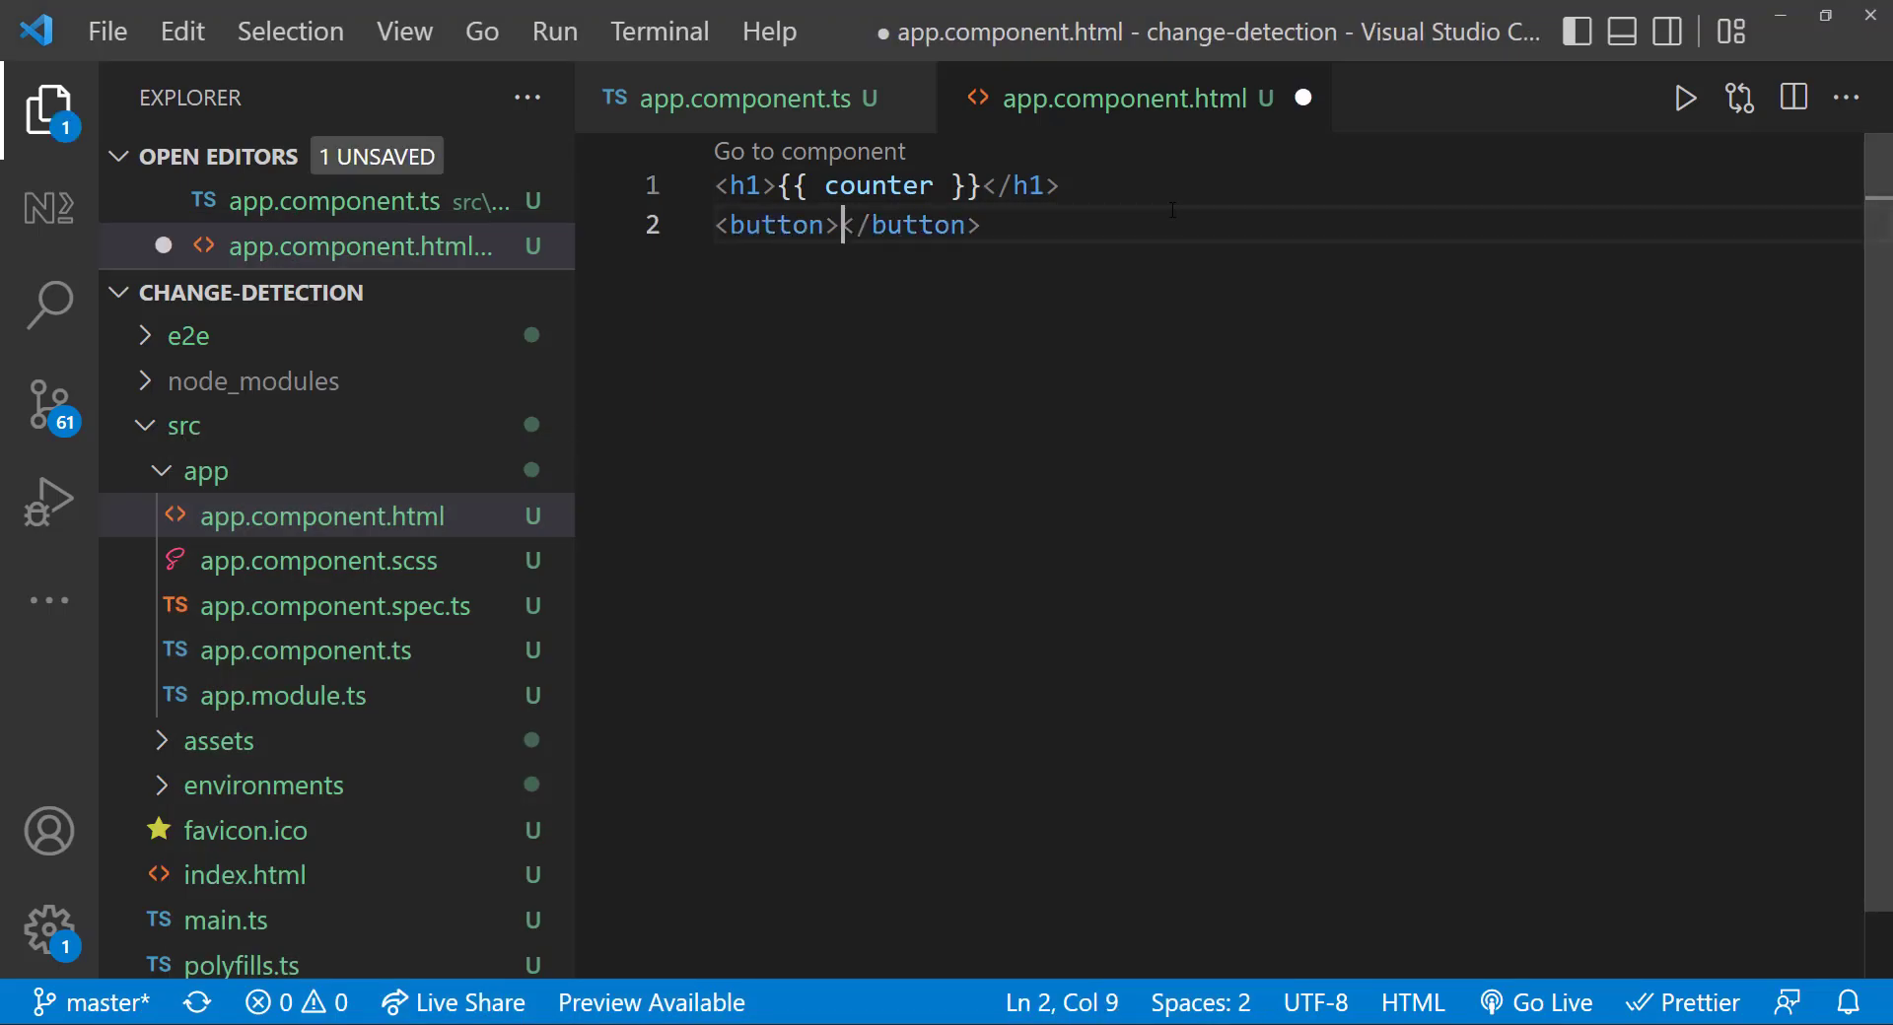
pyautogui.write('Increase')
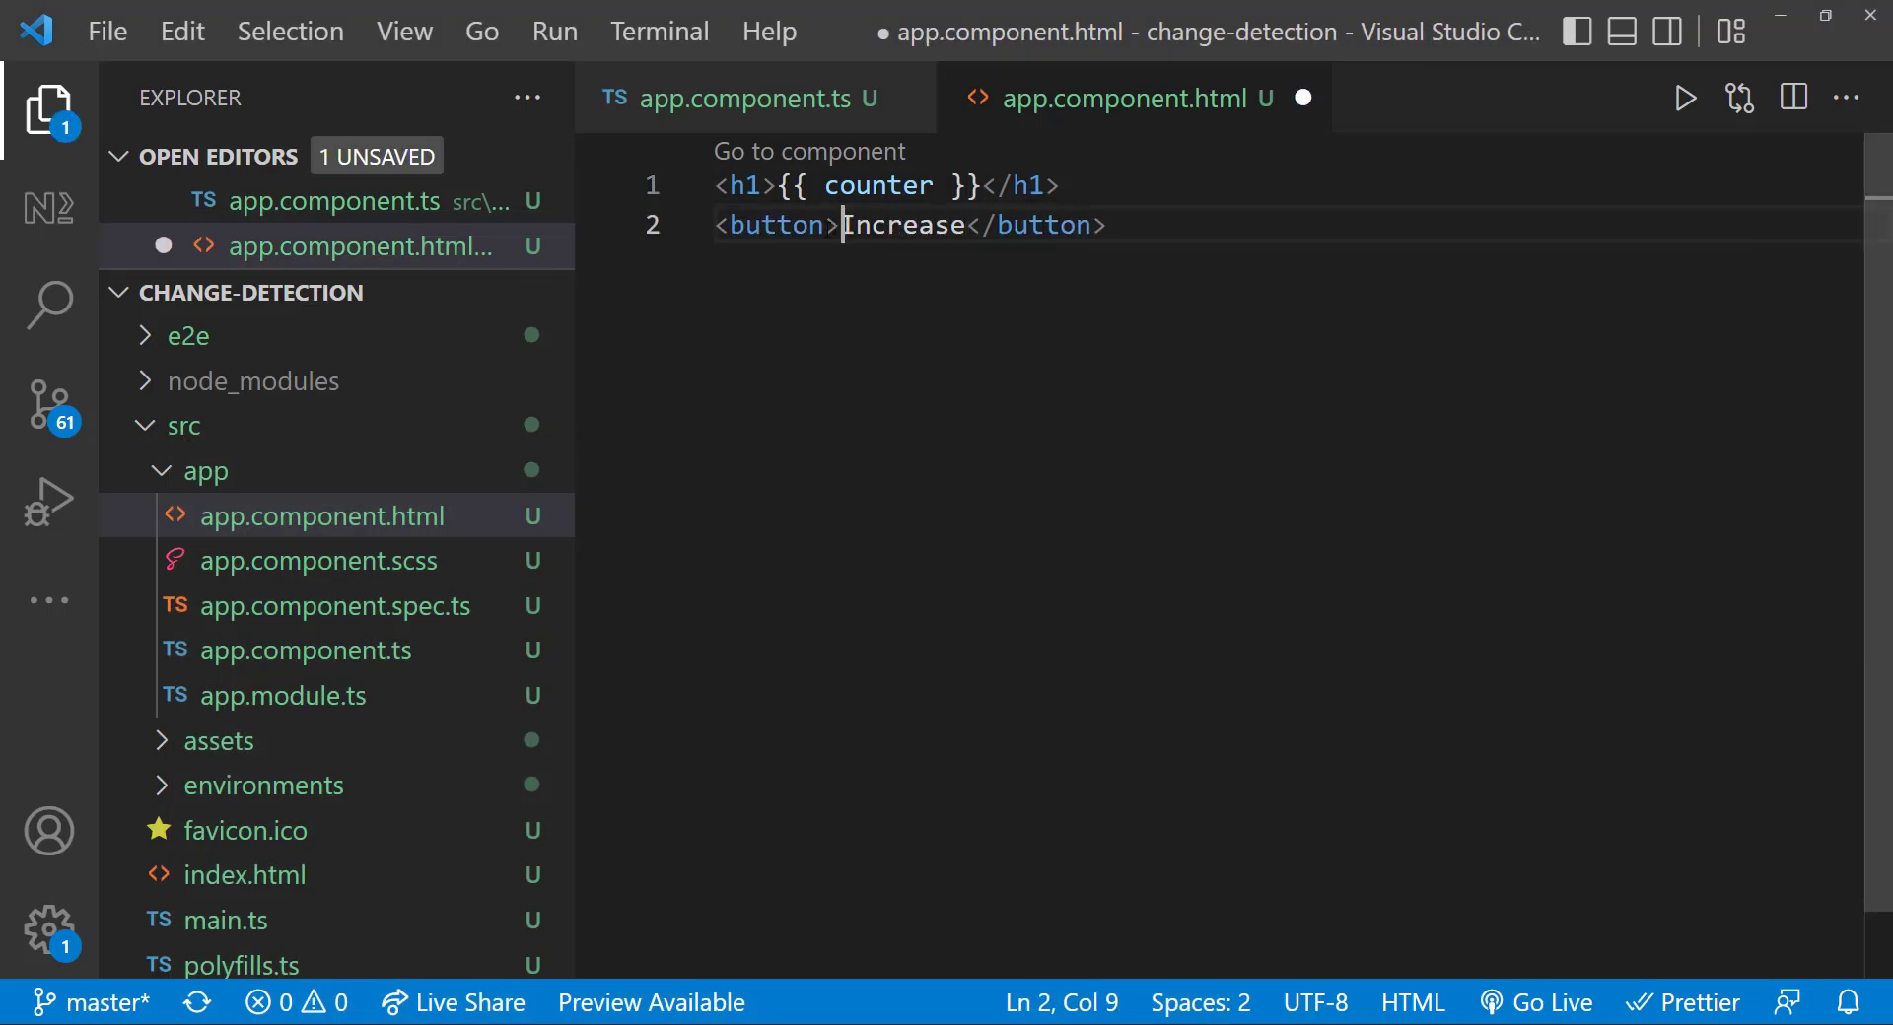
pyautogui.write('(click')
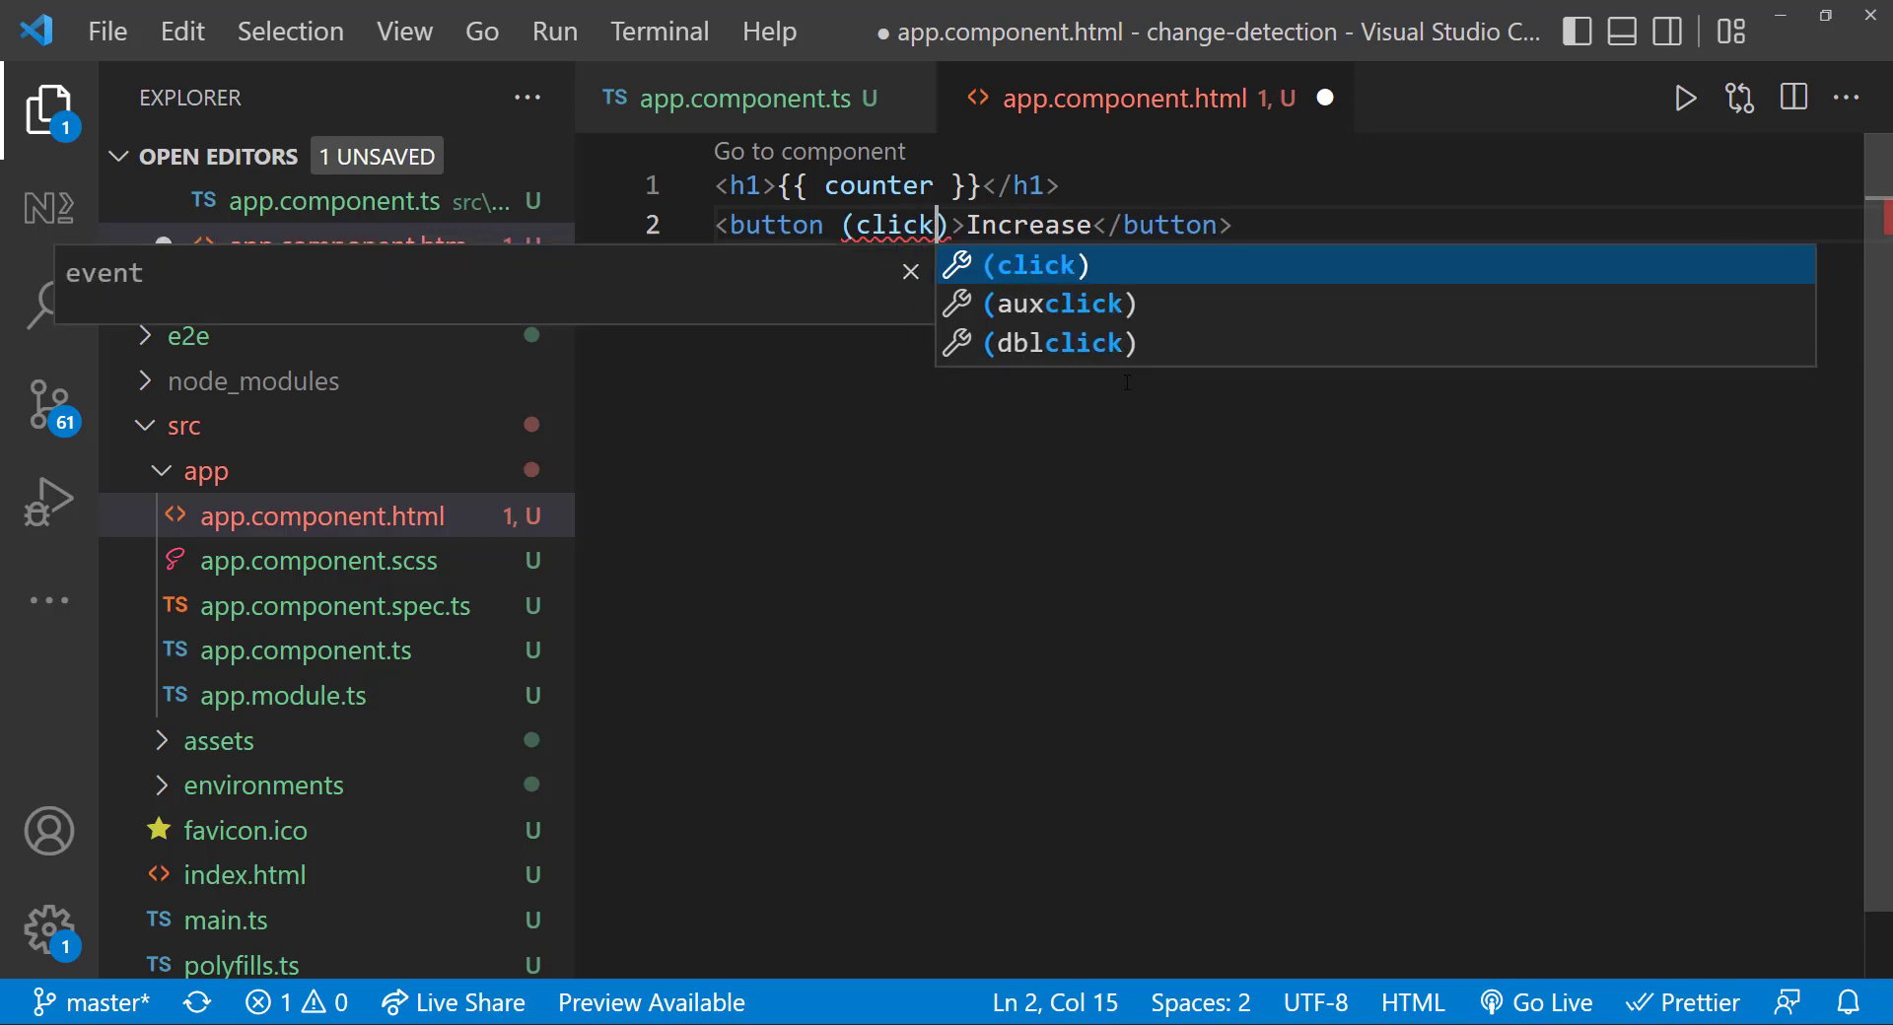
pyautogui.write('="increase()"')
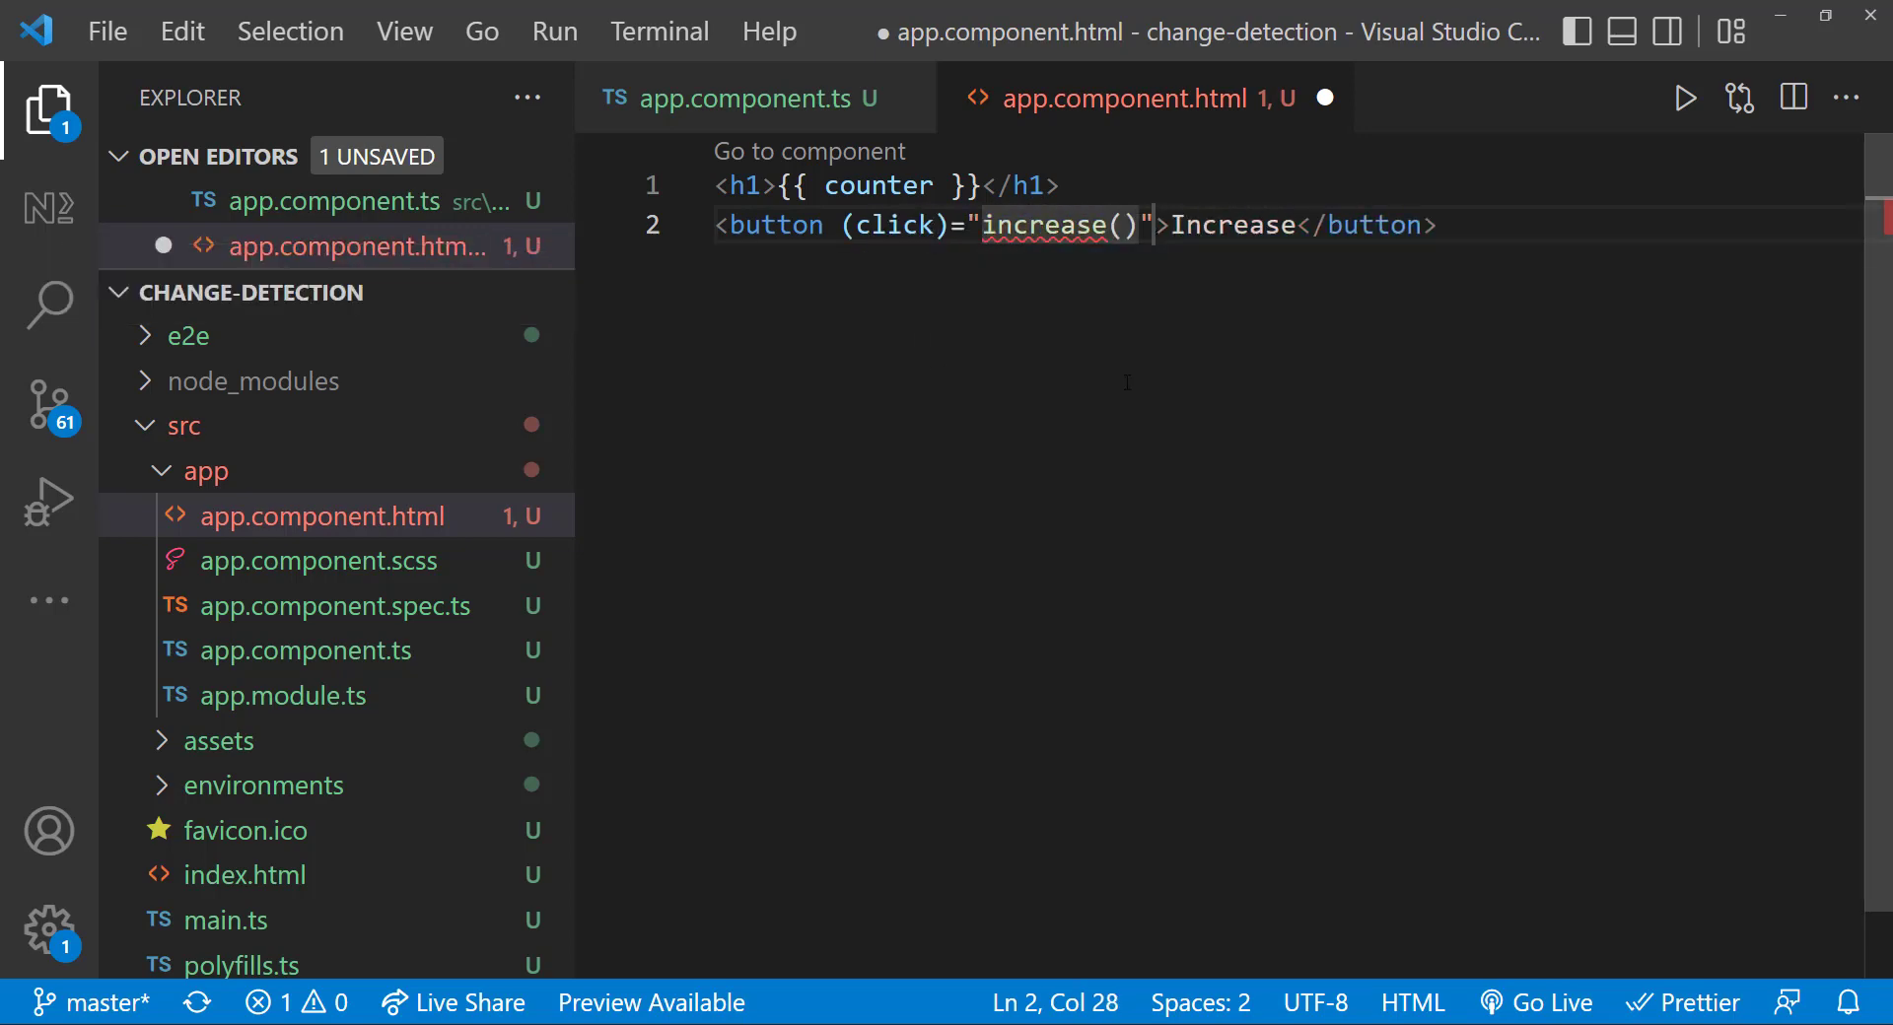
pyautogui.click(754, 99)
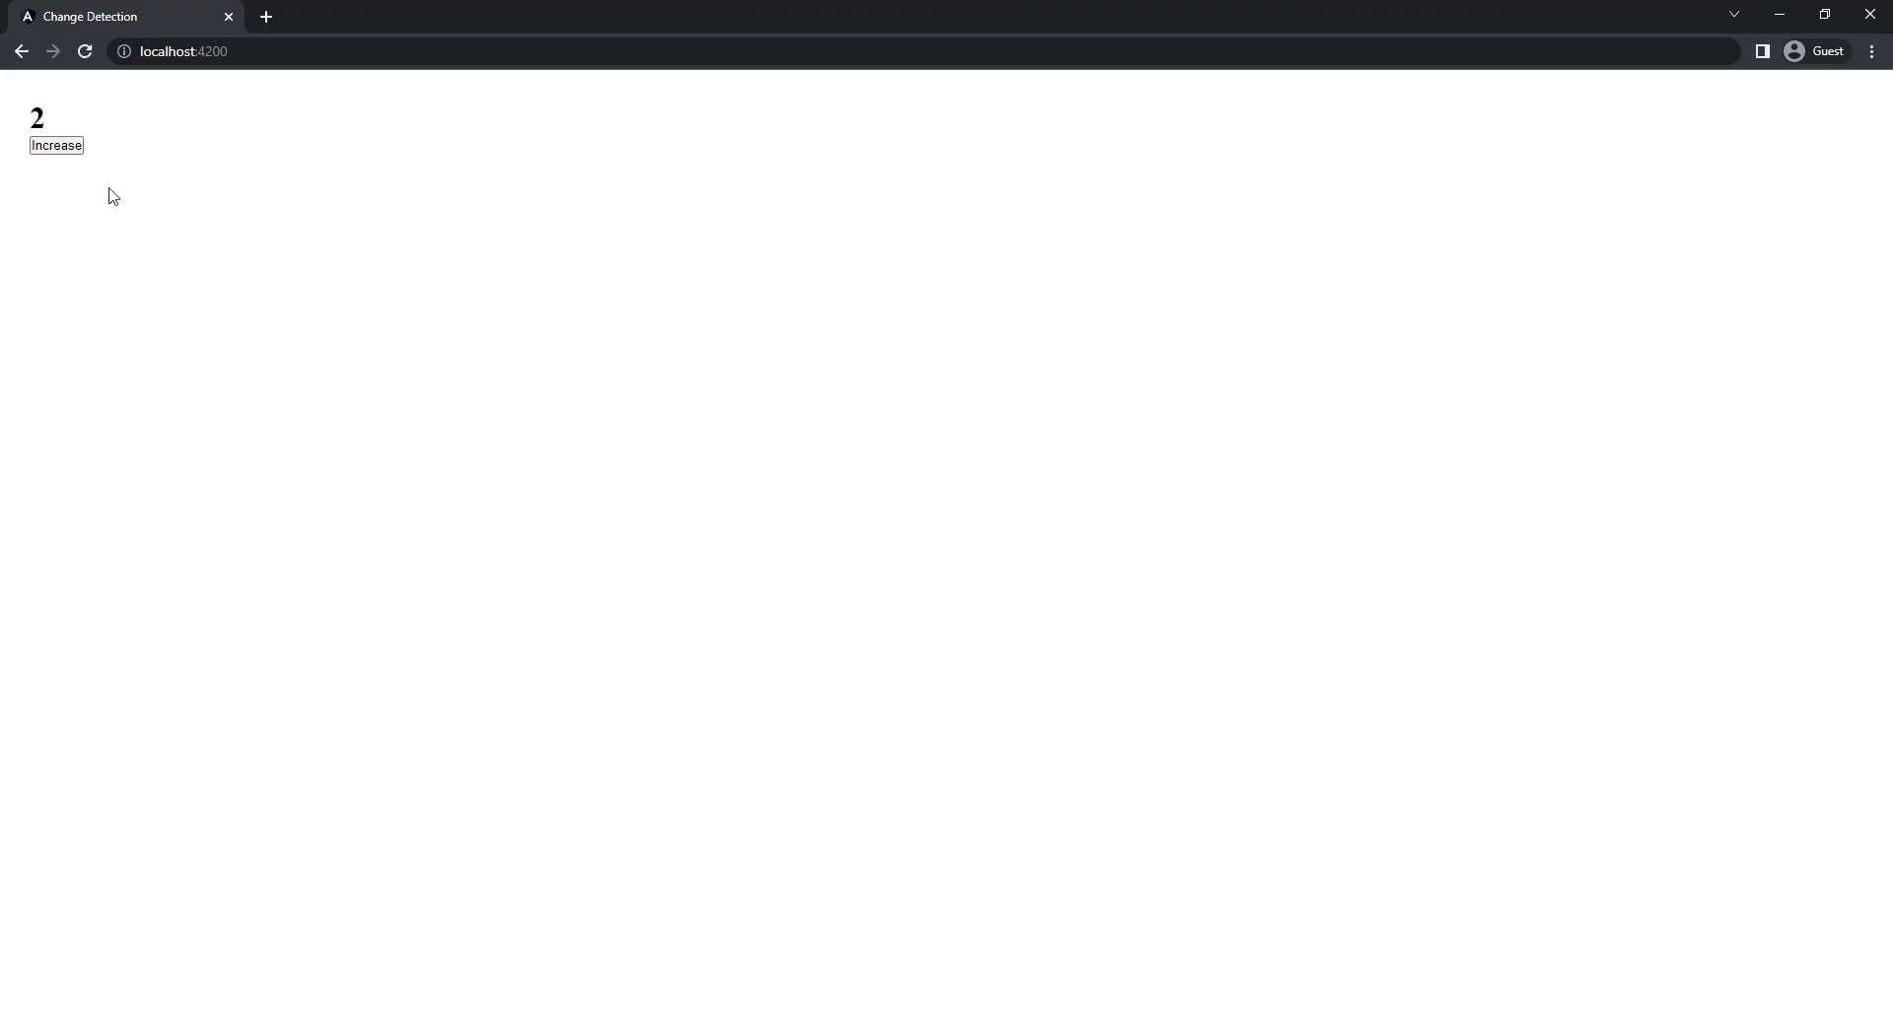
# - Raise the counter from 2 to 5 with the Increase button at localhost:4200
pyautogui.click(55, 145)
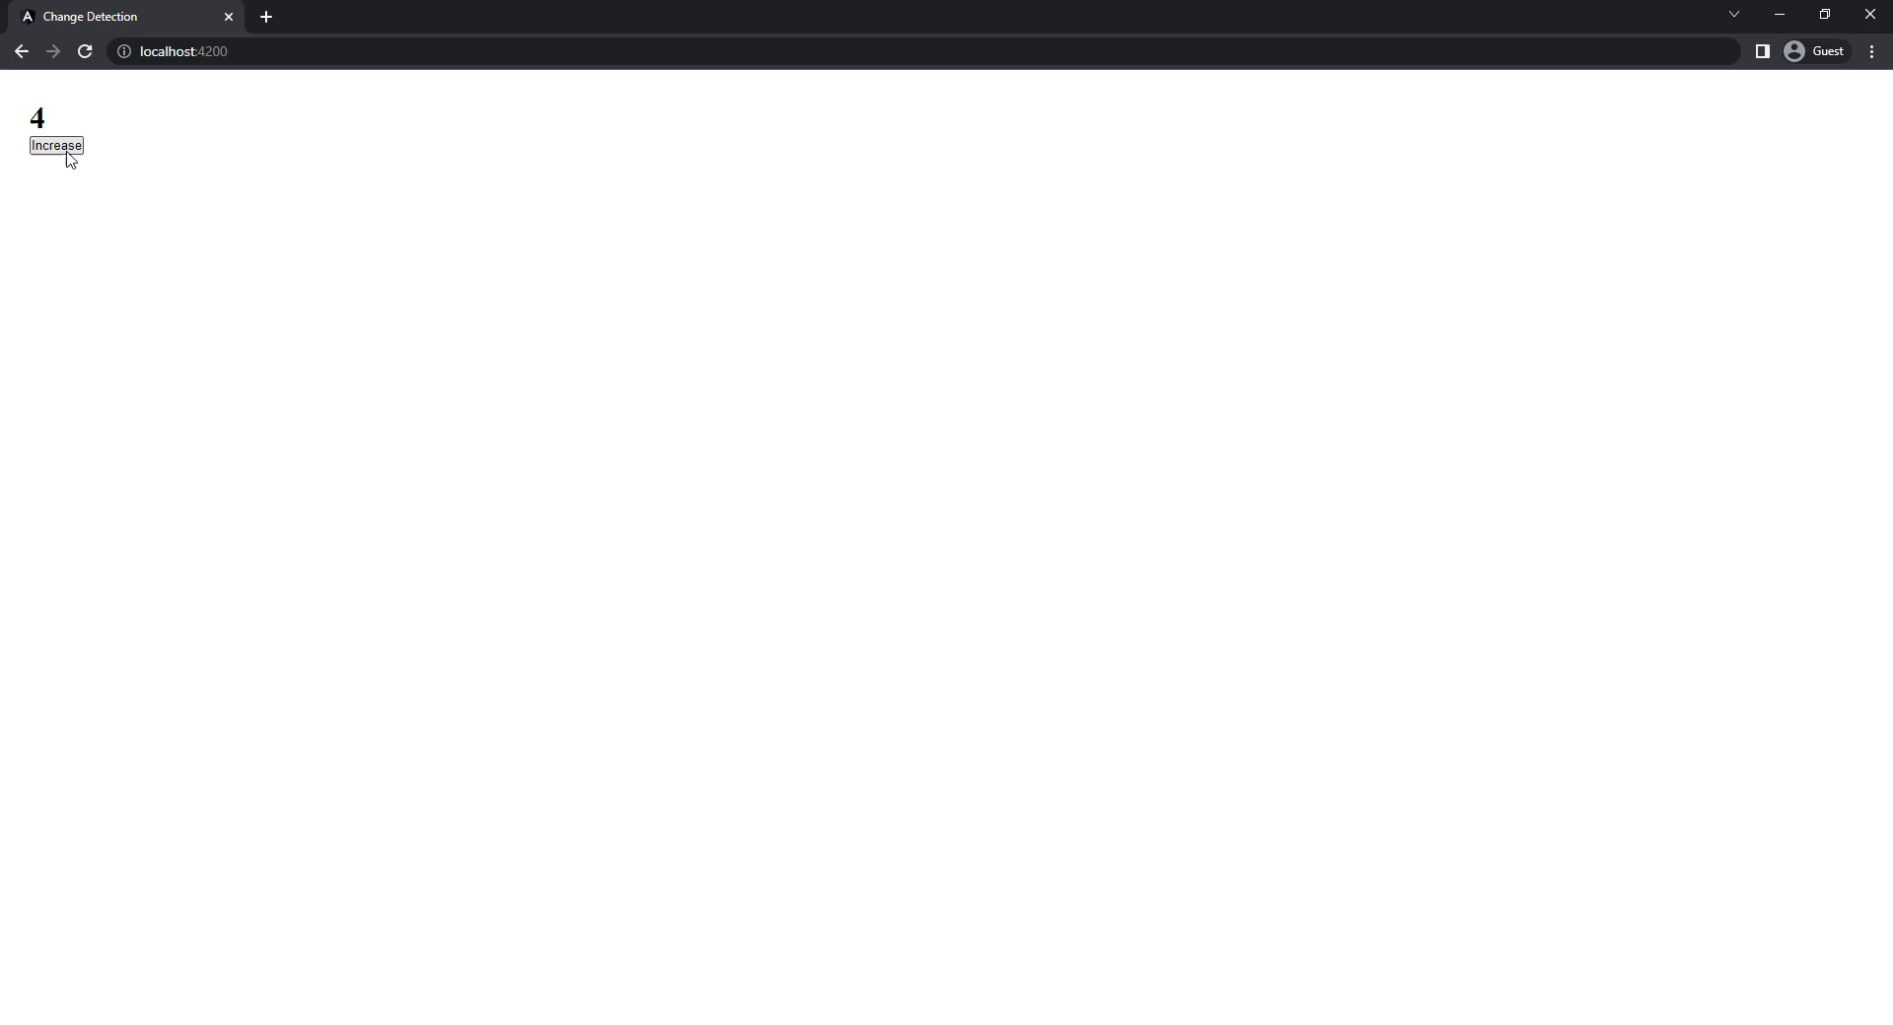
pyautogui.click(56, 146)
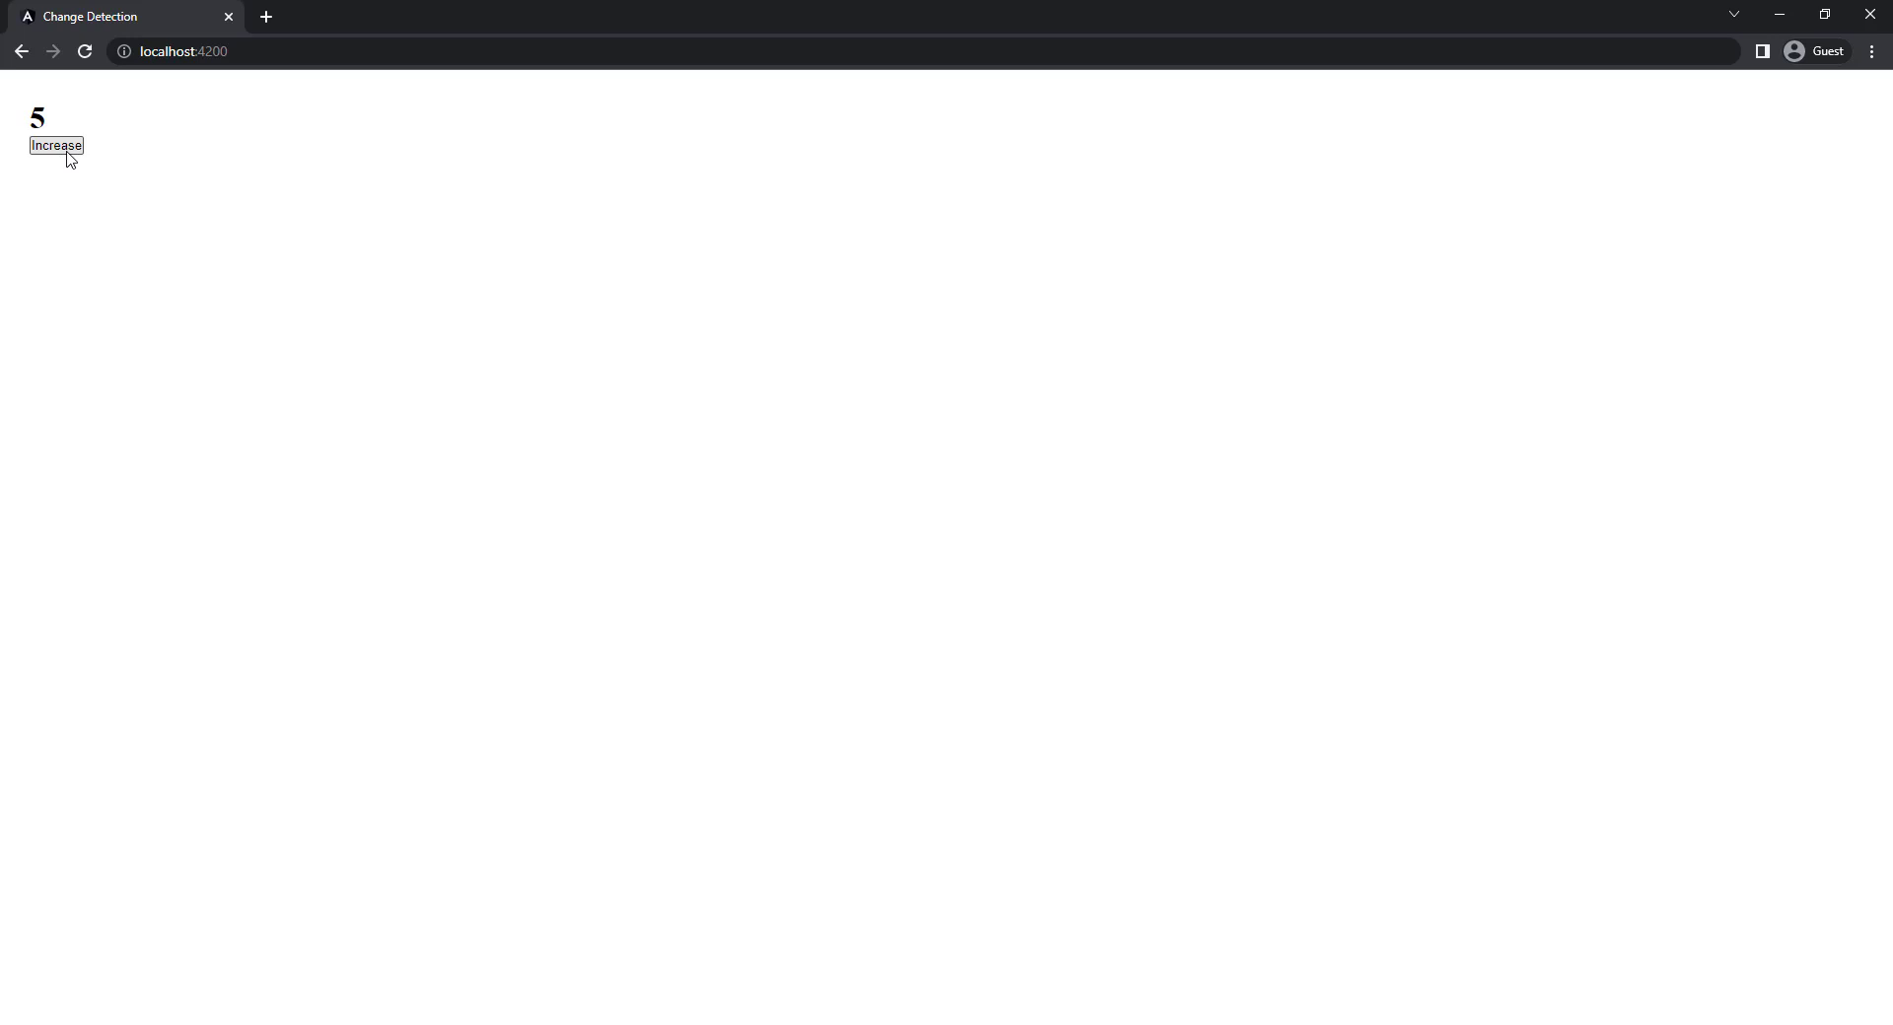
pyautogui.click(55, 145)
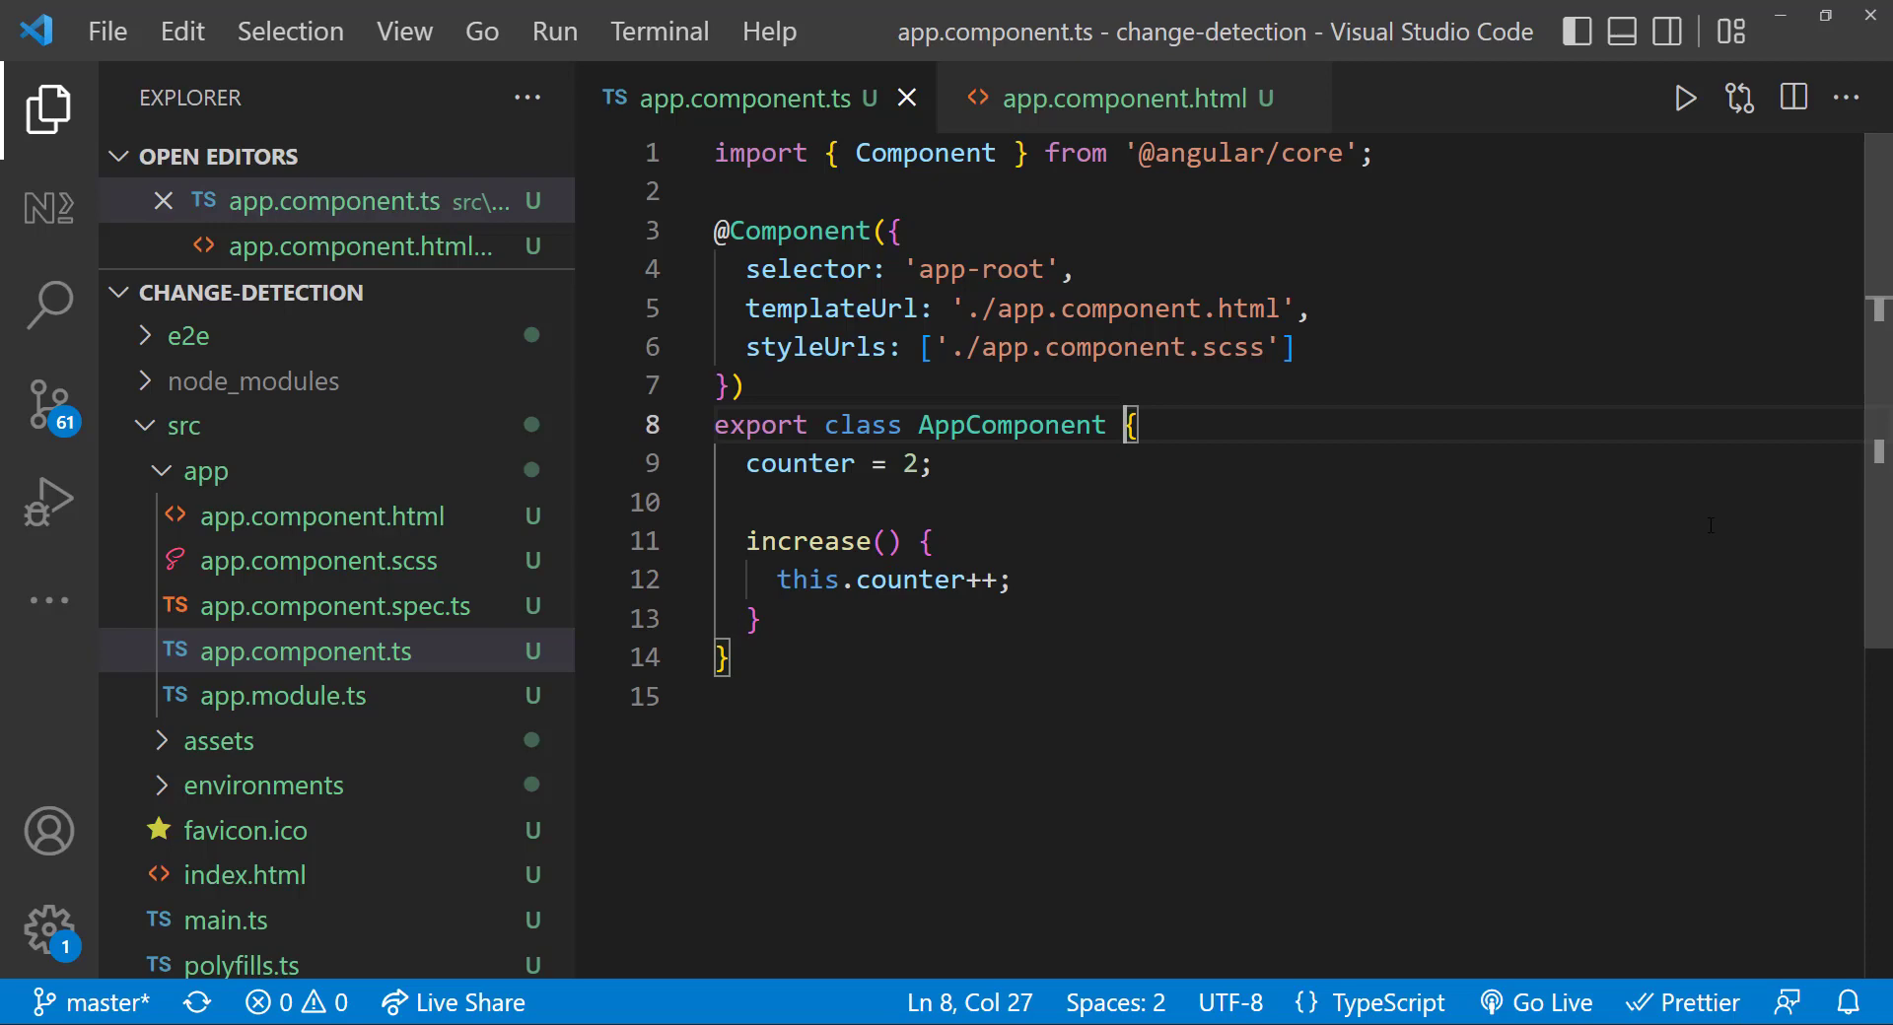
# - Implement DoCheck with ngDoCheck() logging "Angular is checking for changes"
pyautogui.write('implements DoCheck')
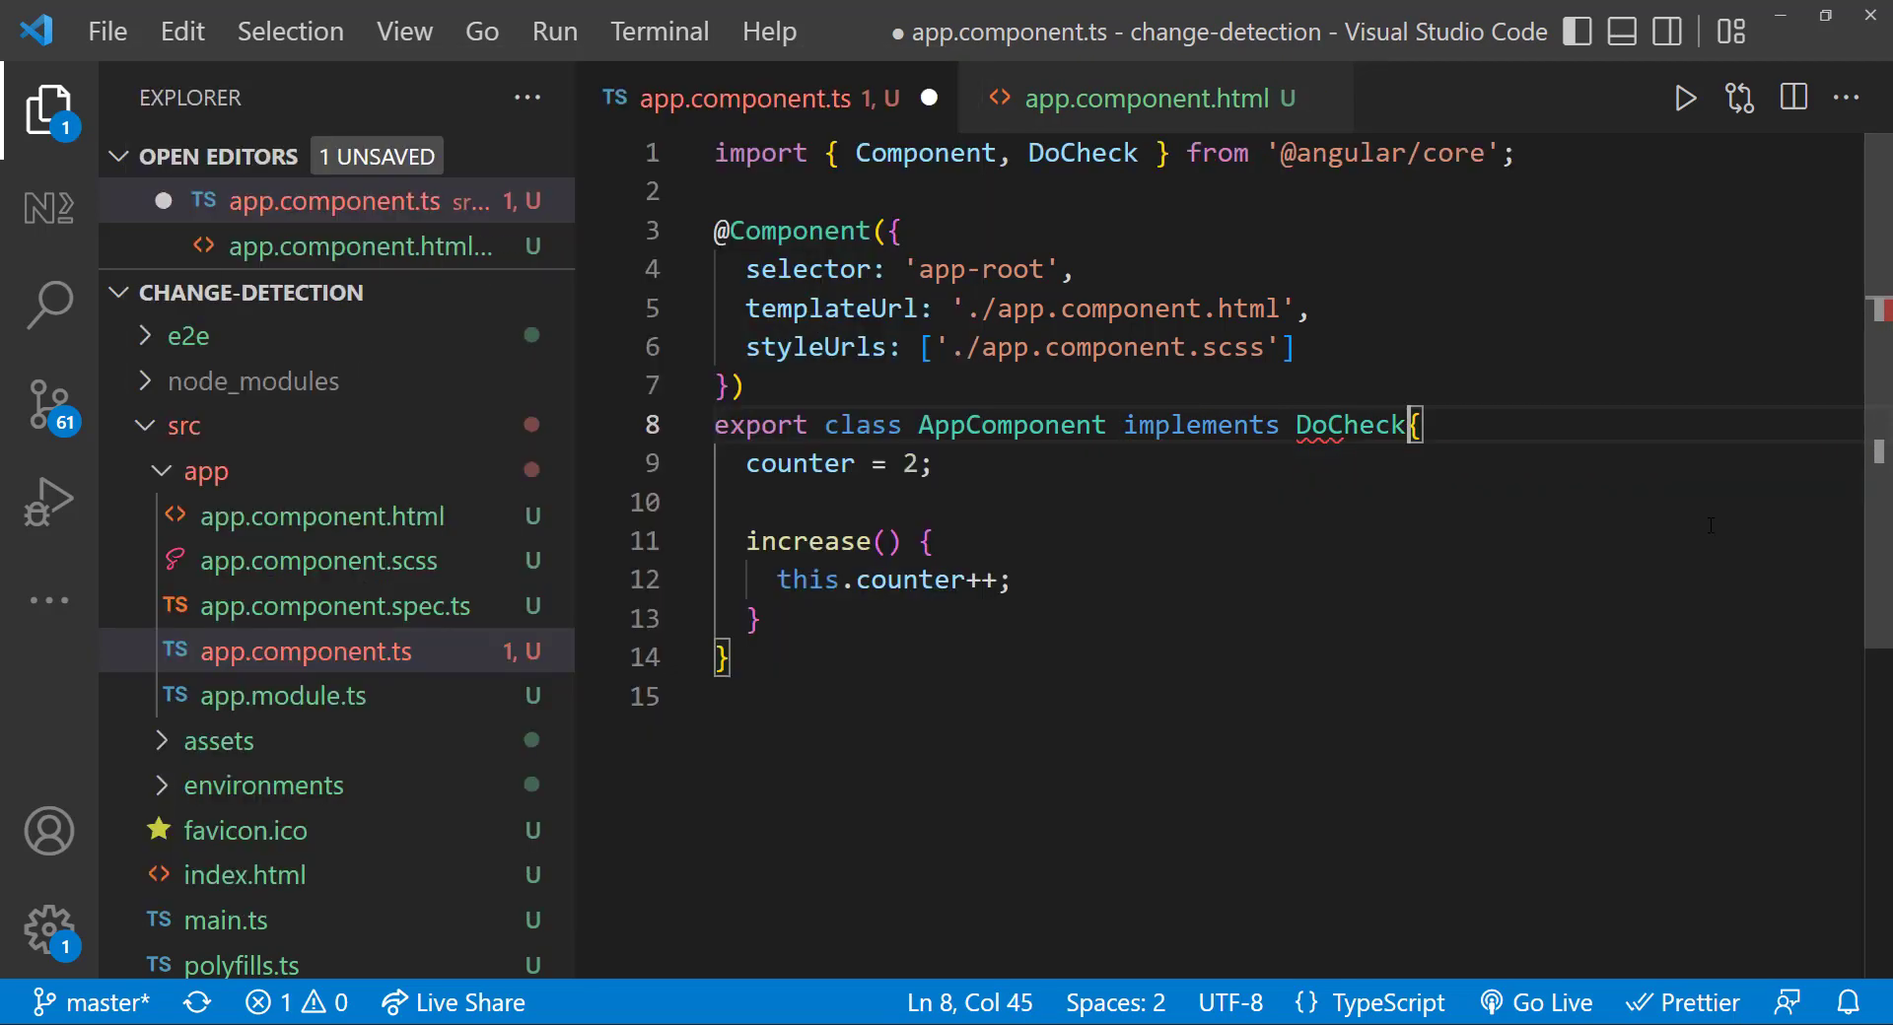
pyautogui.write('ngDoCheck() {')
pyautogui.write('console.log(')
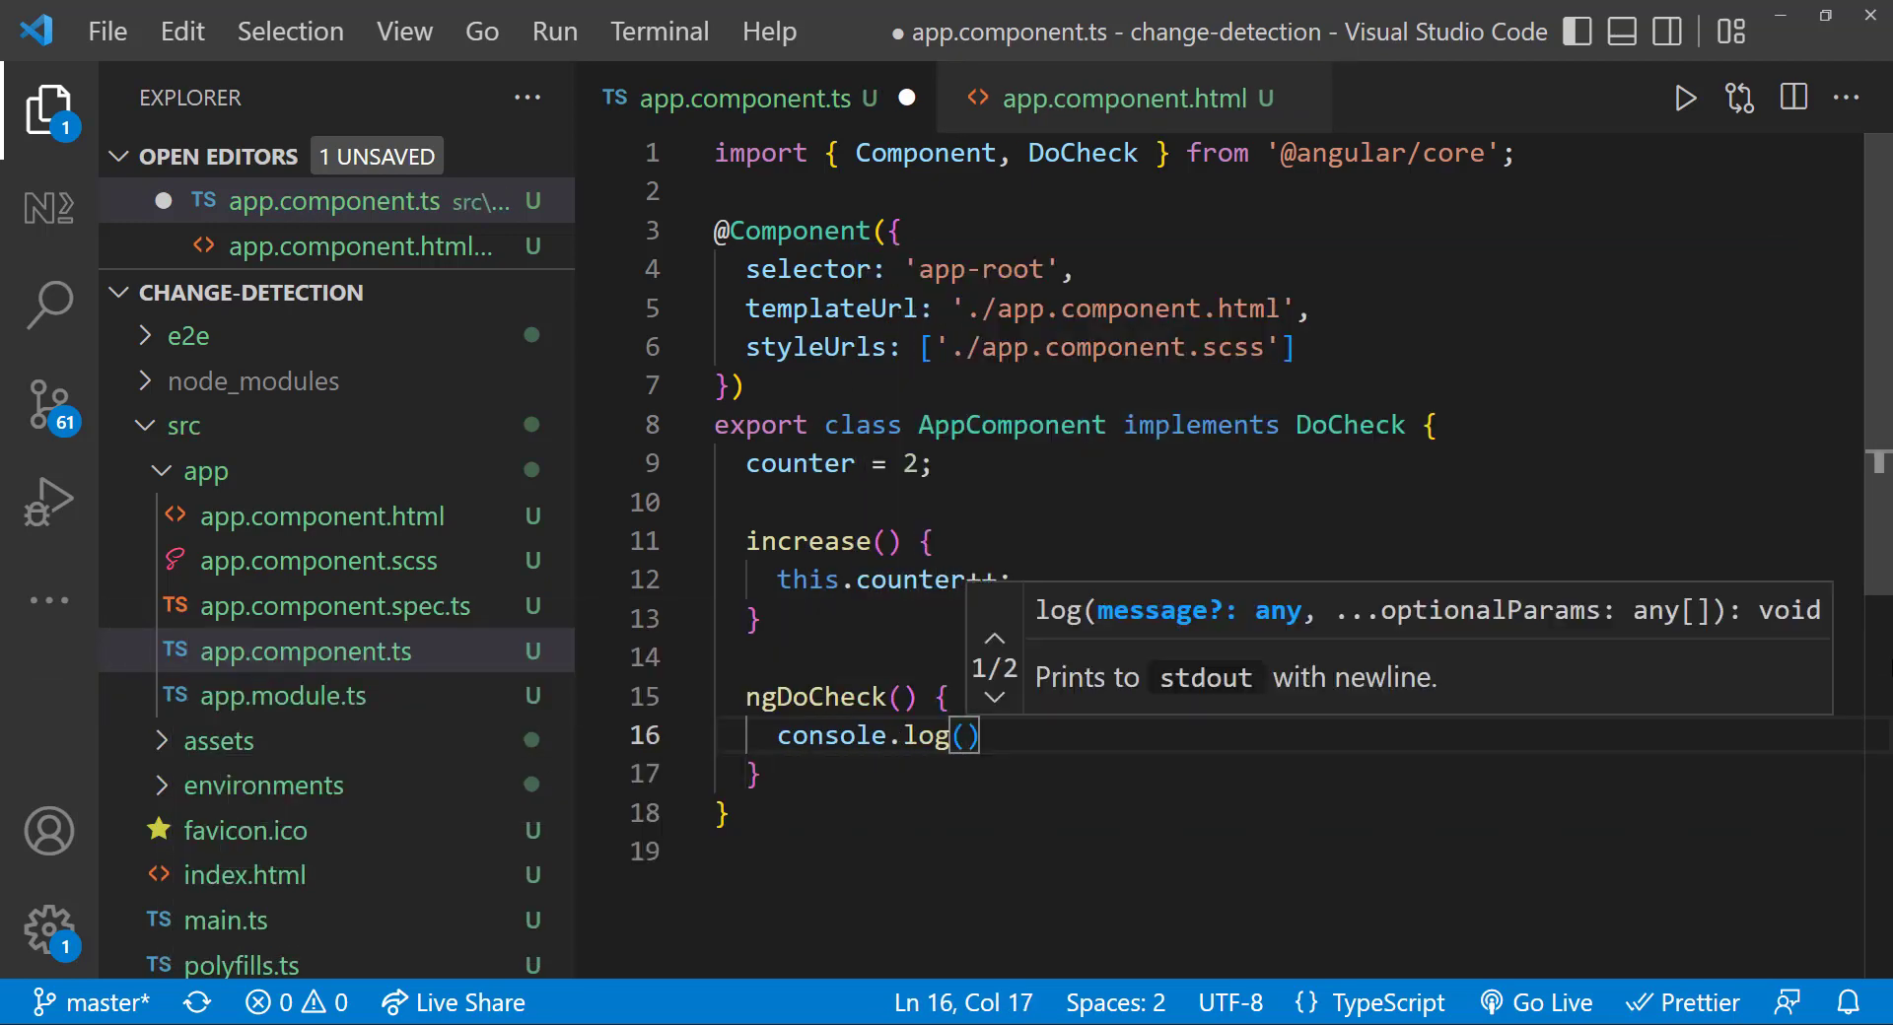
pyautogui.write('"Angular is checking for cha"')
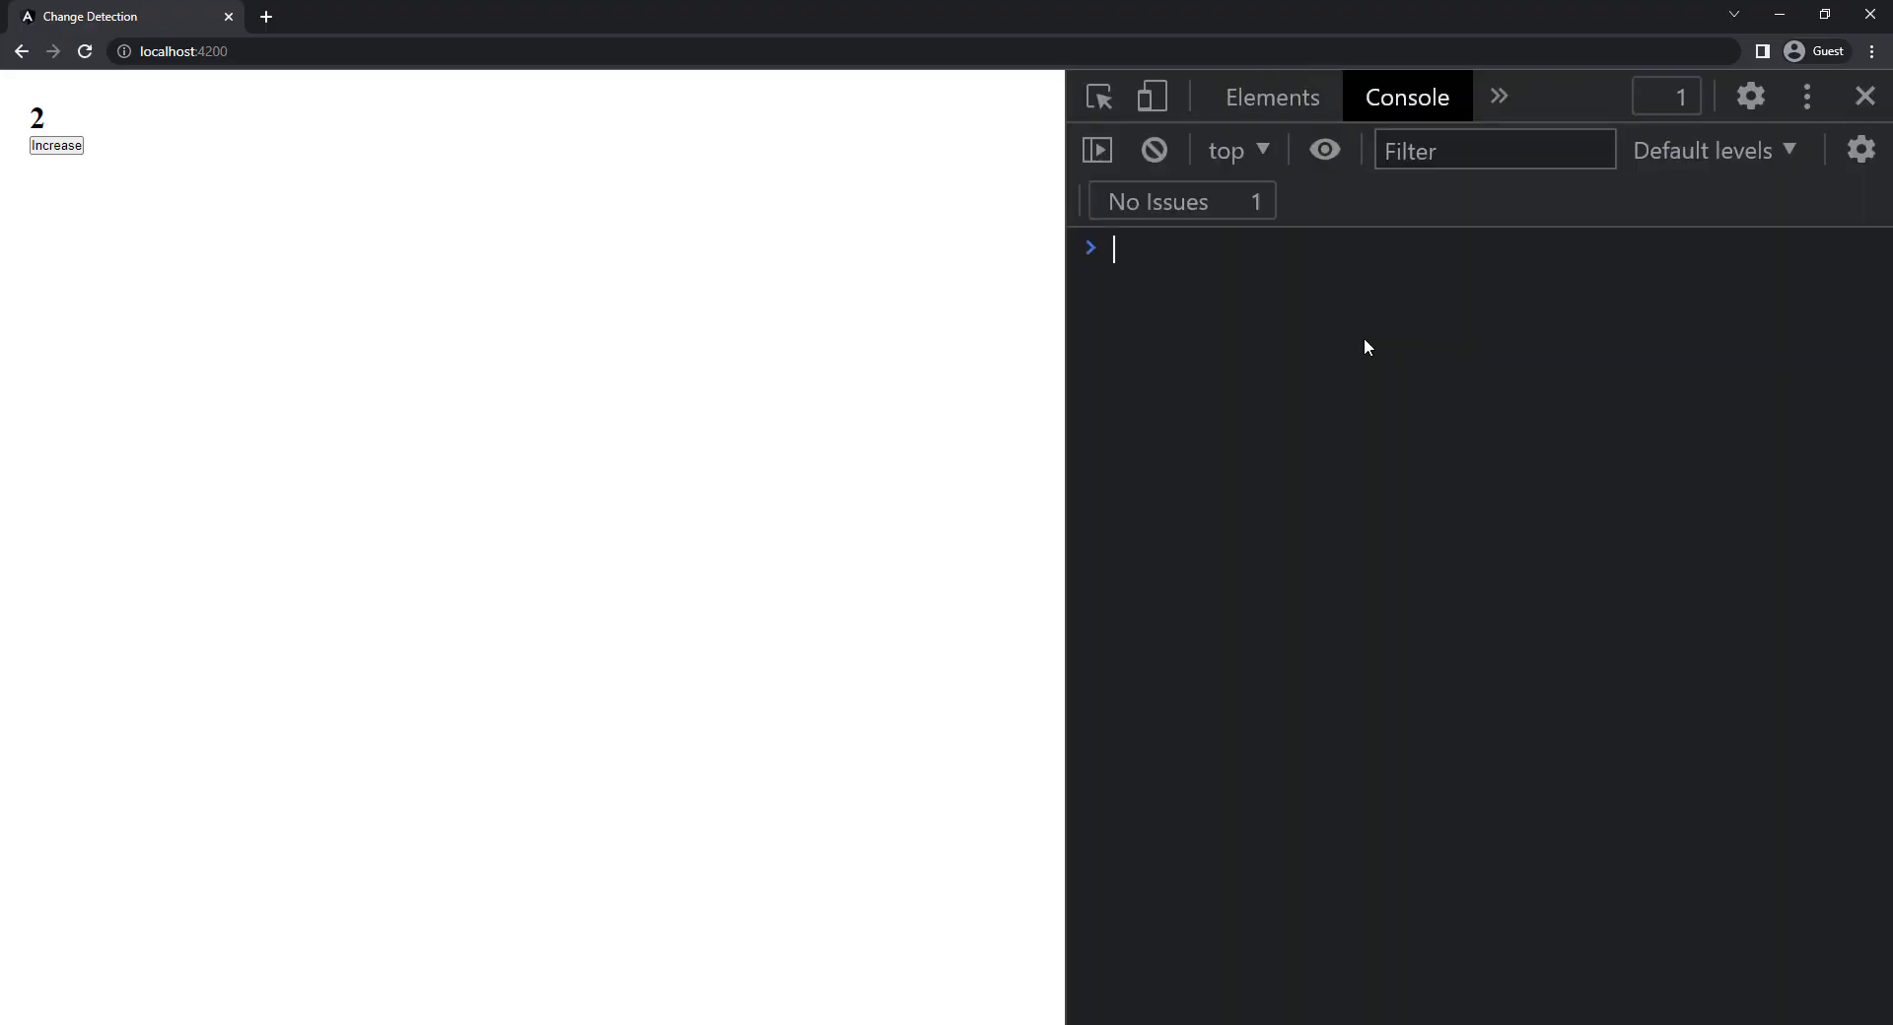
# - Increase the counter twice so the console logs the change-check message
pyautogui.click(55, 145)
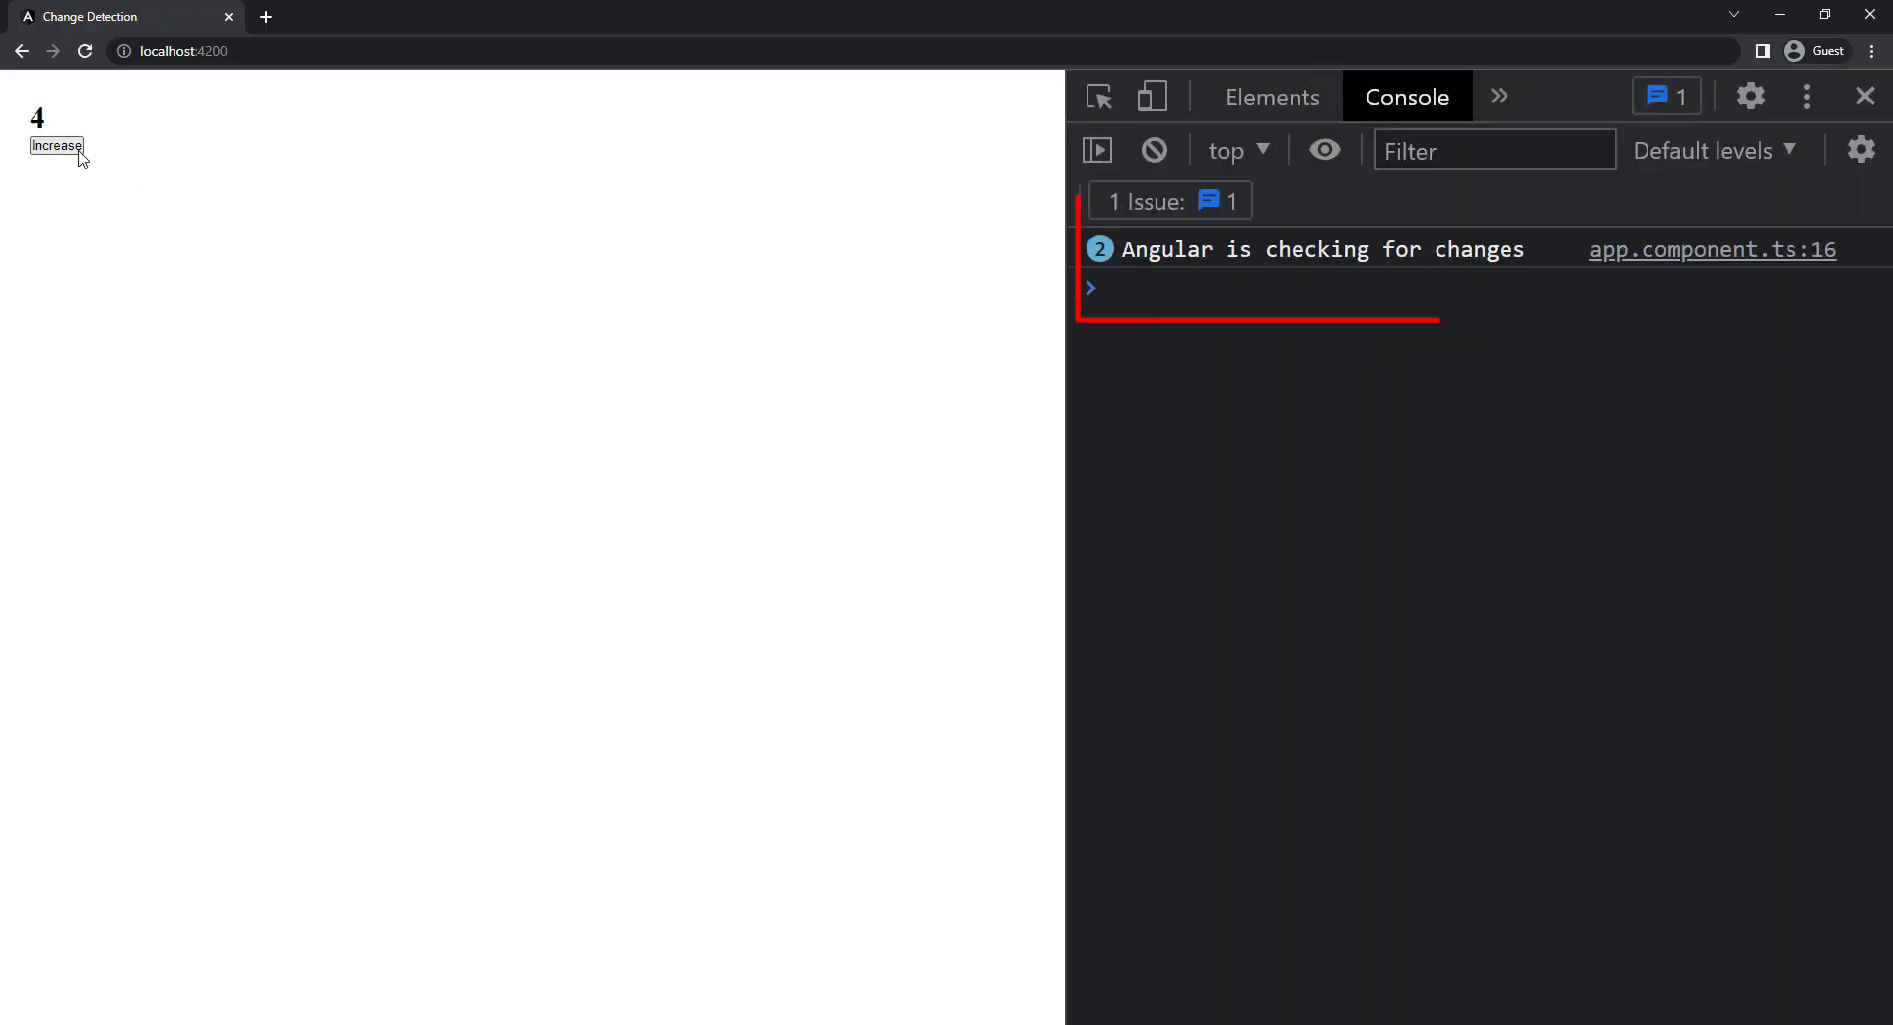
pyautogui.click(55, 146)
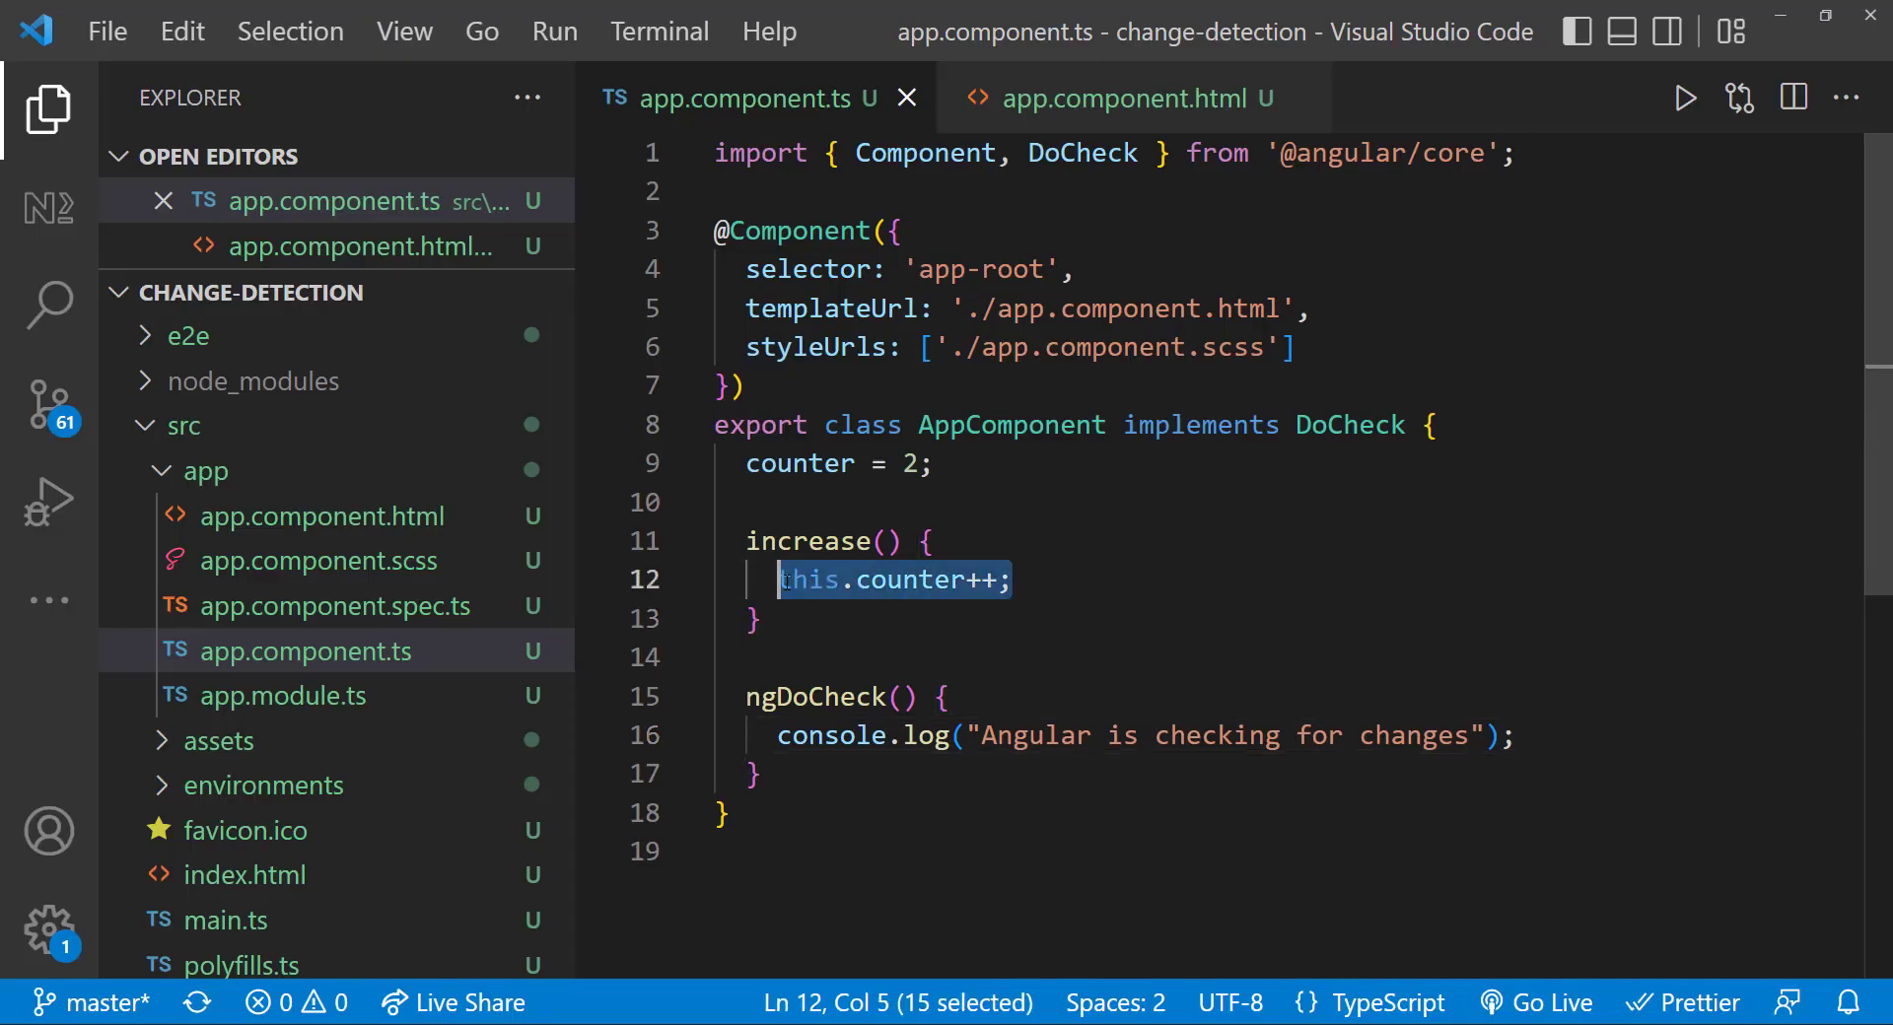
# - Wrap this.counter++ inside a setInterval() call in increase()
pyautogui.write('setInterval(')
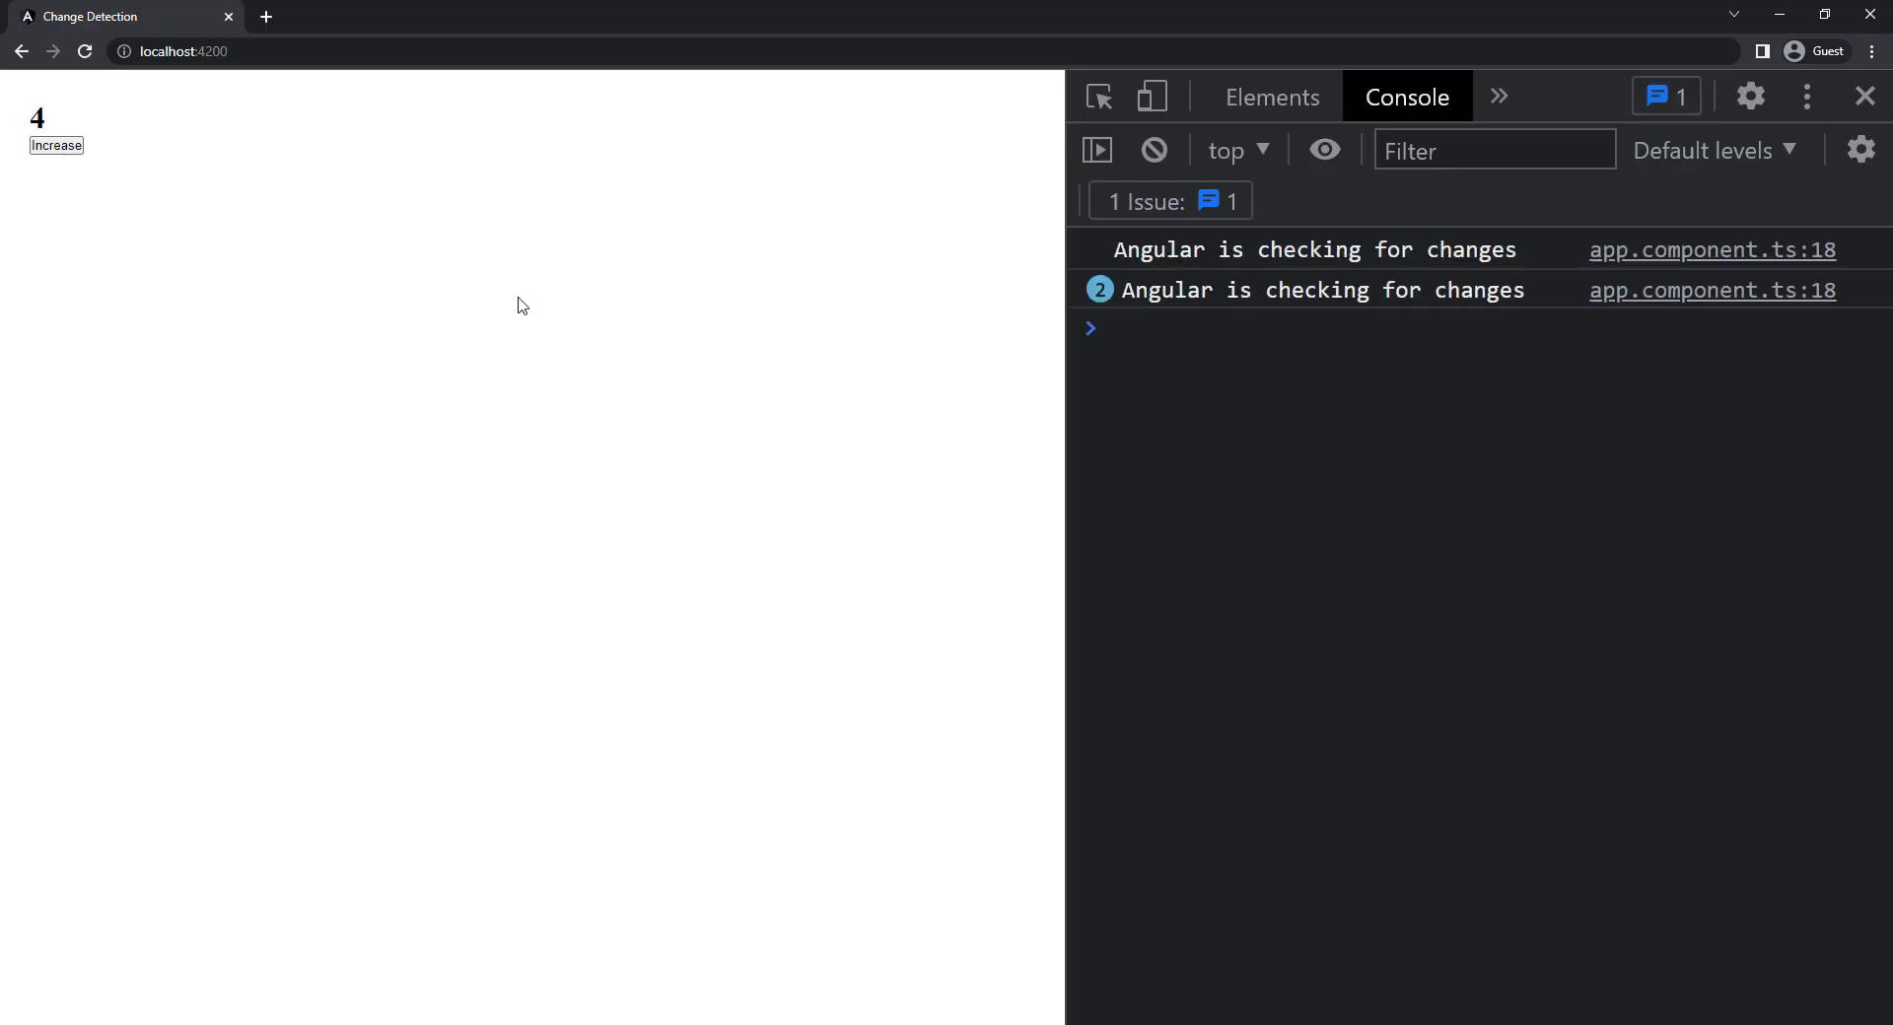
# - Raise the counter repeatedly into the mid-40s, logging a change check for each increase
pyautogui.click(57, 145)
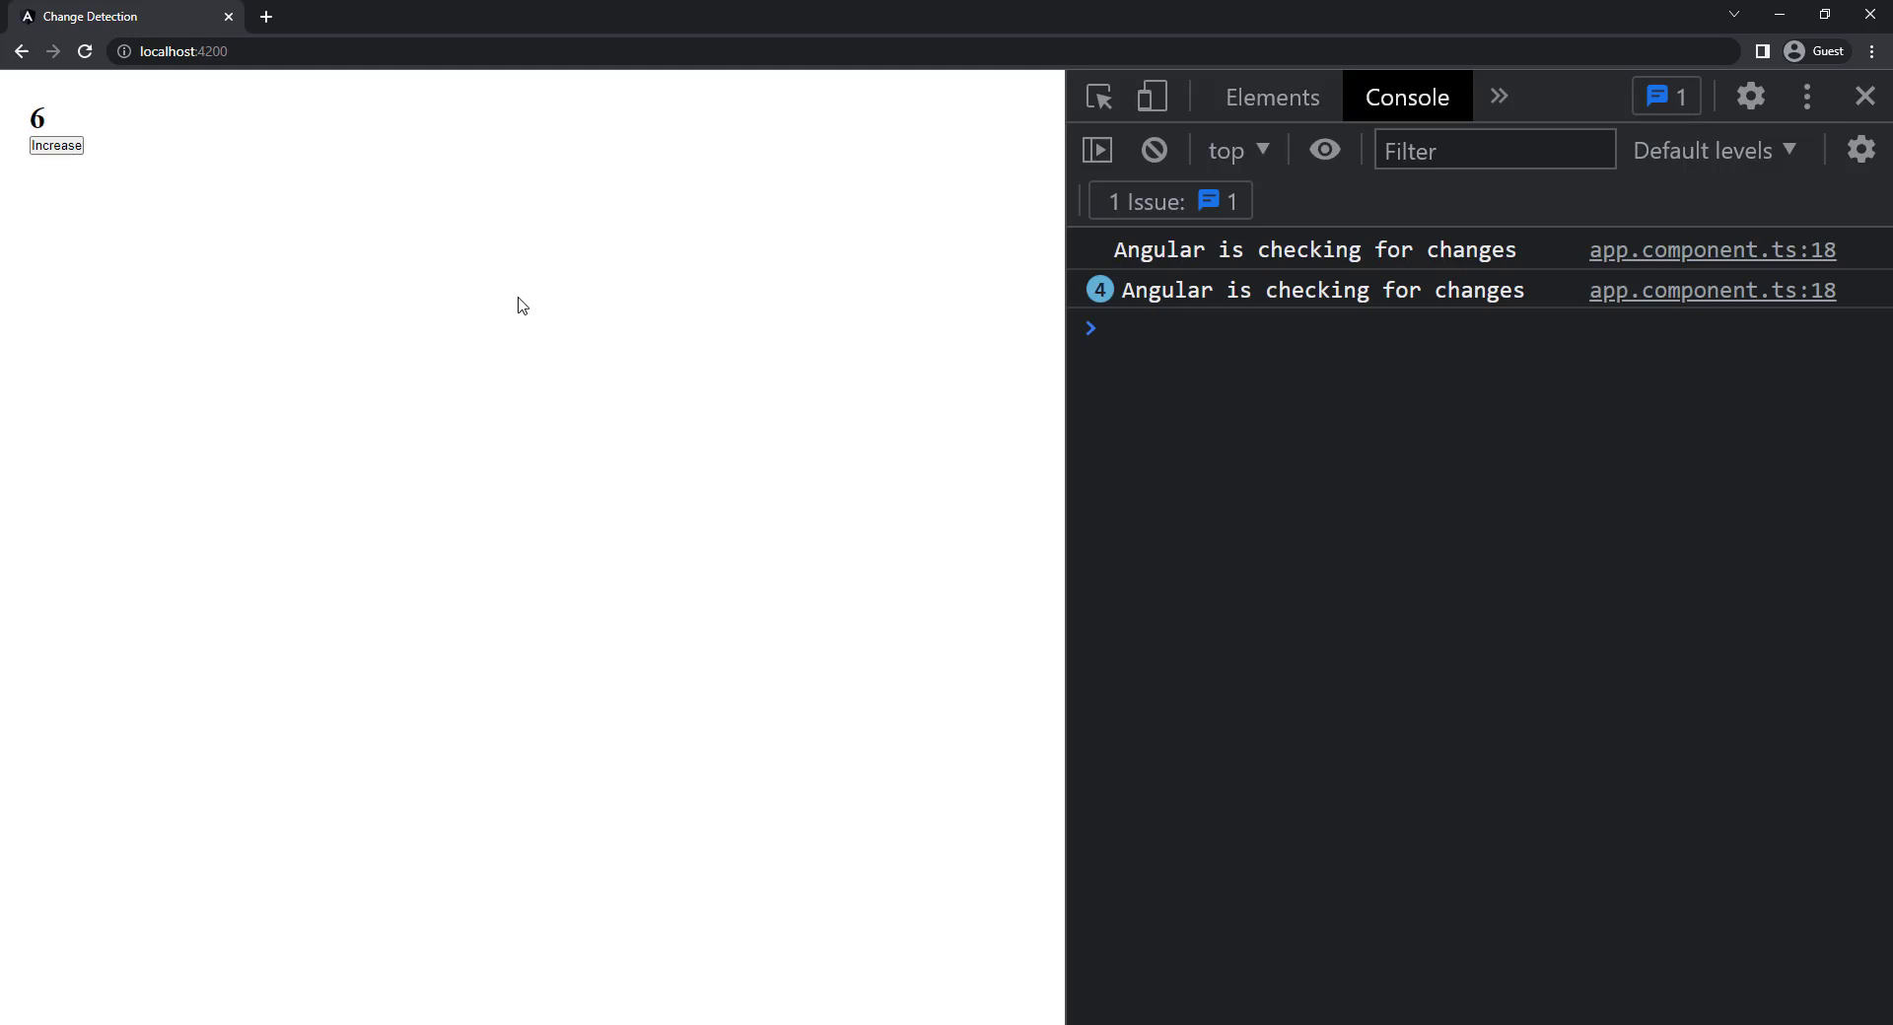
pyautogui.click(55, 145)
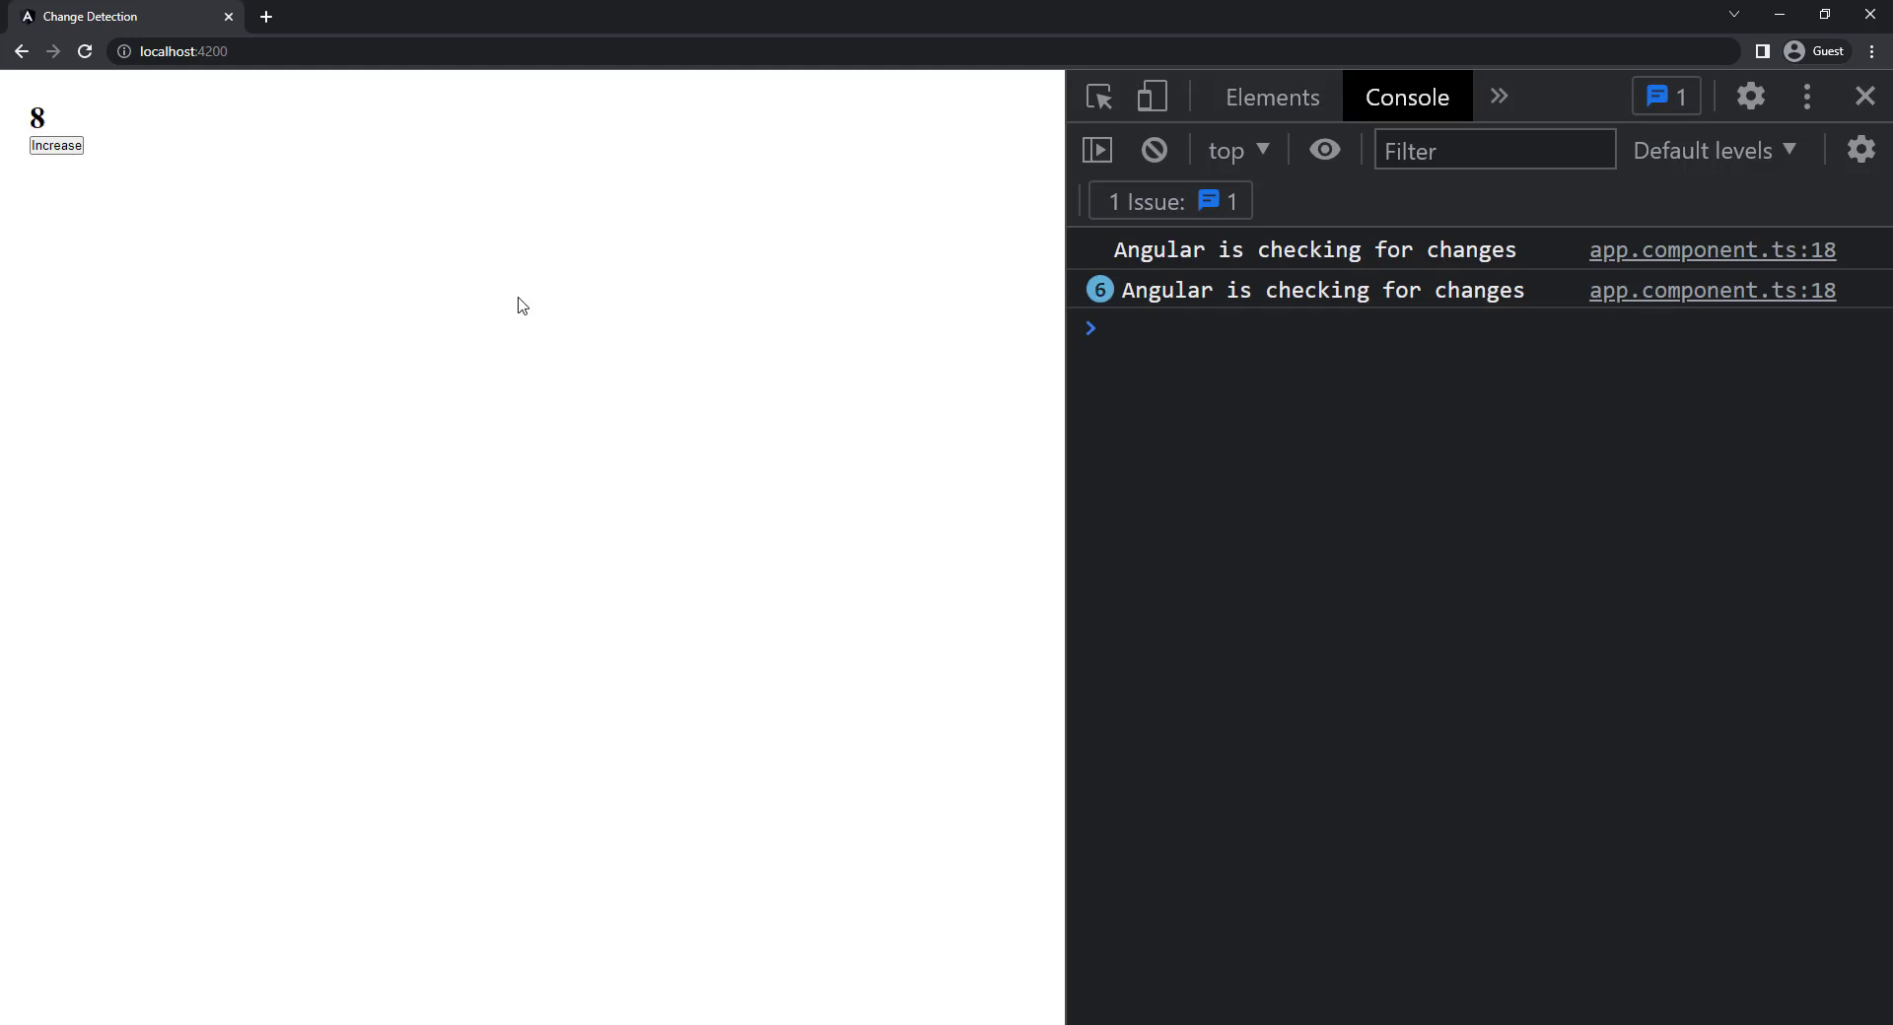
pyautogui.click(55, 145)
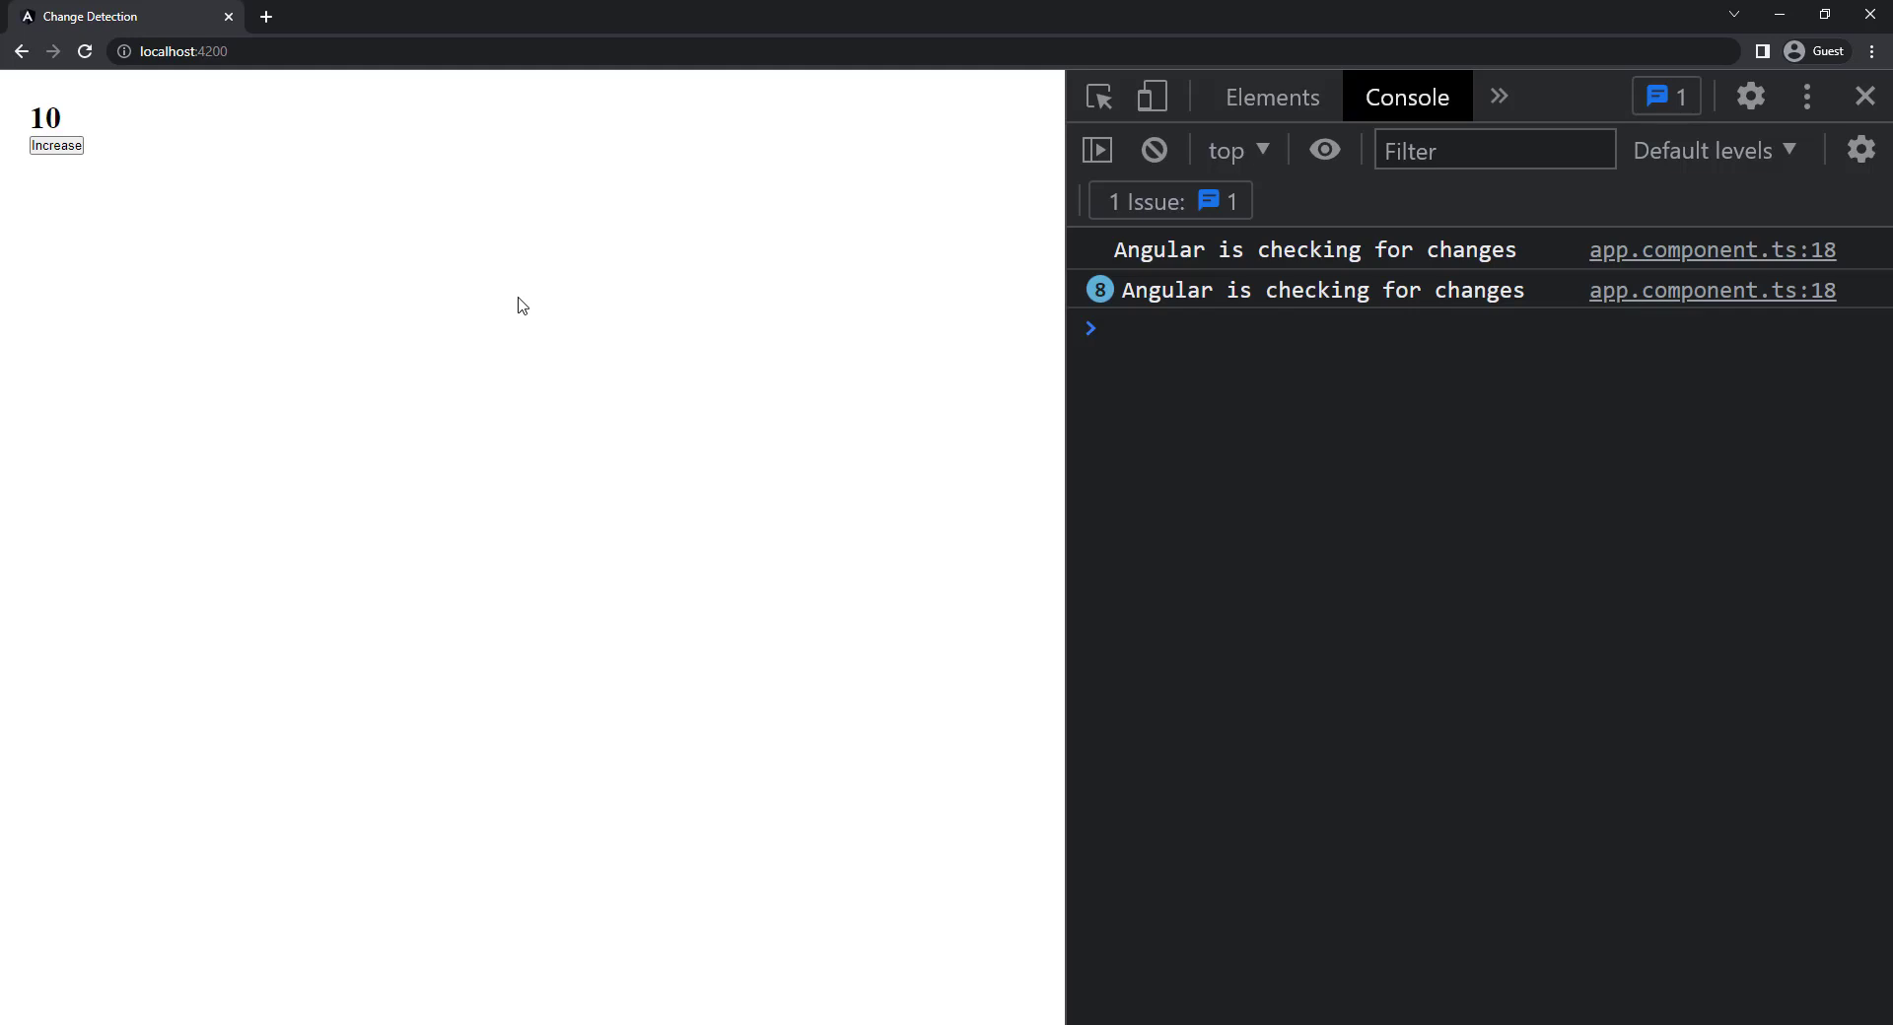
pyautogui.click(57, 145)
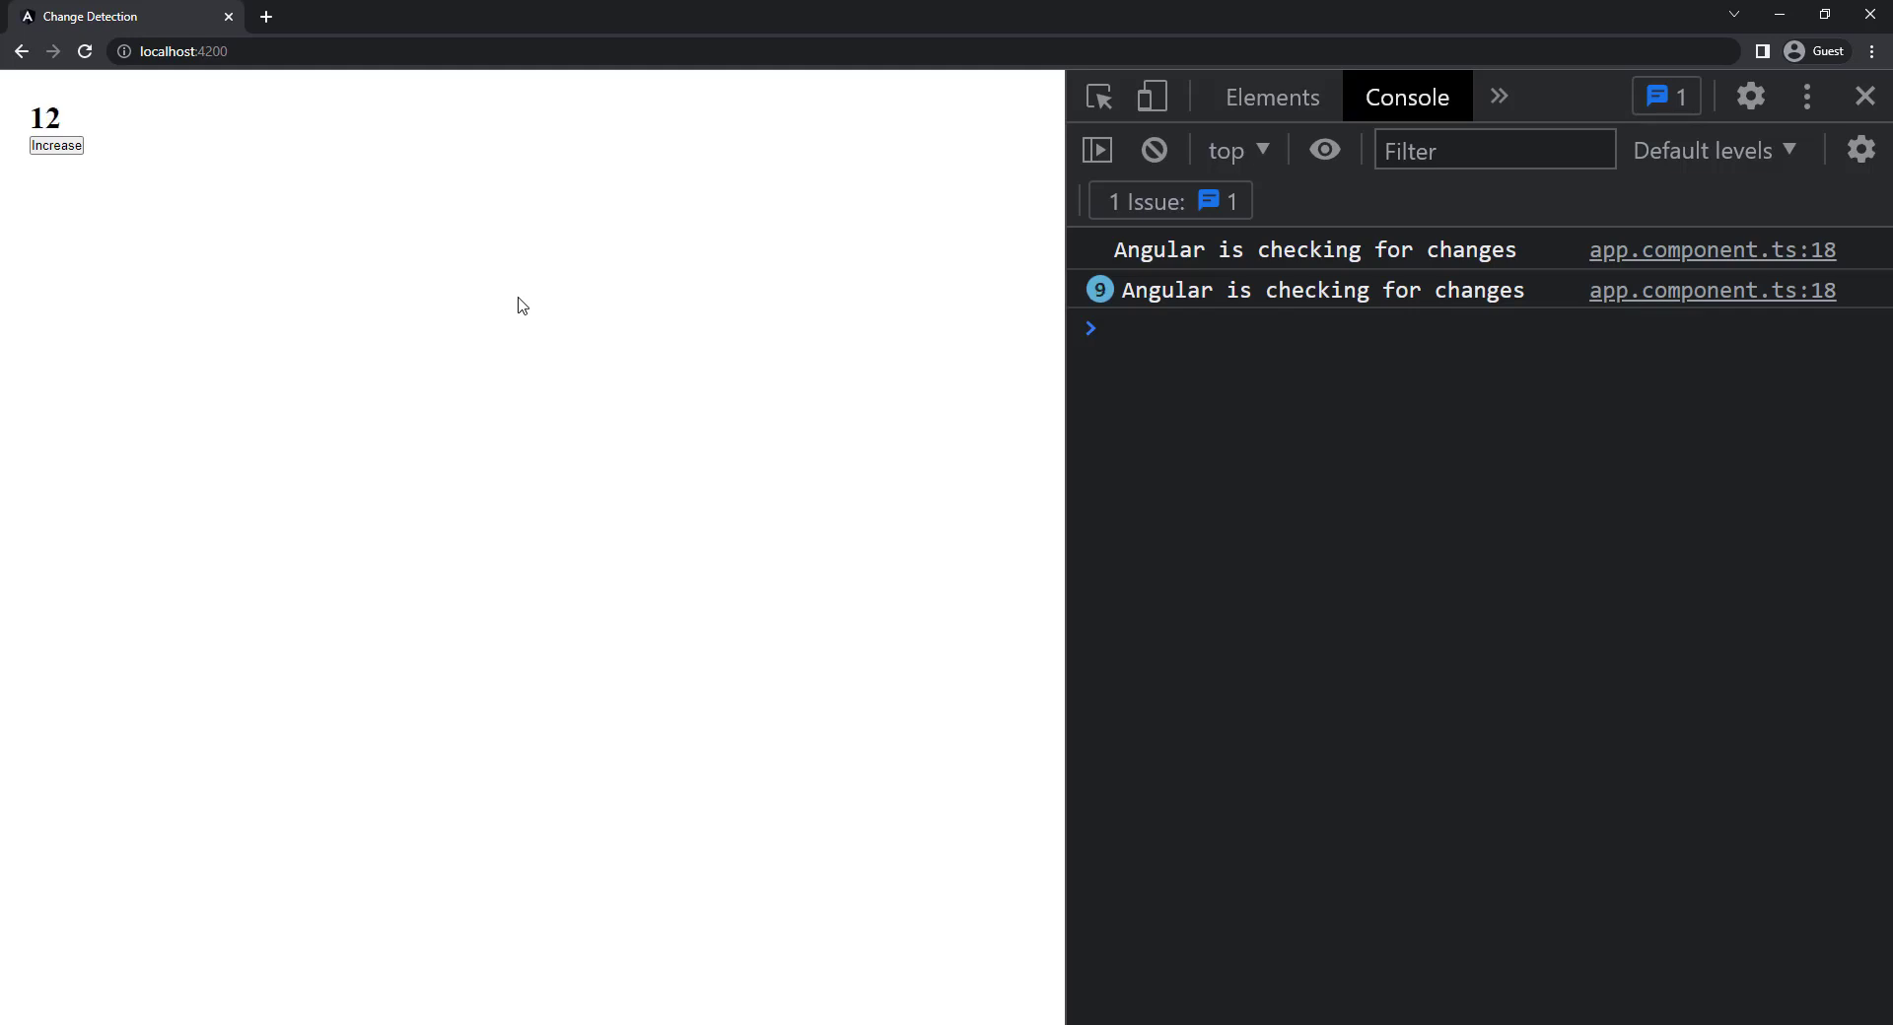
pyautogui.click(57, 145)
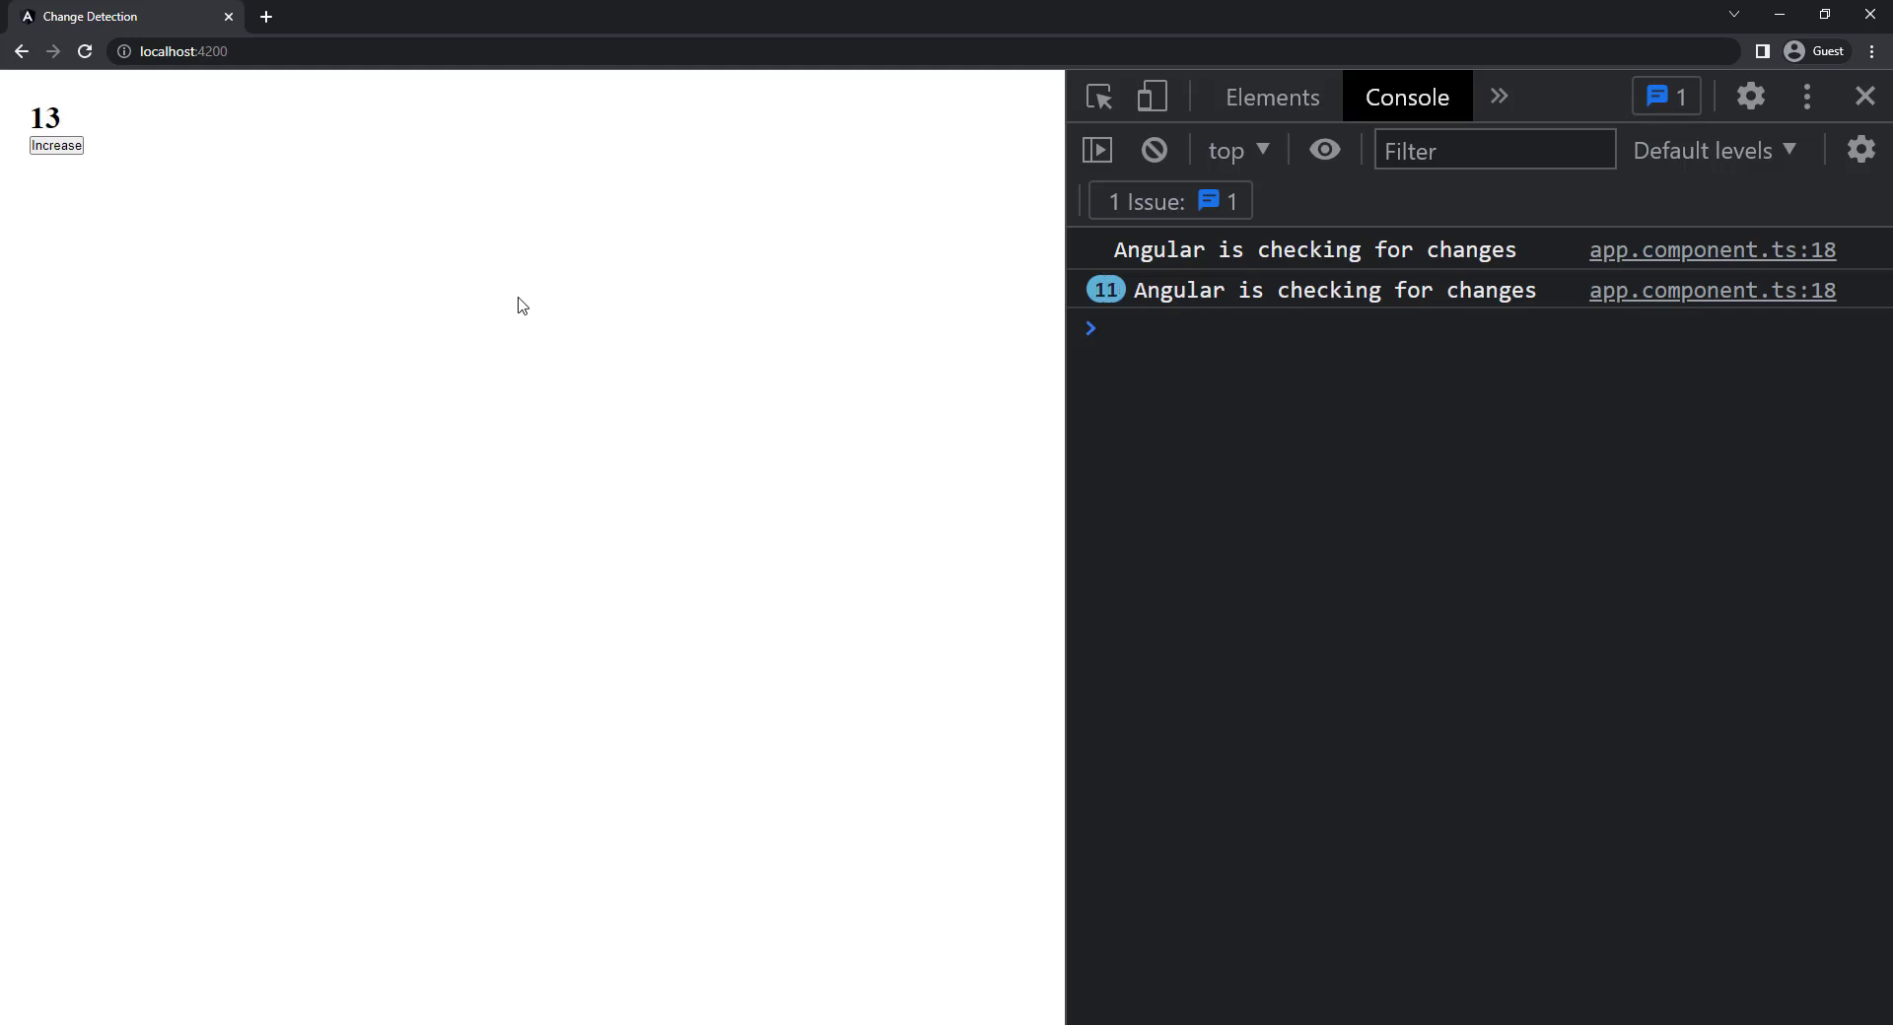
pyautogui.click(55, 146)
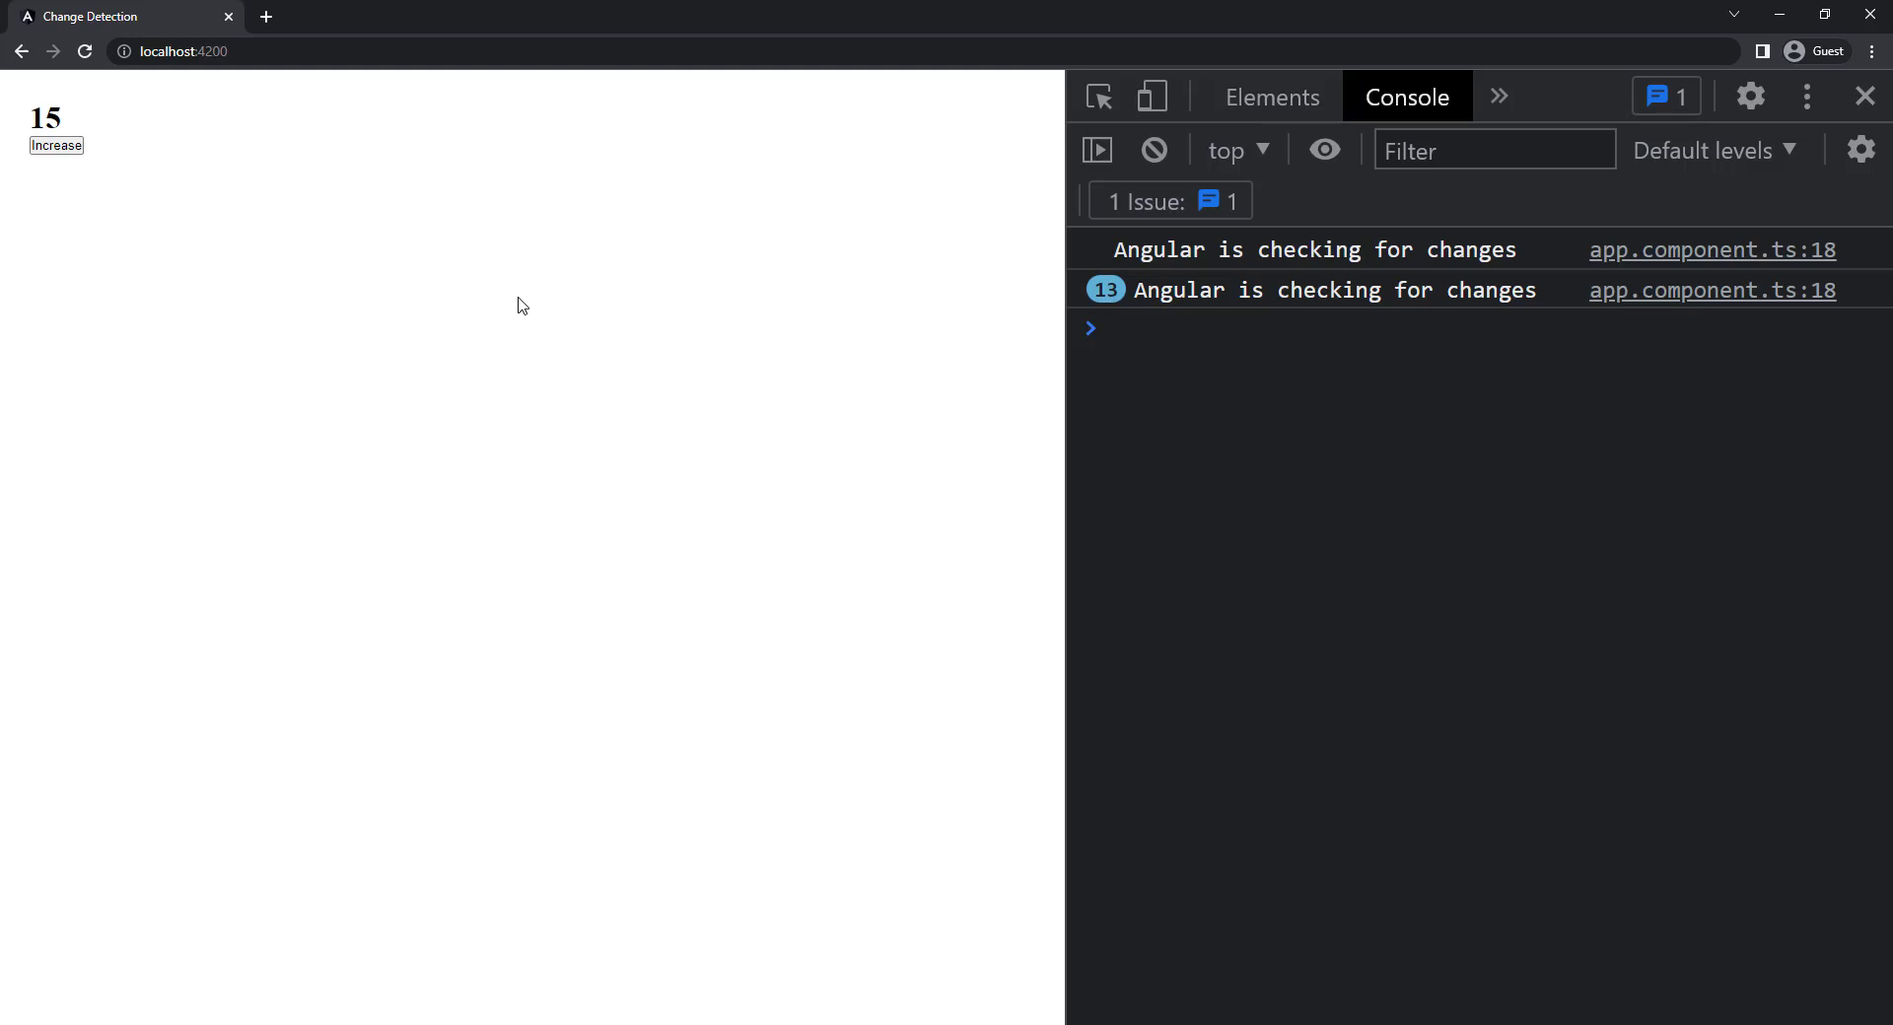
pyautogui.click(55, 145)
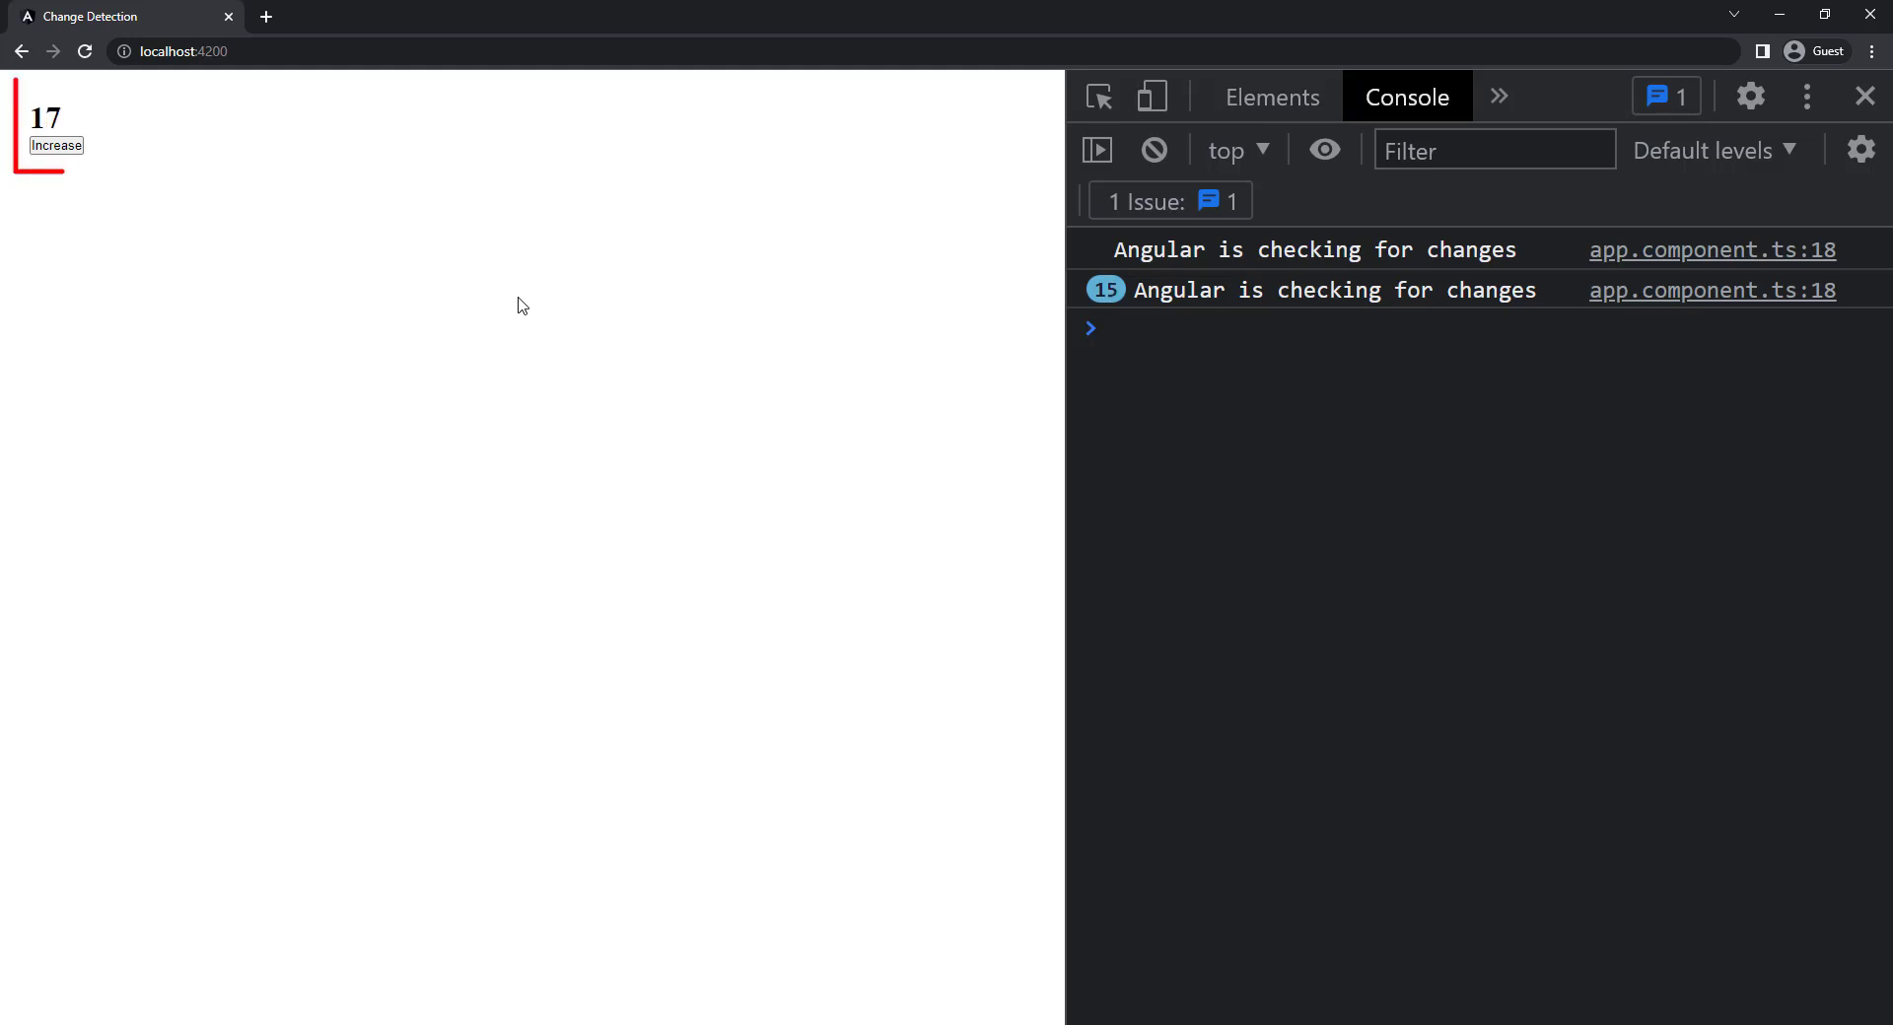
pyautogui.click(55, 145)
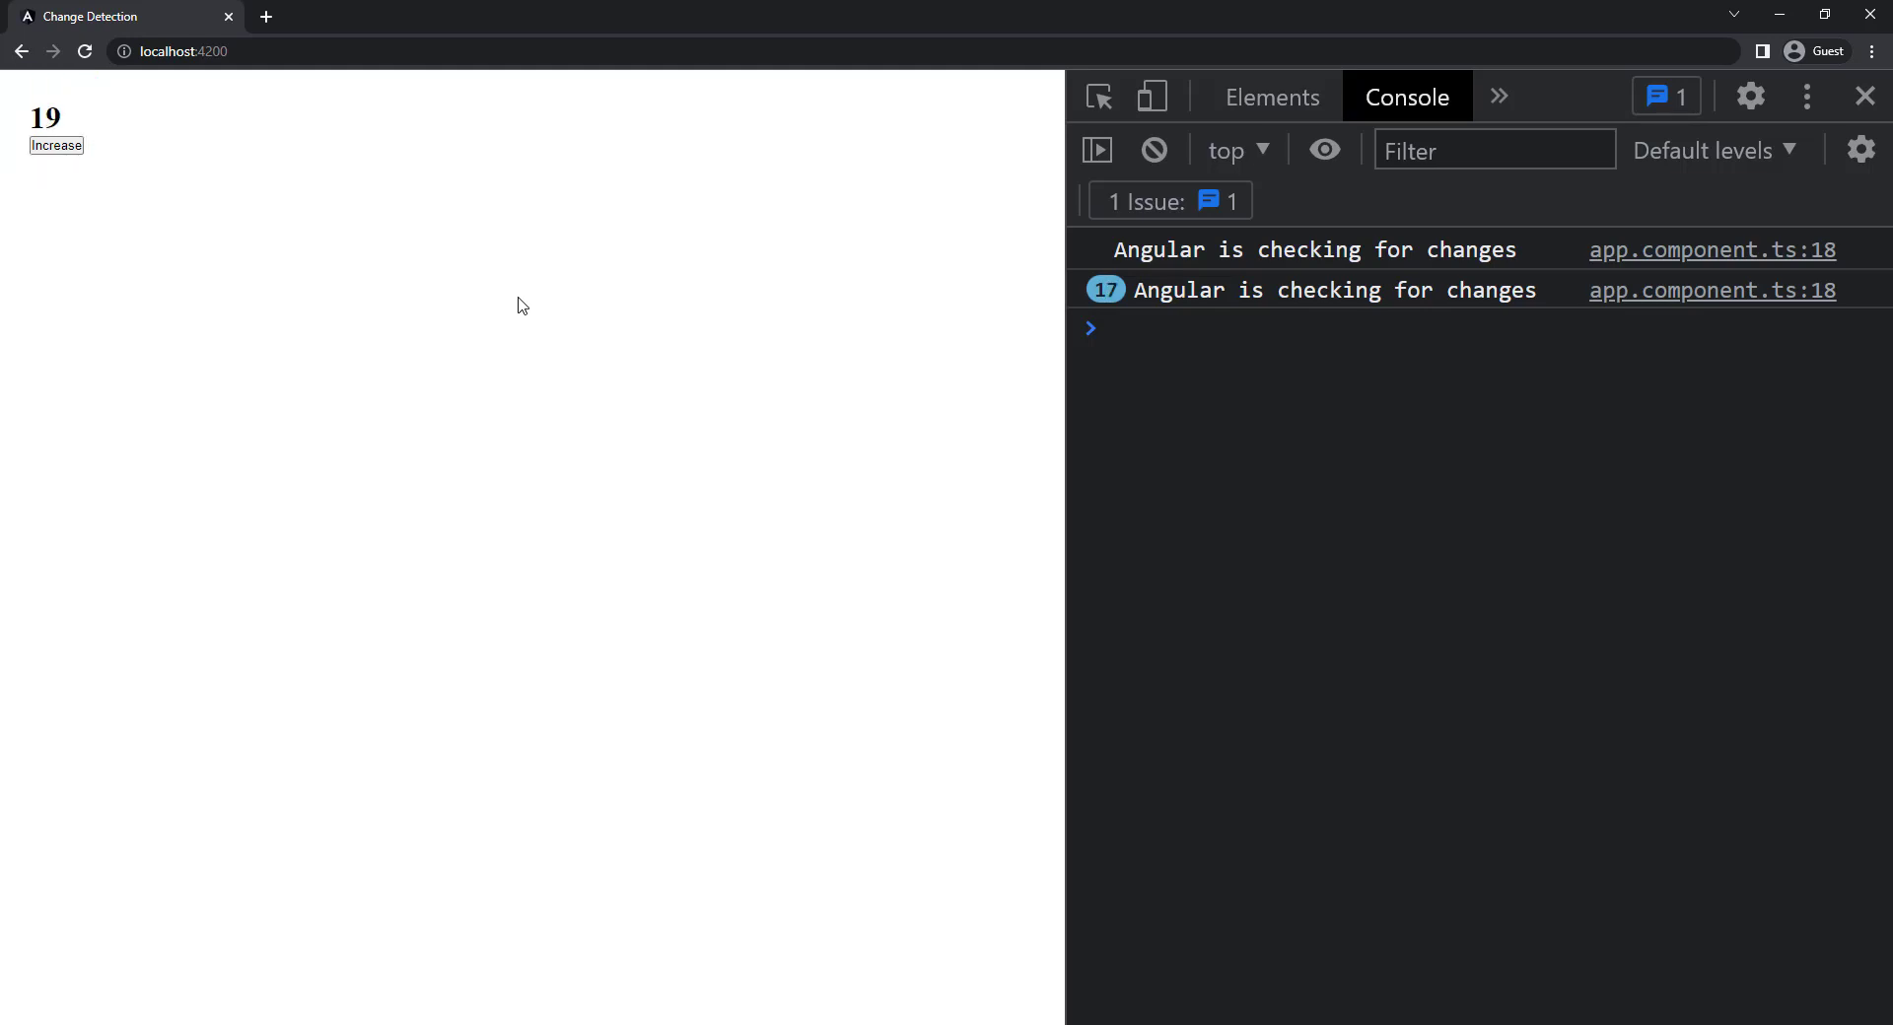
pyautogui.click(55, 145)
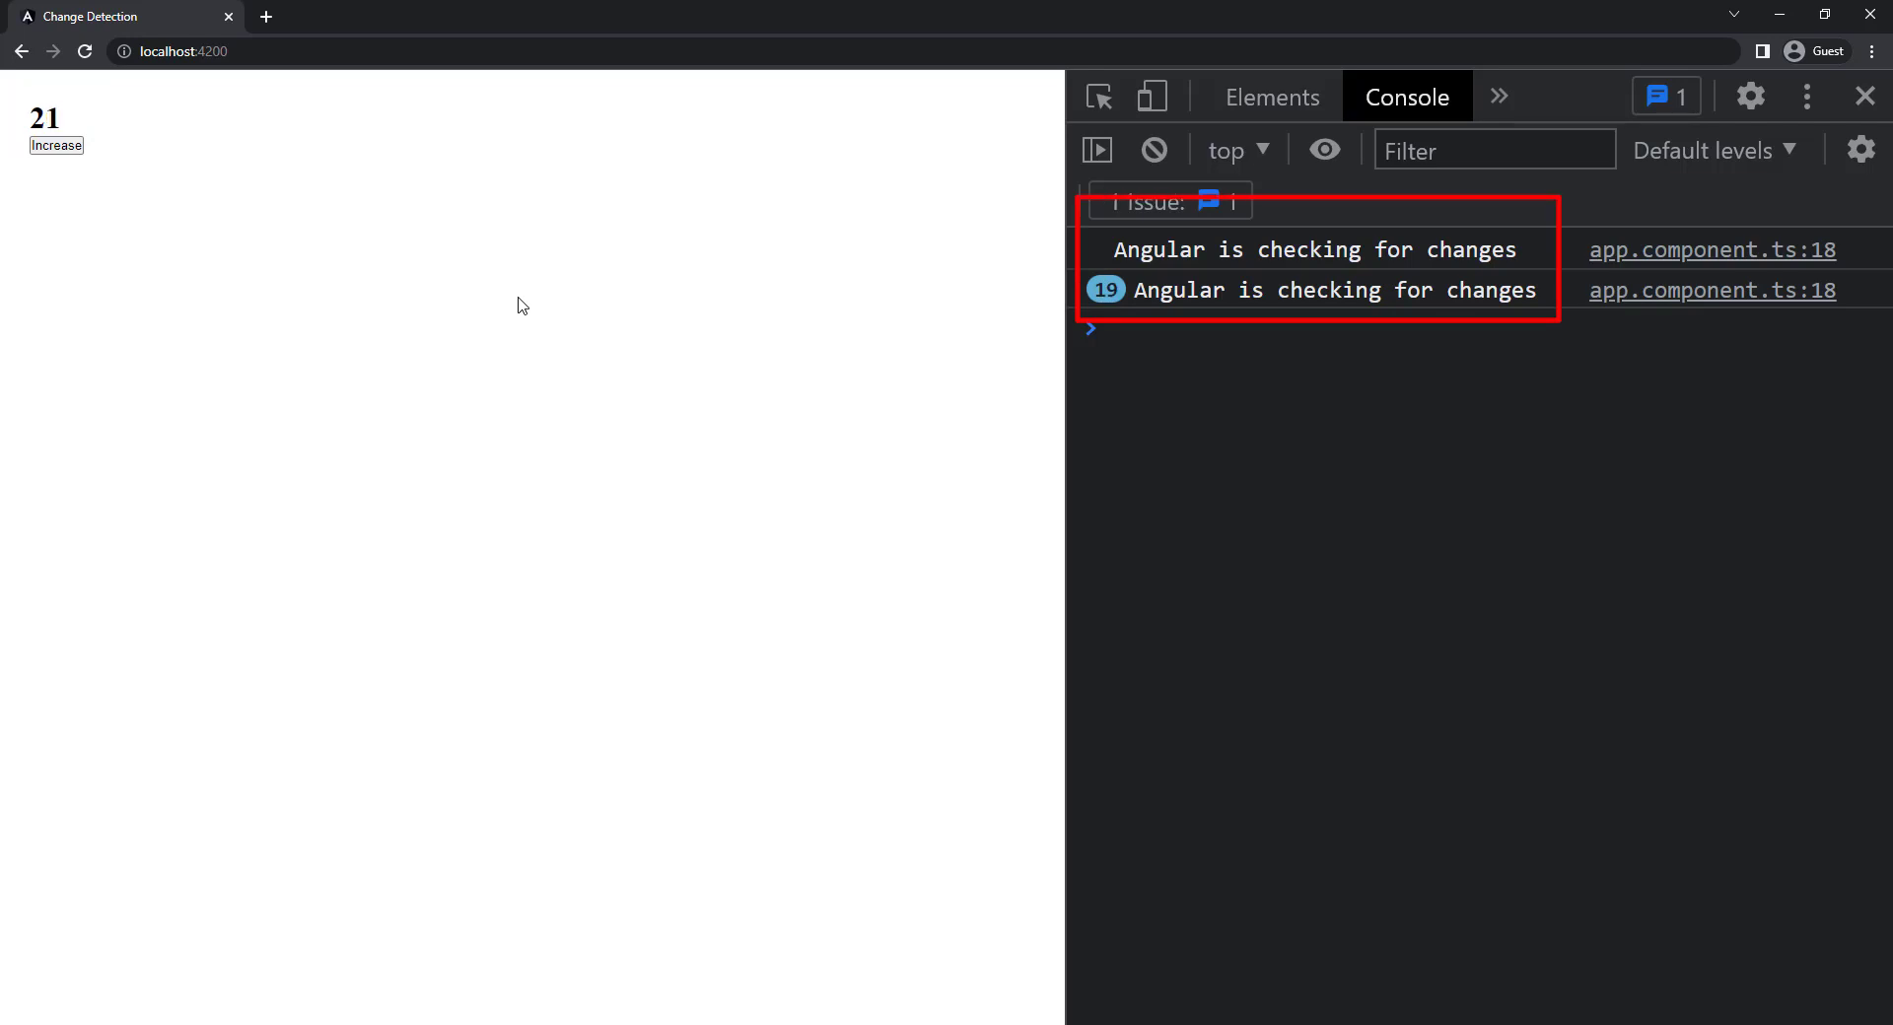
pyautogui.click(57, 145)
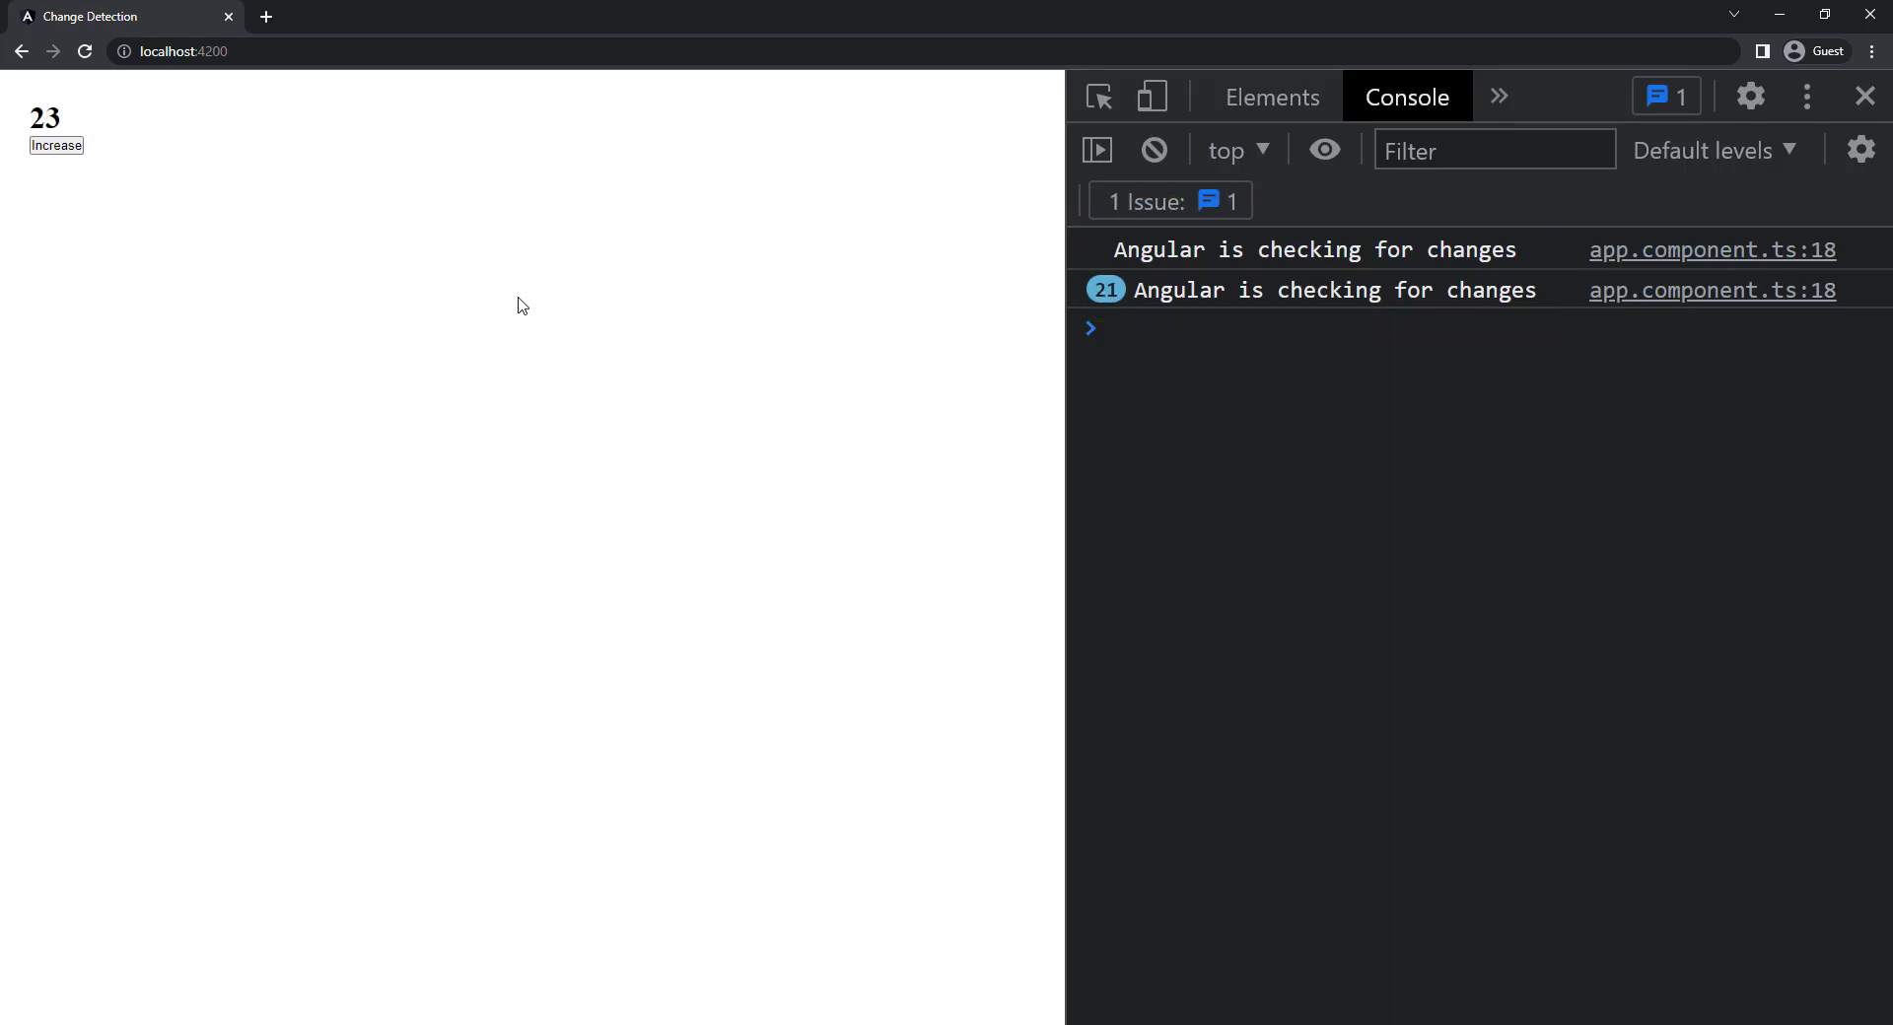
pyautogui.click(57, 145)
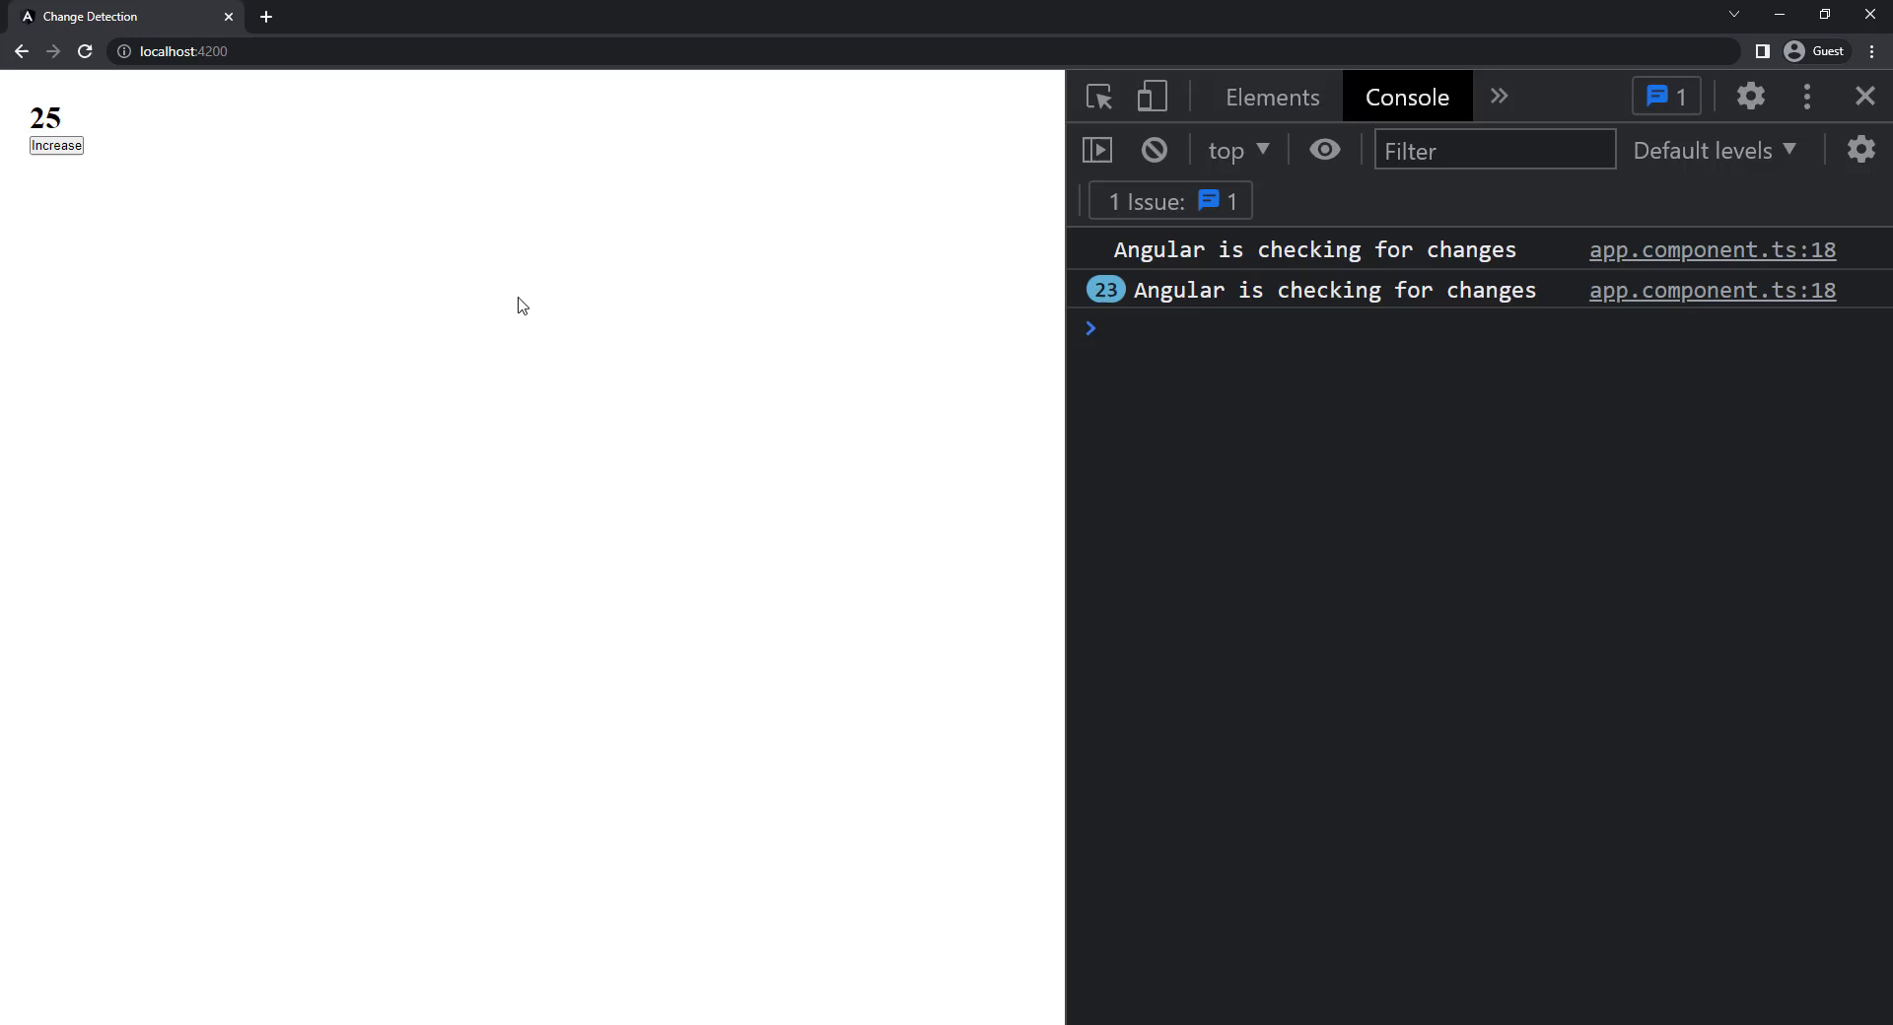
pyautogui.click(56, 145)
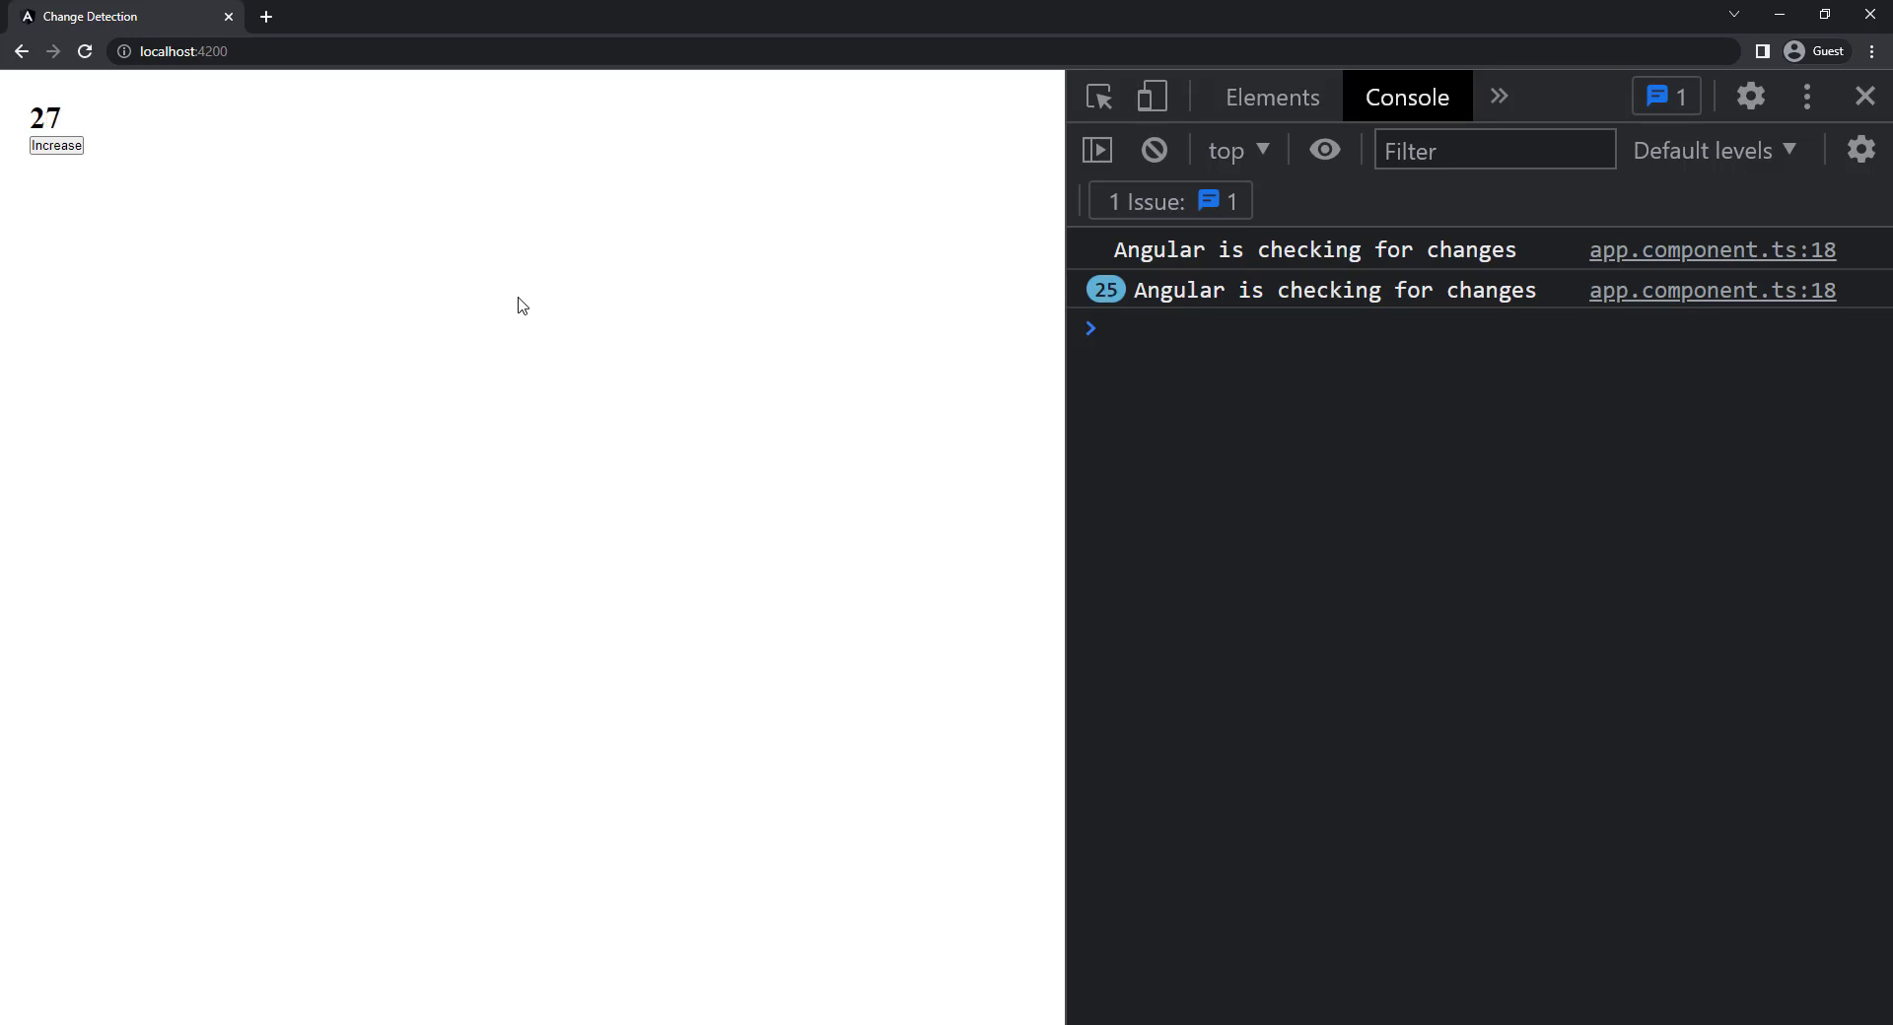
pyautogui.click(56, 145)
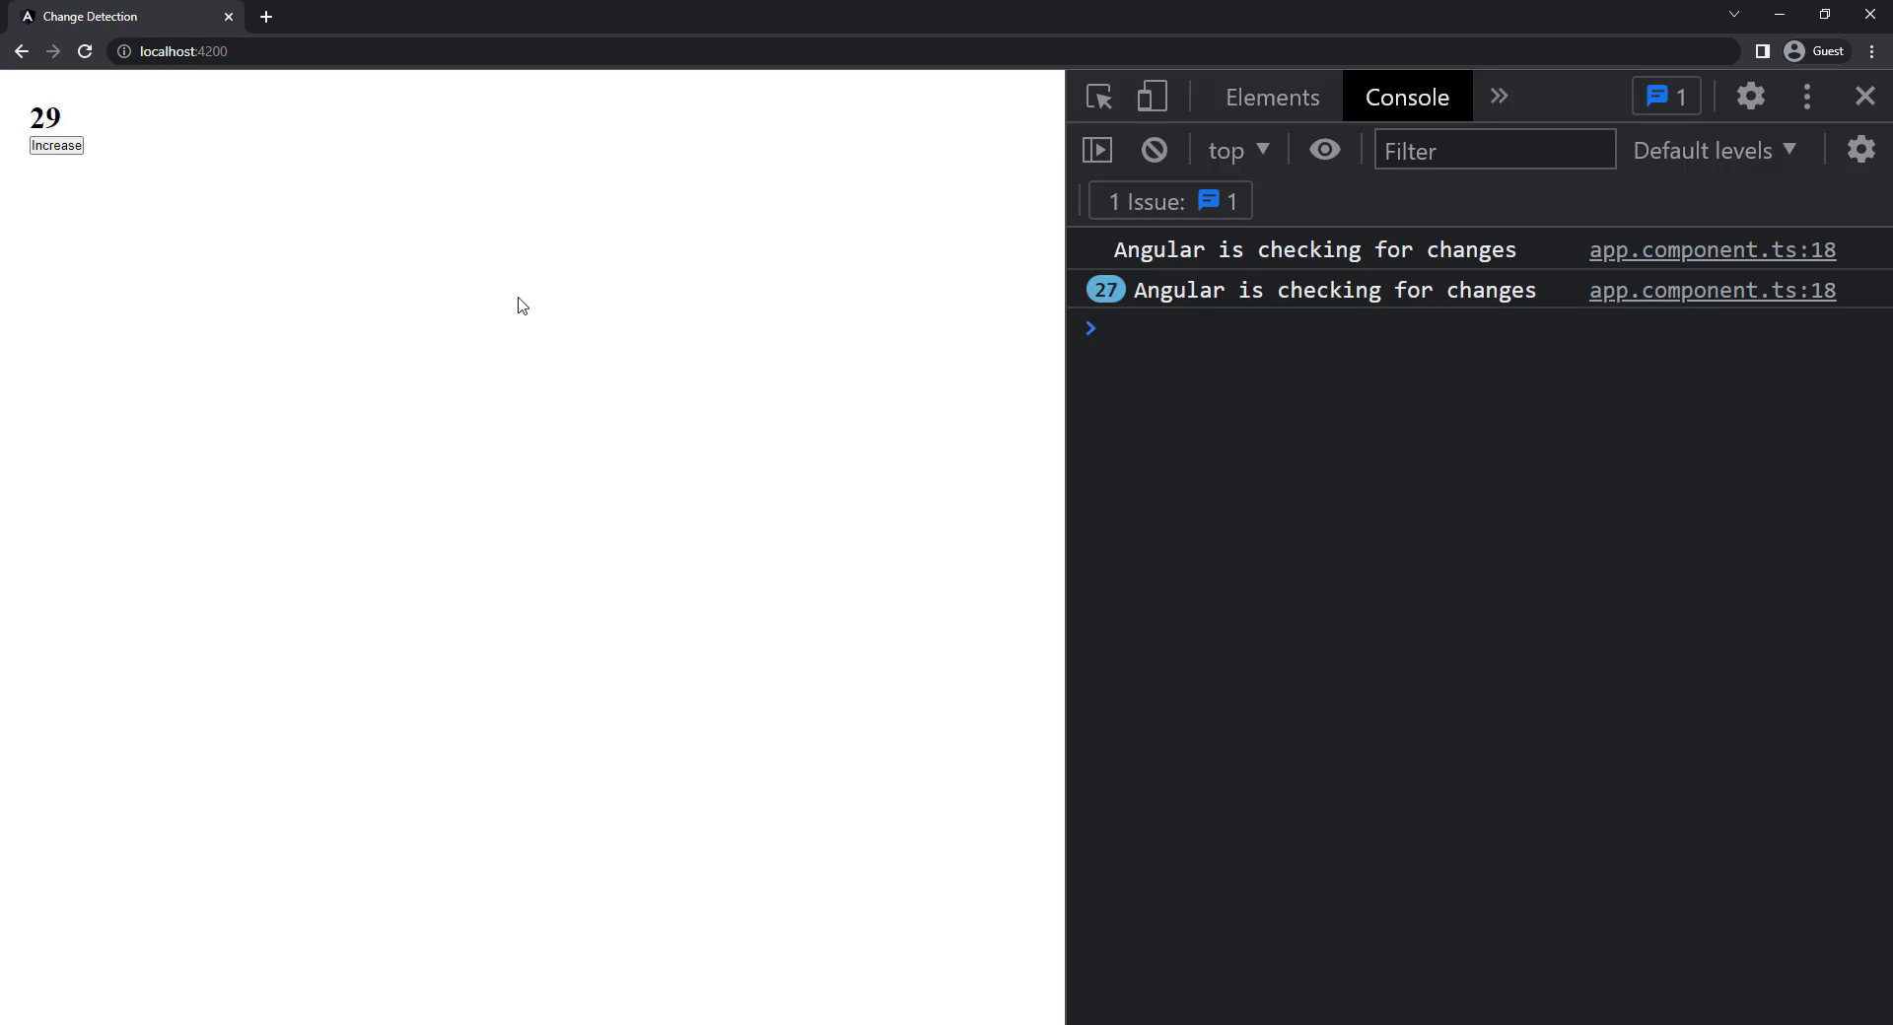
pyautogui.click(57, 145)
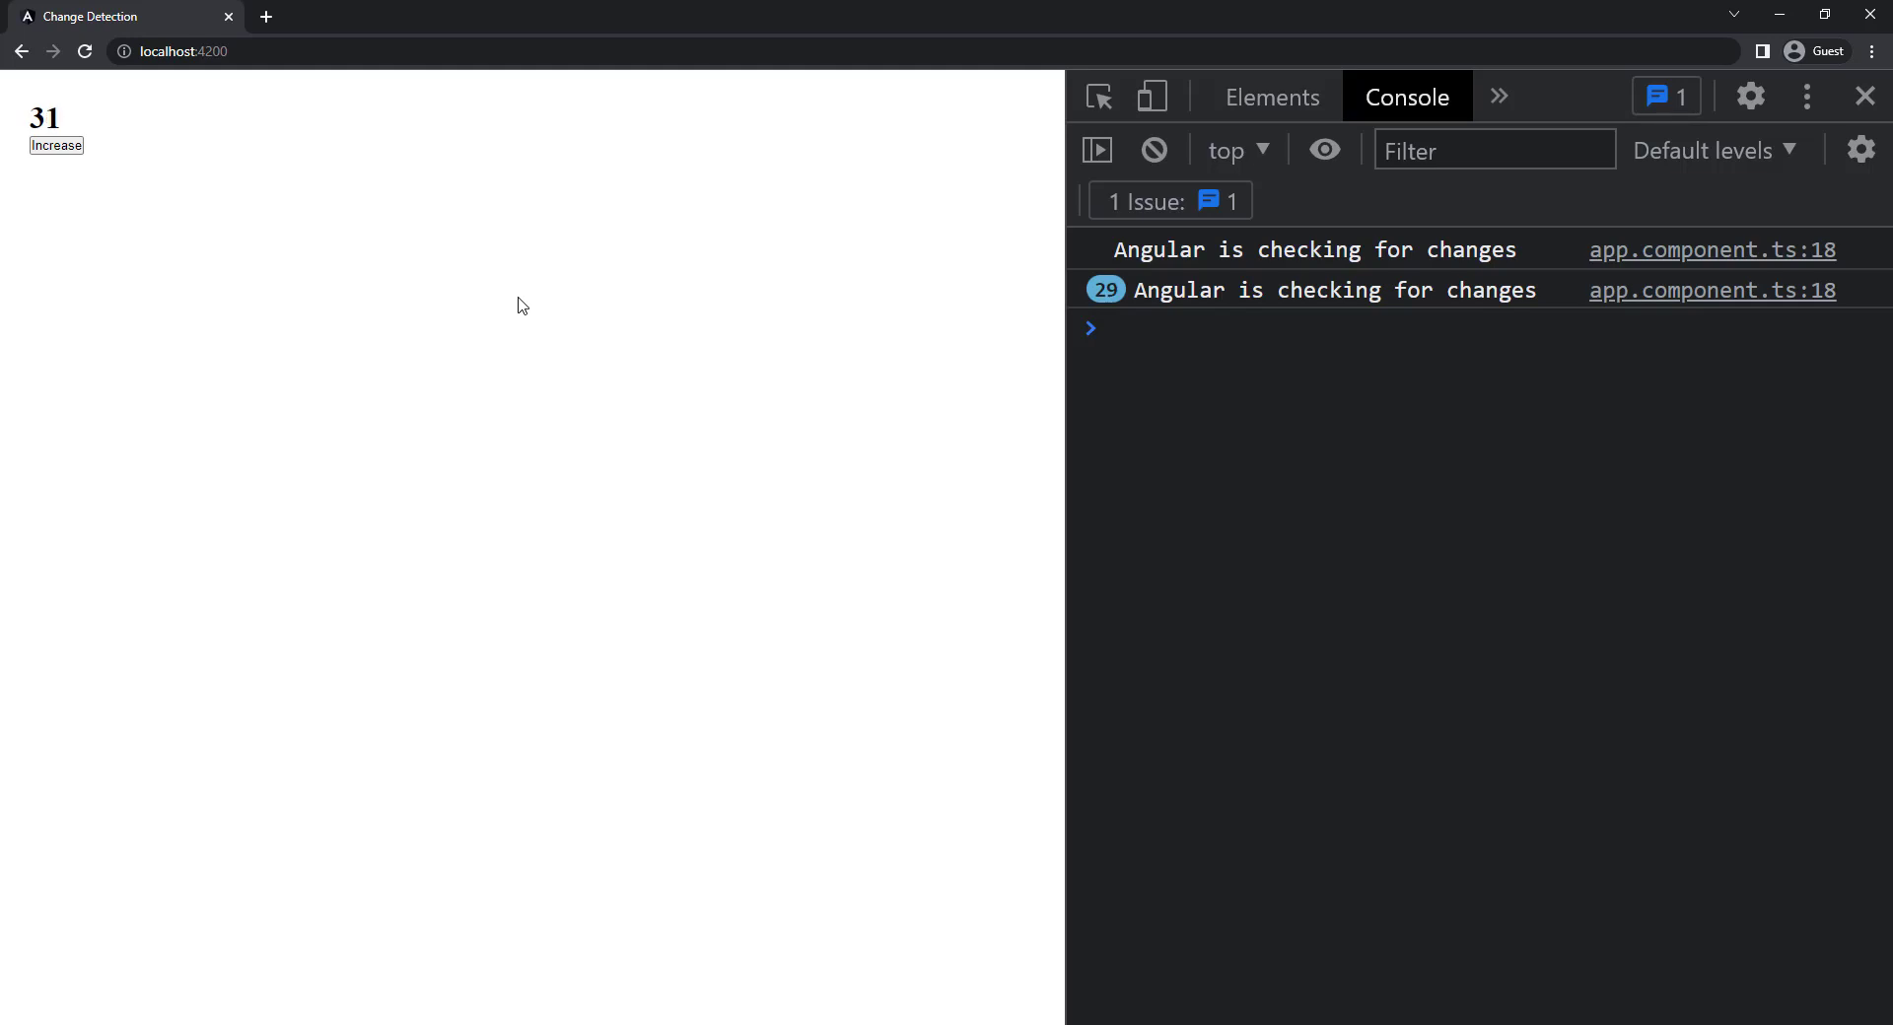
pyautogui.click(55, 145)
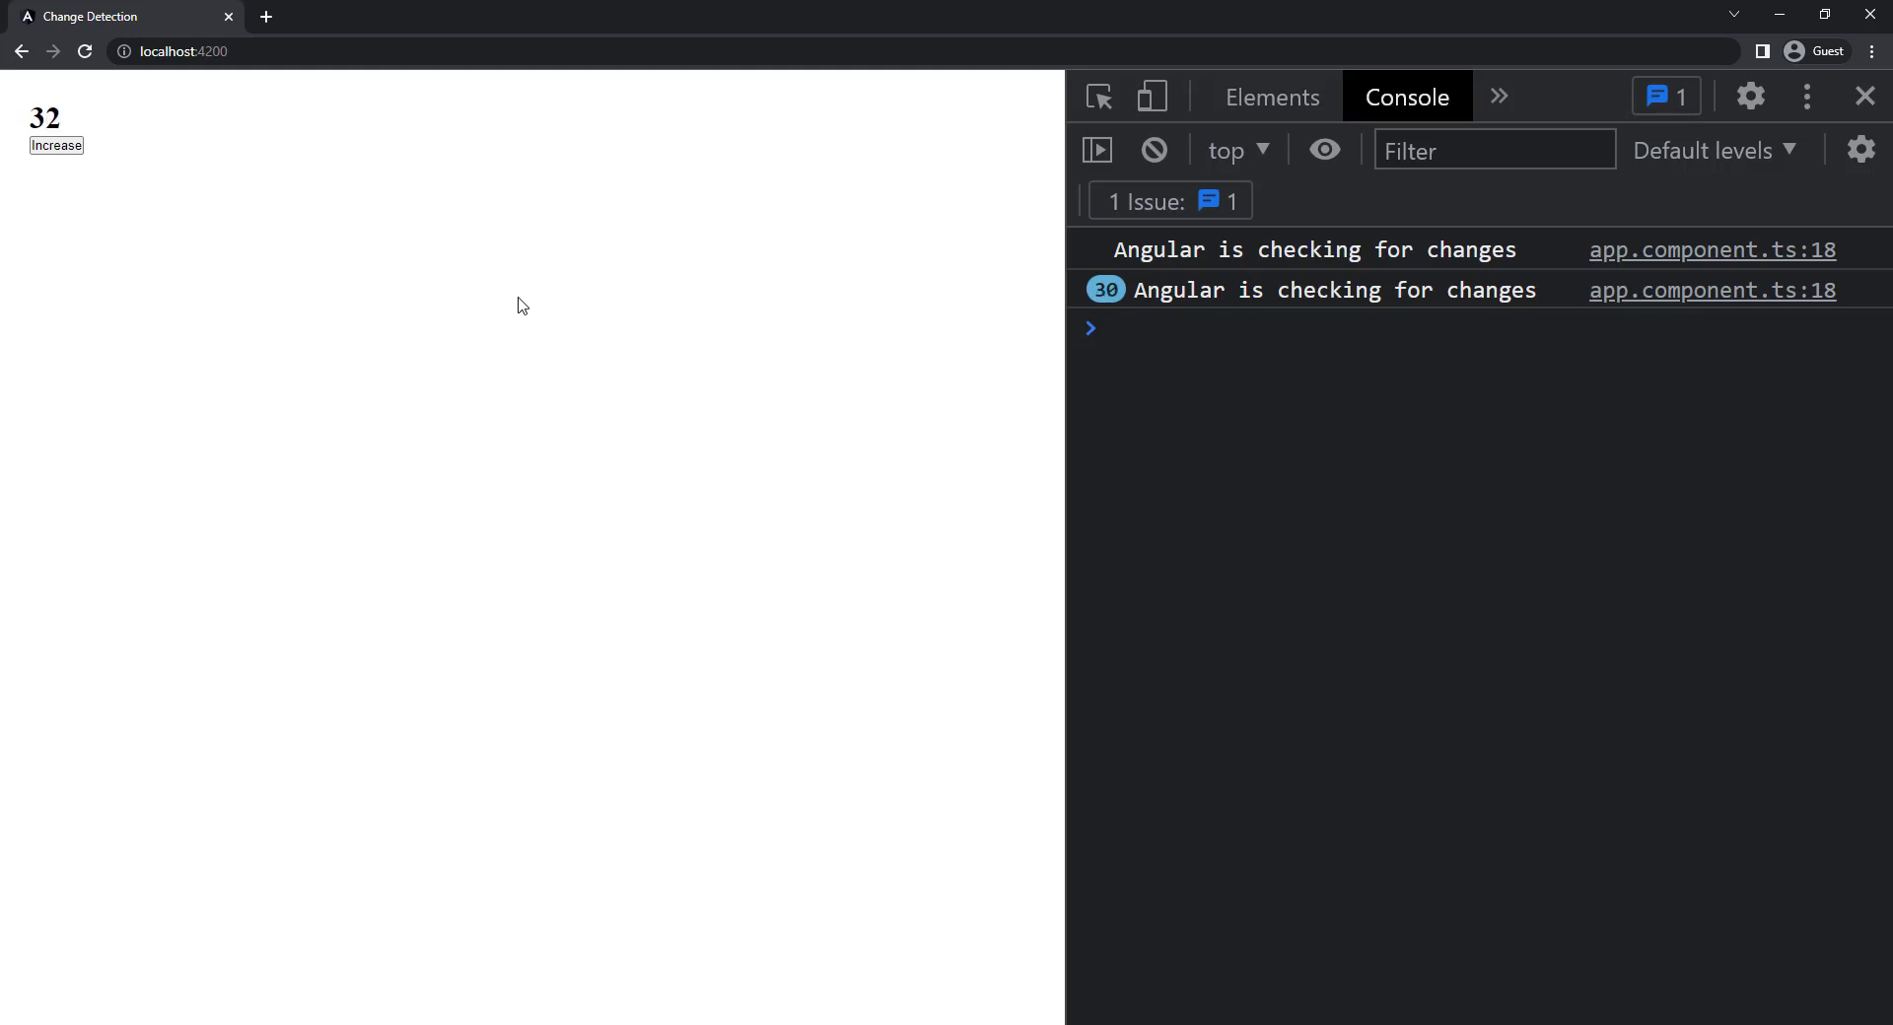
pyautogui.click(57, 144)
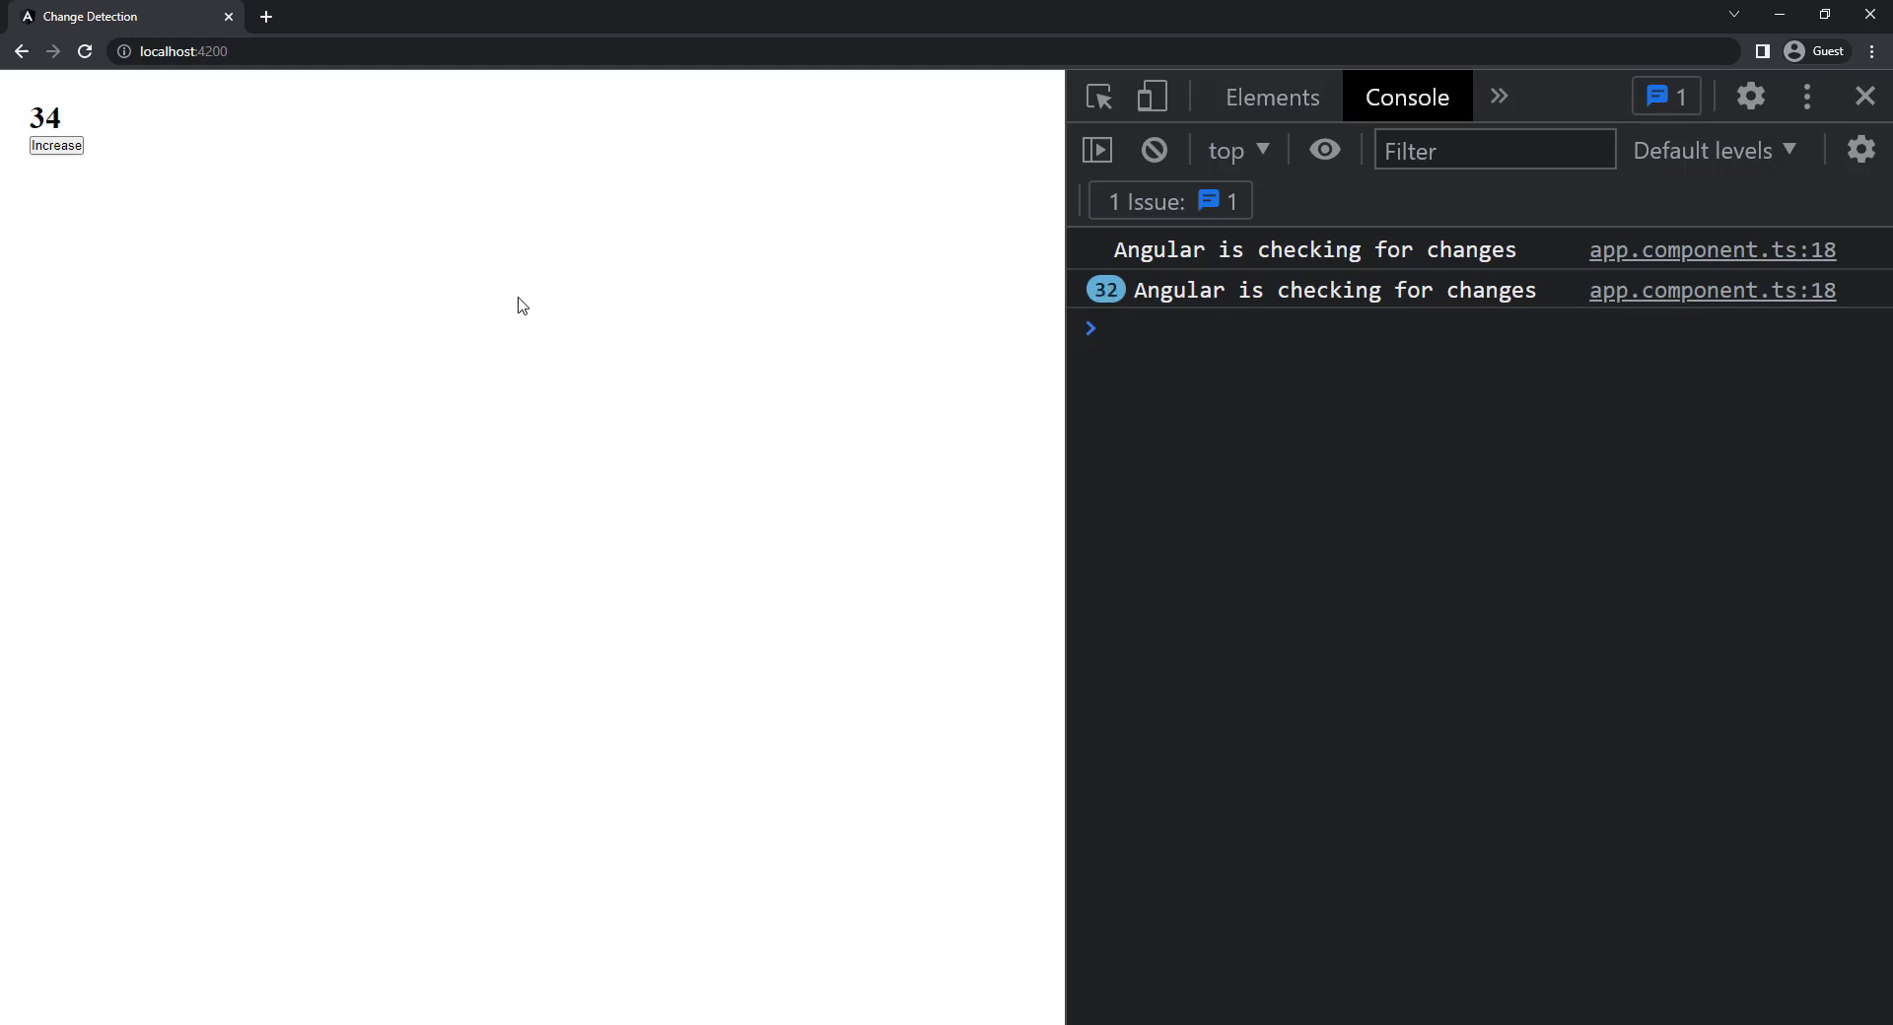
pyautogui.click(58, 145)
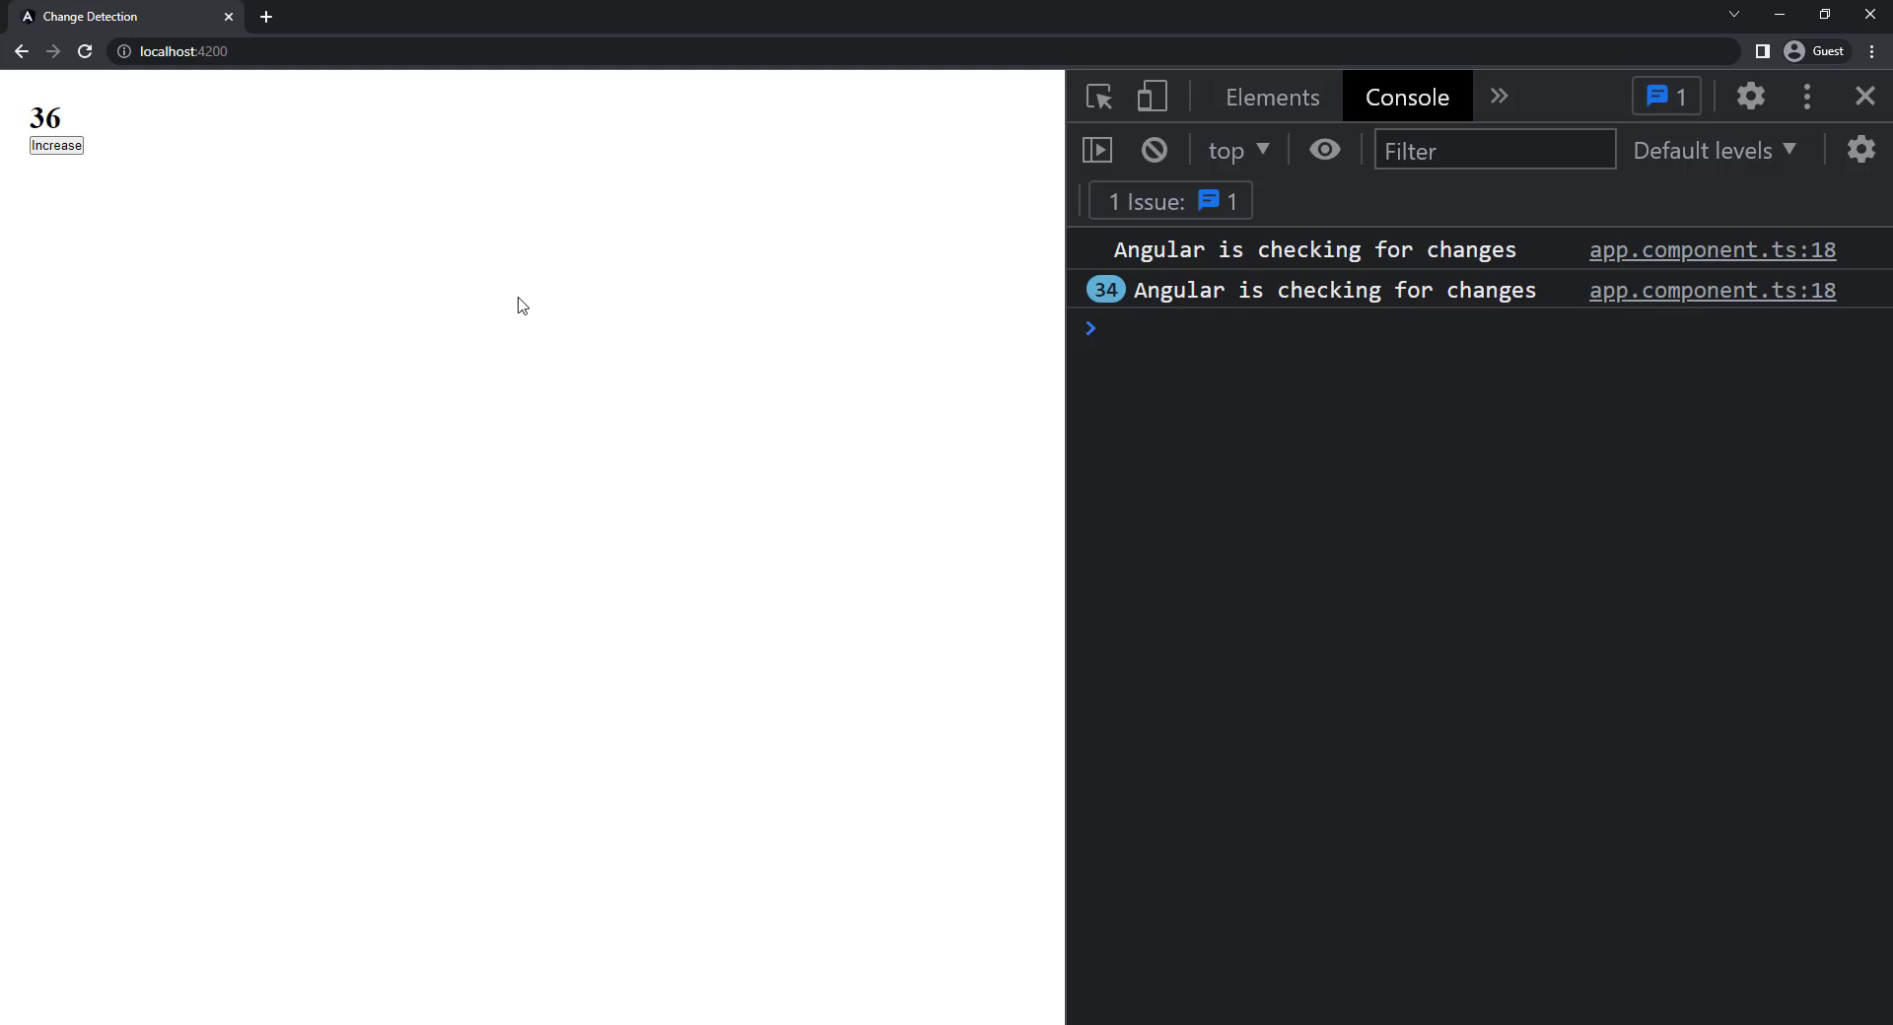
pyautogui.click(55, 145)
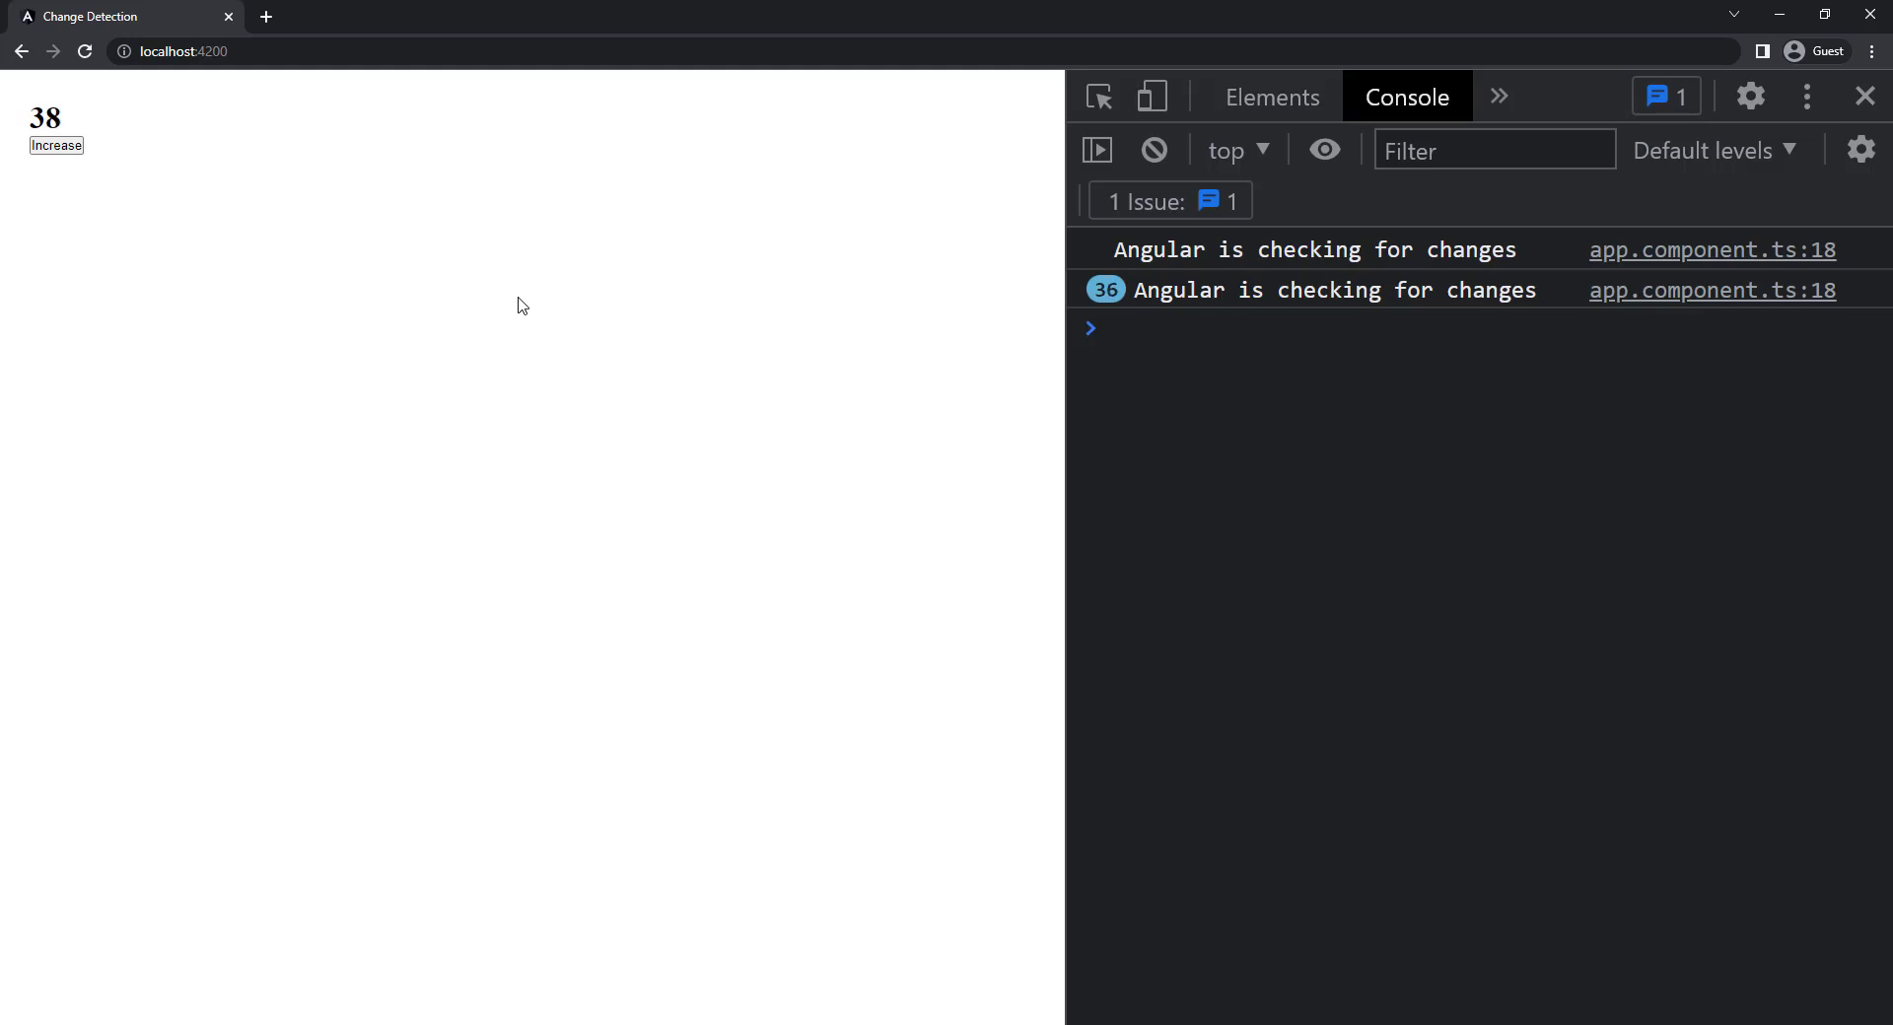
pyautogui.click(57, 145)
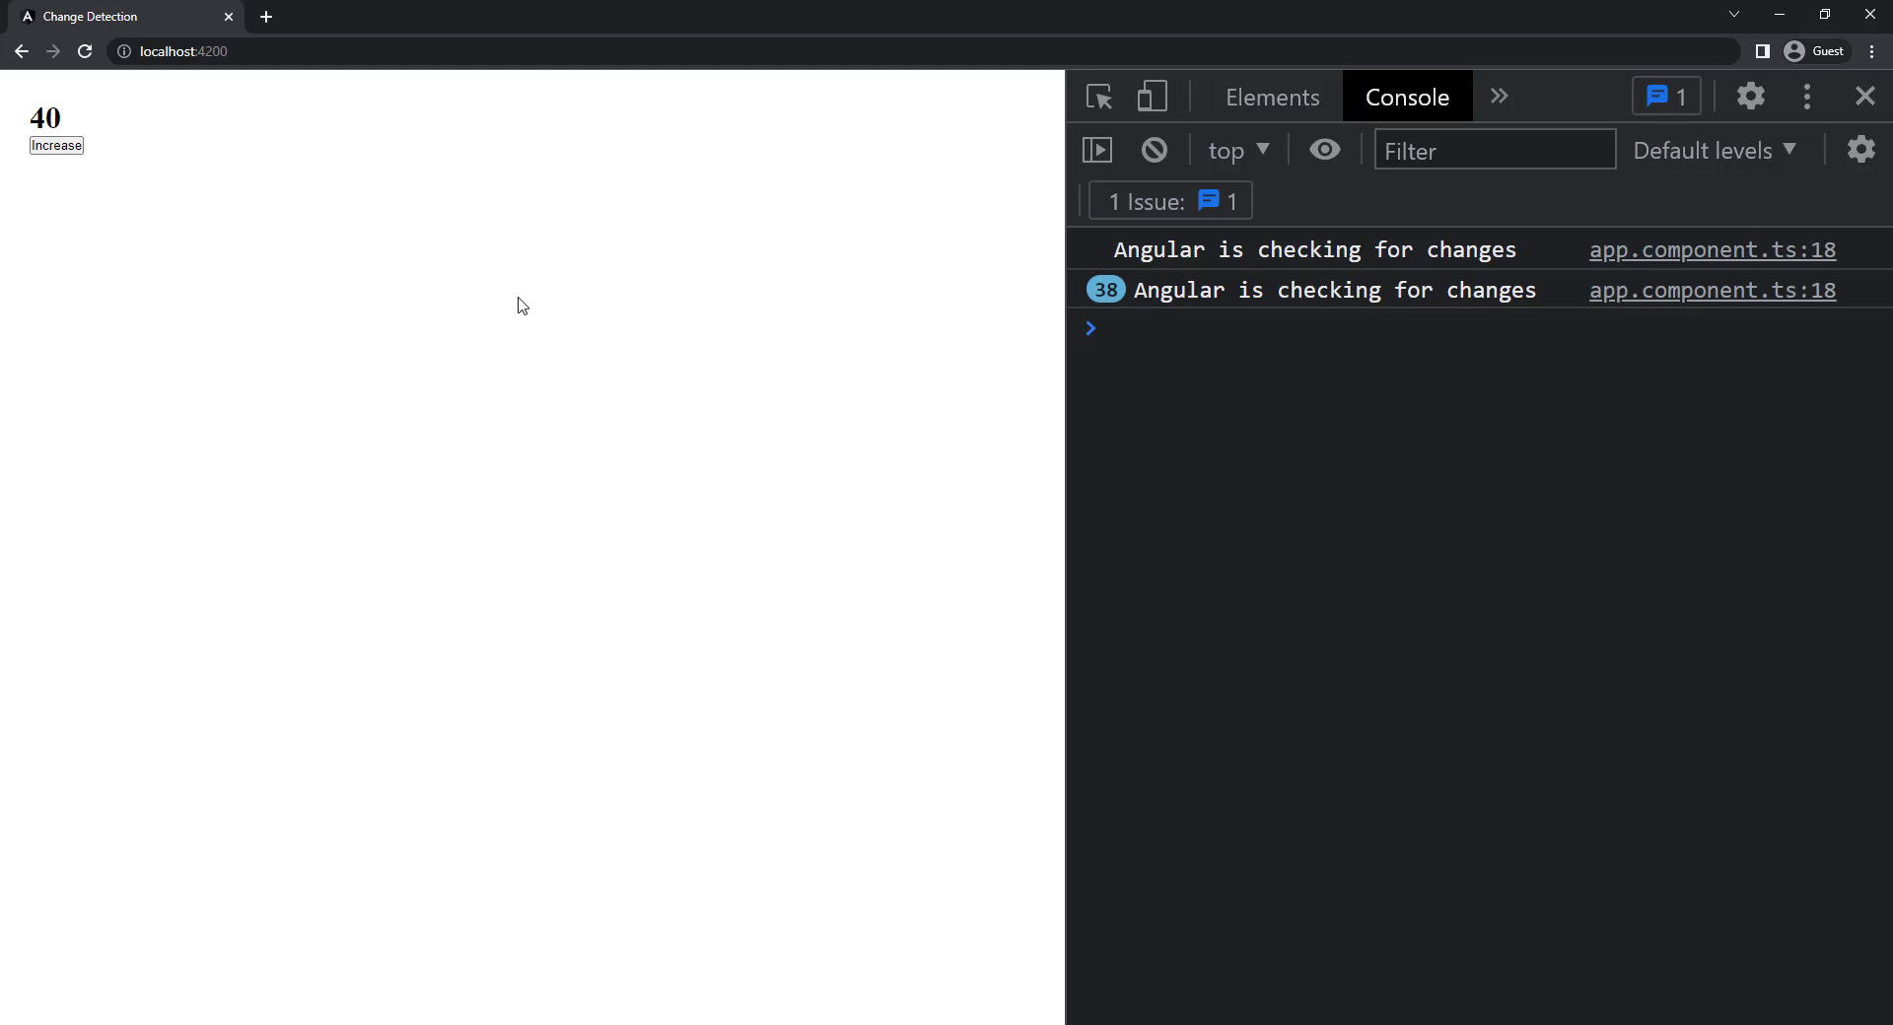
pyautogui.click(57, 145)
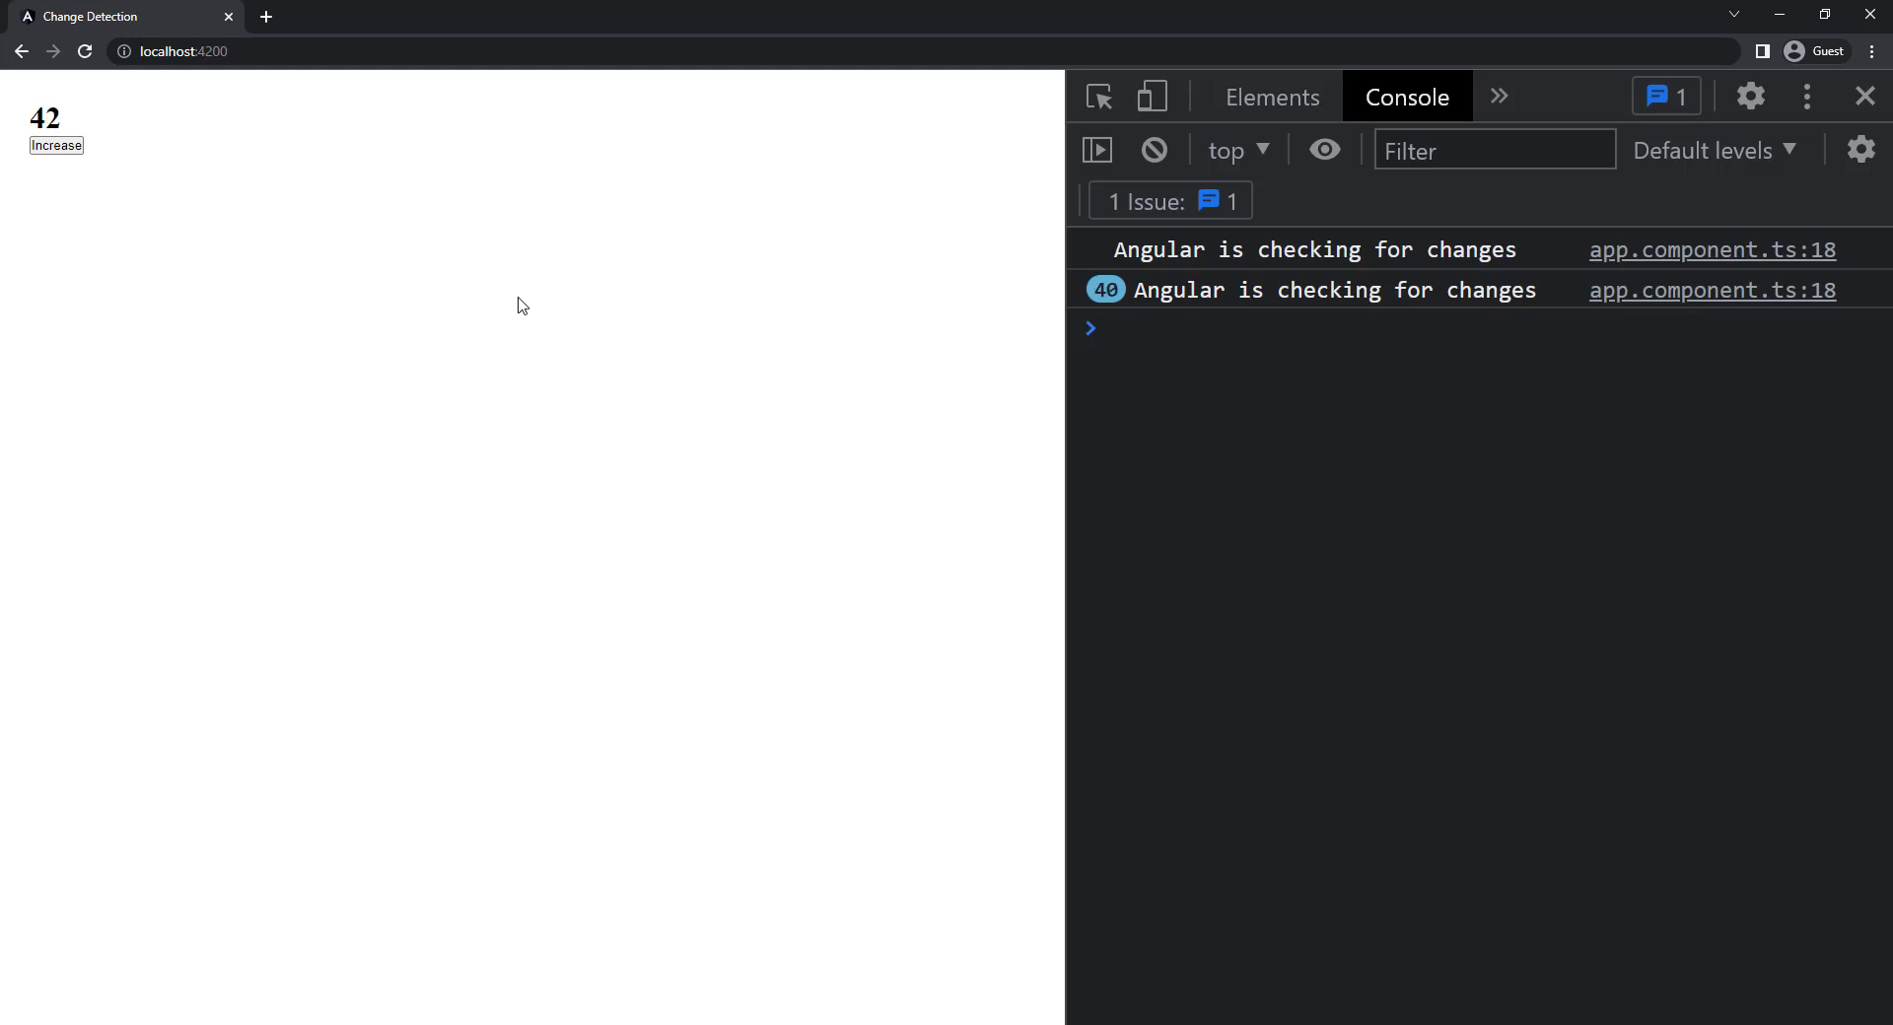
pyautogui.click(56, 145)
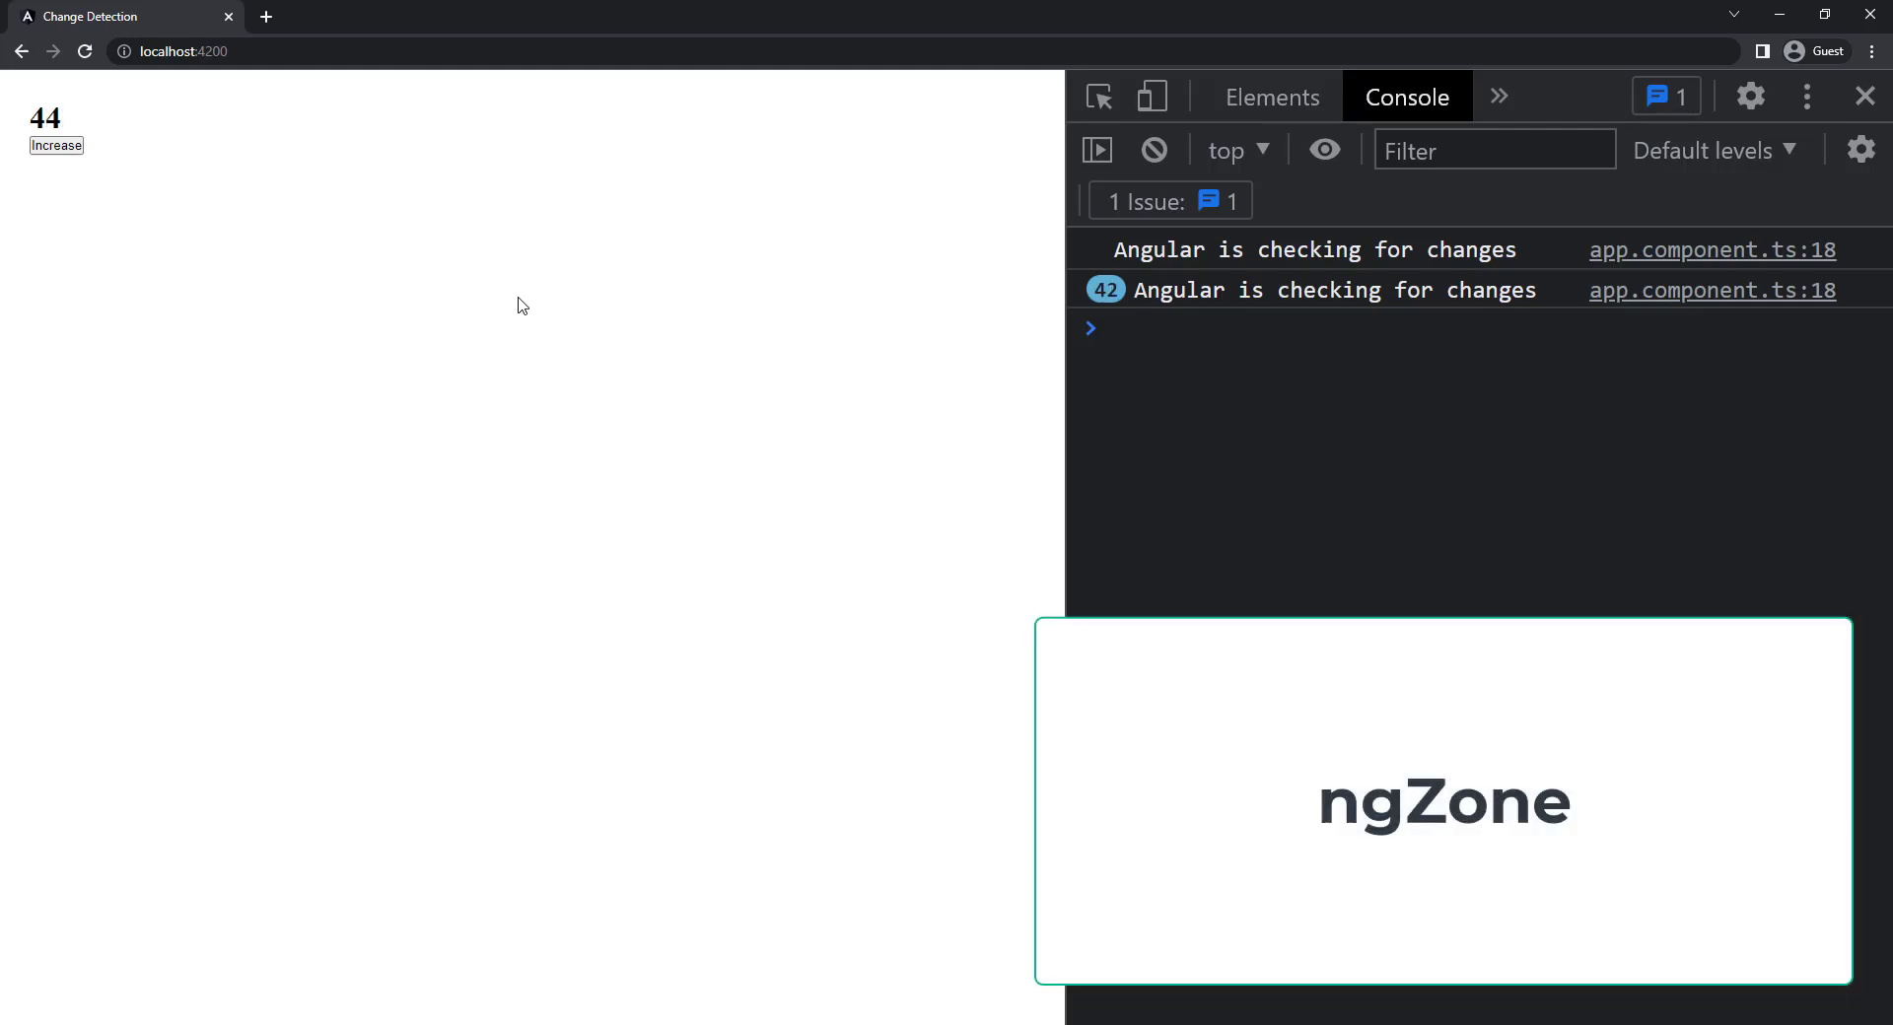
pyautogui.click(55, 145)
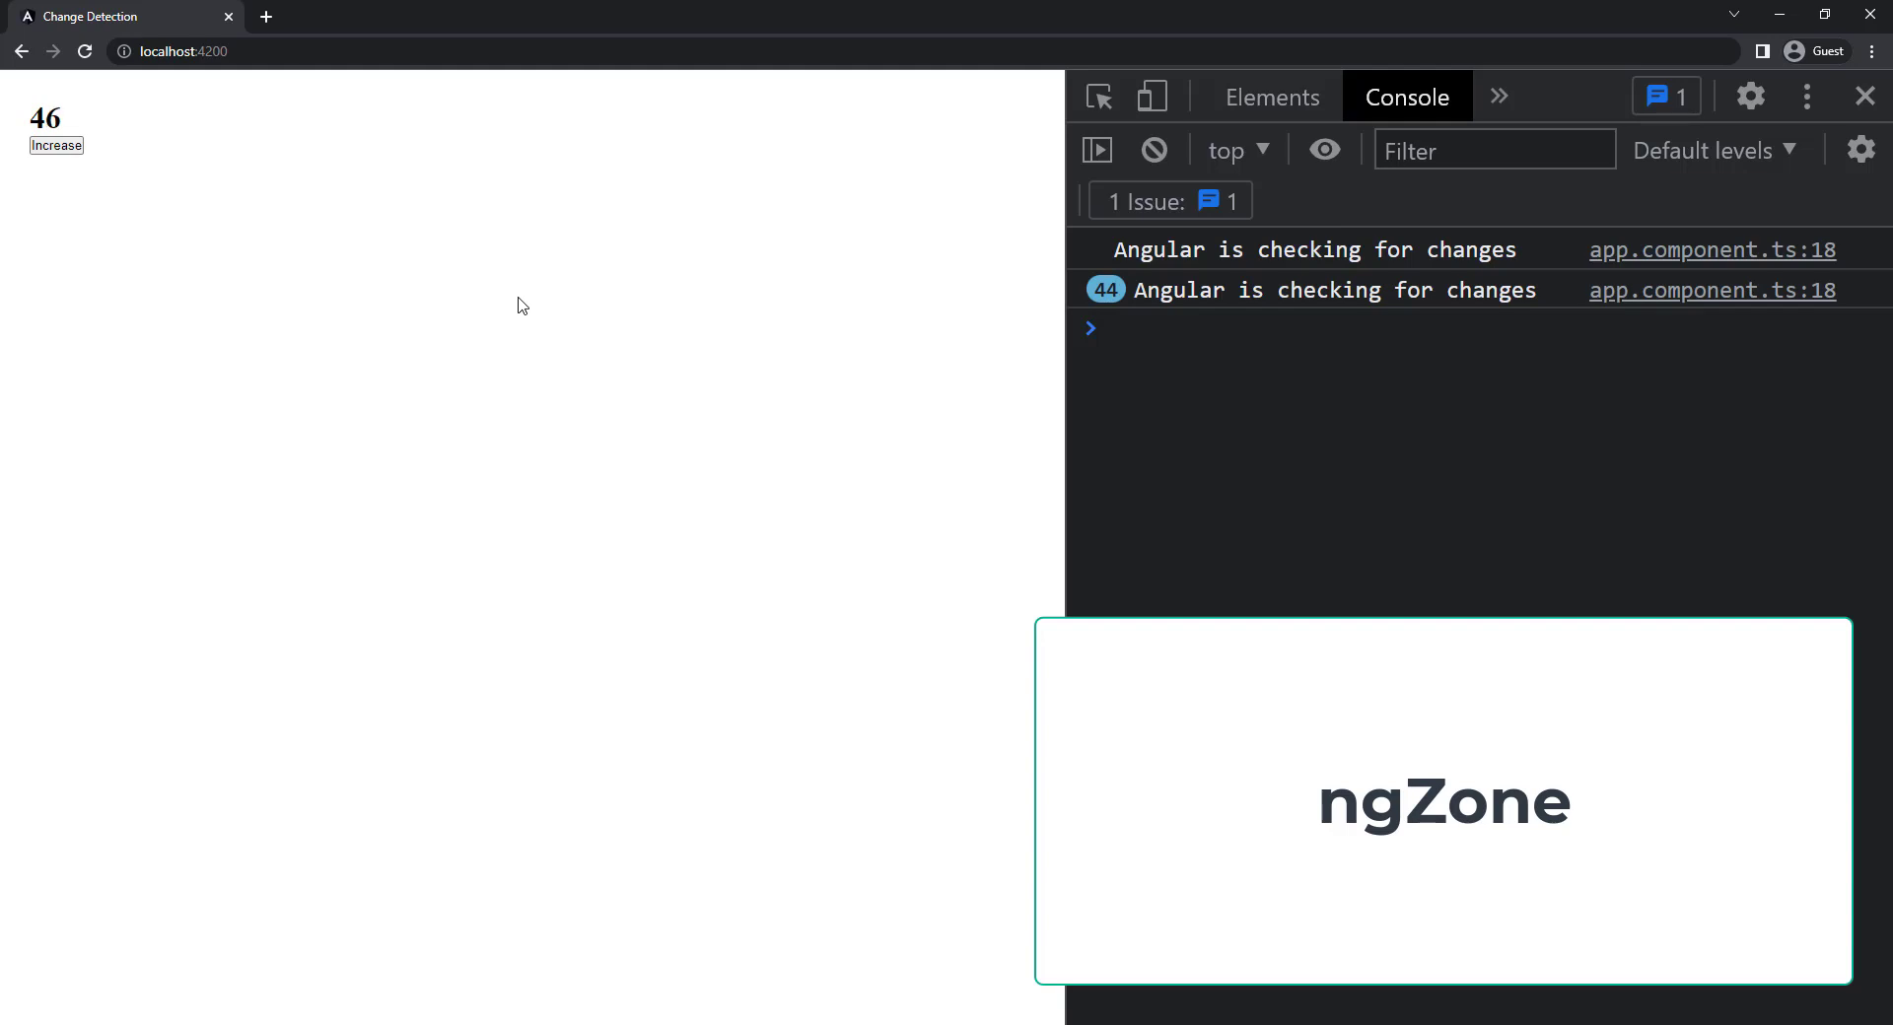
pyautogui.click(57, 146)
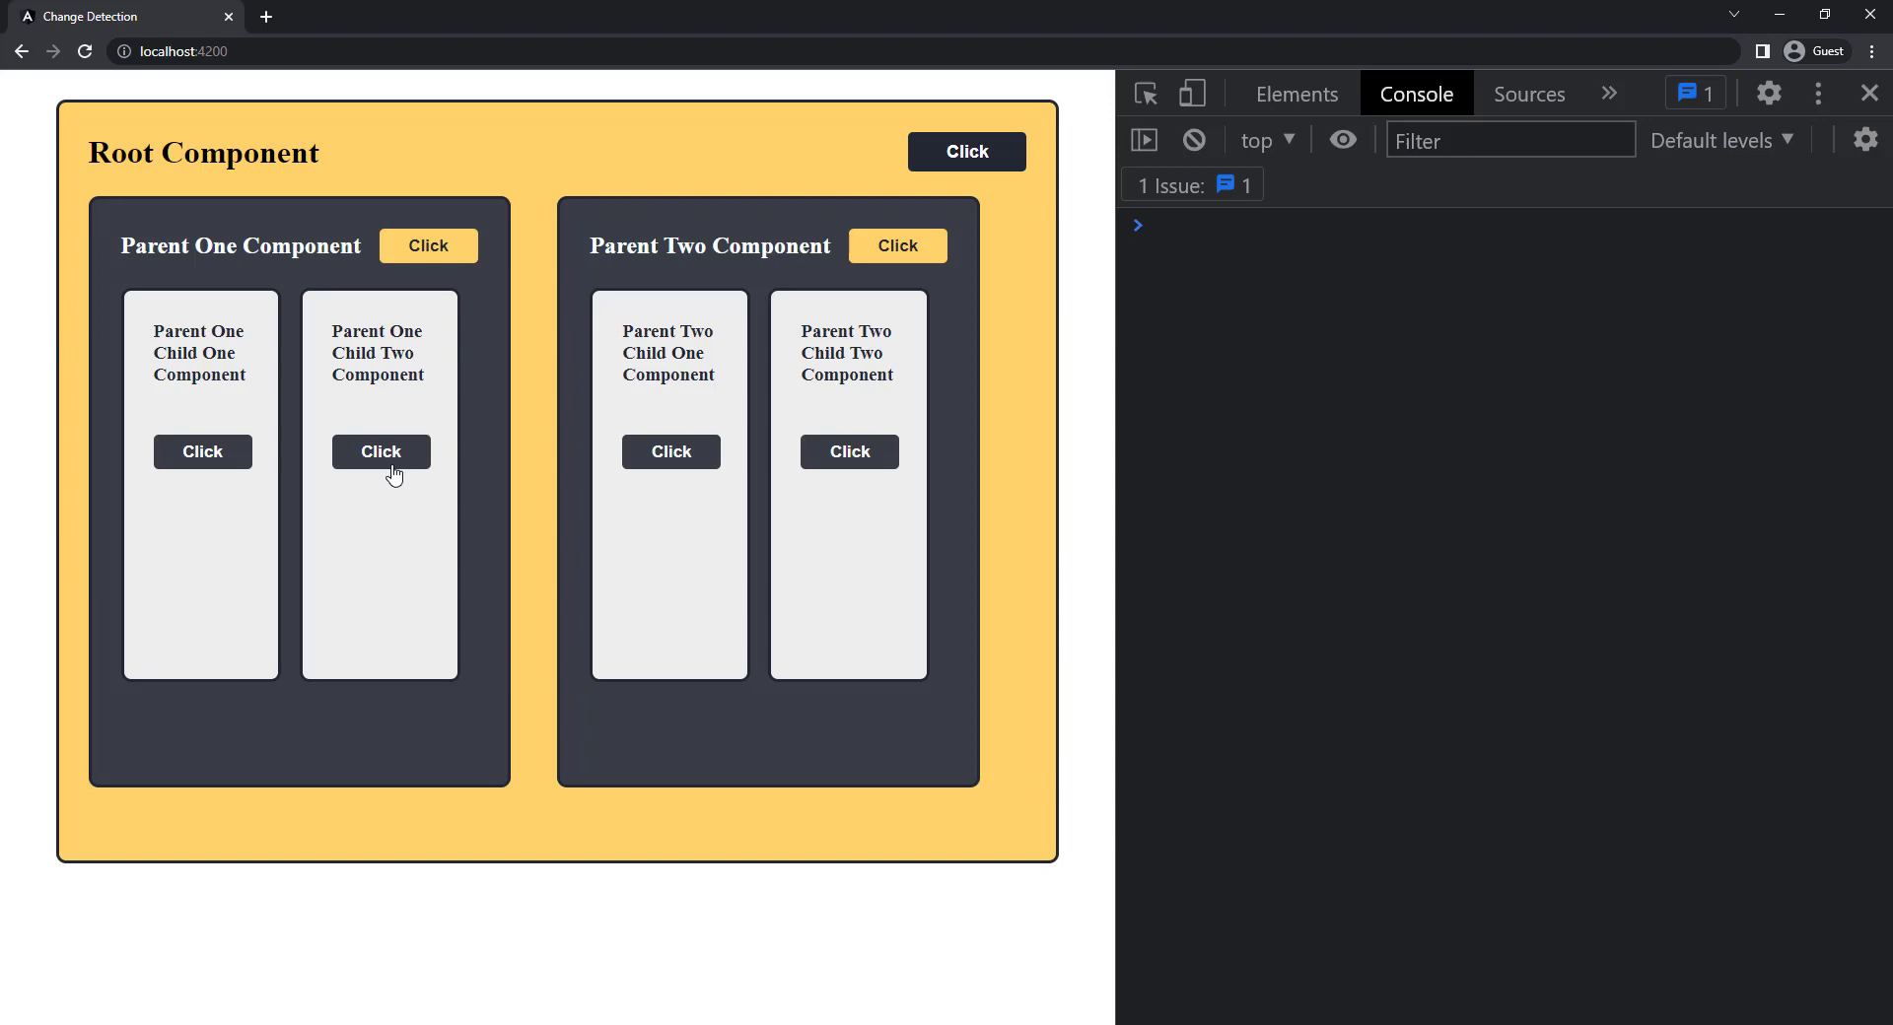
# - Trigger change detection from Parent One Child Two's Click button and read the console logs
pyautogui.click(381, 452)
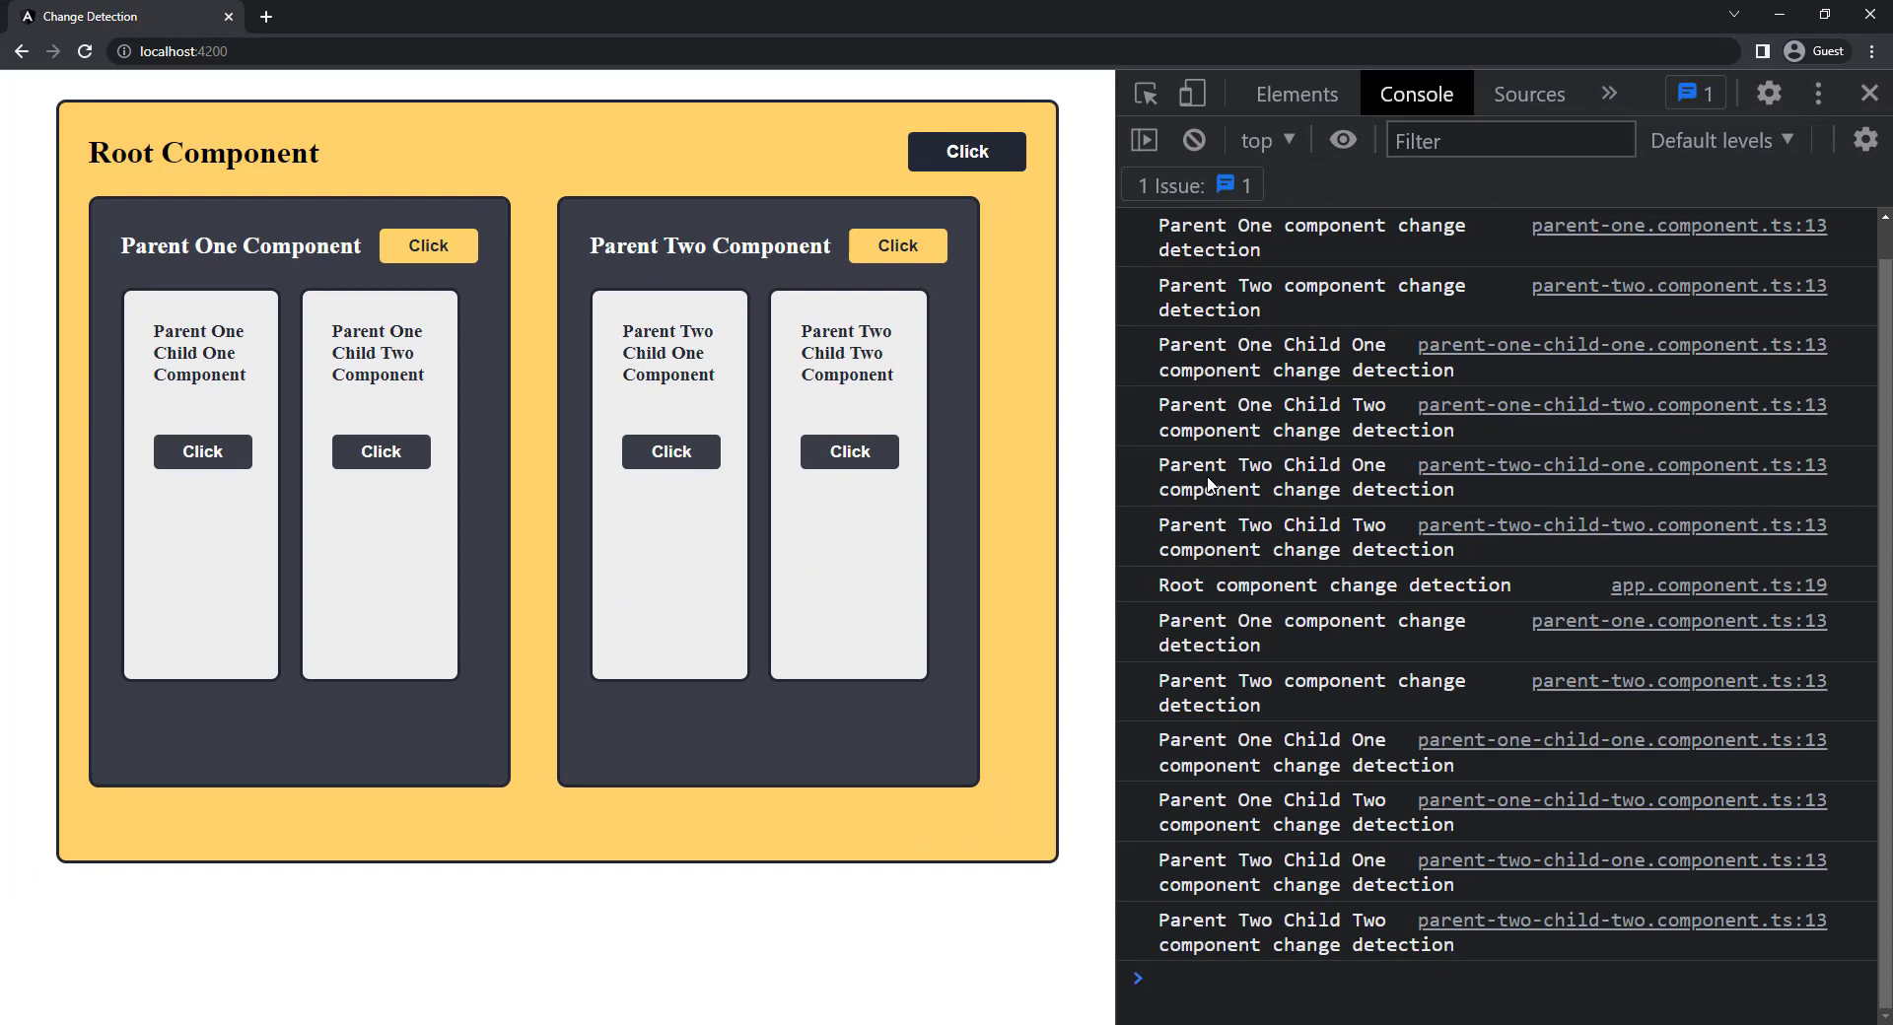
pyautogui.moveTo(1195, 140)
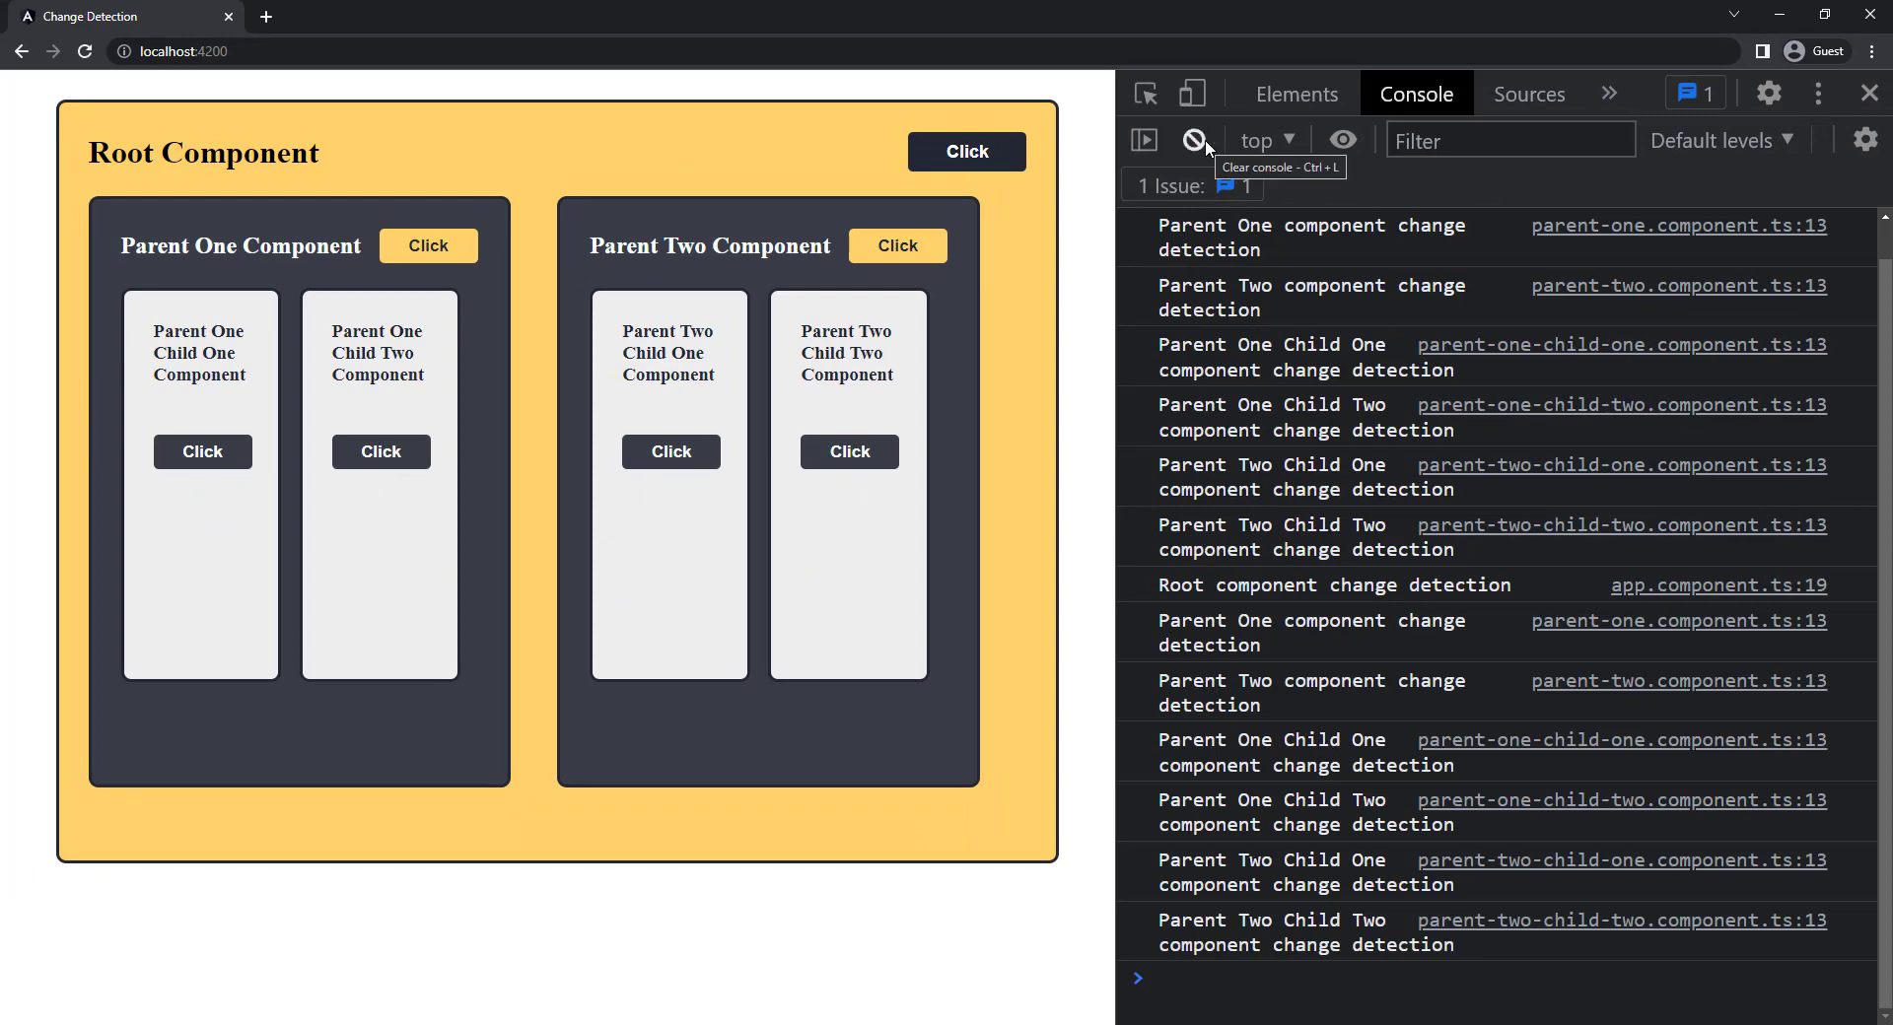
# - Clear the console and log a fresh change-detection round from Parent One's Click button
pyautogui.click(1193, 139)
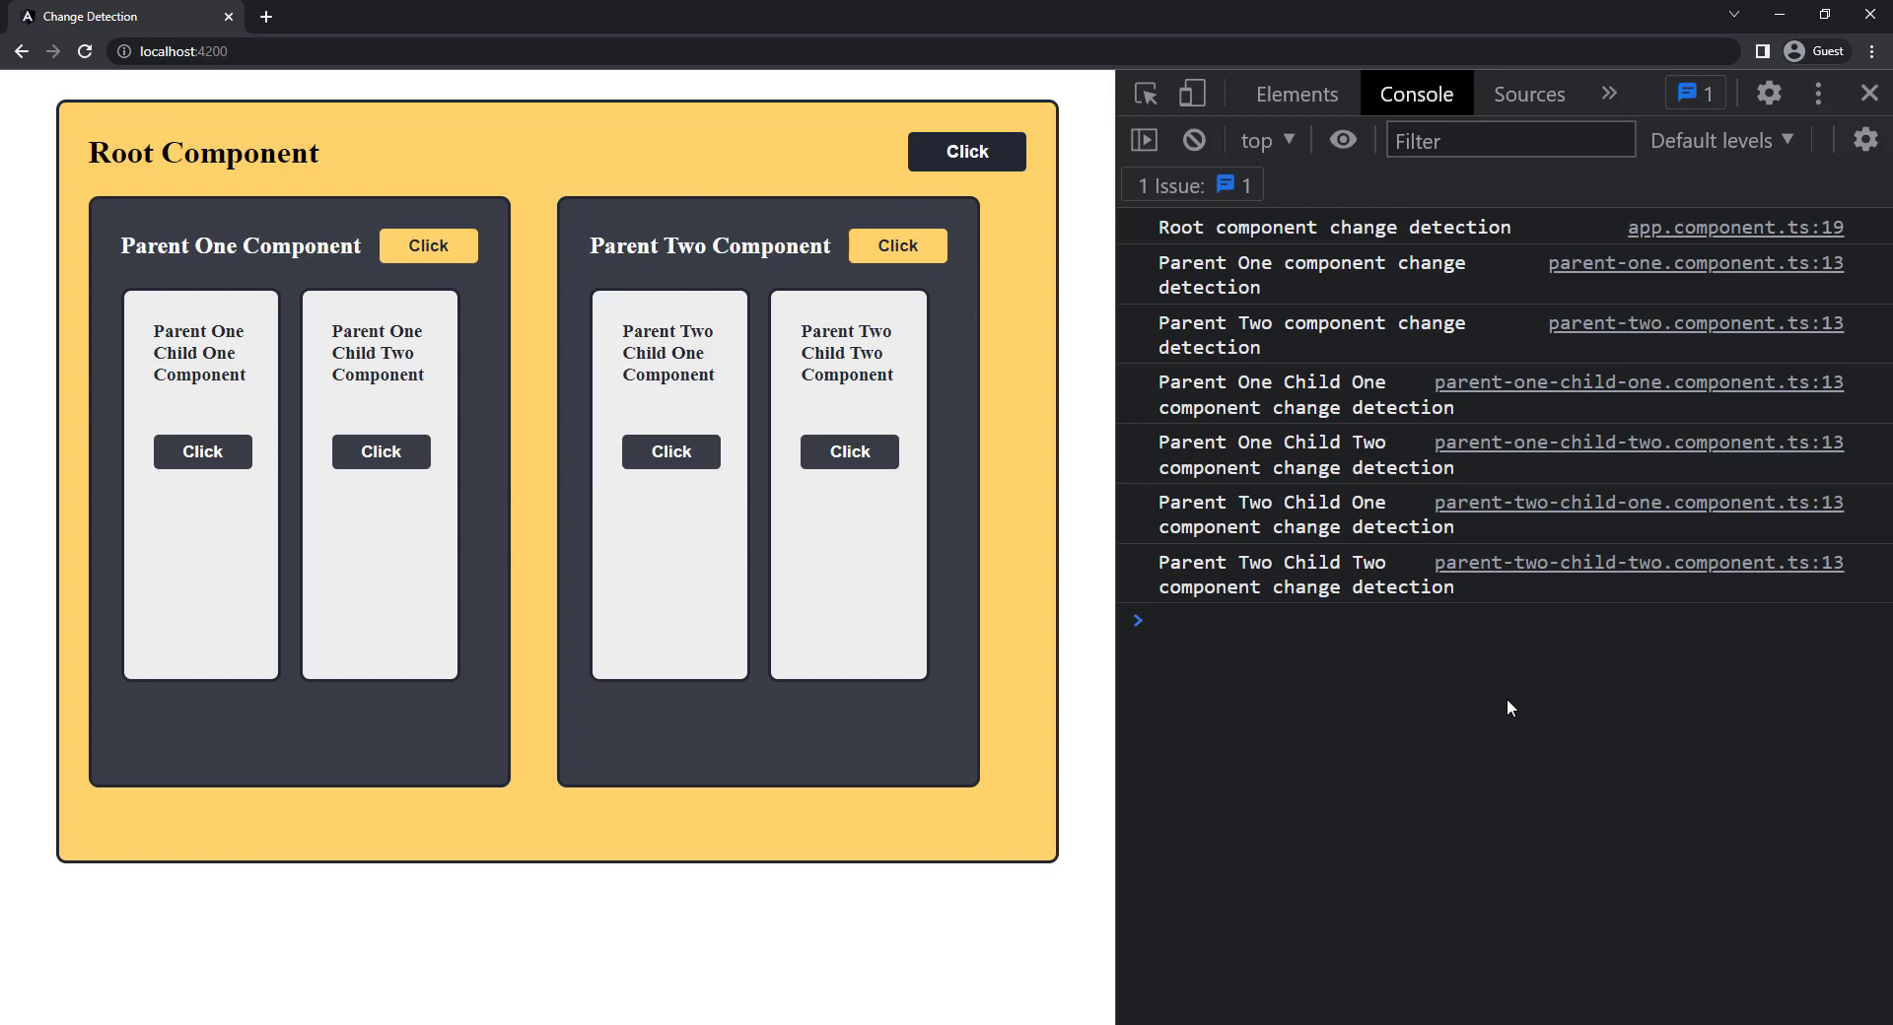
pyautogui.moveTo(1183, 215)
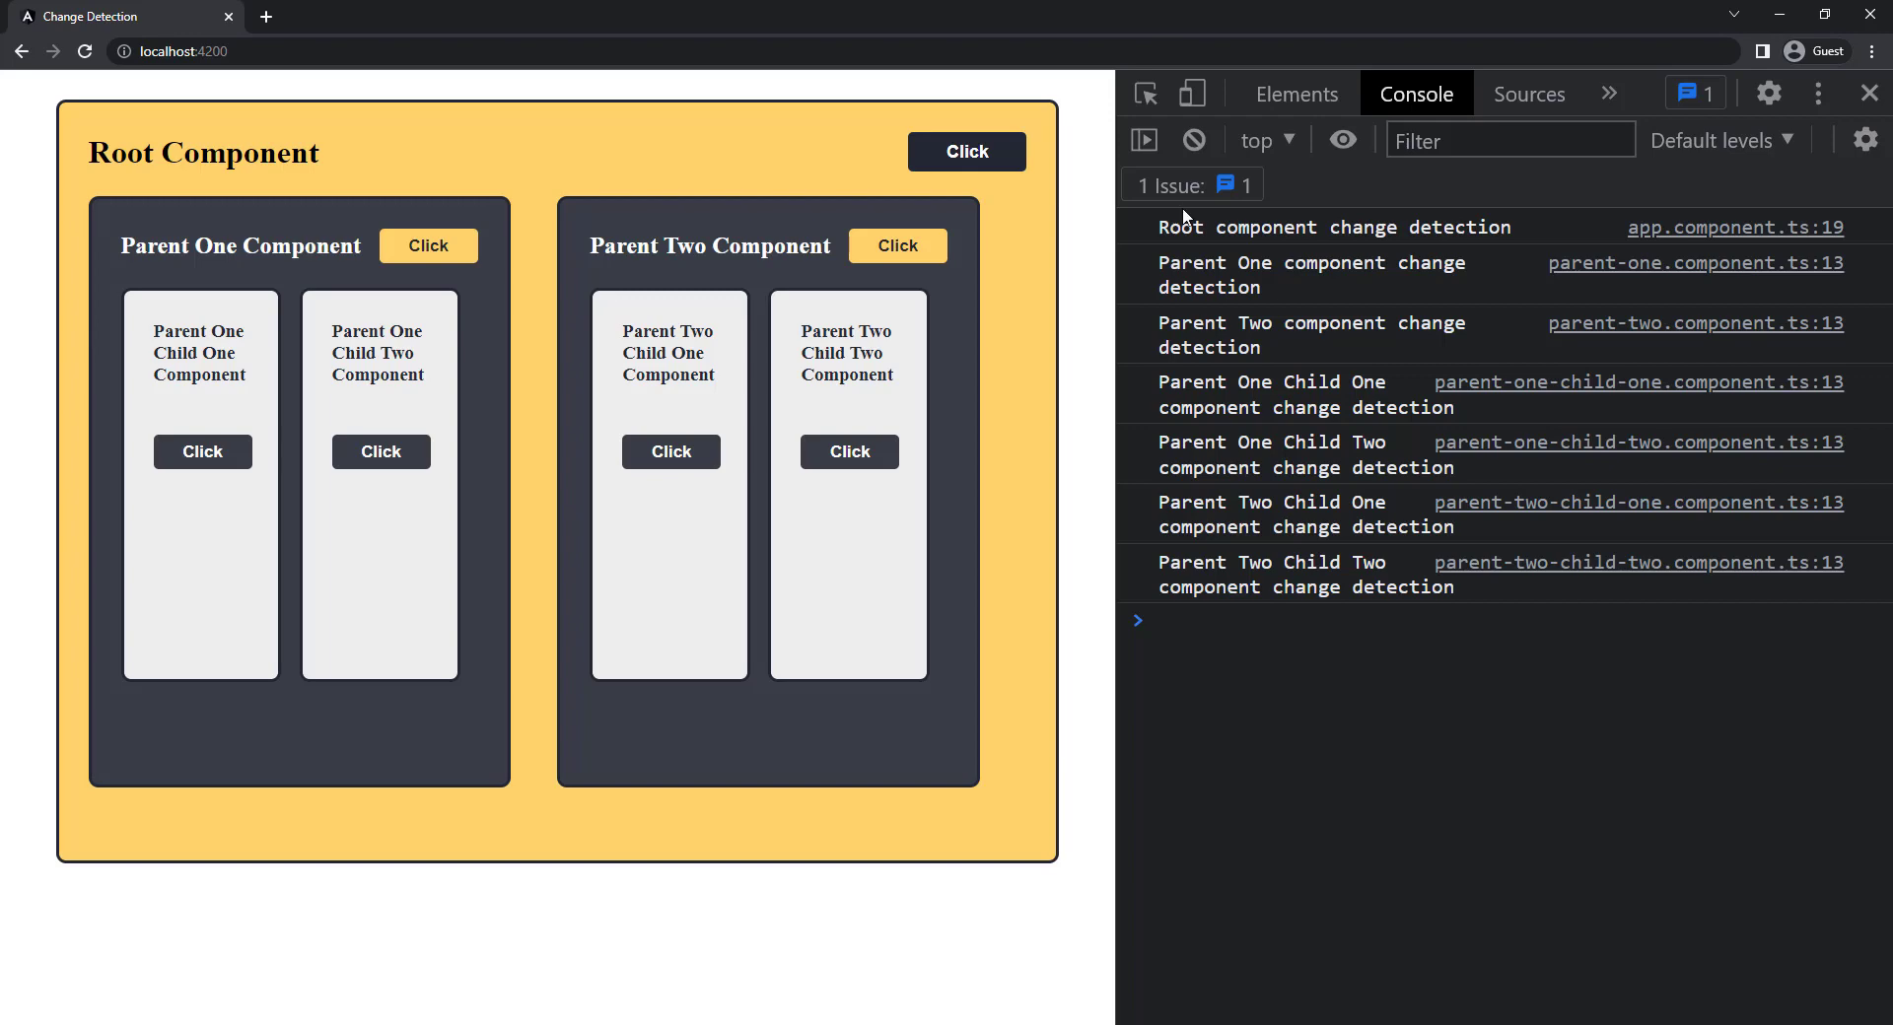
pyautogui.click(1193, 140)
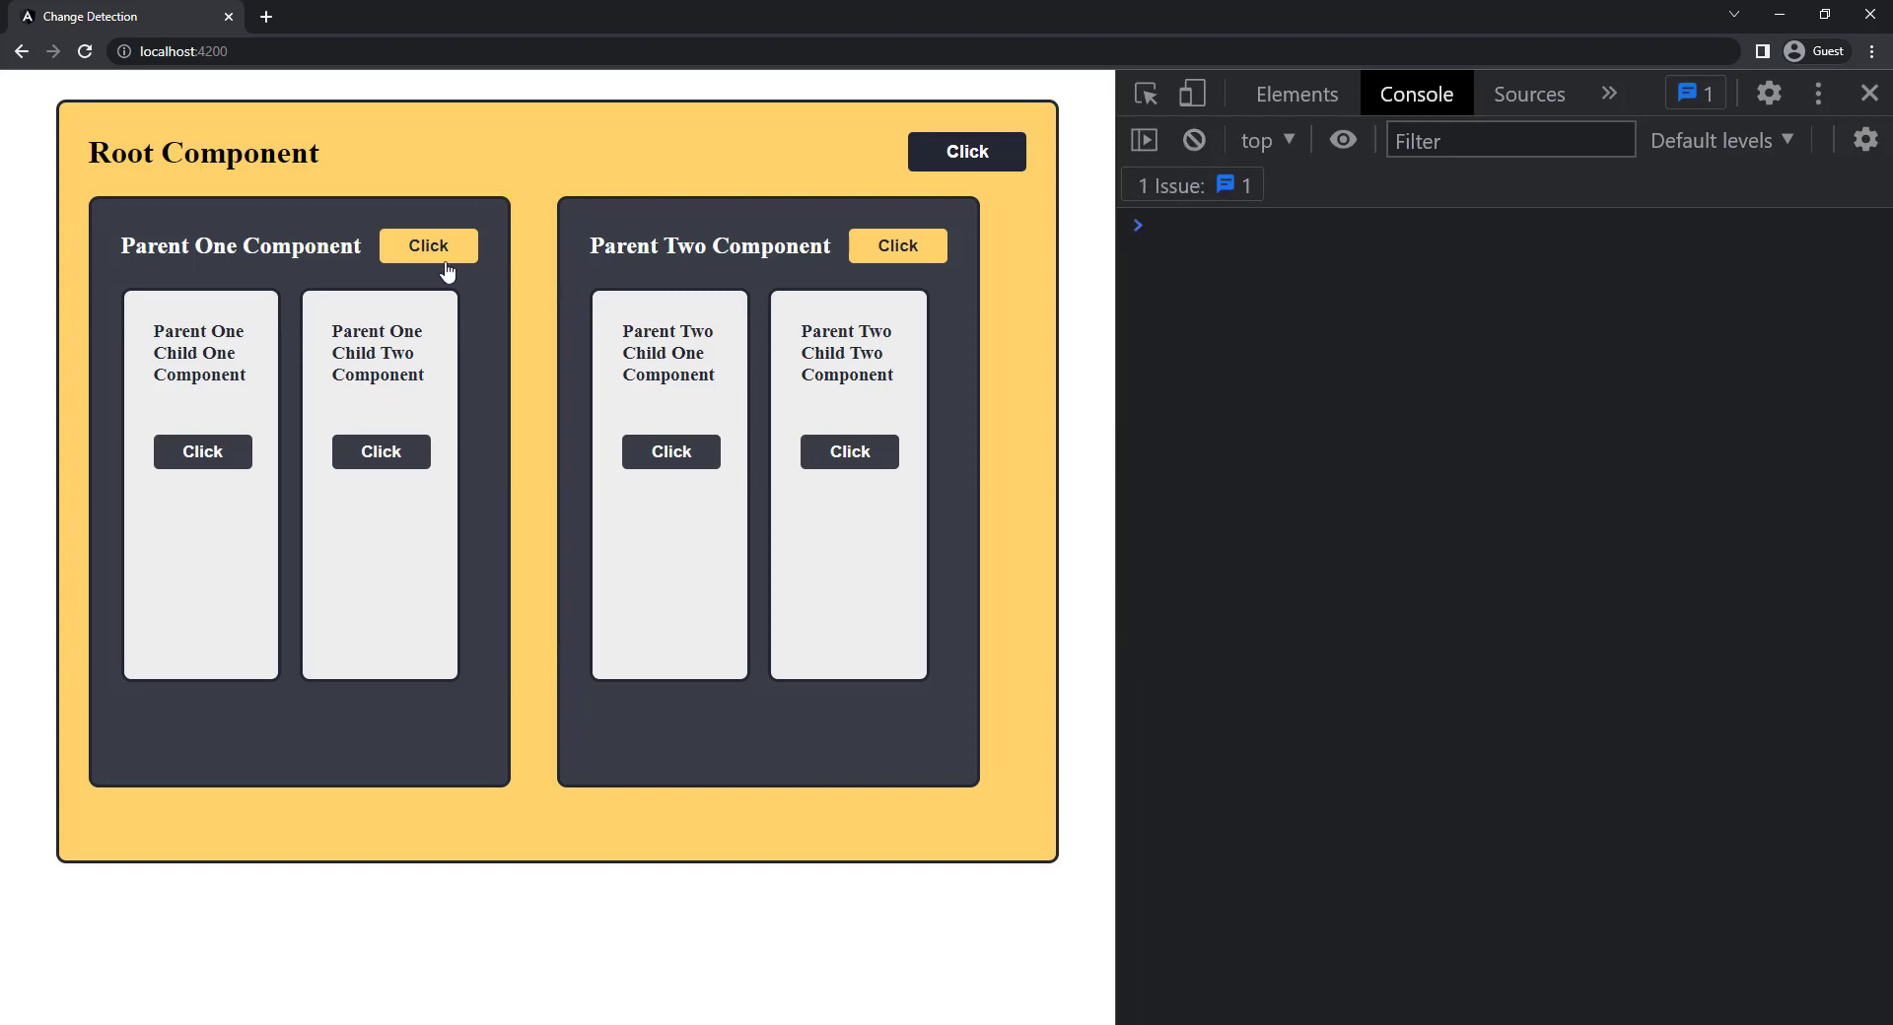
pyautogui.click(426, 245)
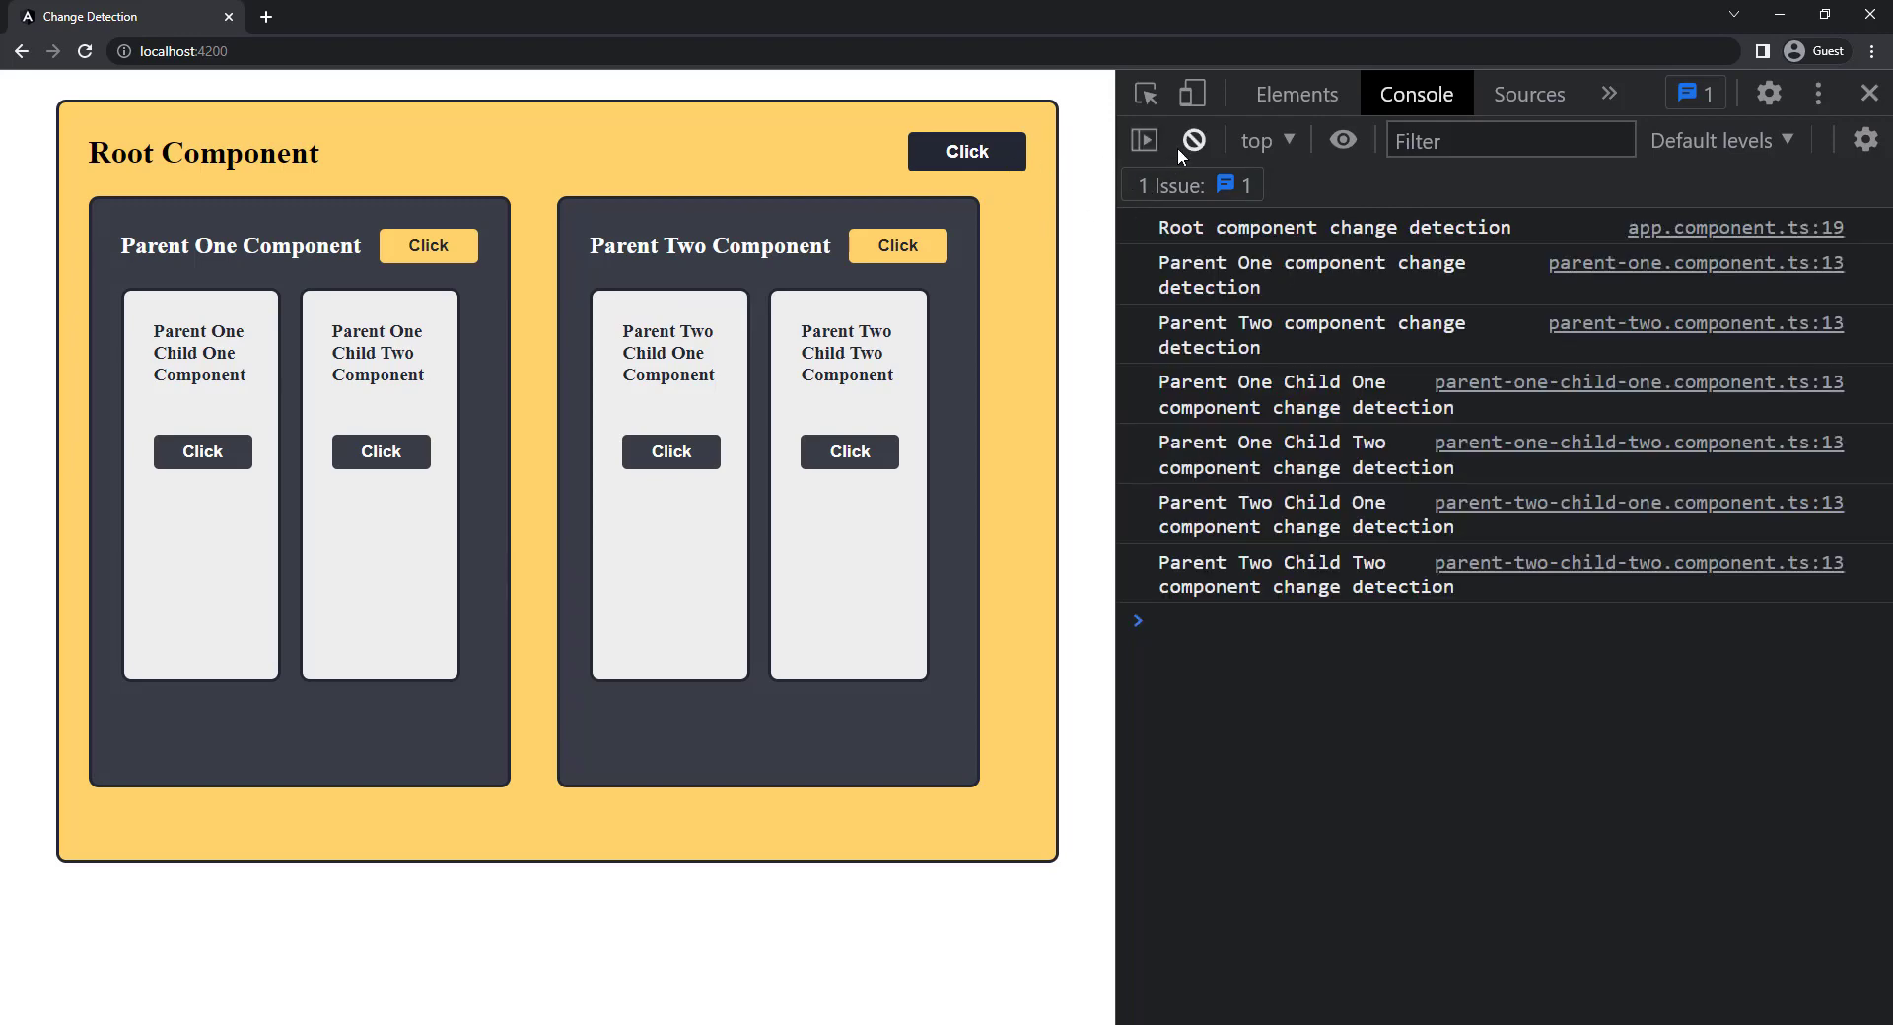
# - Clear again and log another full round from Parent Two Child Two's Click button
pyautogui.click(1194, 140)
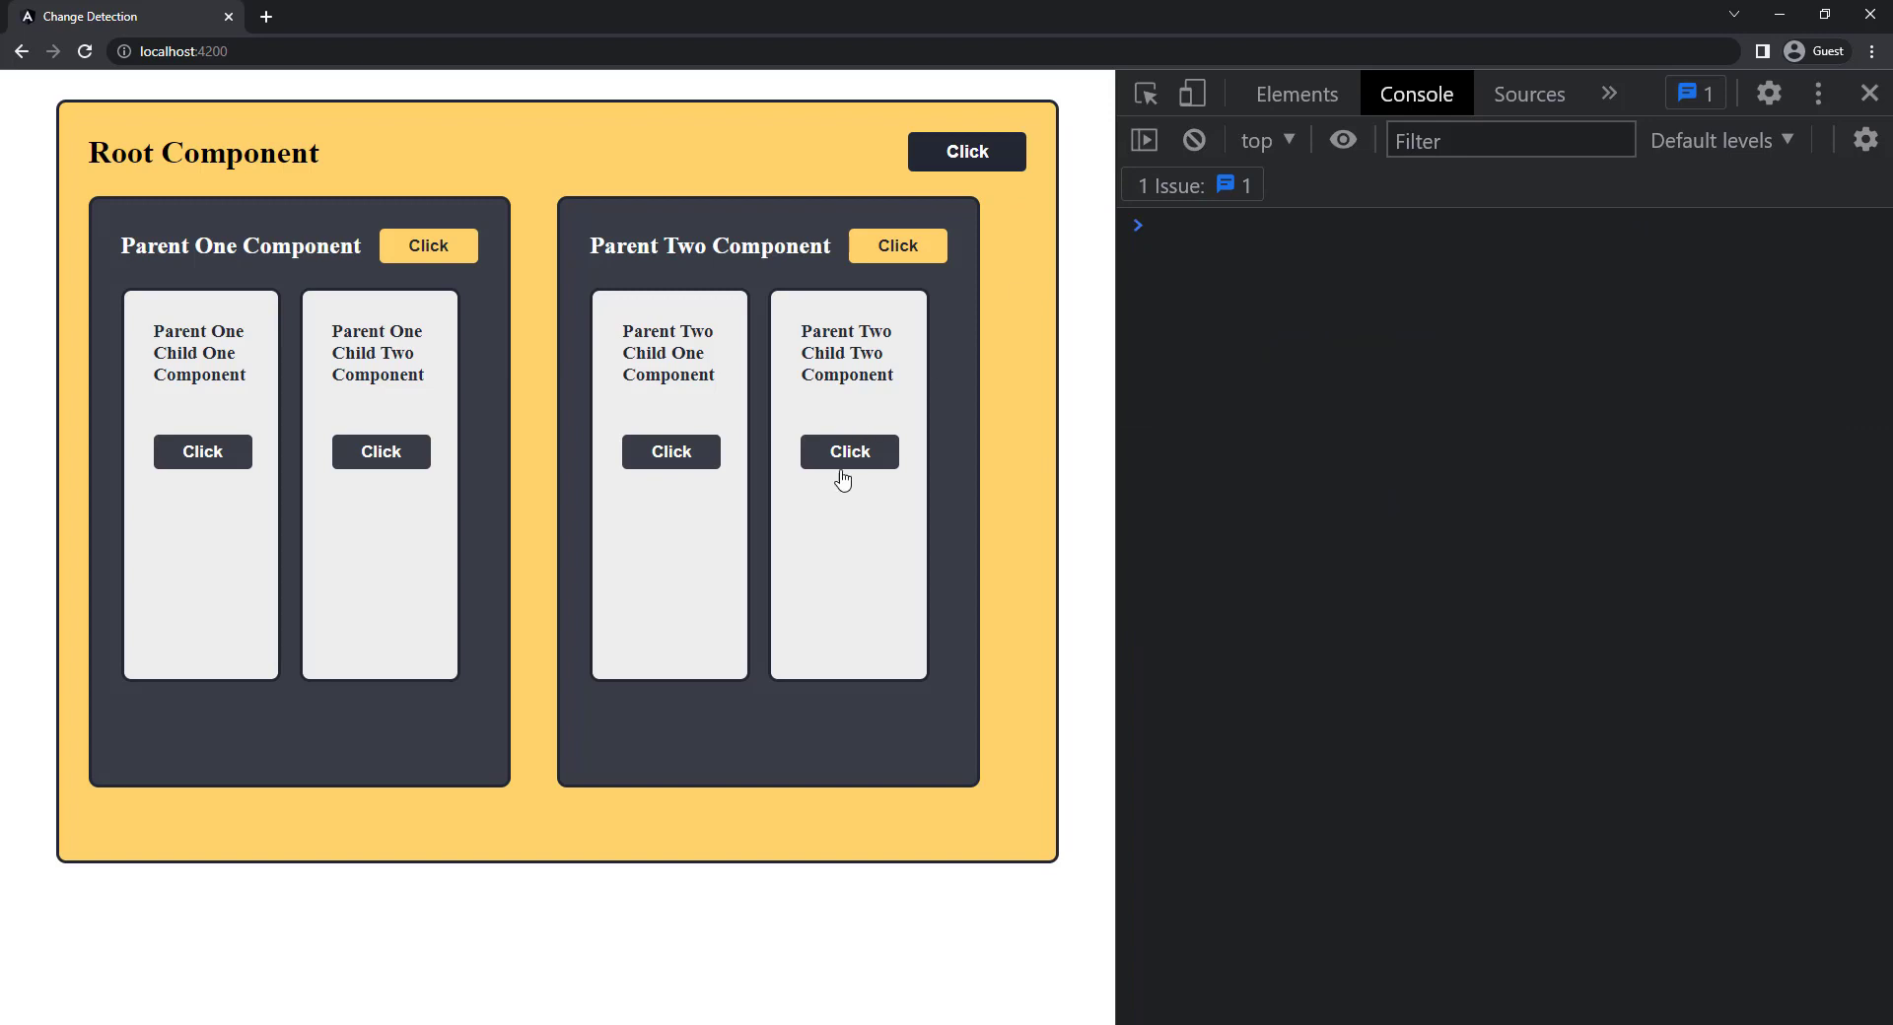
pyautogui.click(671, 452)
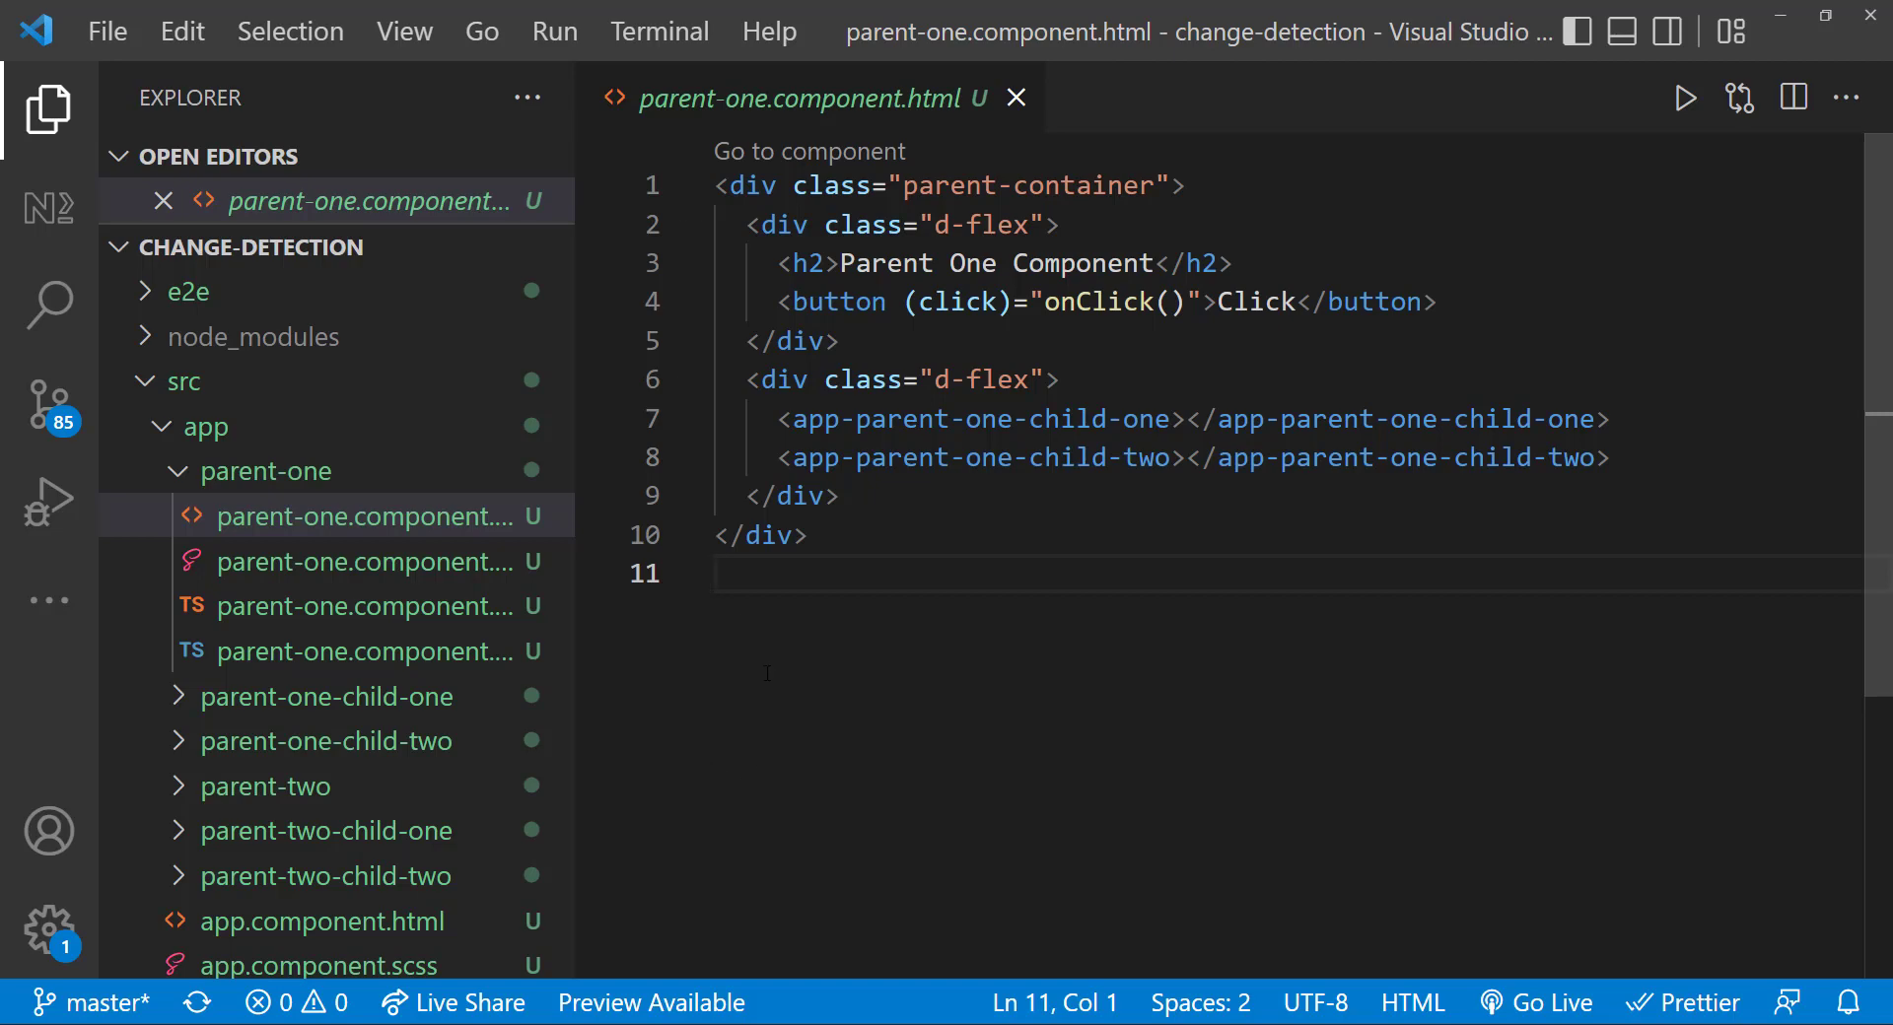
# - Declare myStrArr: any[] = []; in parent-one-child-one.component.ts
pyautogui.click(375, 516)
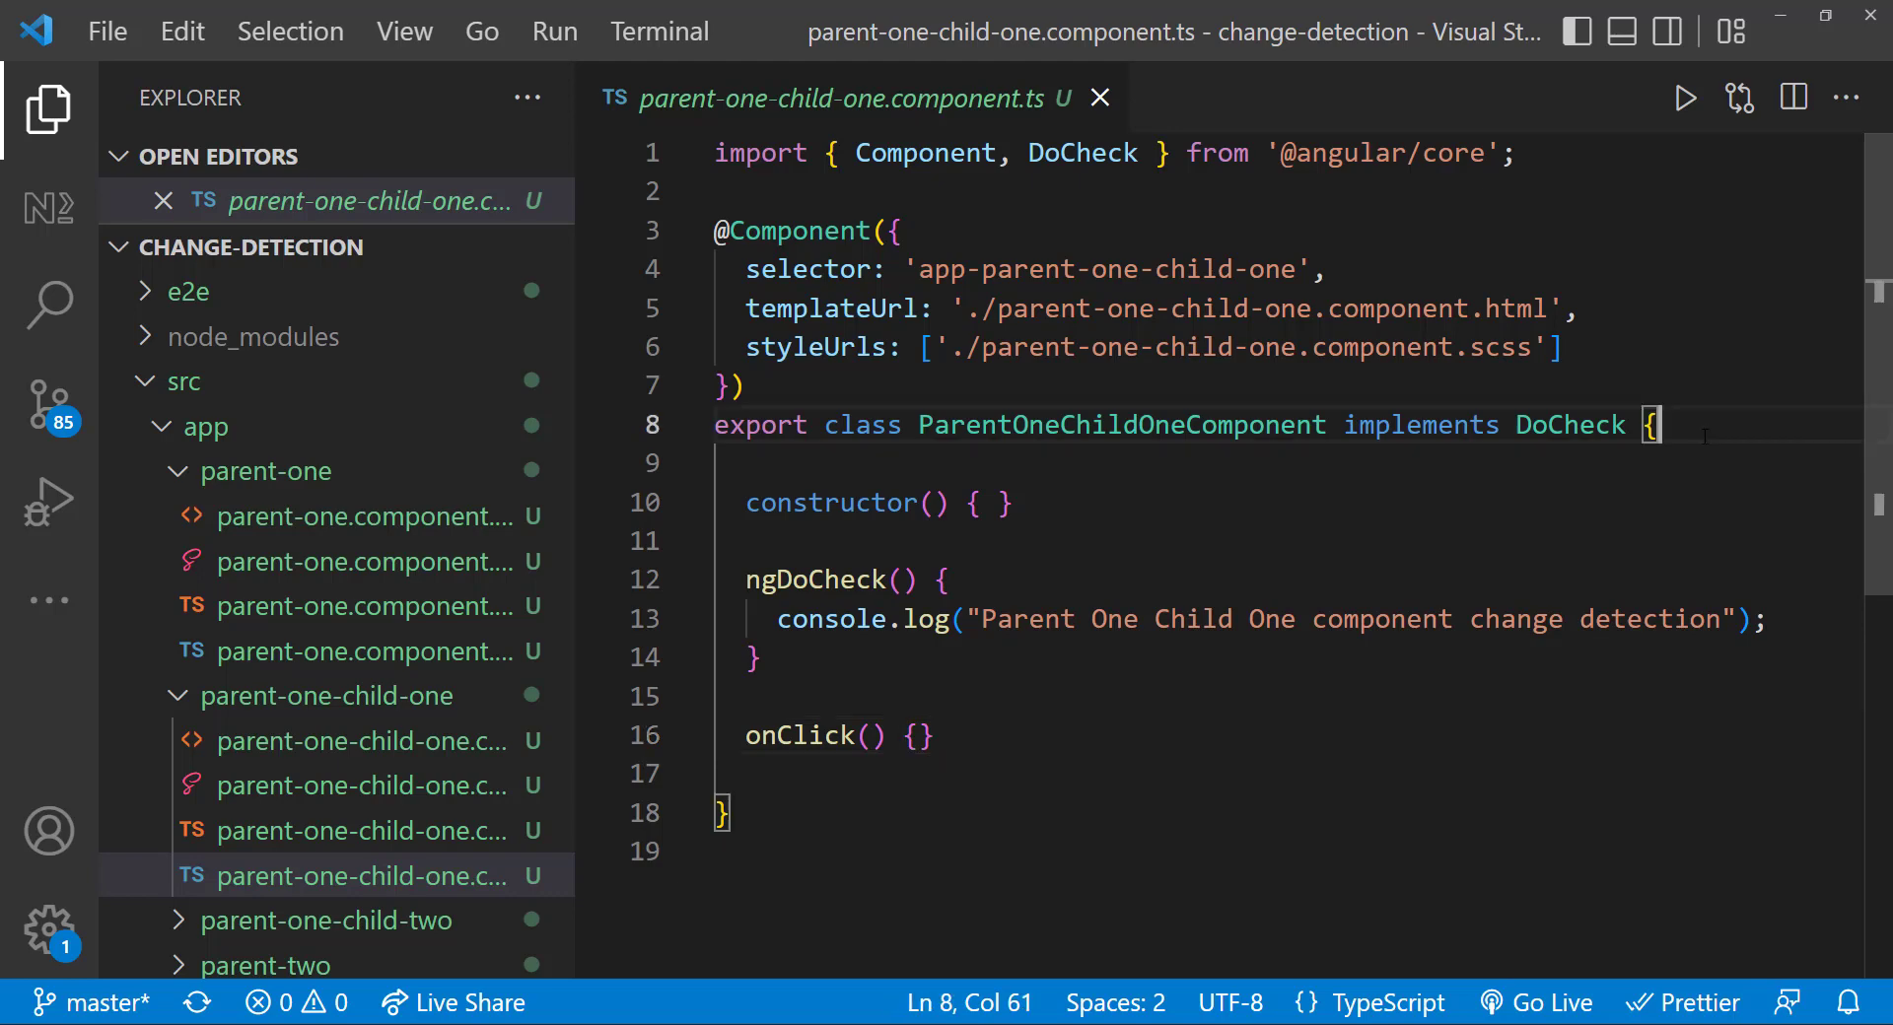
pyautogui.write('myStrArr =')
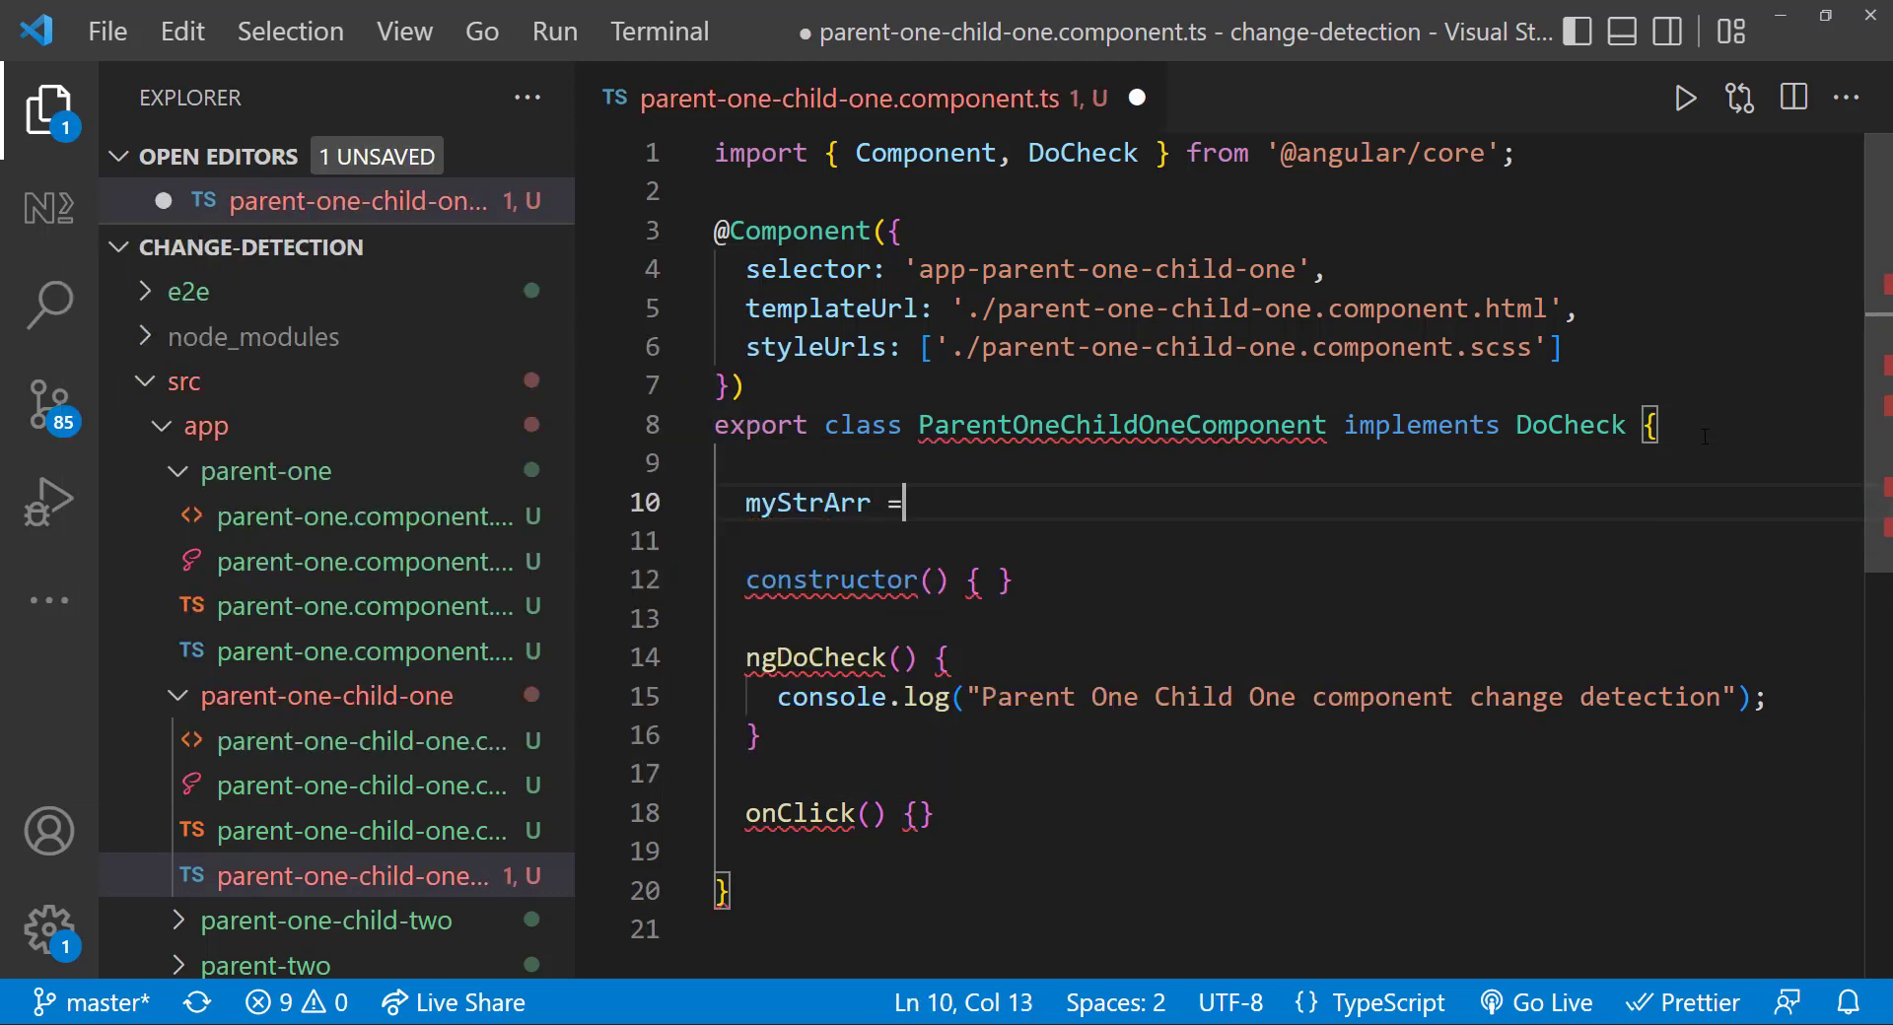
pyautogui.write(': any[]')
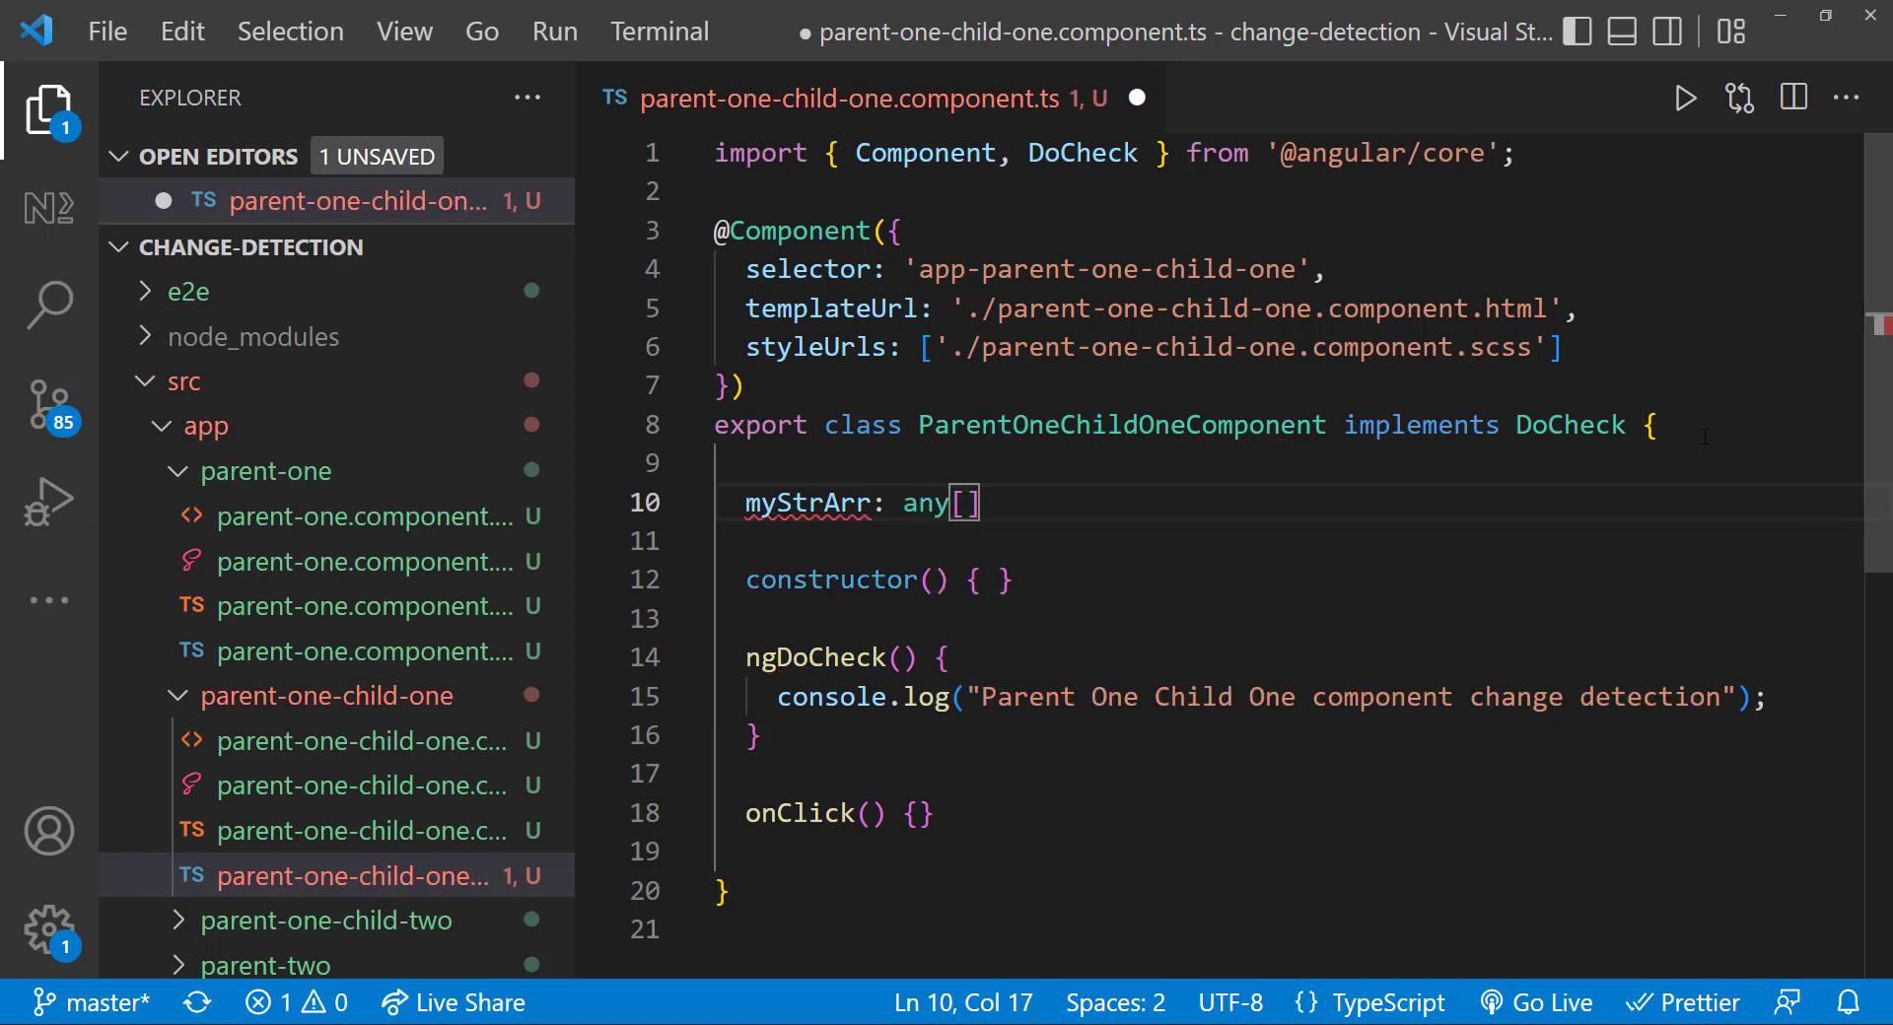
pyautogui.write('= [];')
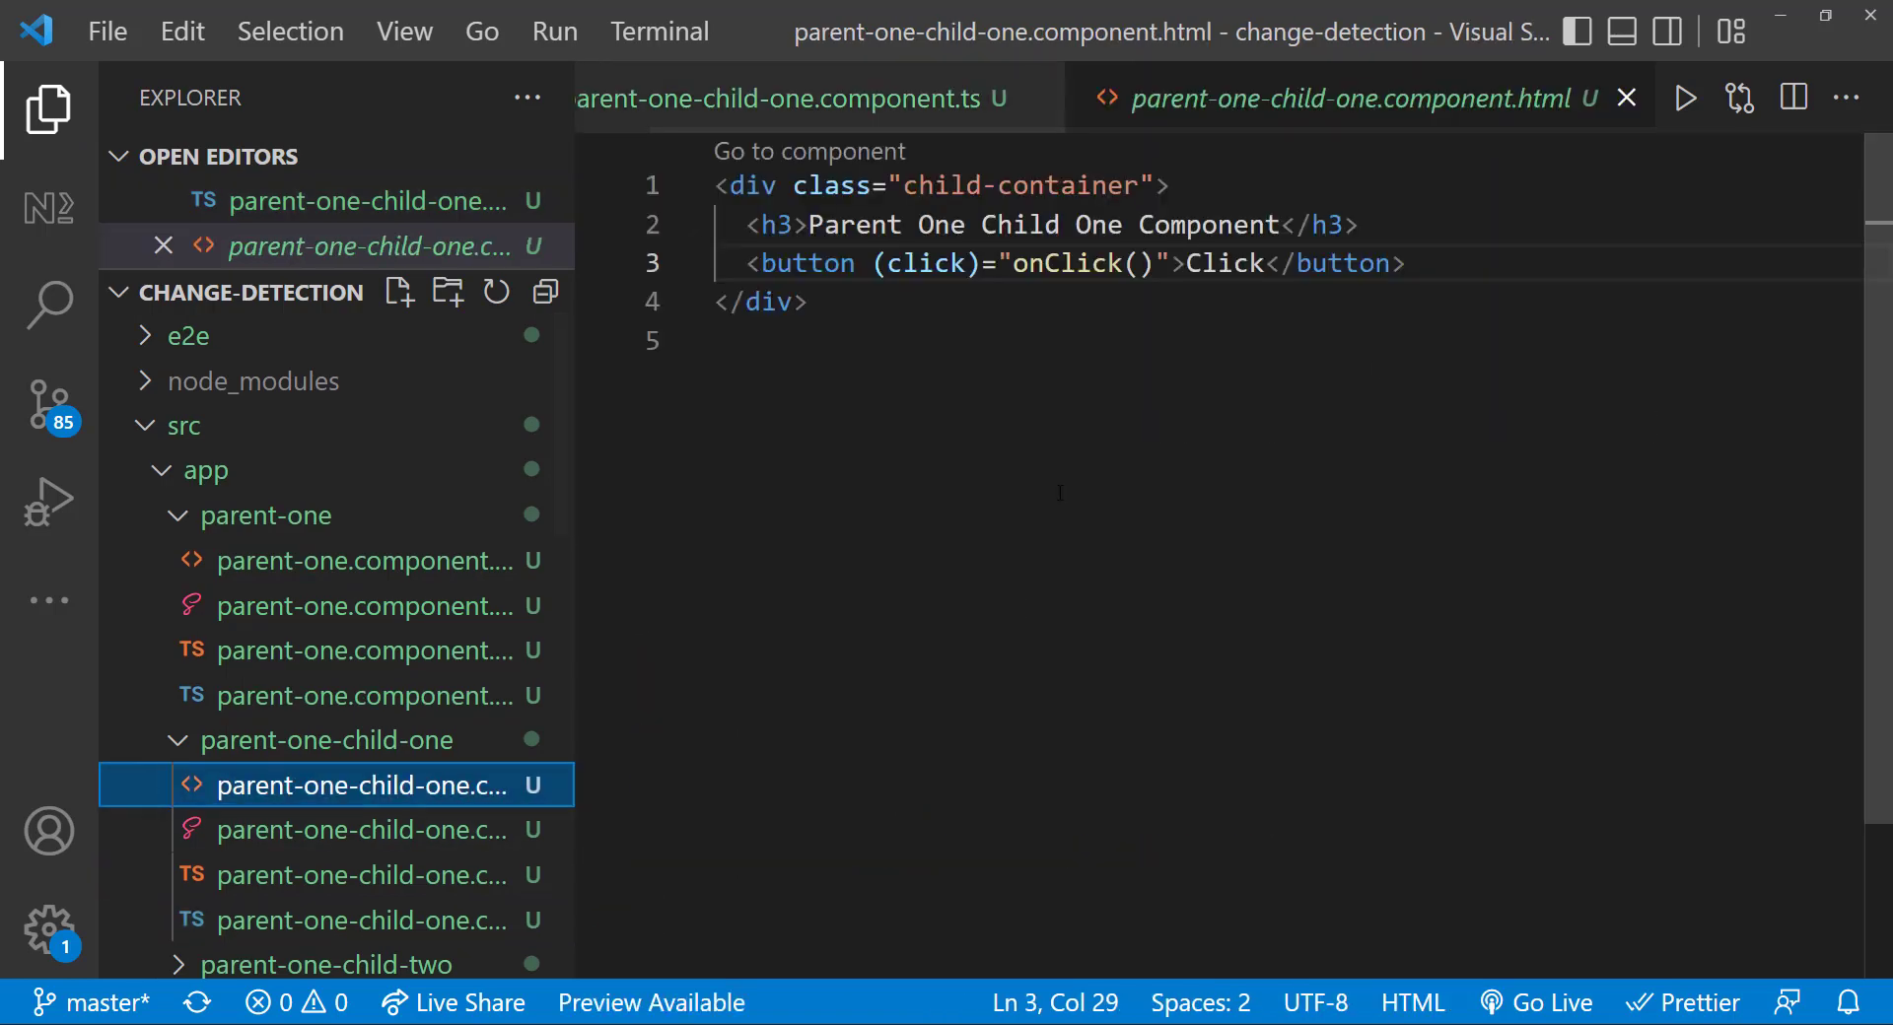
pyautogui.press('Enter')
pyautogui.write('<div *ngFor="let str of myStrArr"></div>')
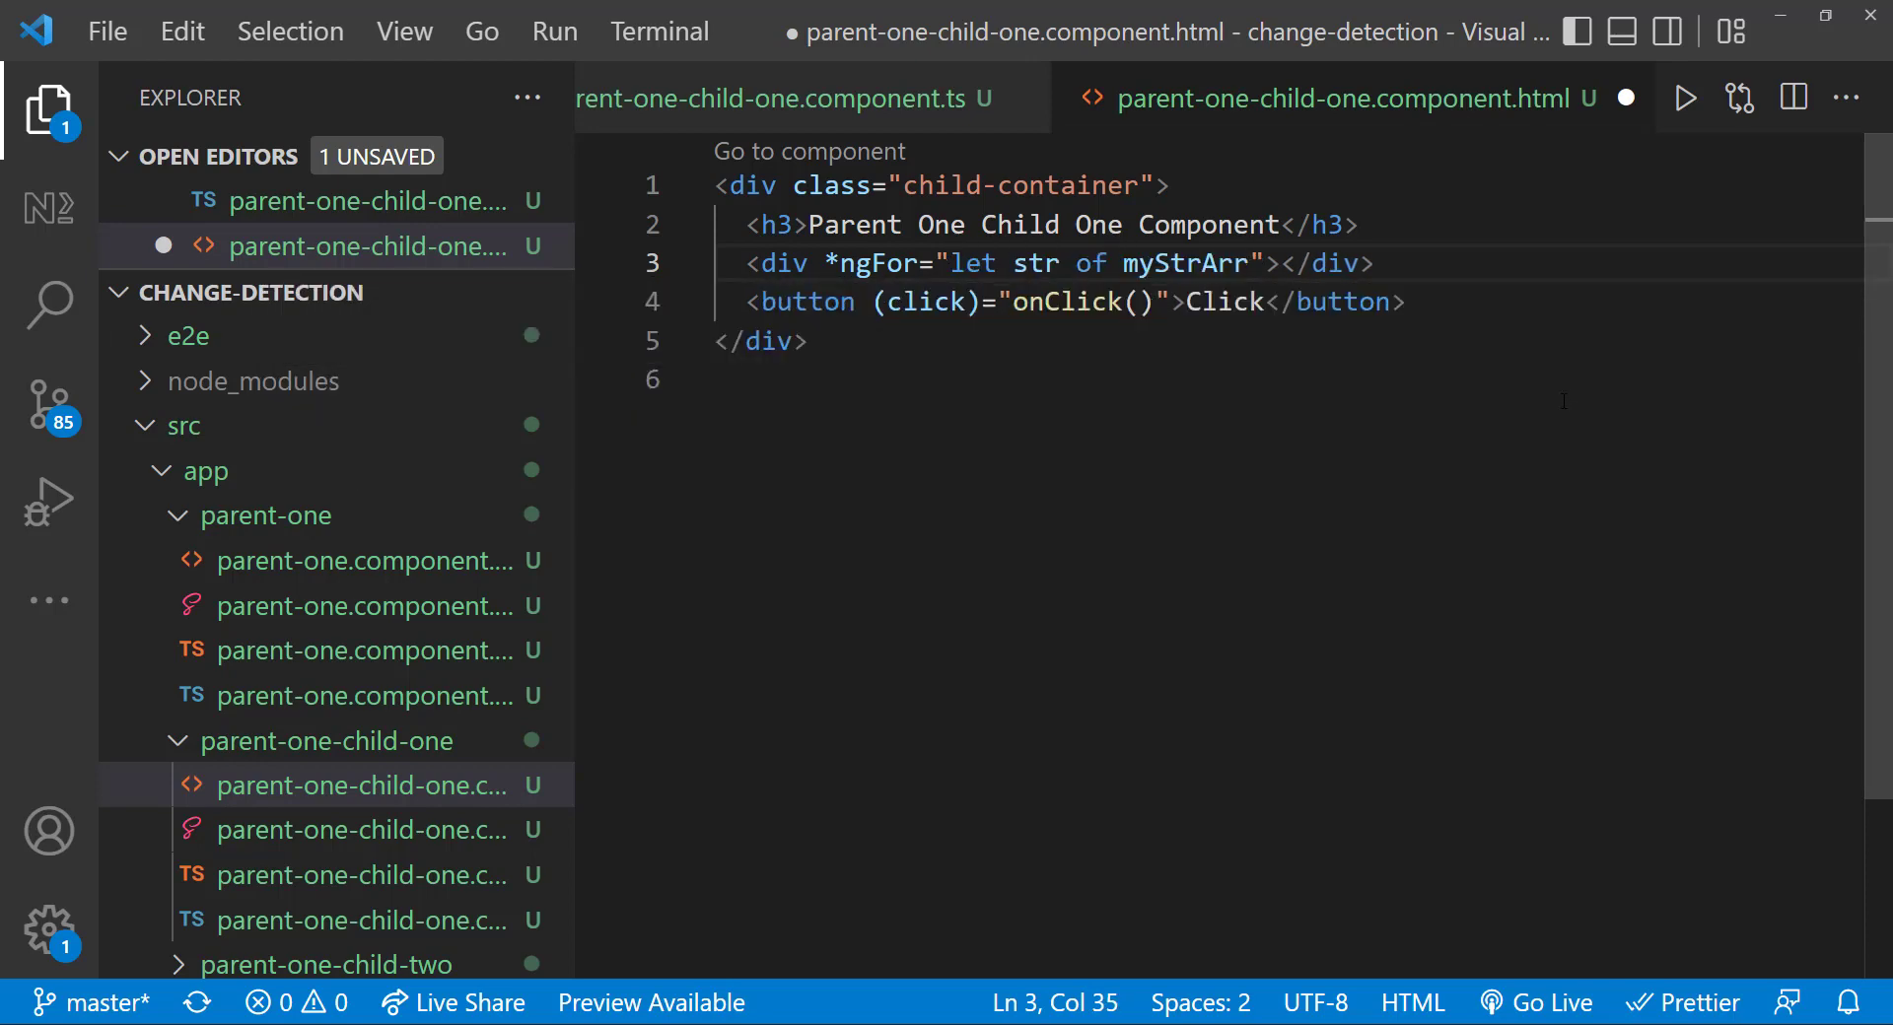
pyautogui.write('{{ str }}')
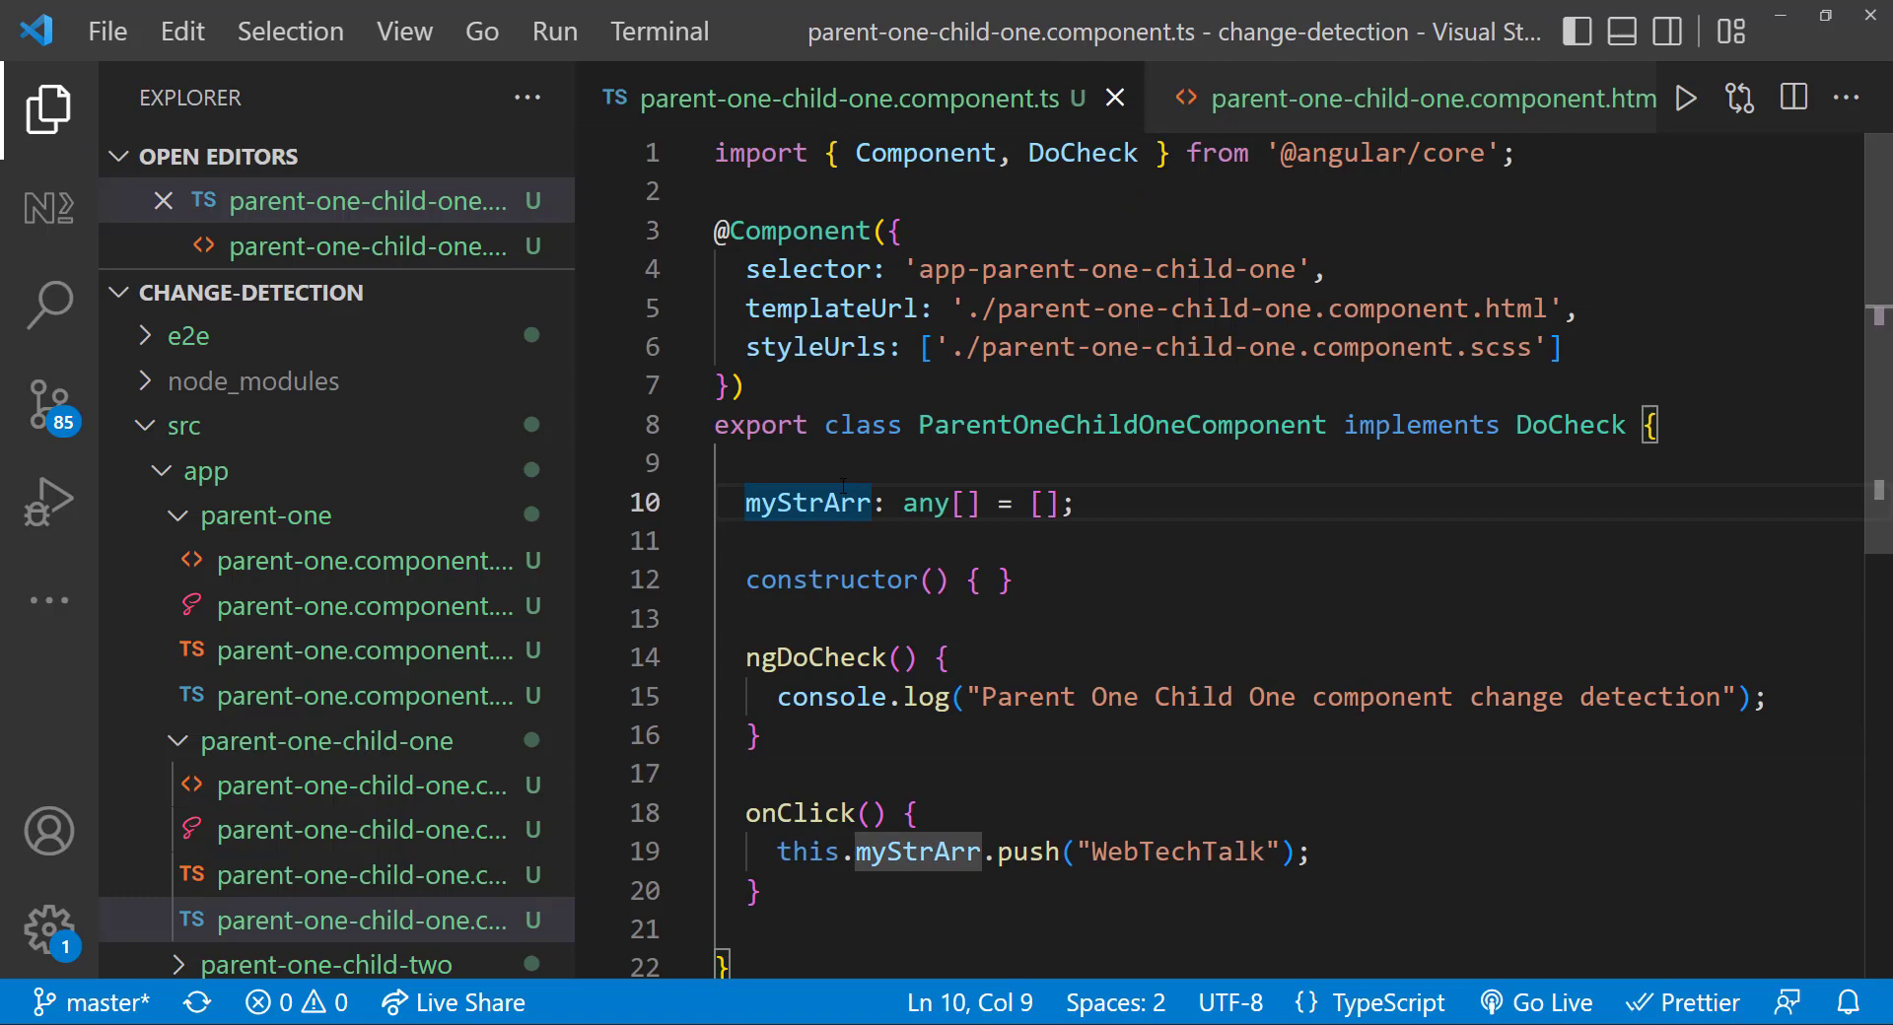
pyautogui.write('@Input()')
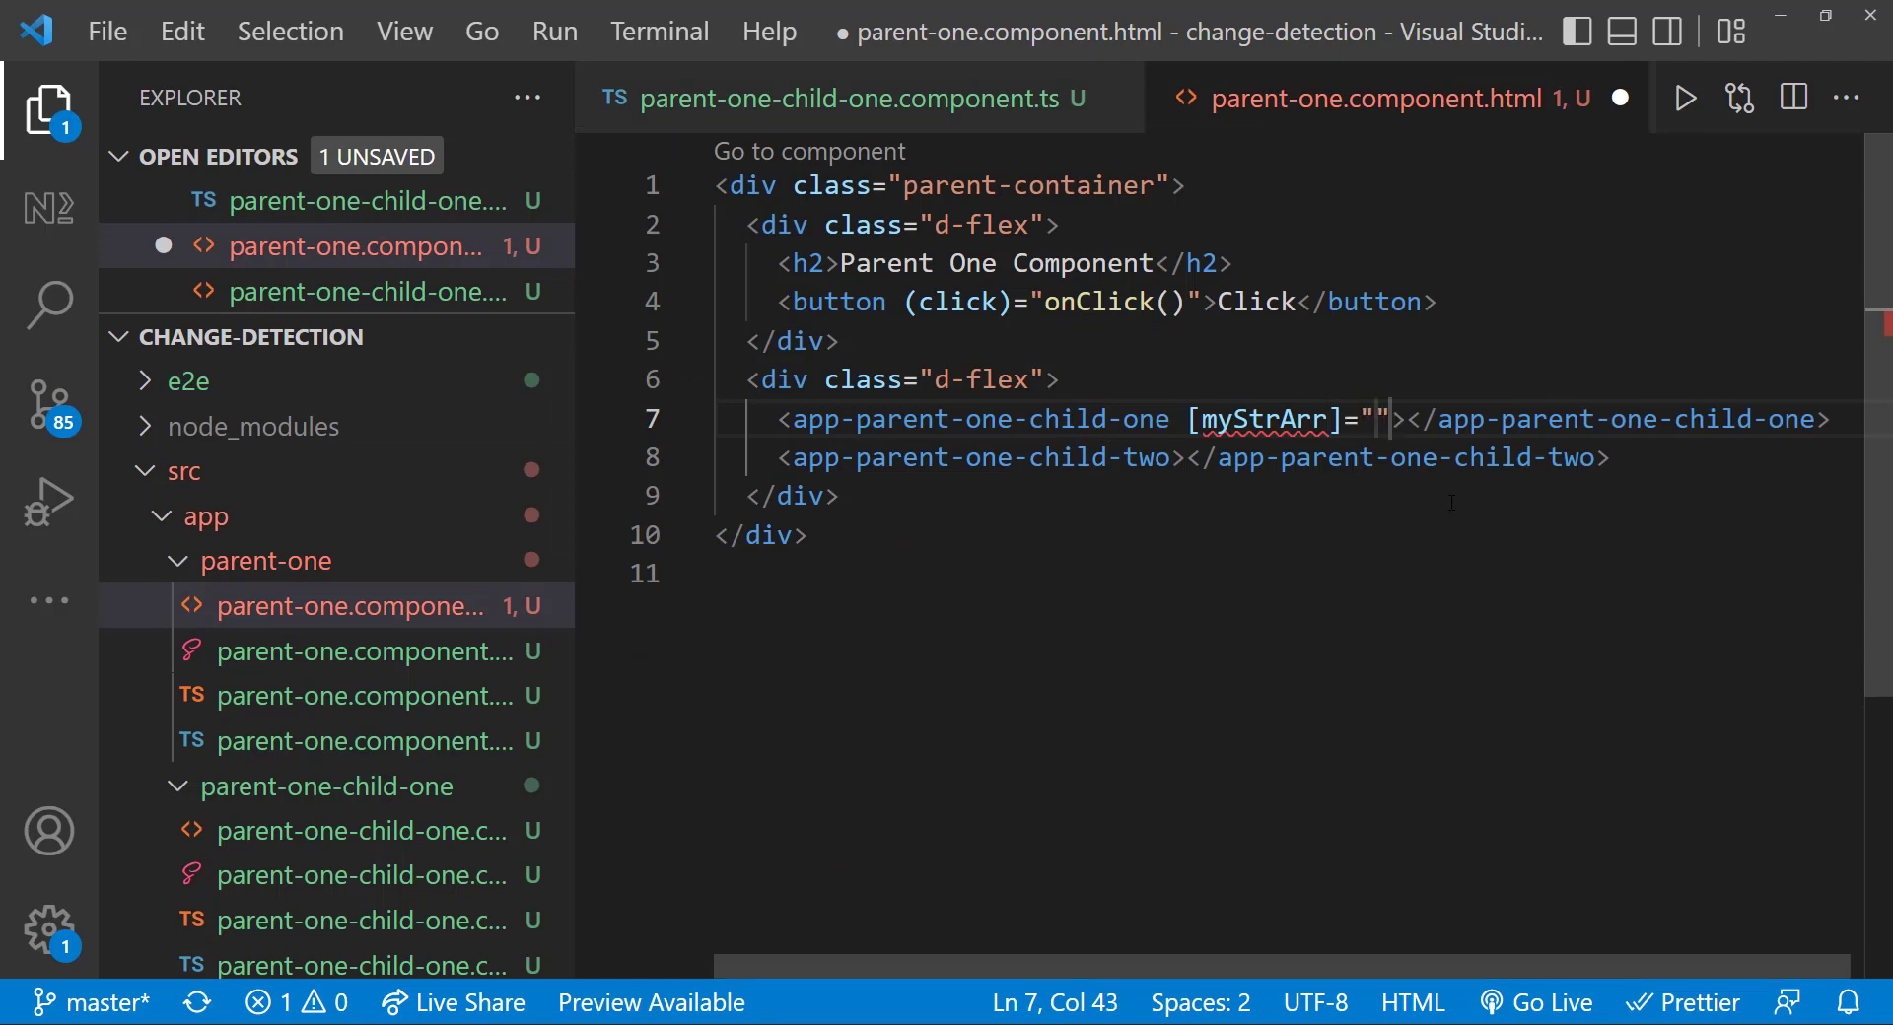
# - Bind [myStrArr]="strArrInParent" in Parent One's template and declare strArrInParent: any[] = []
pyautogui.write('strArrFromParent')
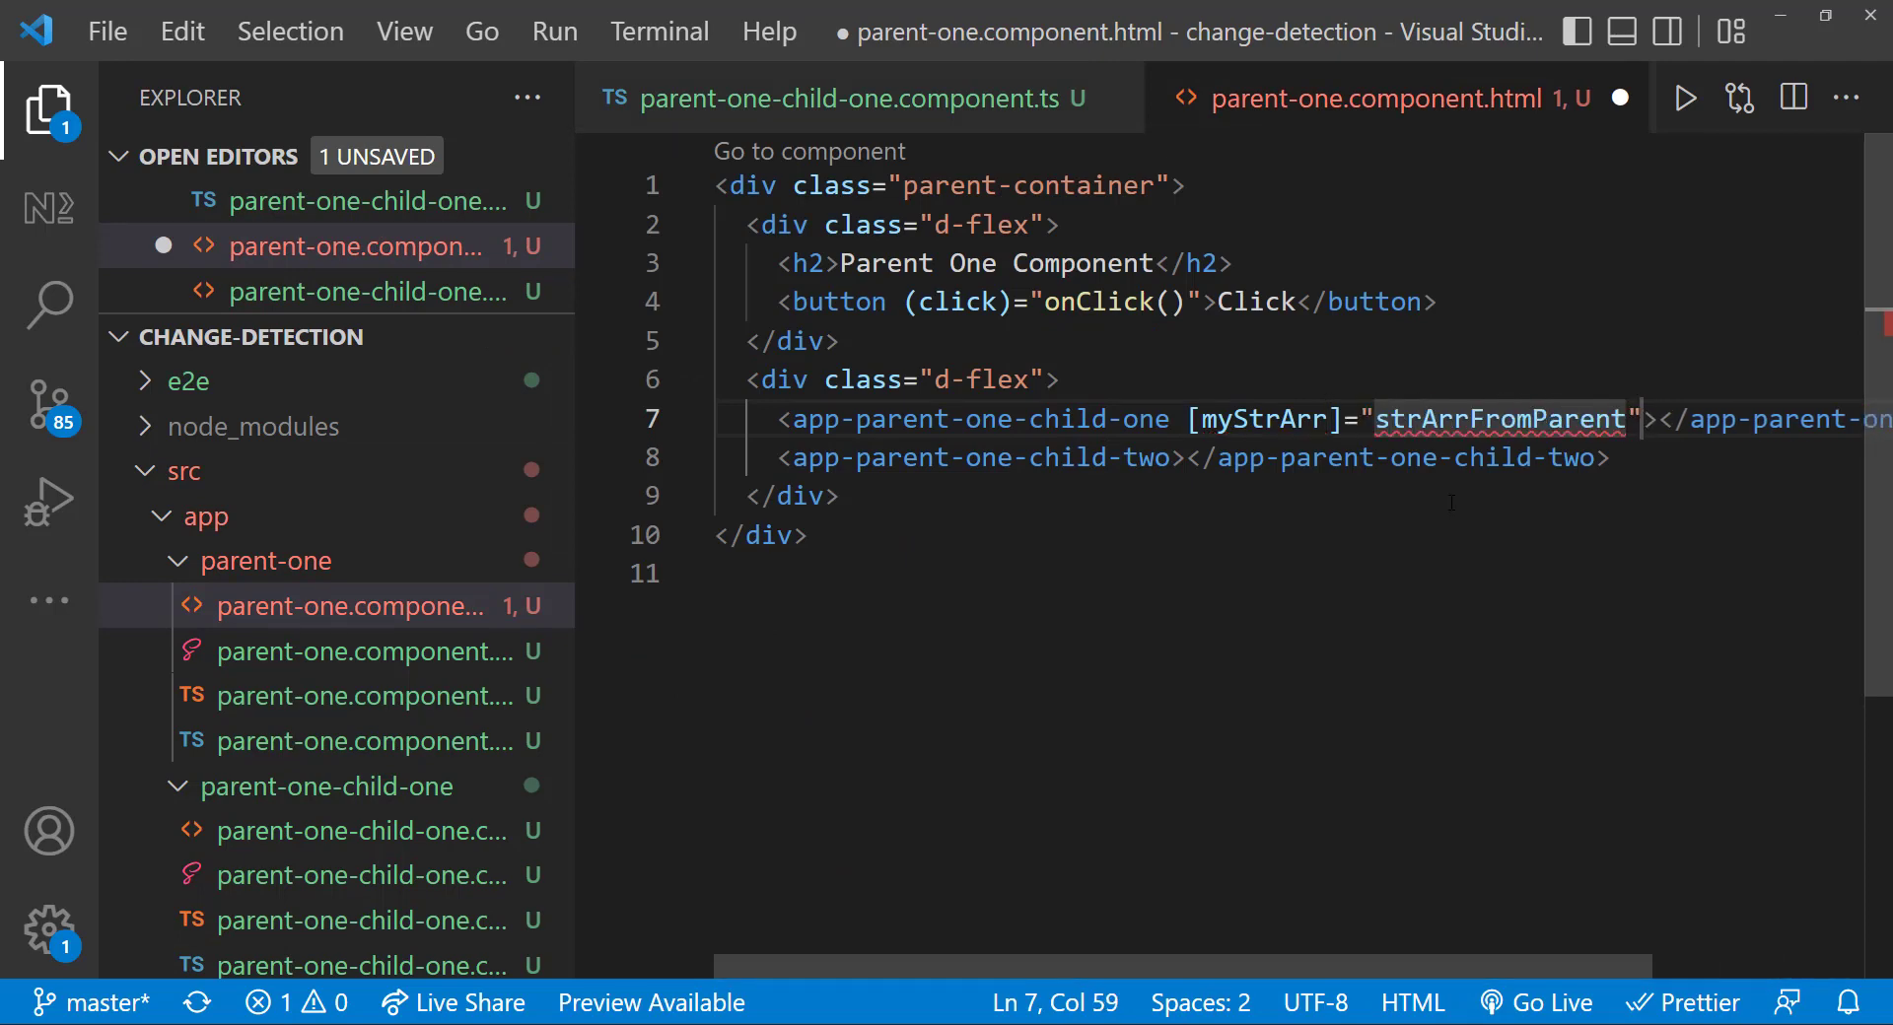
pyautogui.write('strArrInParent')
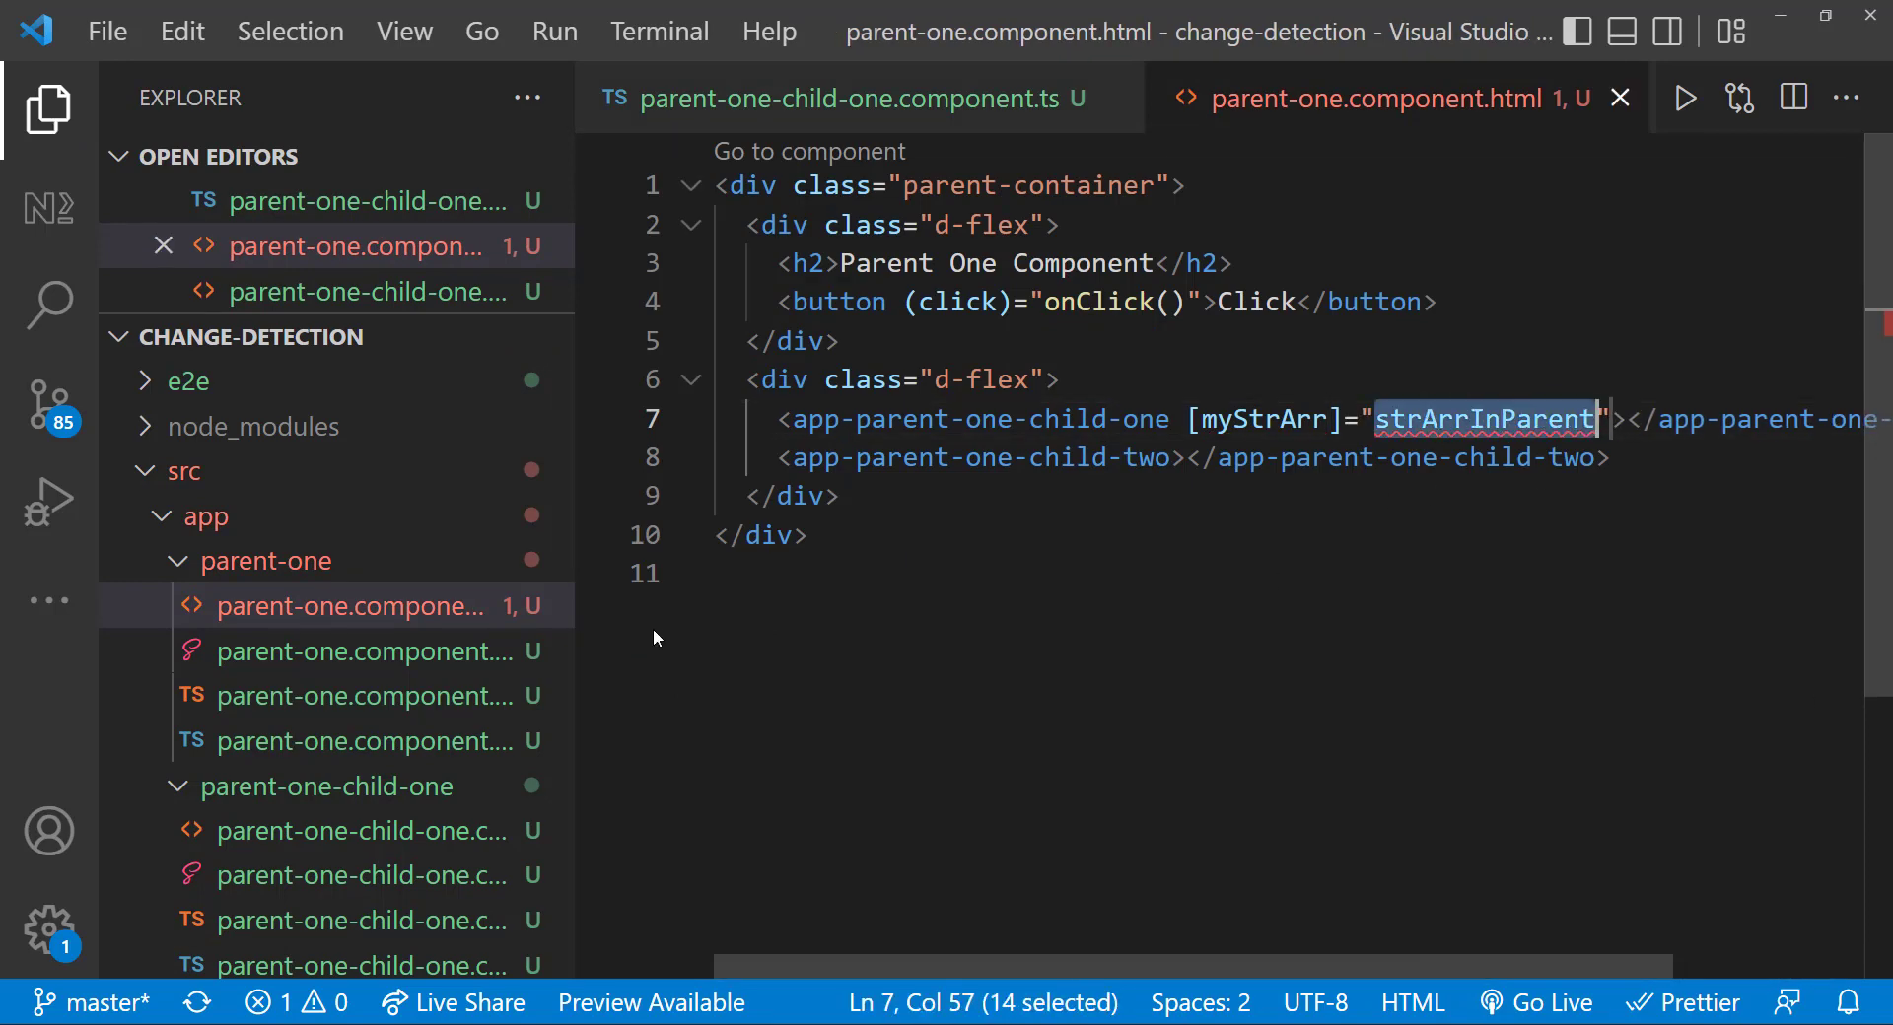
pyautogui.click(1388, 98)
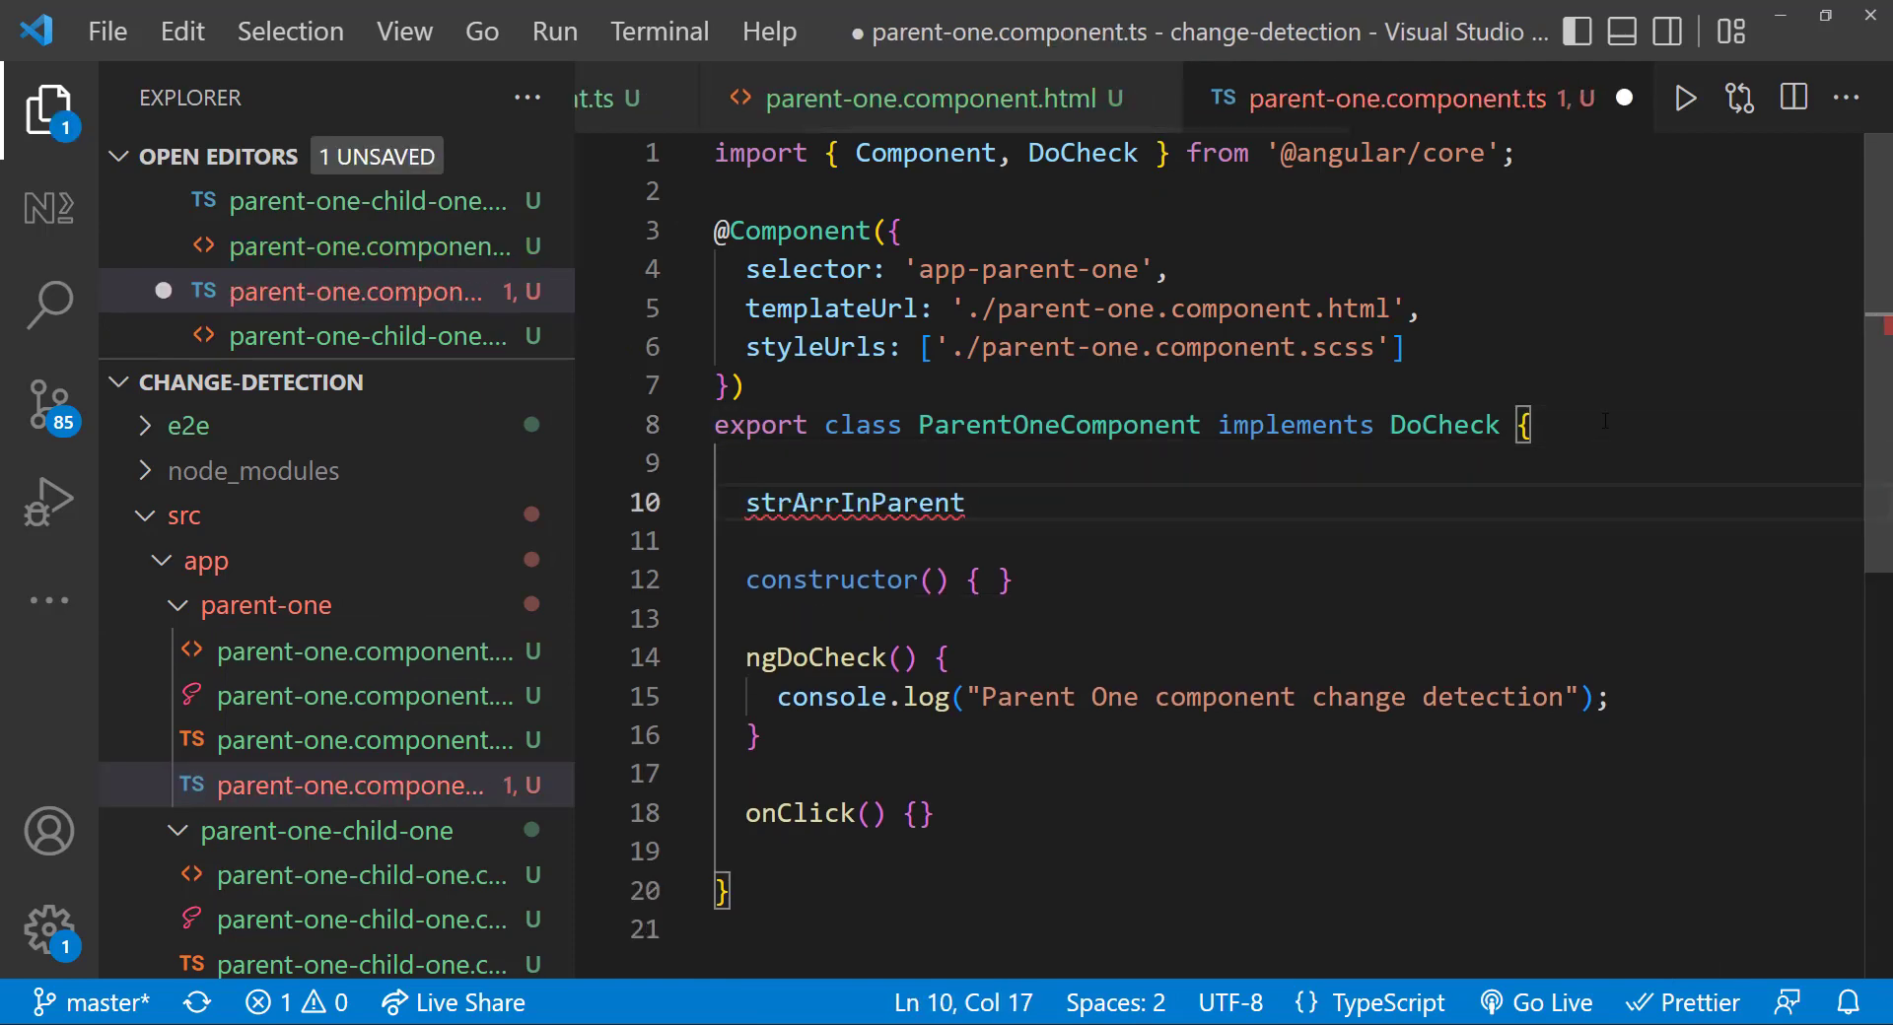
pyautogui.write(': any[] = [];')
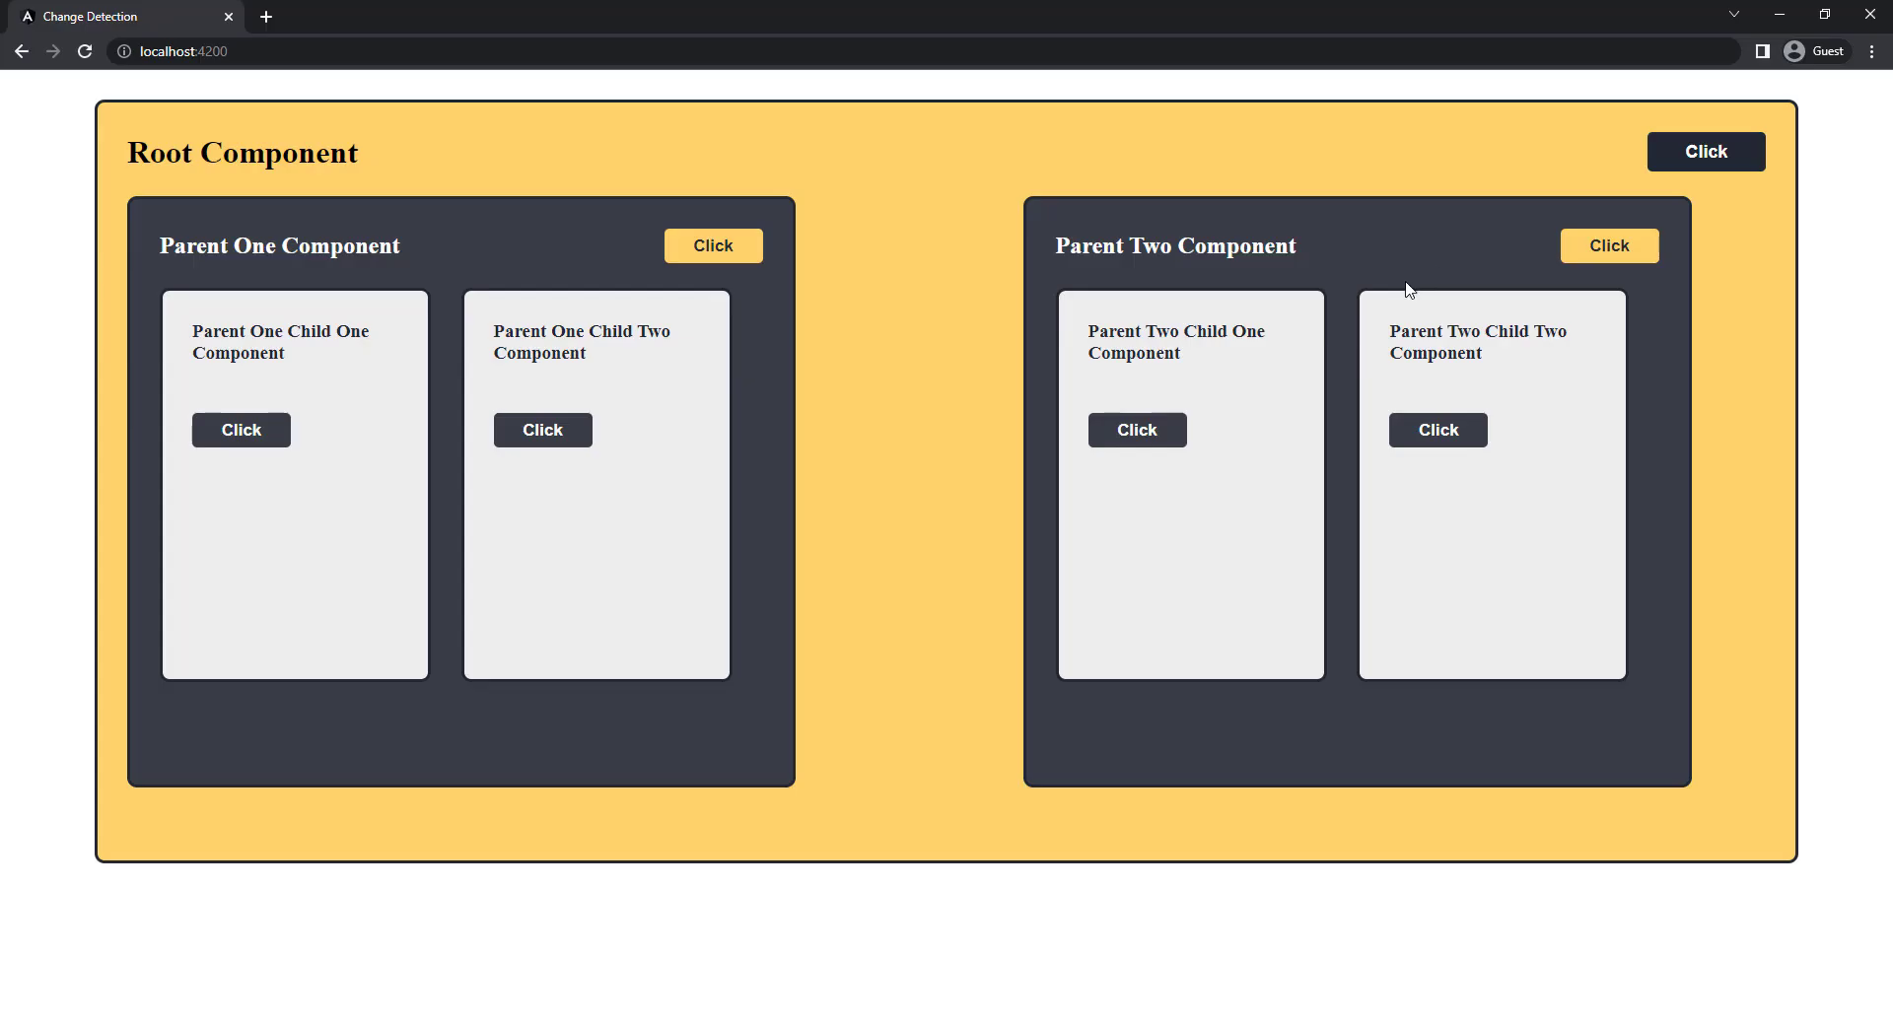
# - Add WebTechTalk via Parent One Child One's Click button, then return to the component code
pyautogui.click(240, 430)
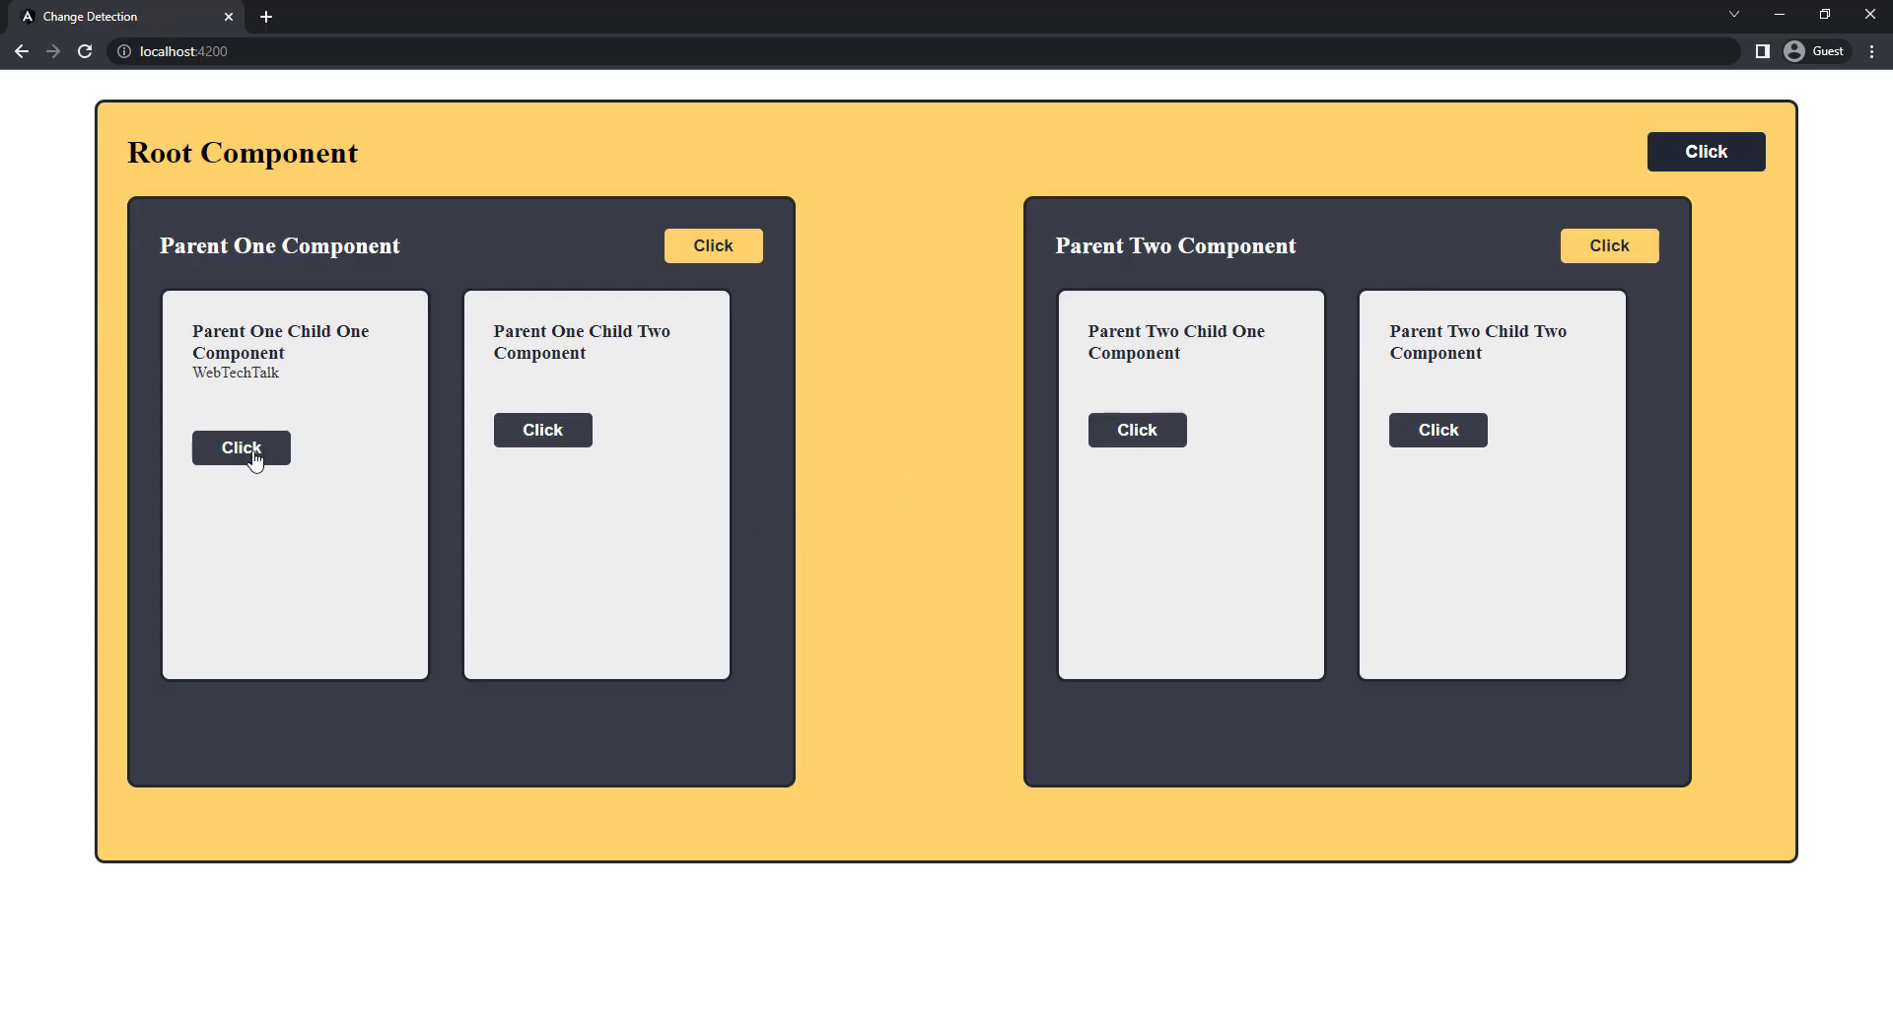
pyautogui.click(711, 245)
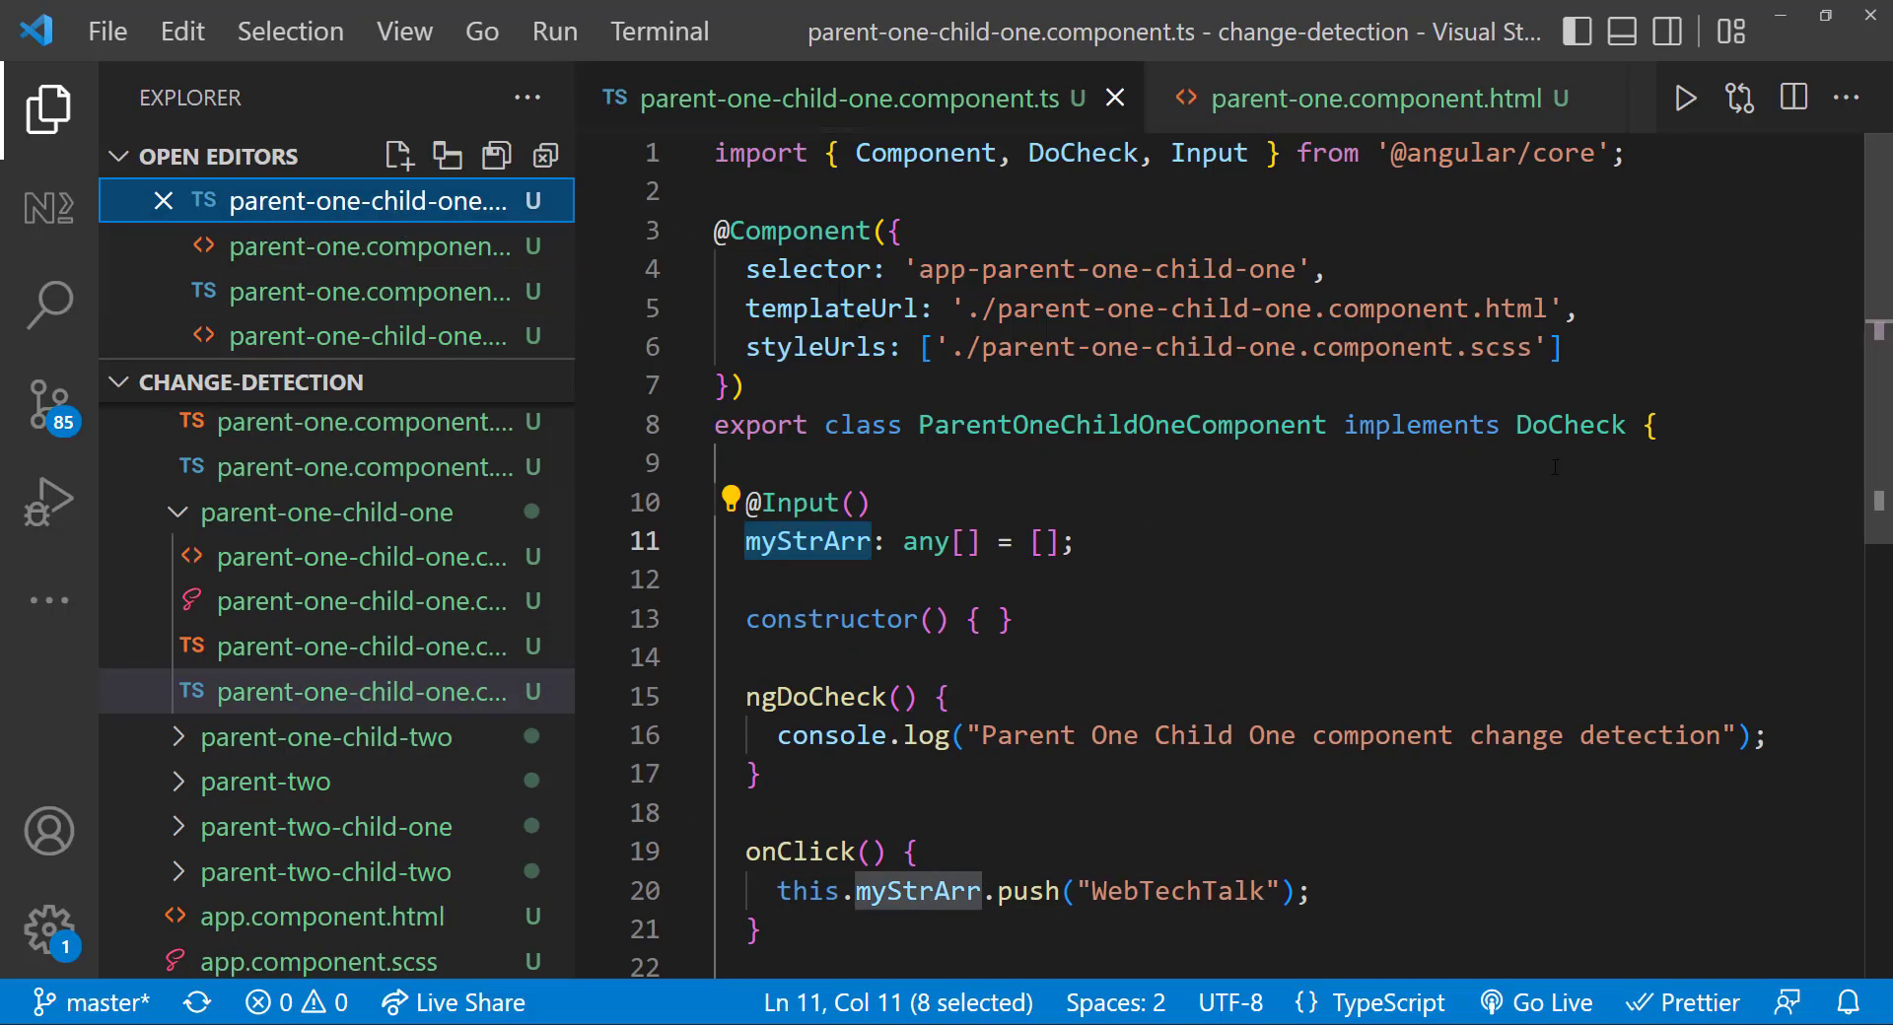
# - Add 'changeDetection: ChangeDetectionStrategy.' on a new line after styleUrls in the Child One decorator
pyautogui.press('Enter')
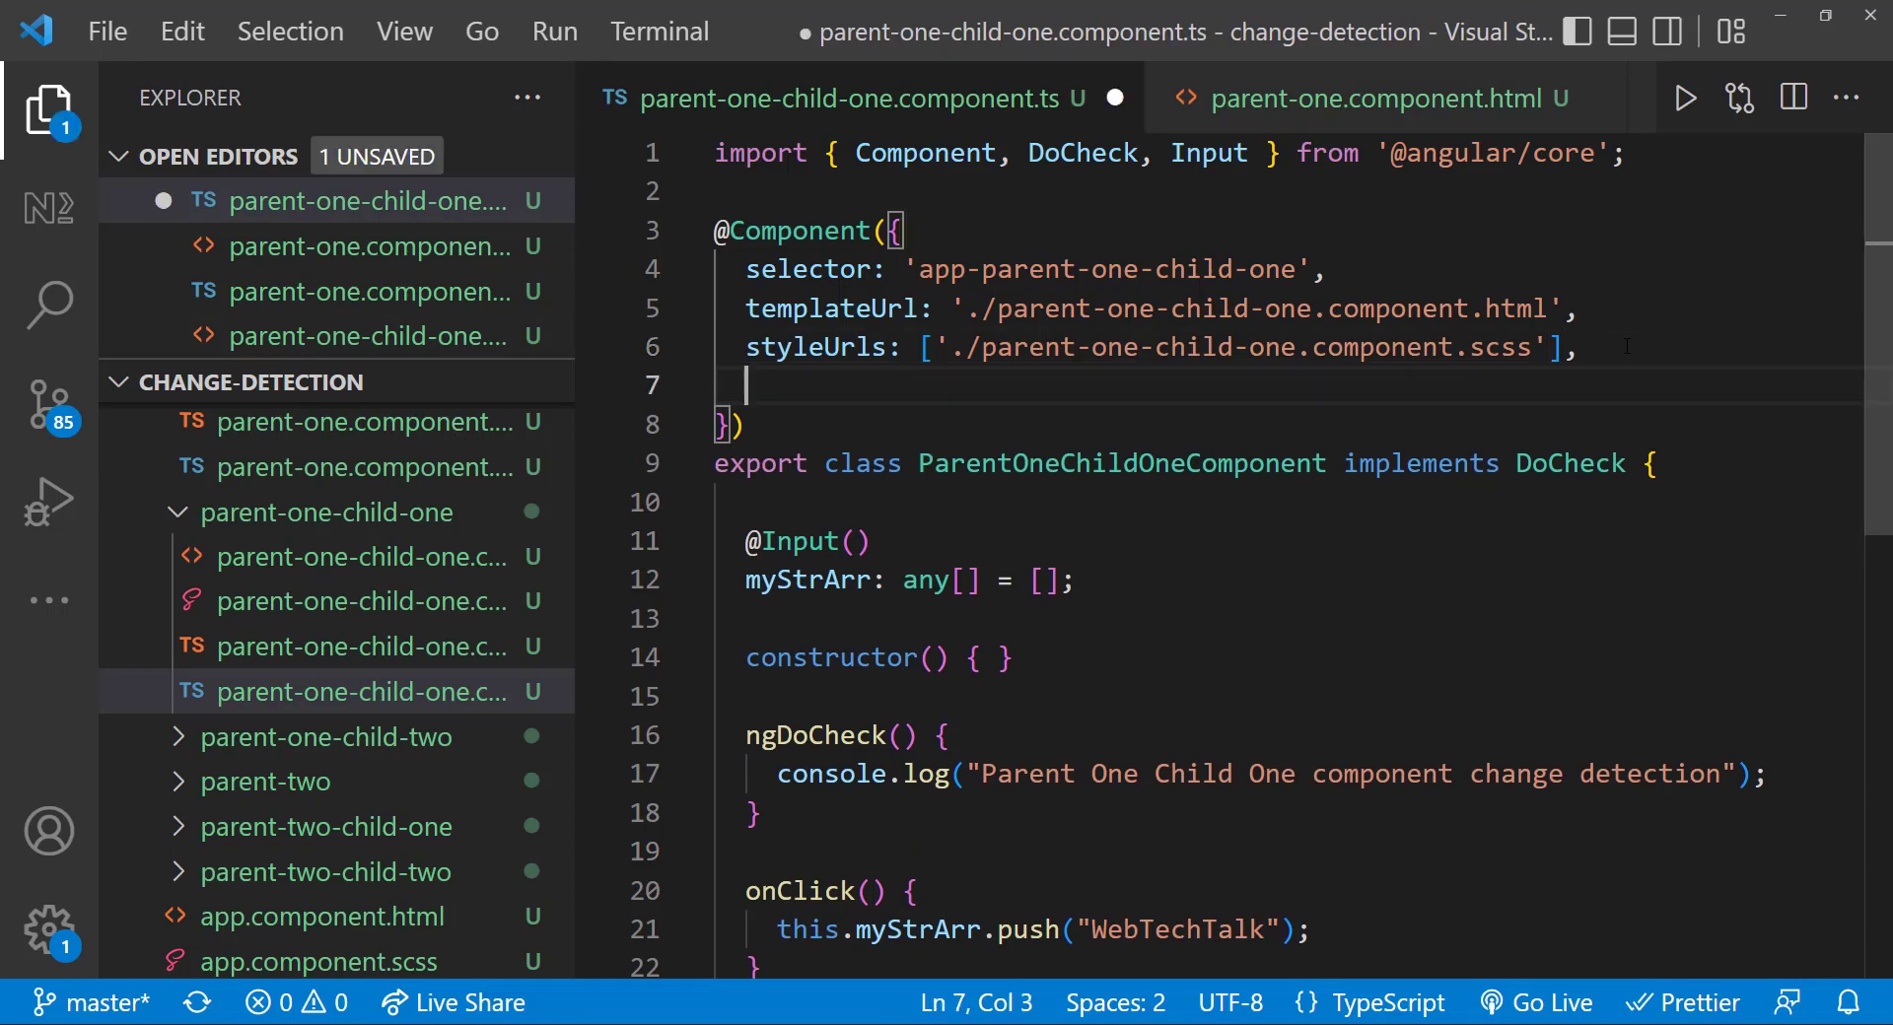
pyautogui.write('ch')
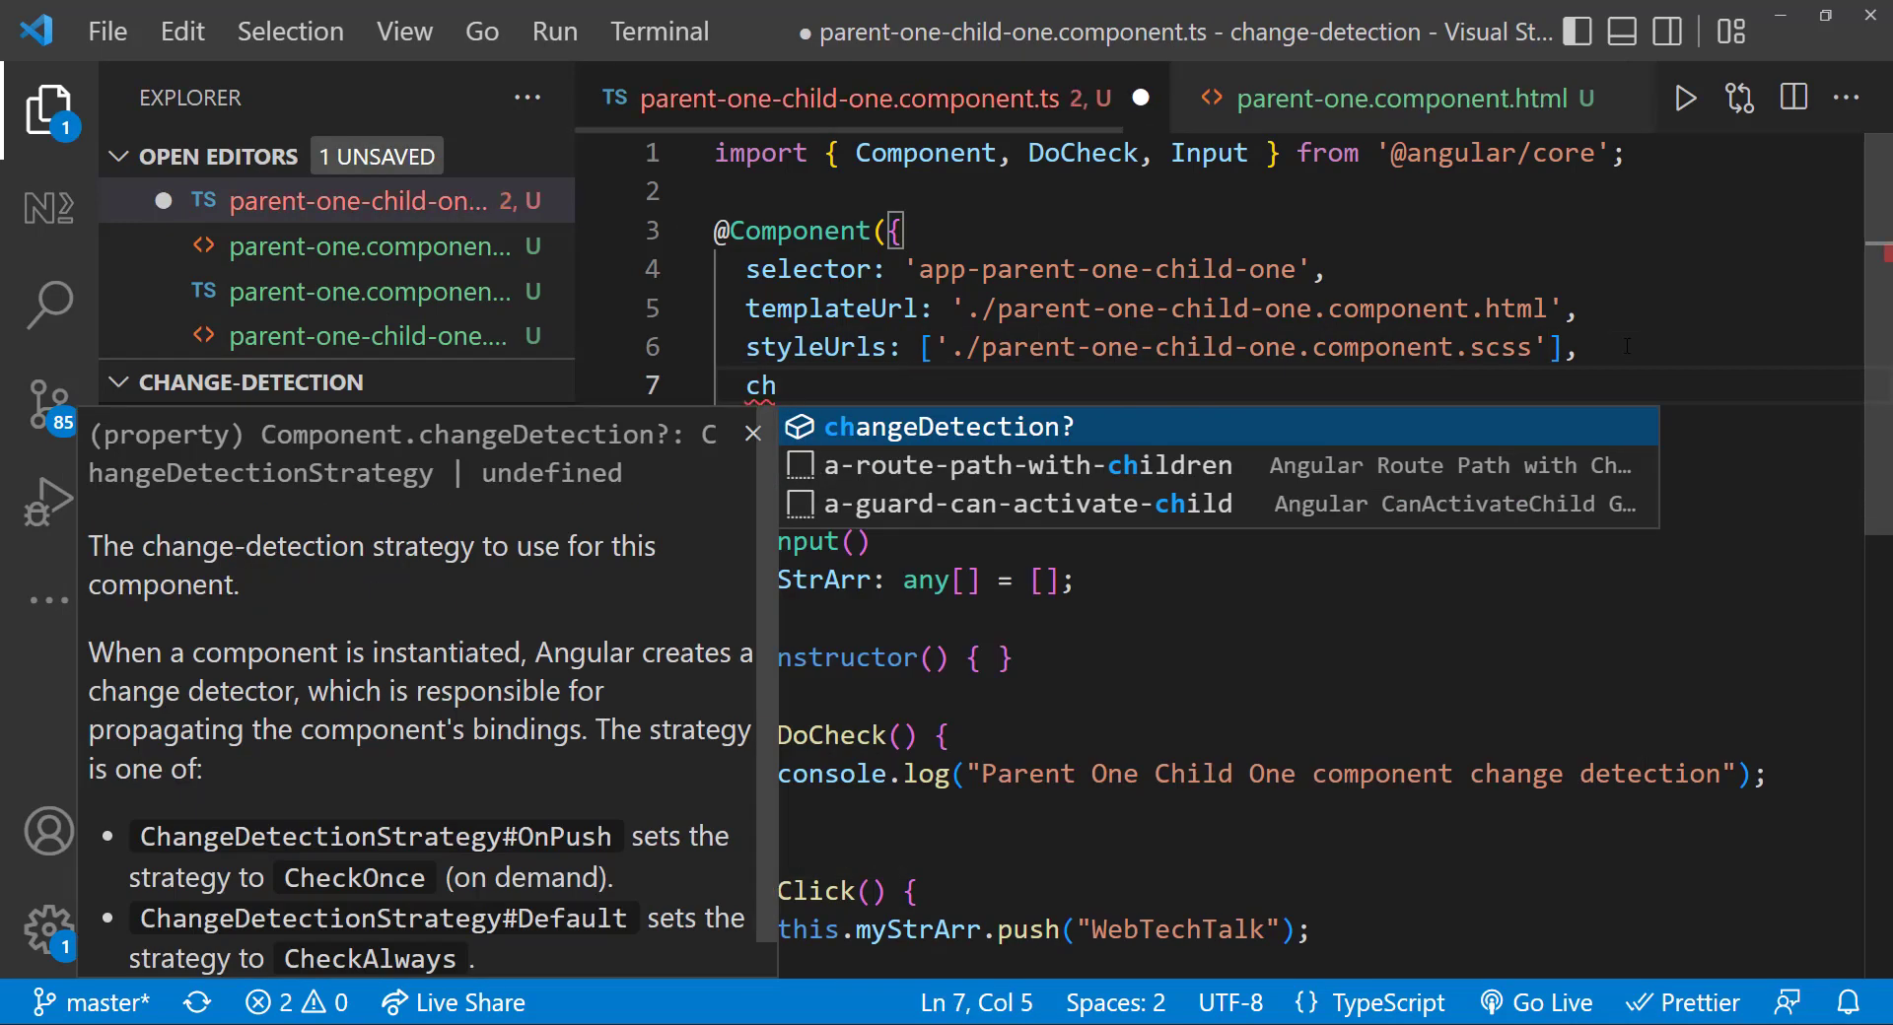
pyautogui.write('angeDetection')
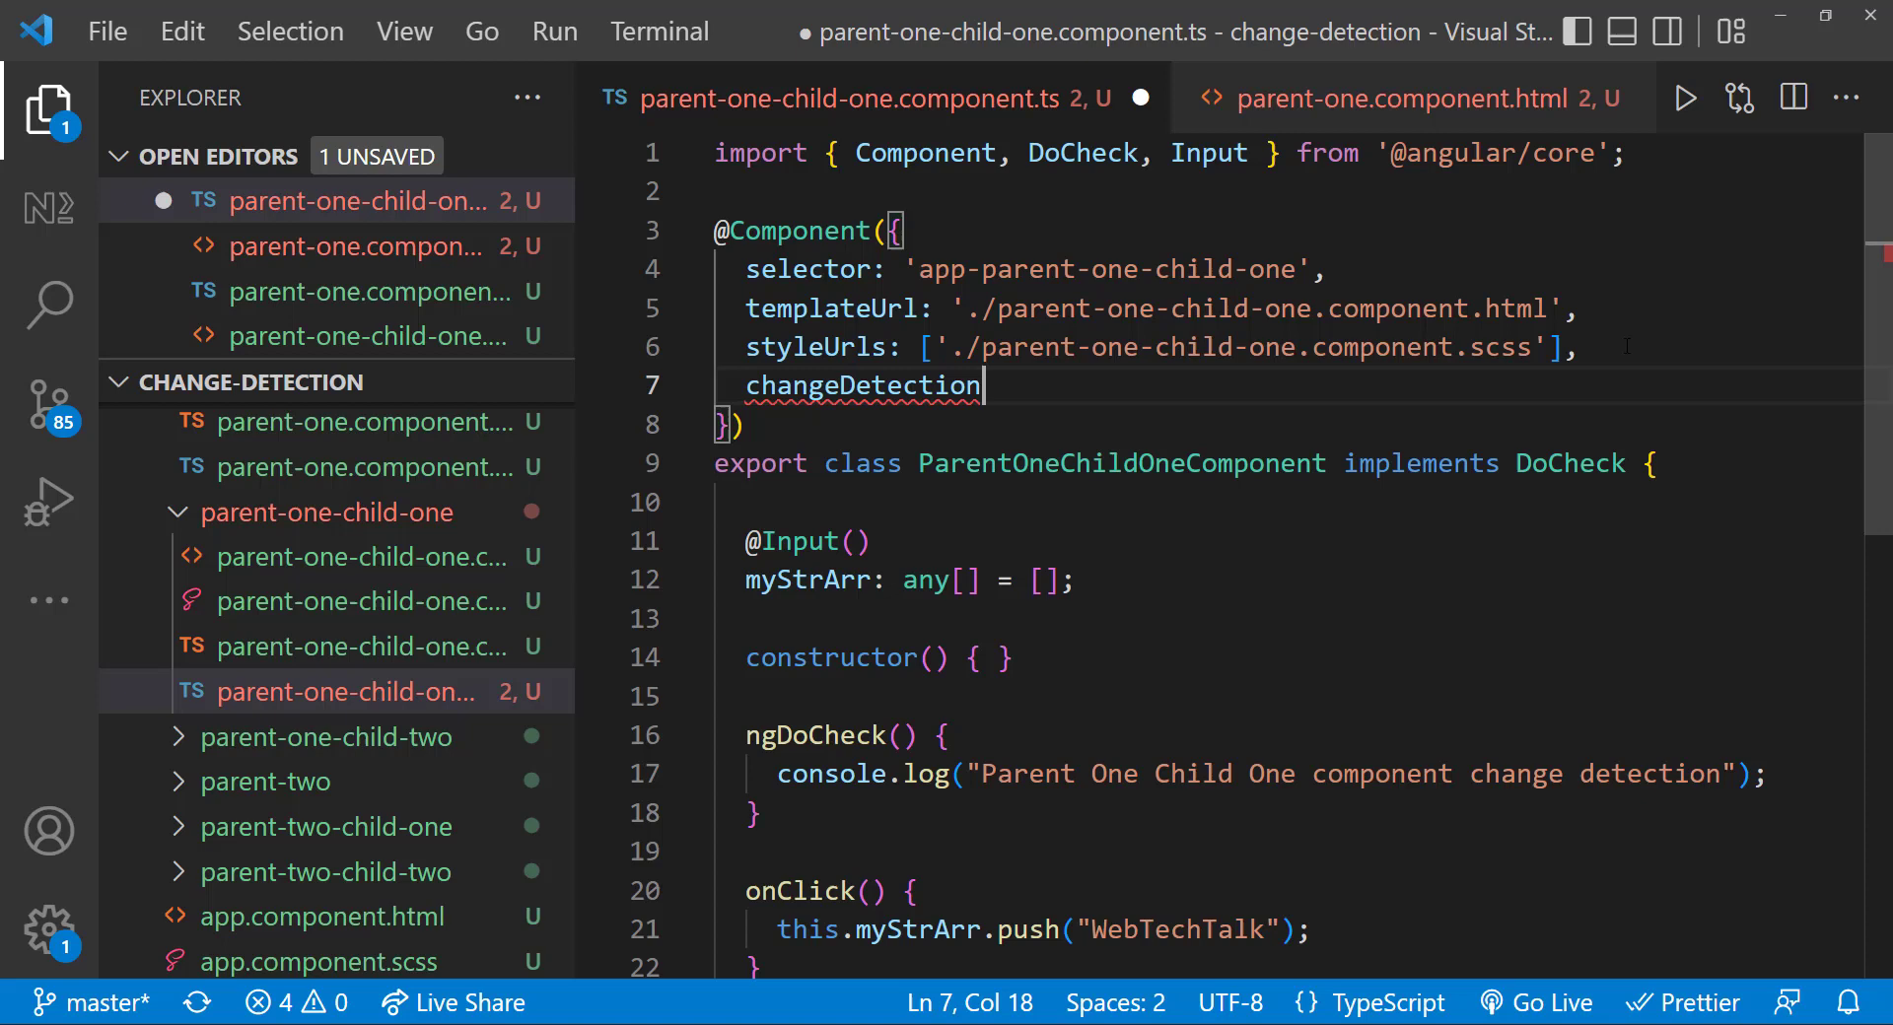
pyautogui.write(':')
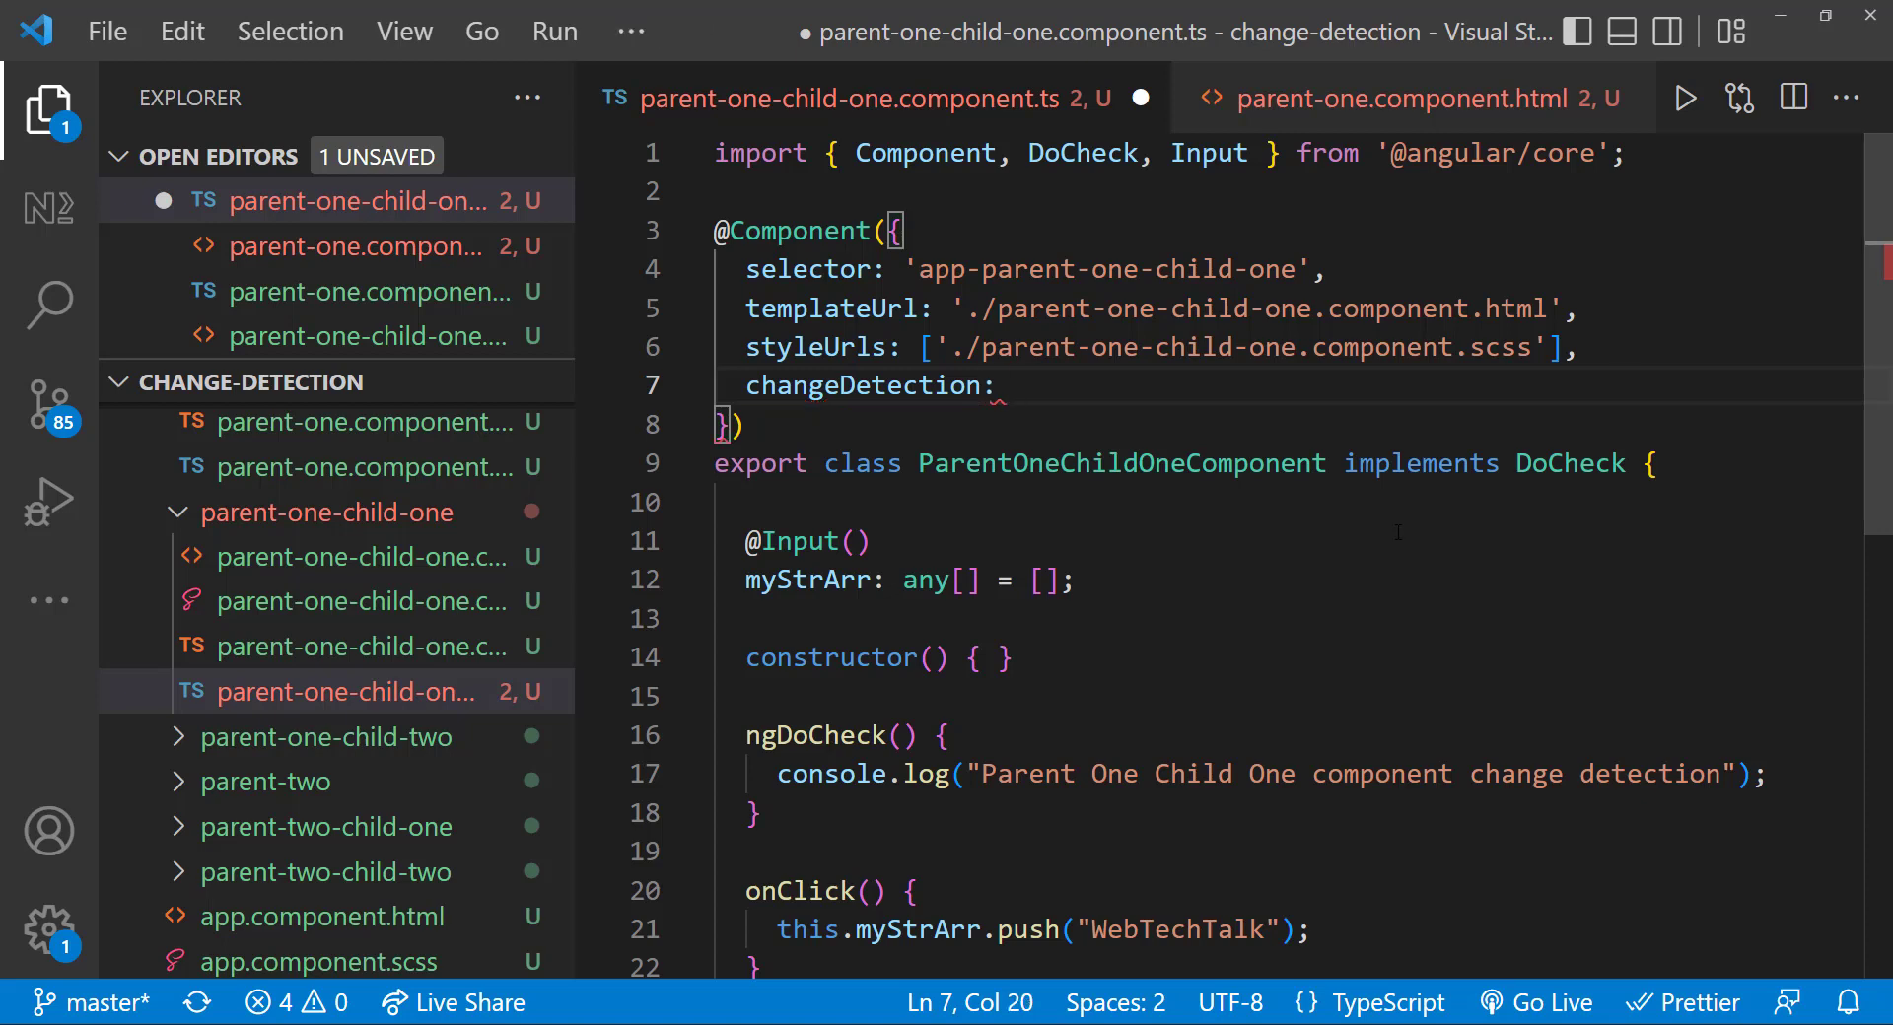
pyautogui.write('ChangeDetectionStrategy.')
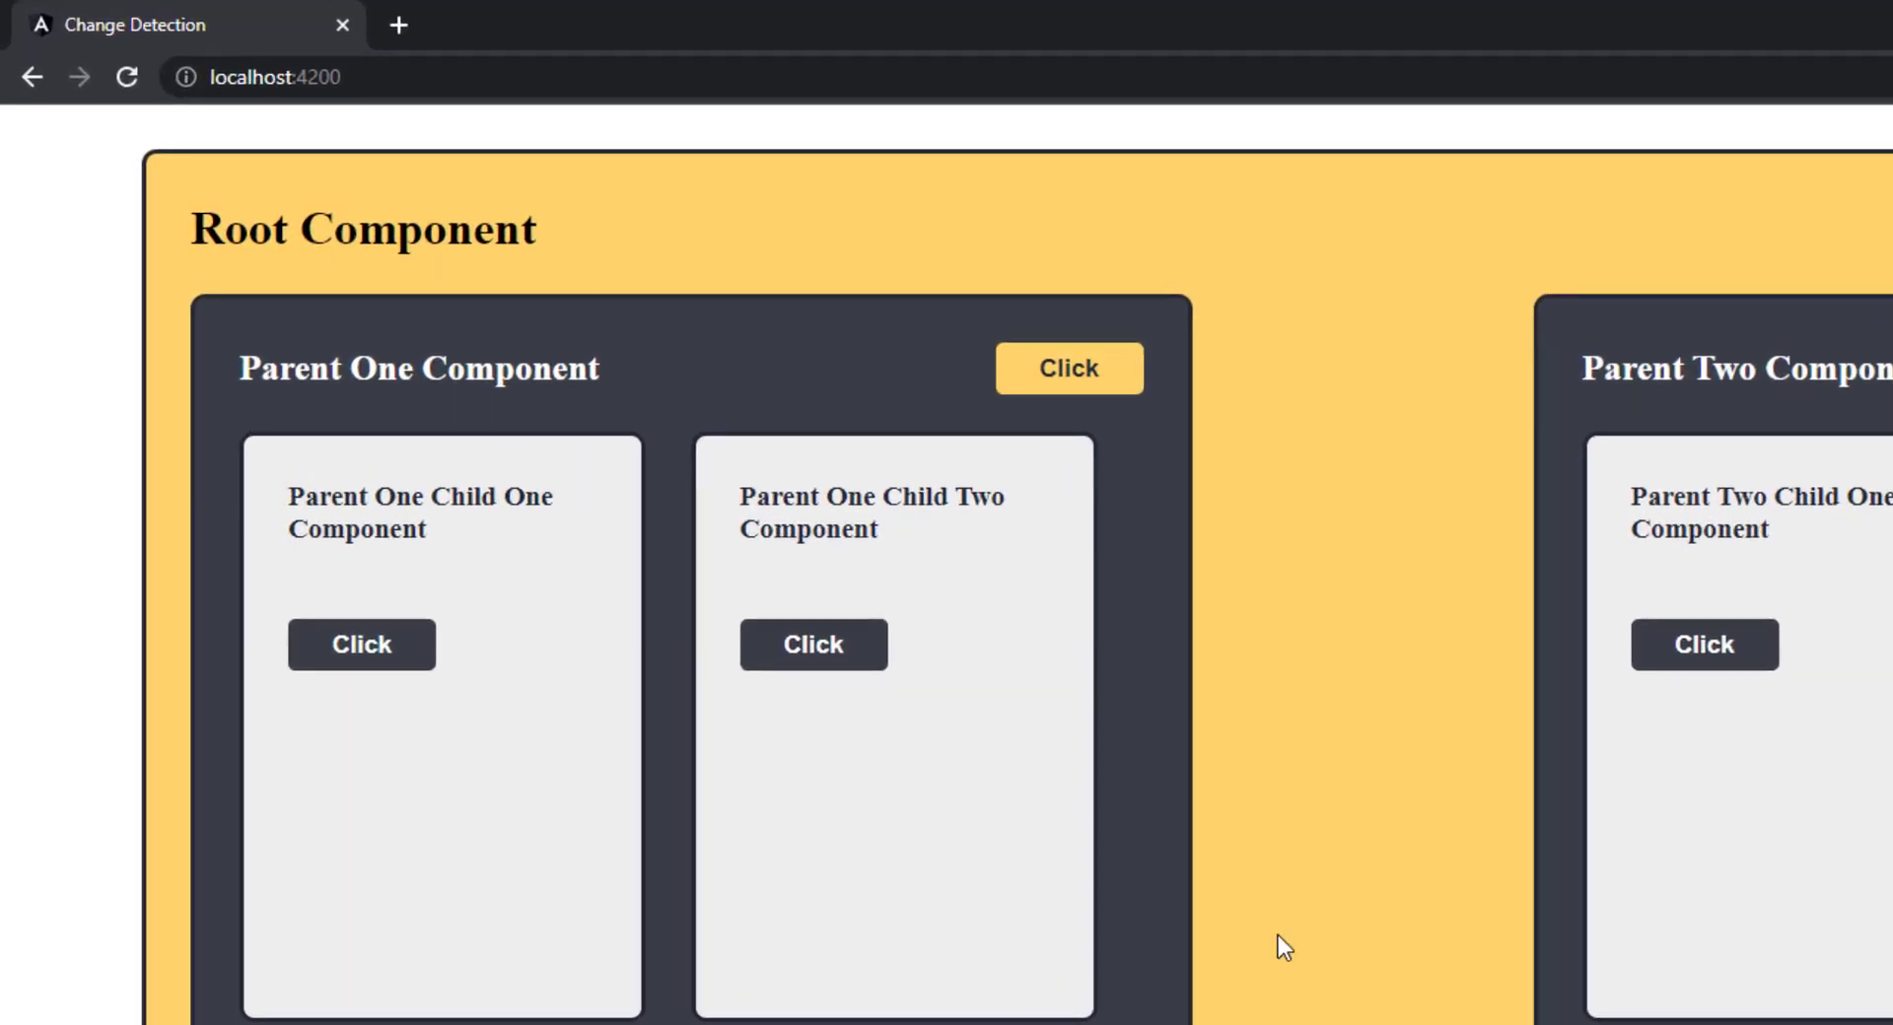
# - Review the reloaded component tree at localhost:4200 before returning to the Child One component code
pyautogui.click(361, 644)
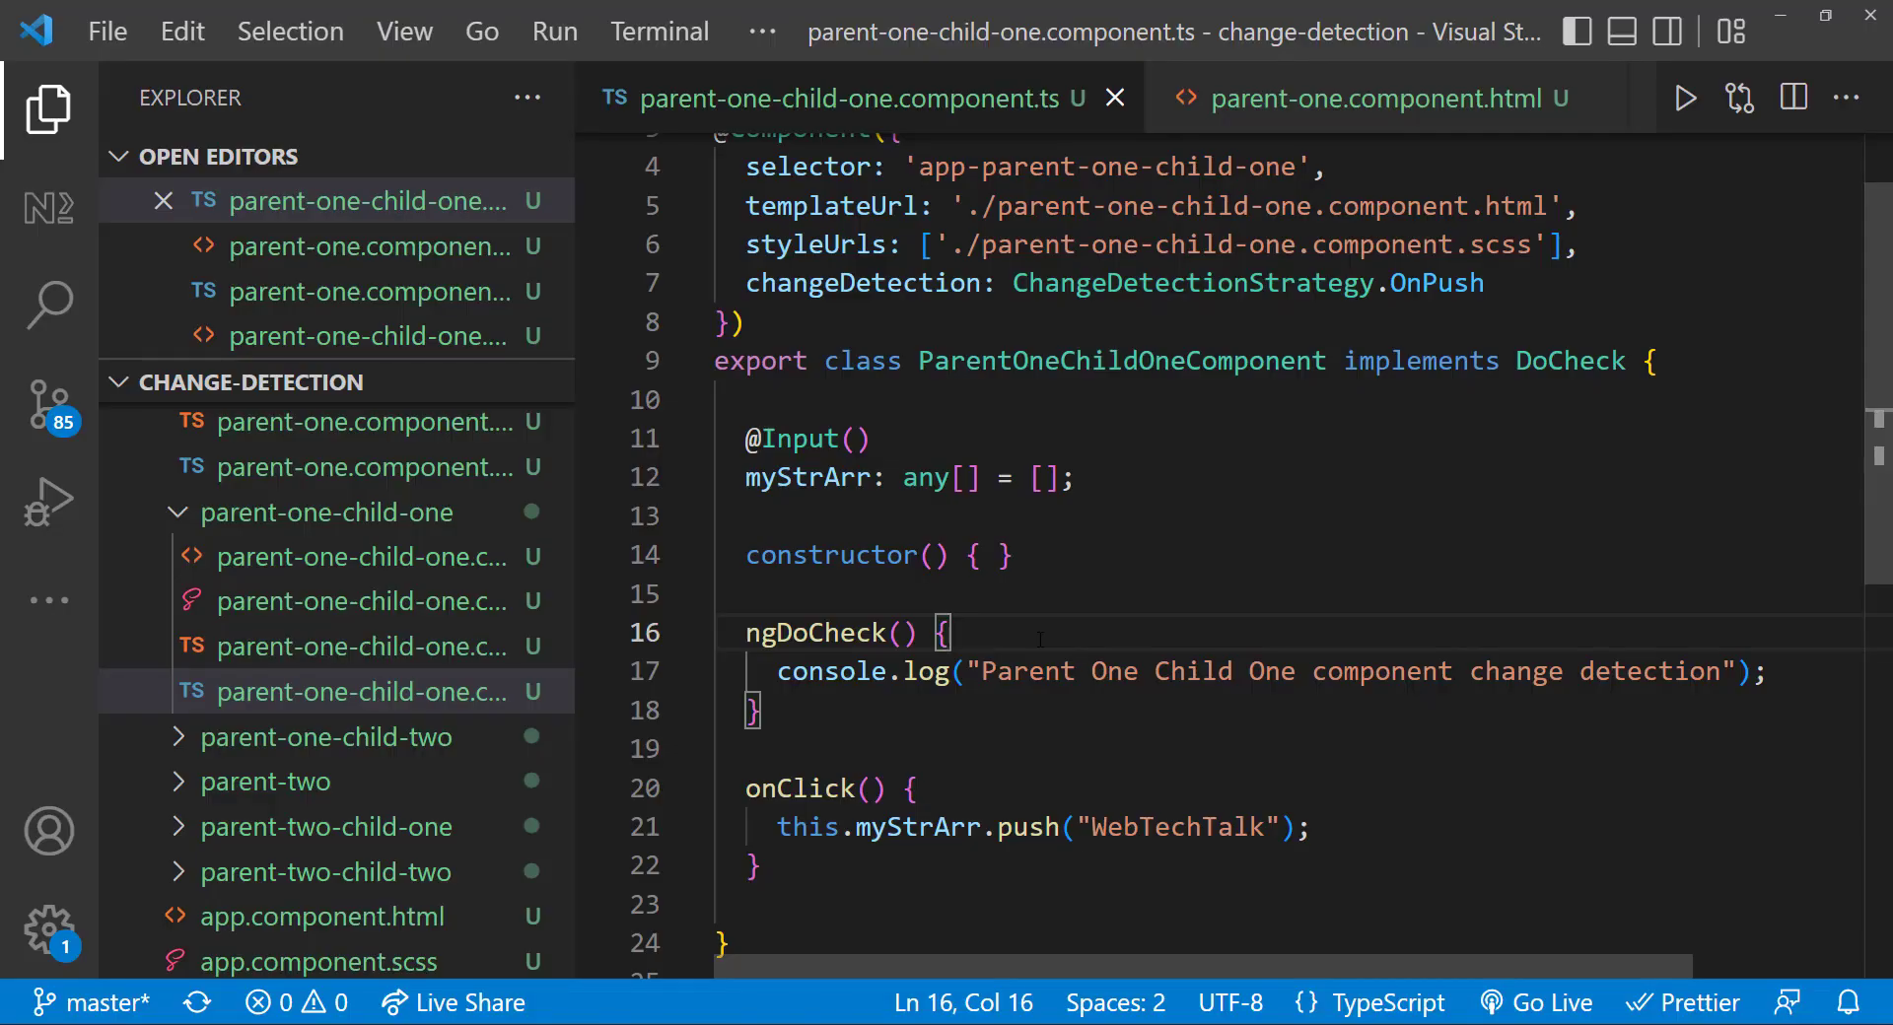
# - Add console.log(this.myStrArr) inside Child One's ngDoCheck
pyautogui.write('console.log()')
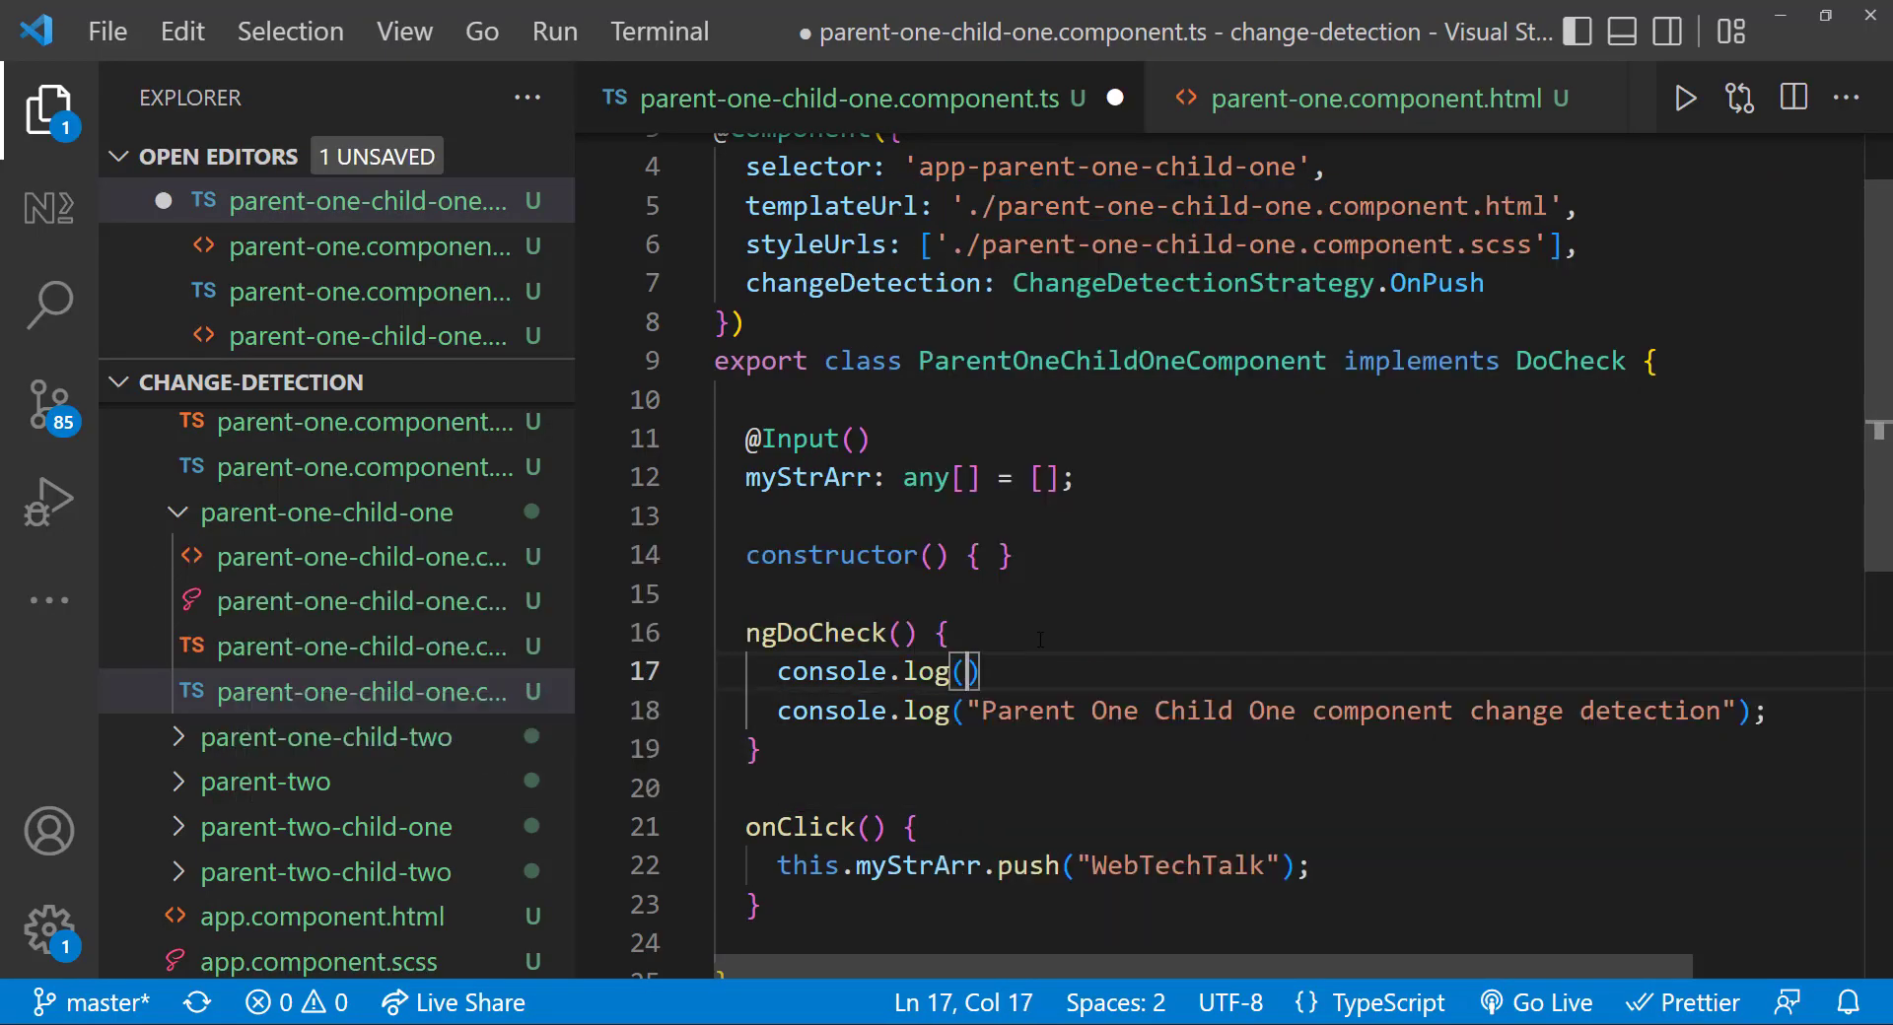
pyautogui.write('this.myStrArr')
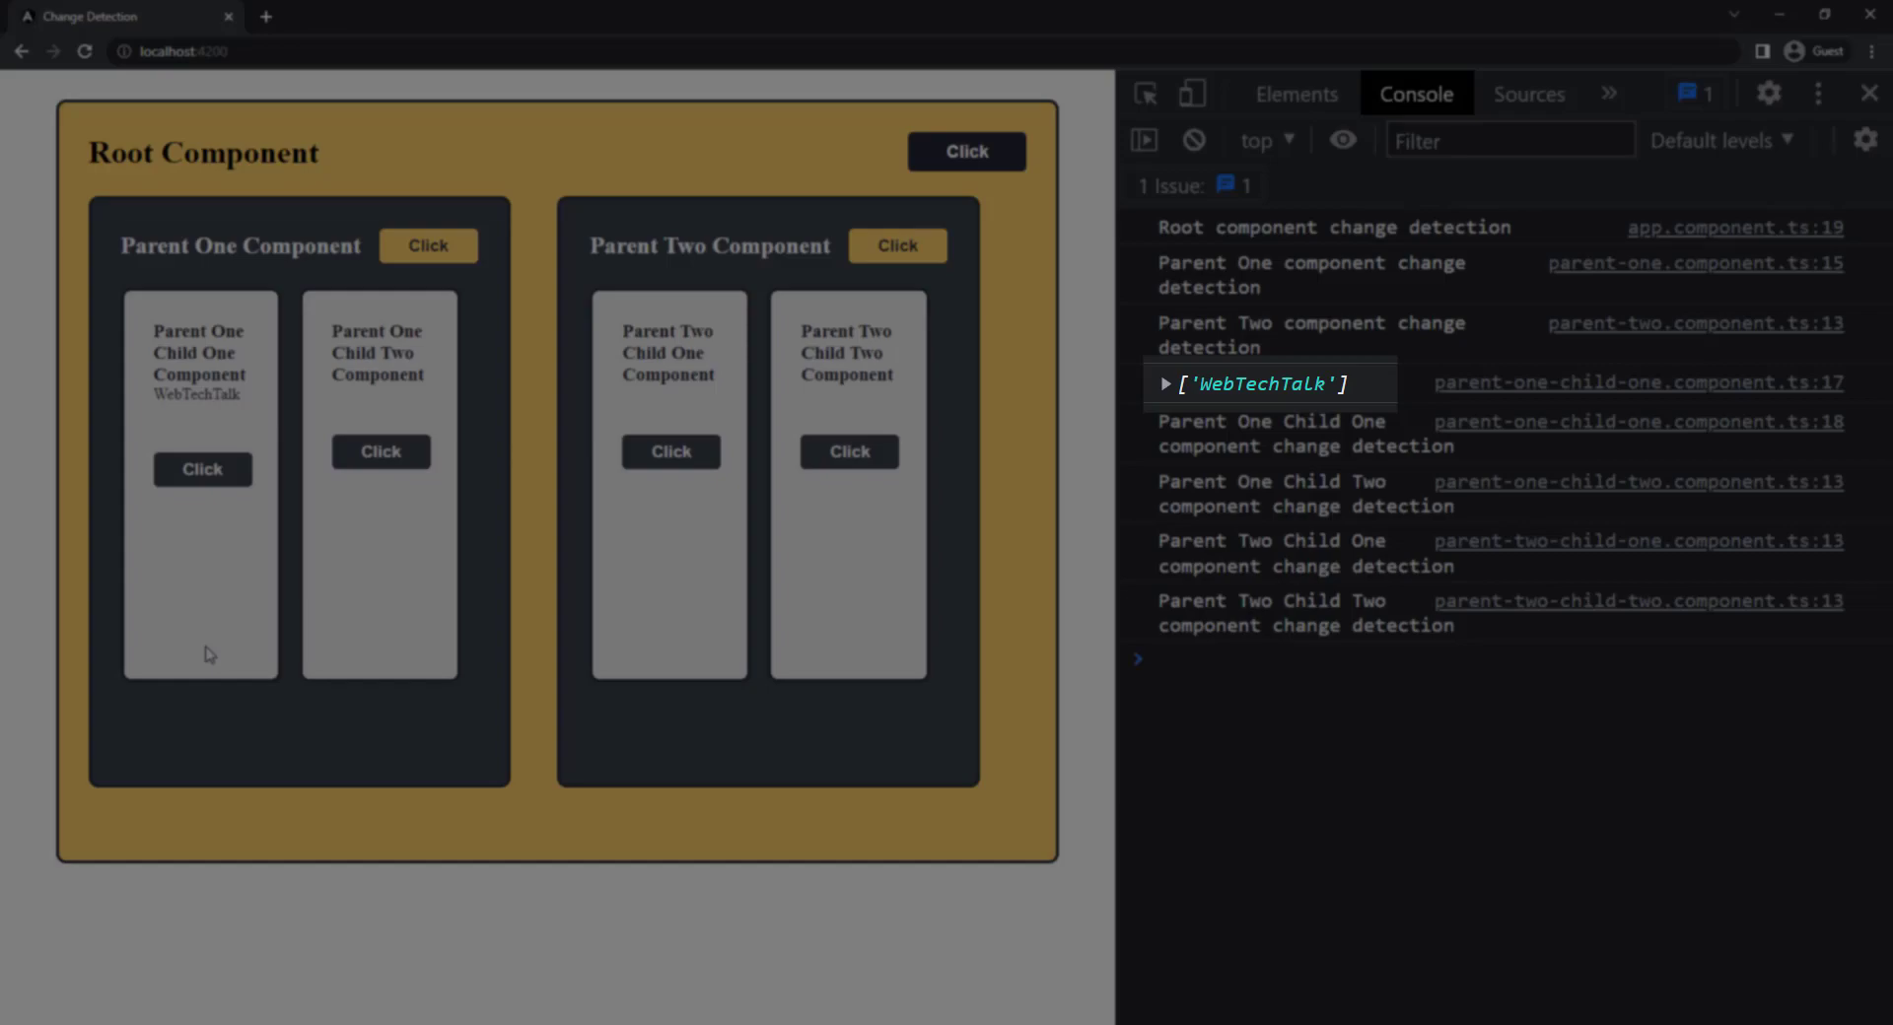
# - Add WebTechTalk entries via Child One's Click button, then reload the page with an empty console
pyautogui.click(203, 470)
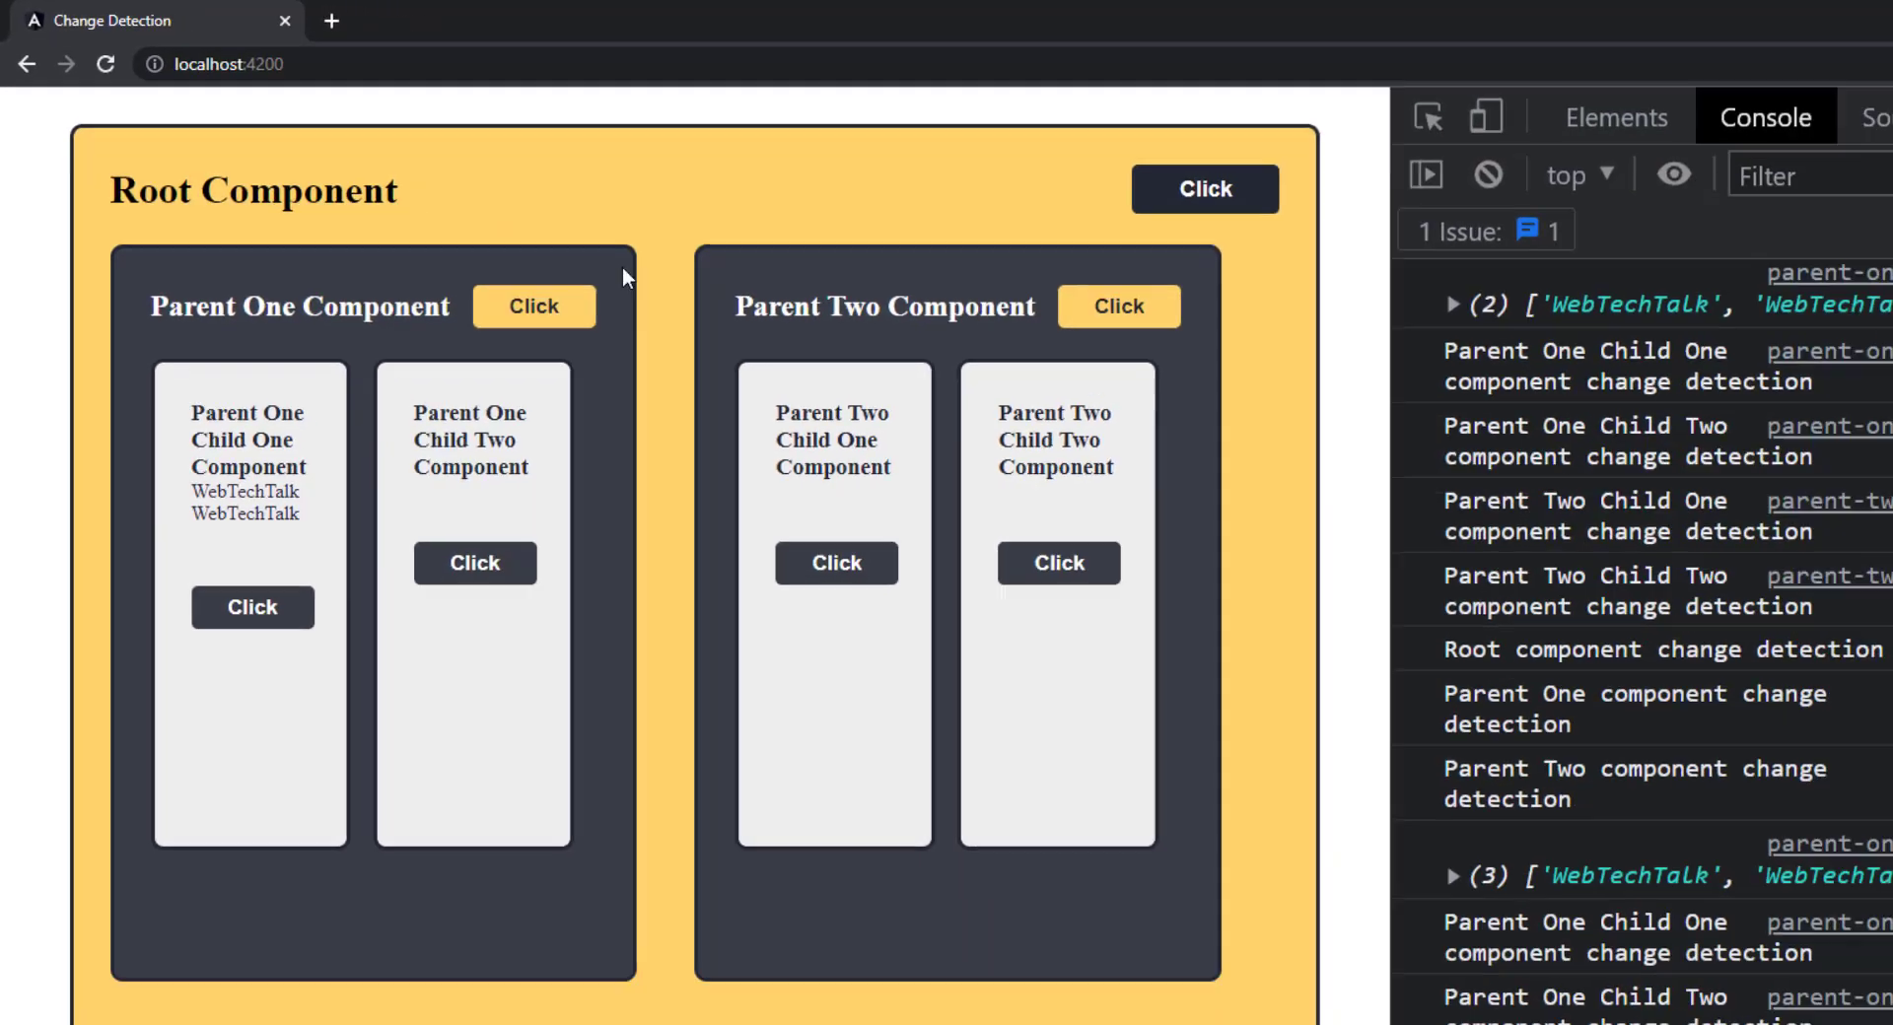
pyautogui.click(533, 305)
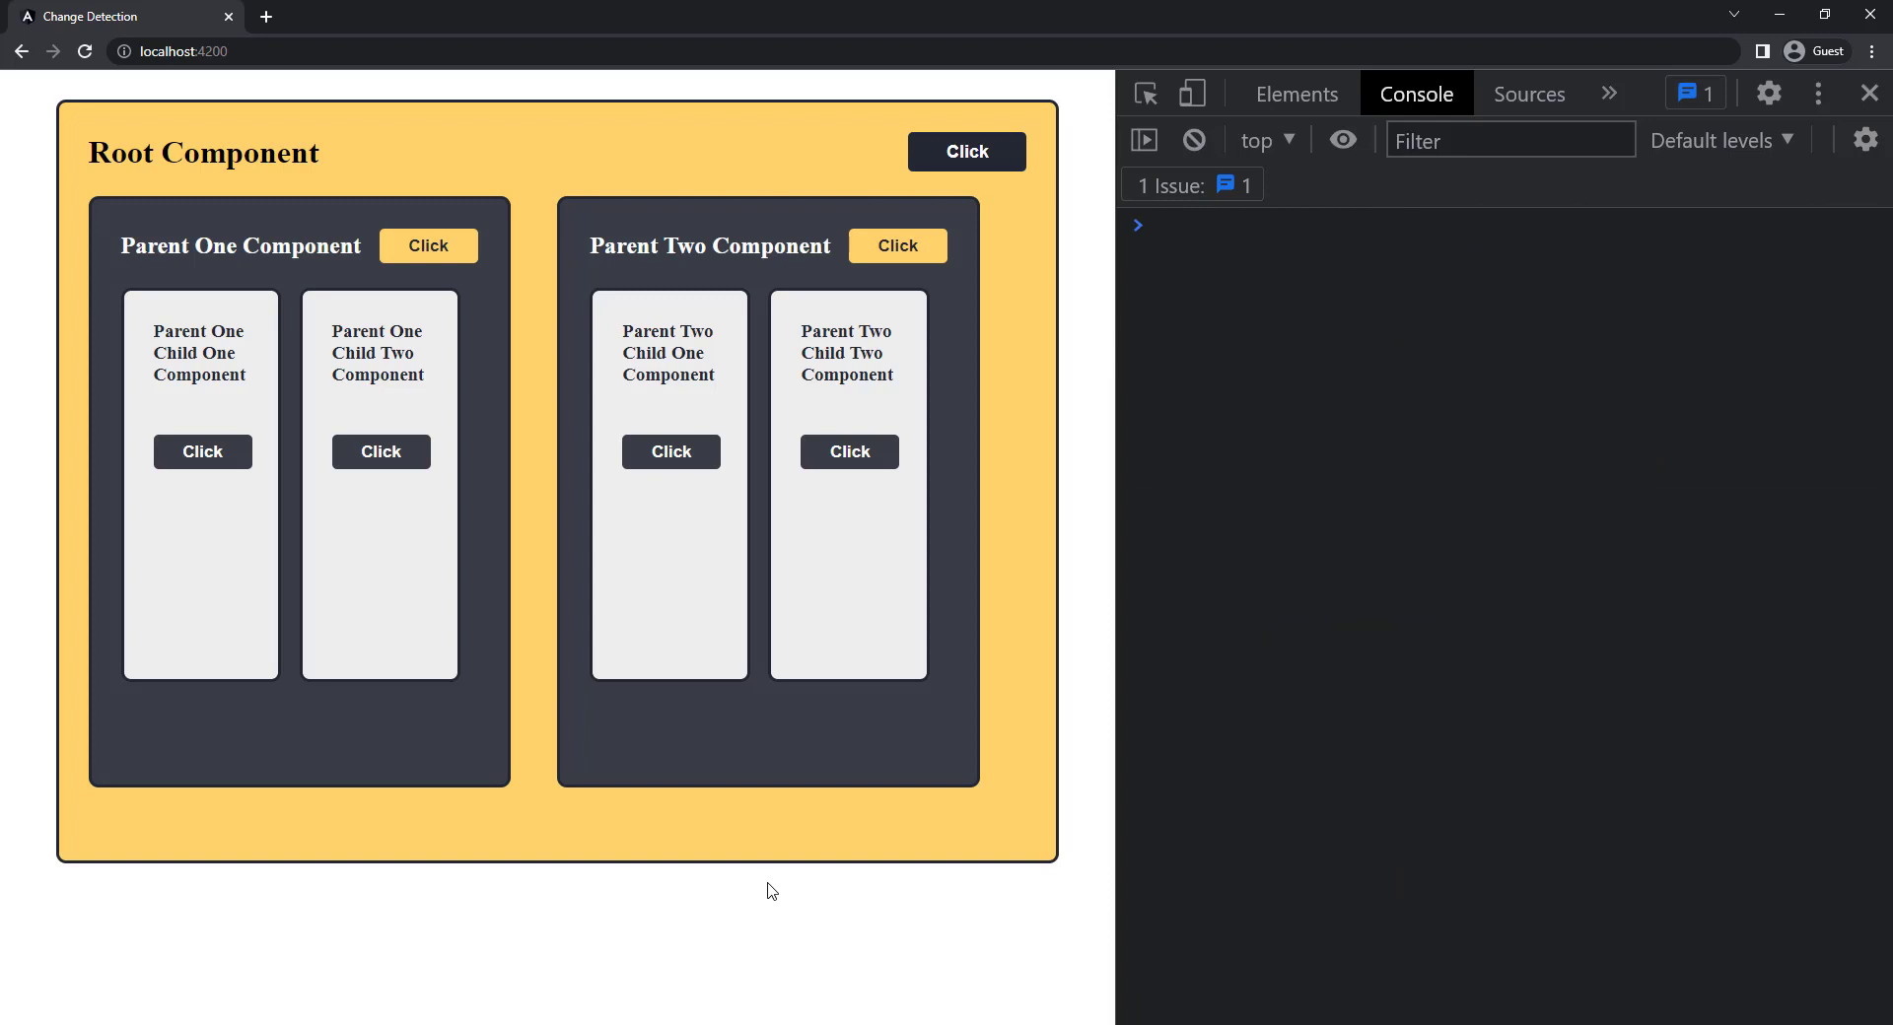
pyautogui.moveTo(359, 733)
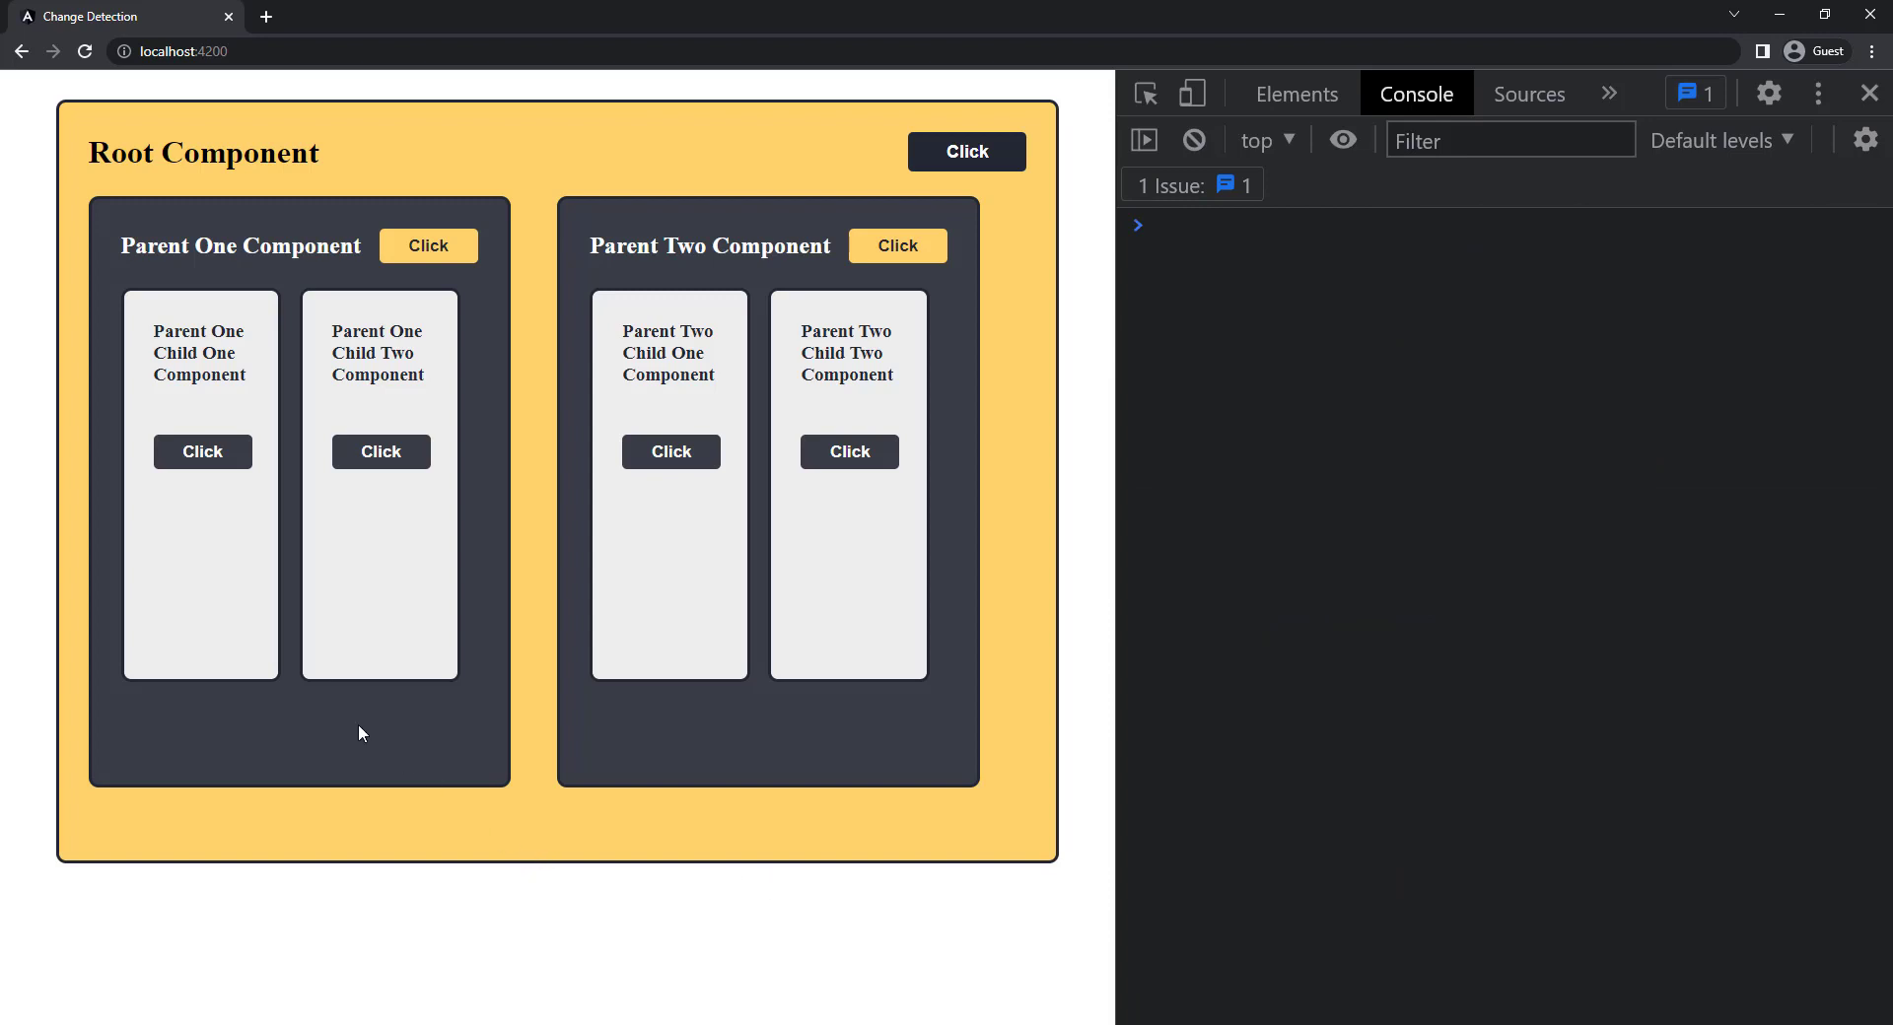
# - Add Please subscribe from Parent One and WebTechTalk from Child One, logging a five-item myStrArr
pyautogui.click(203, 451)
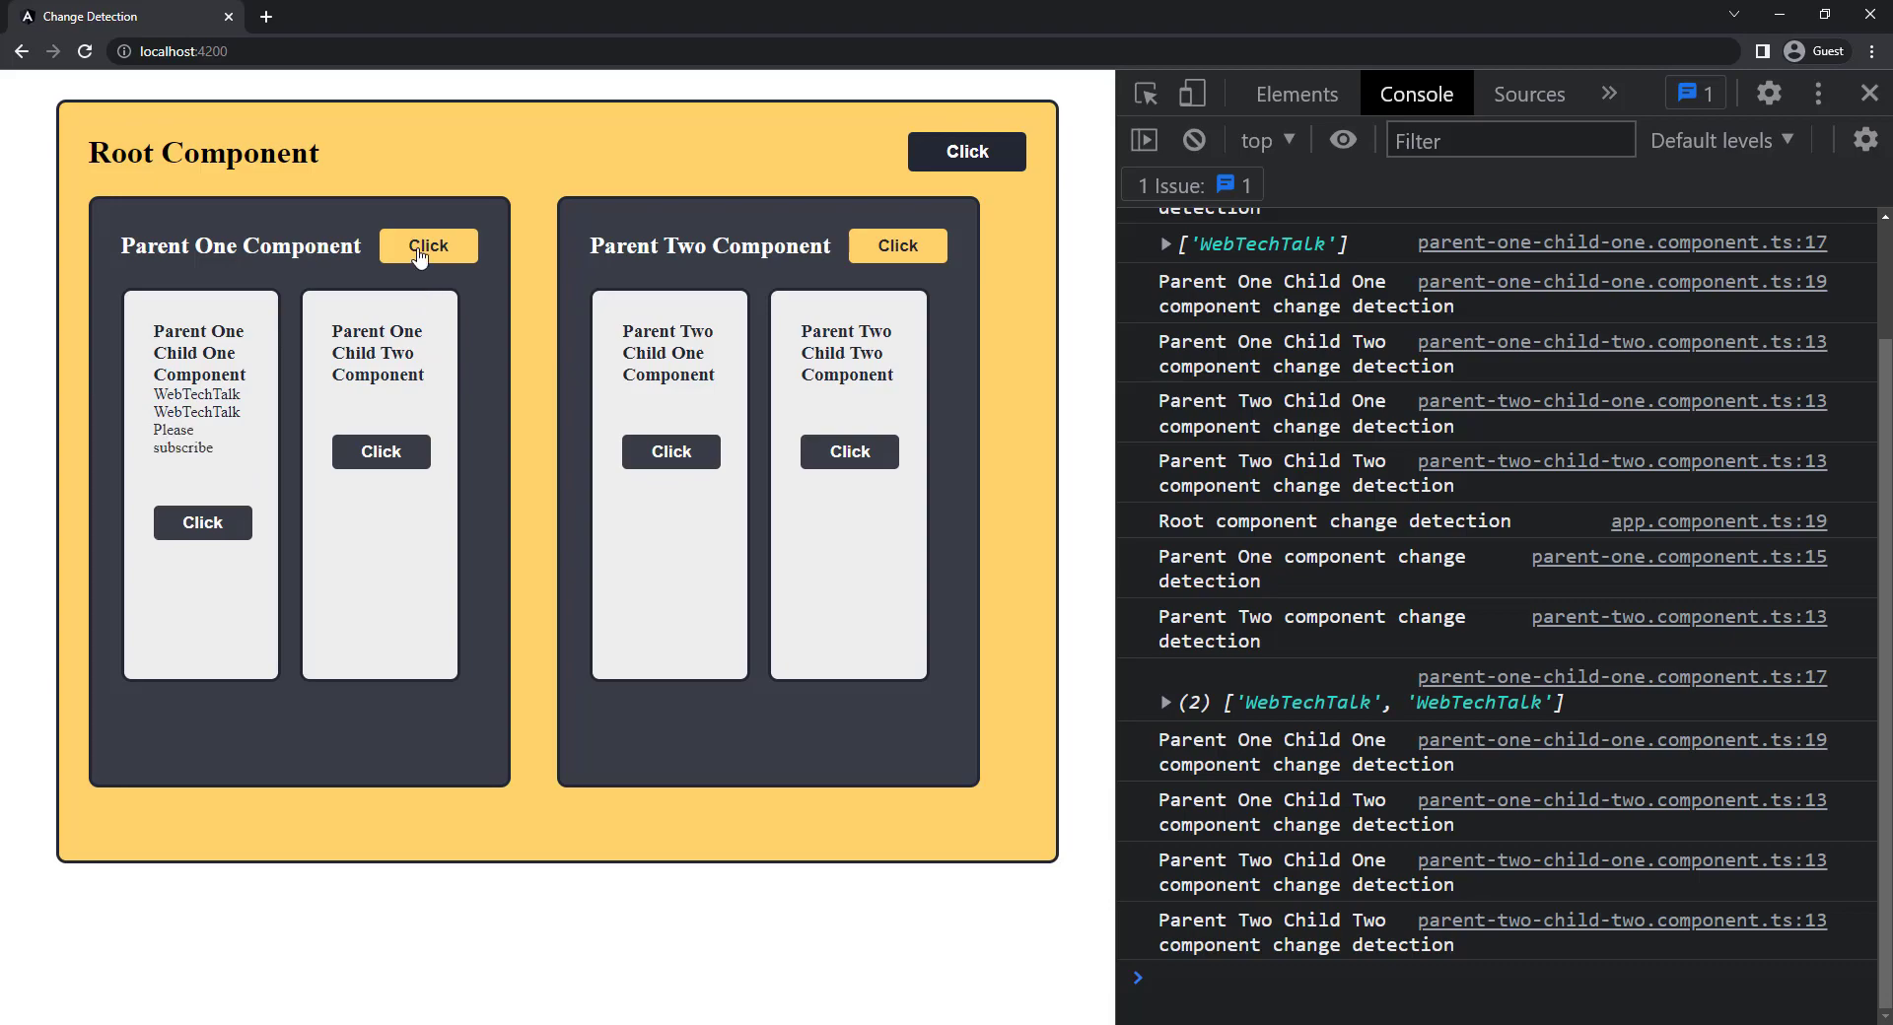
pyautogui.click(201, 523)
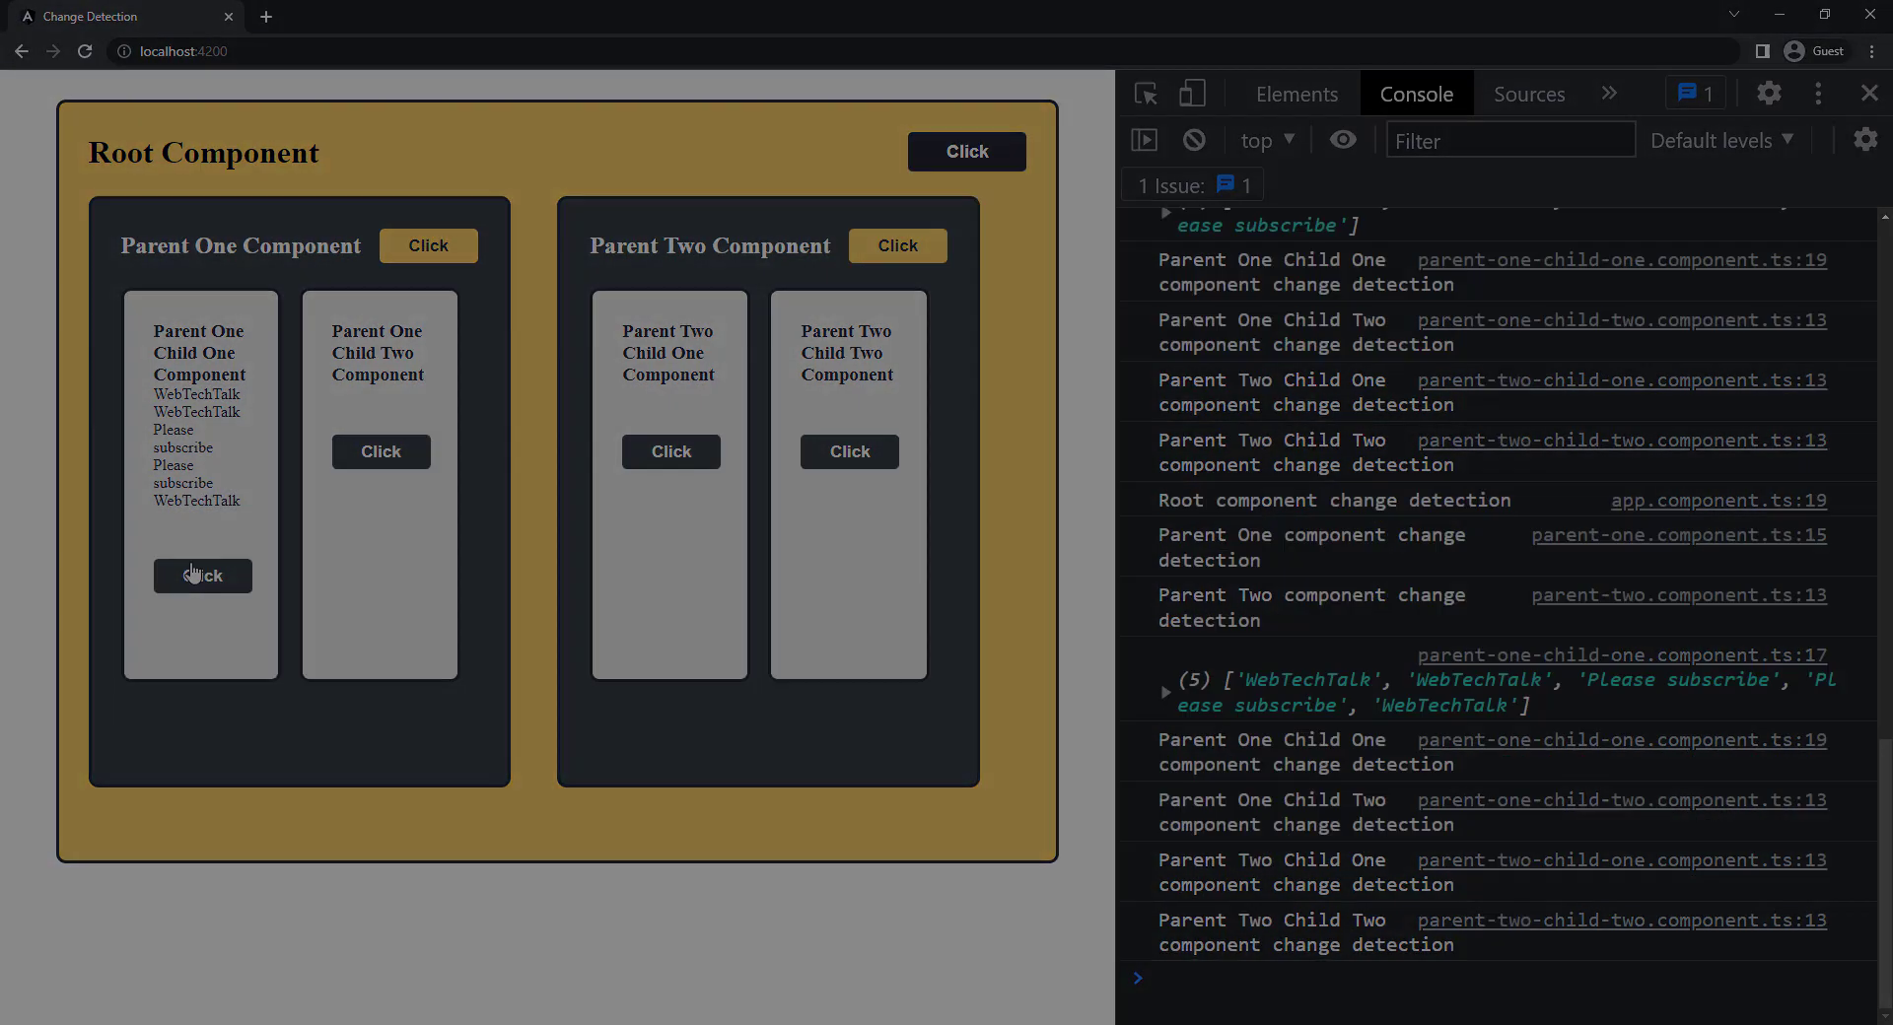